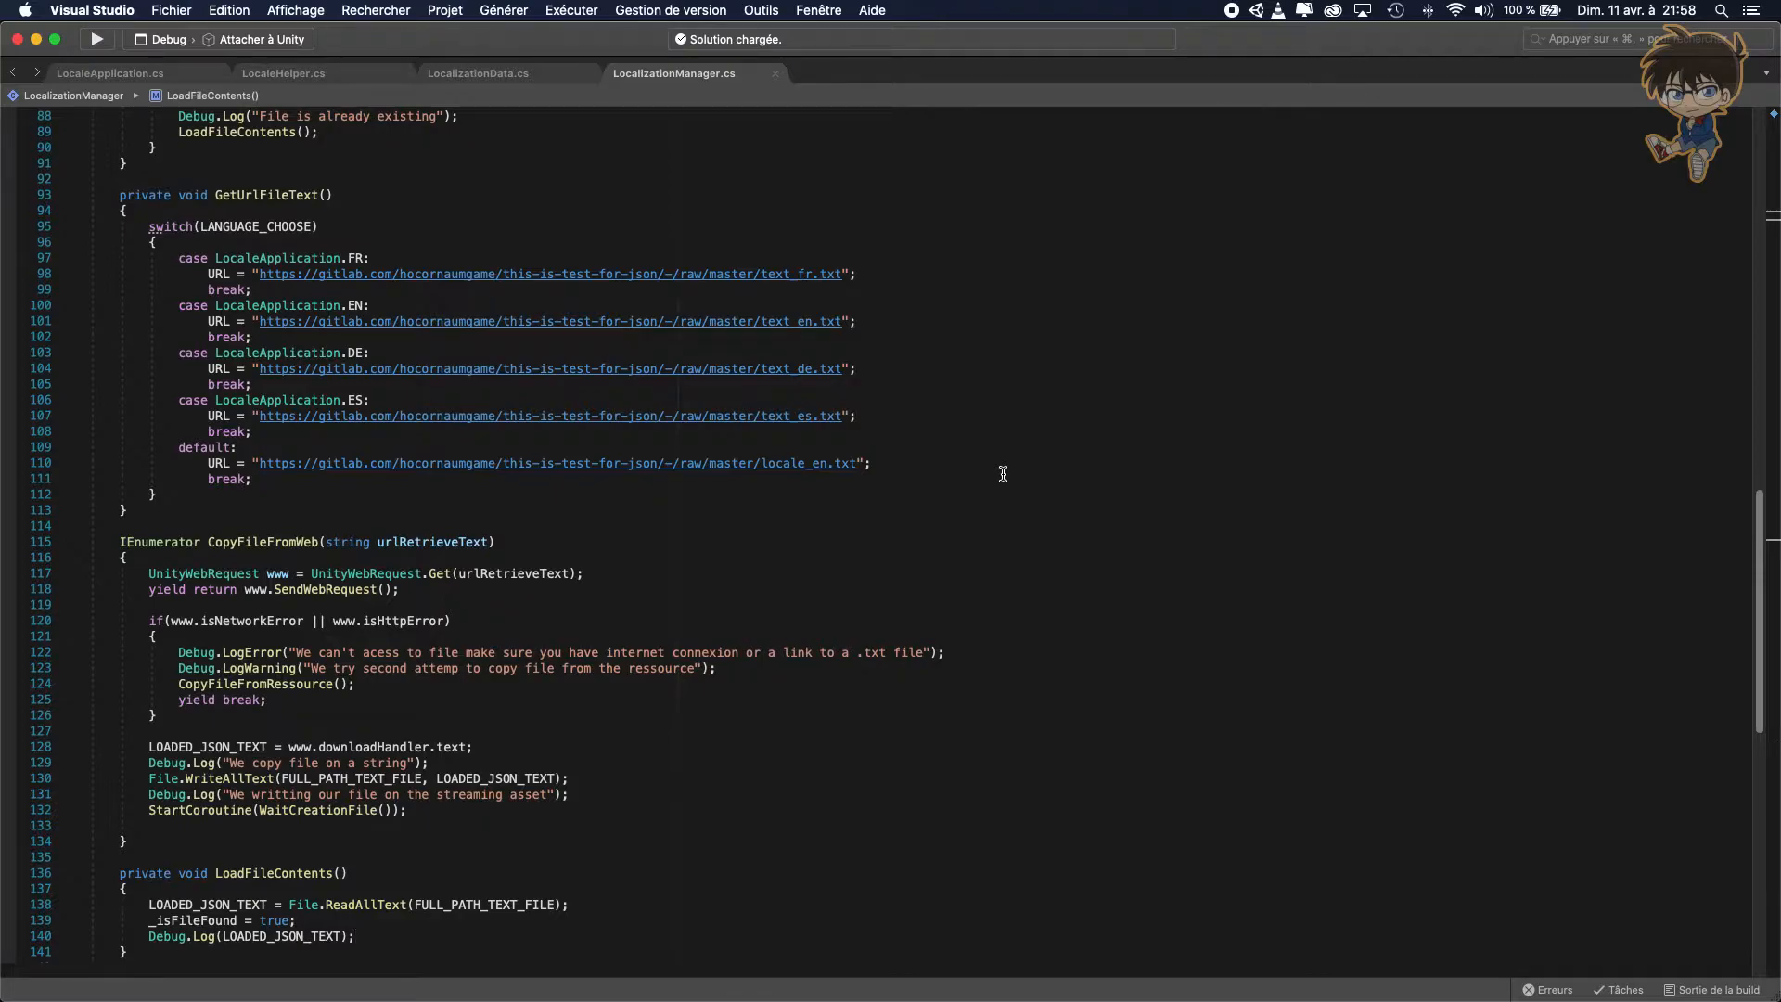
{"action": "mouse_move", "coordinate": [934, 473]}
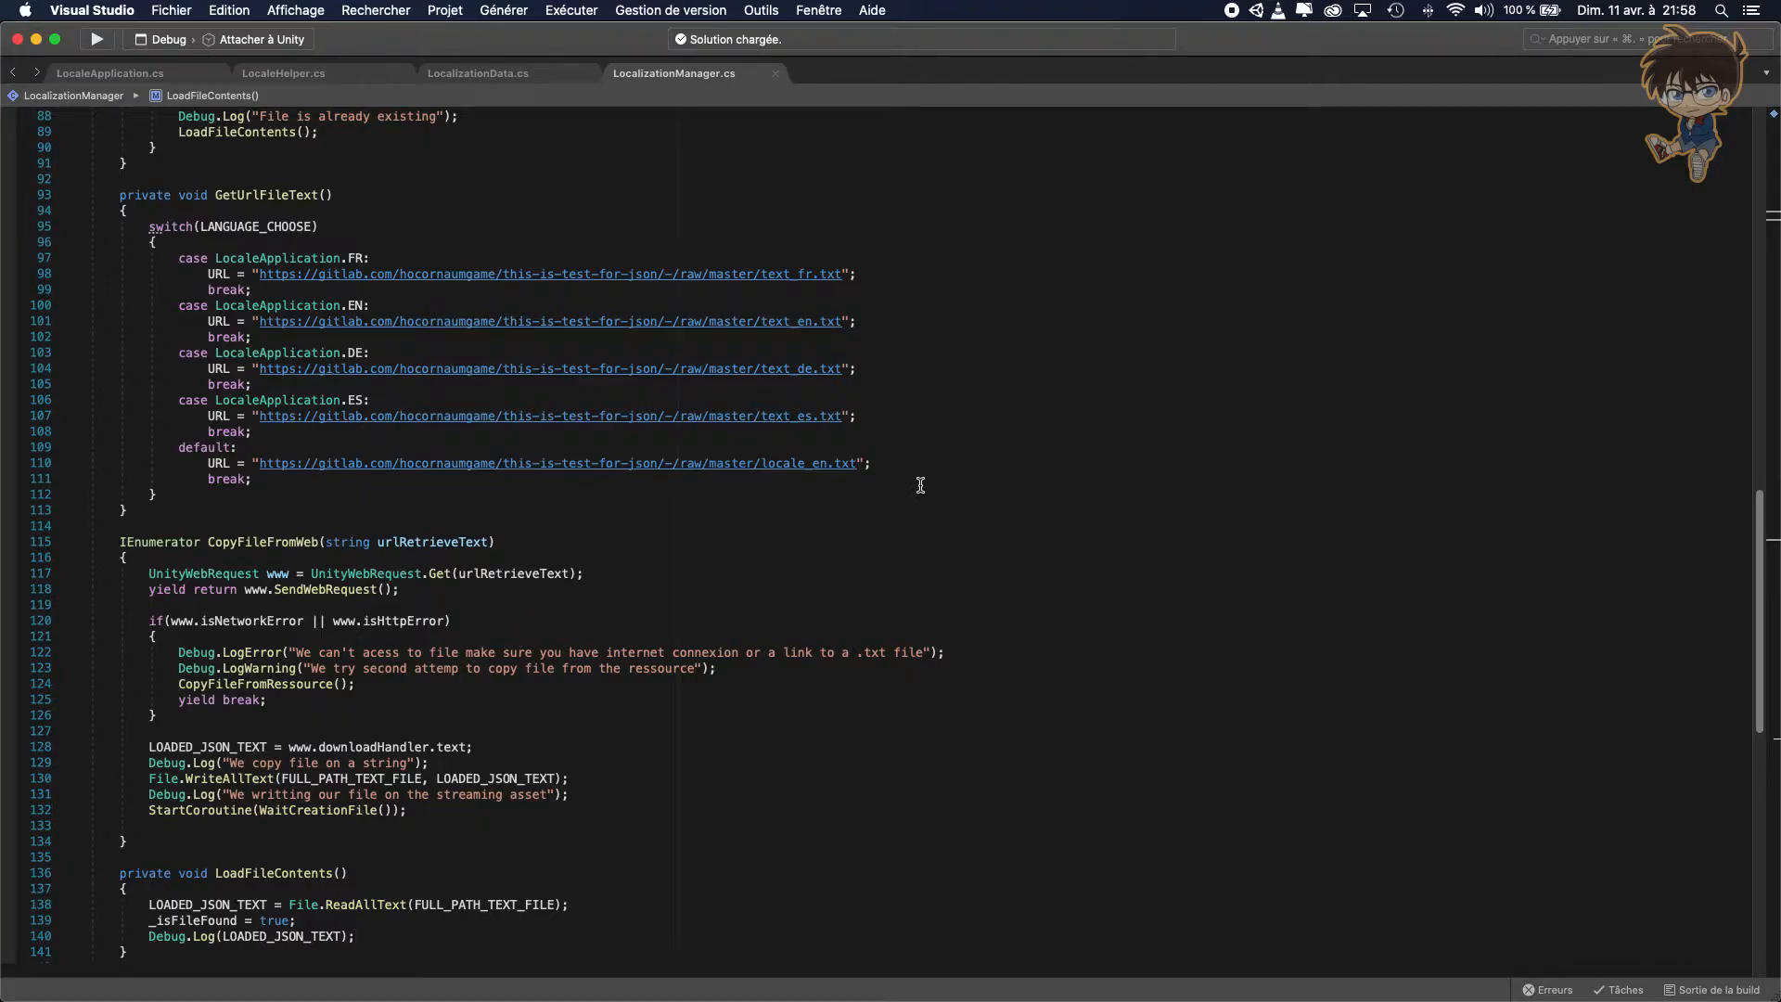
{"action": "mouse_move", "coordinate": [696, 436]}
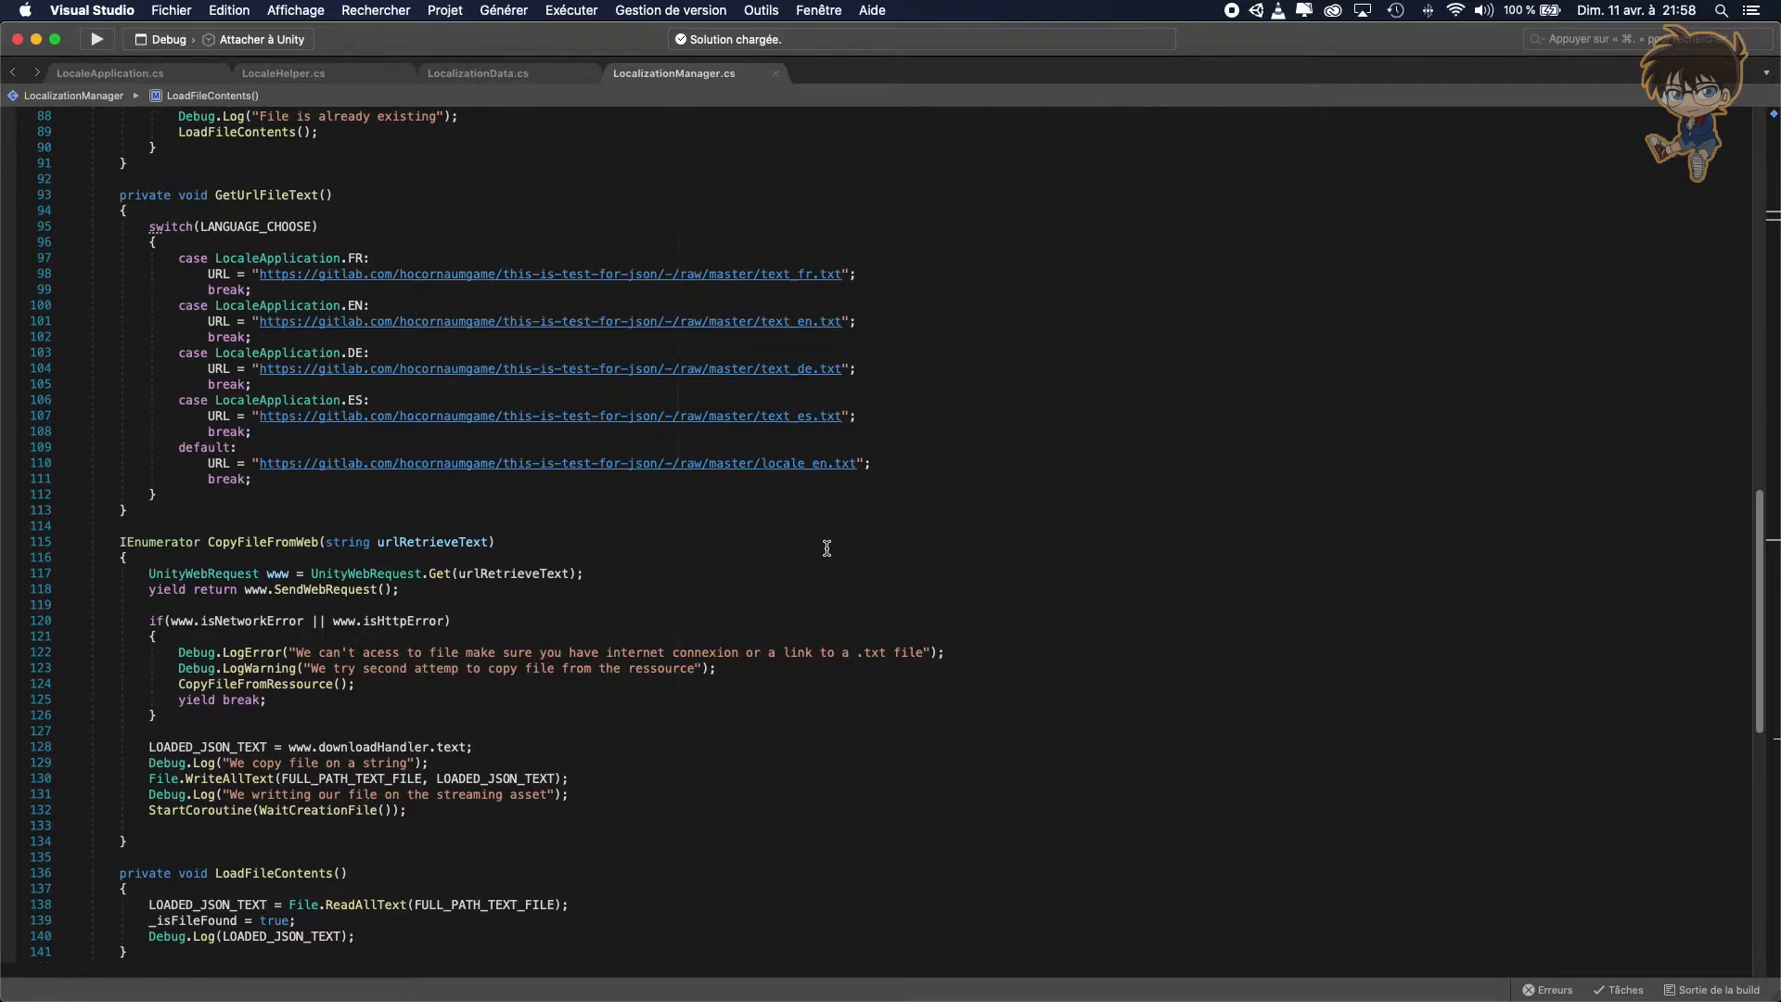
{"action": "mouse_move", "coordinate": [681, 547]}
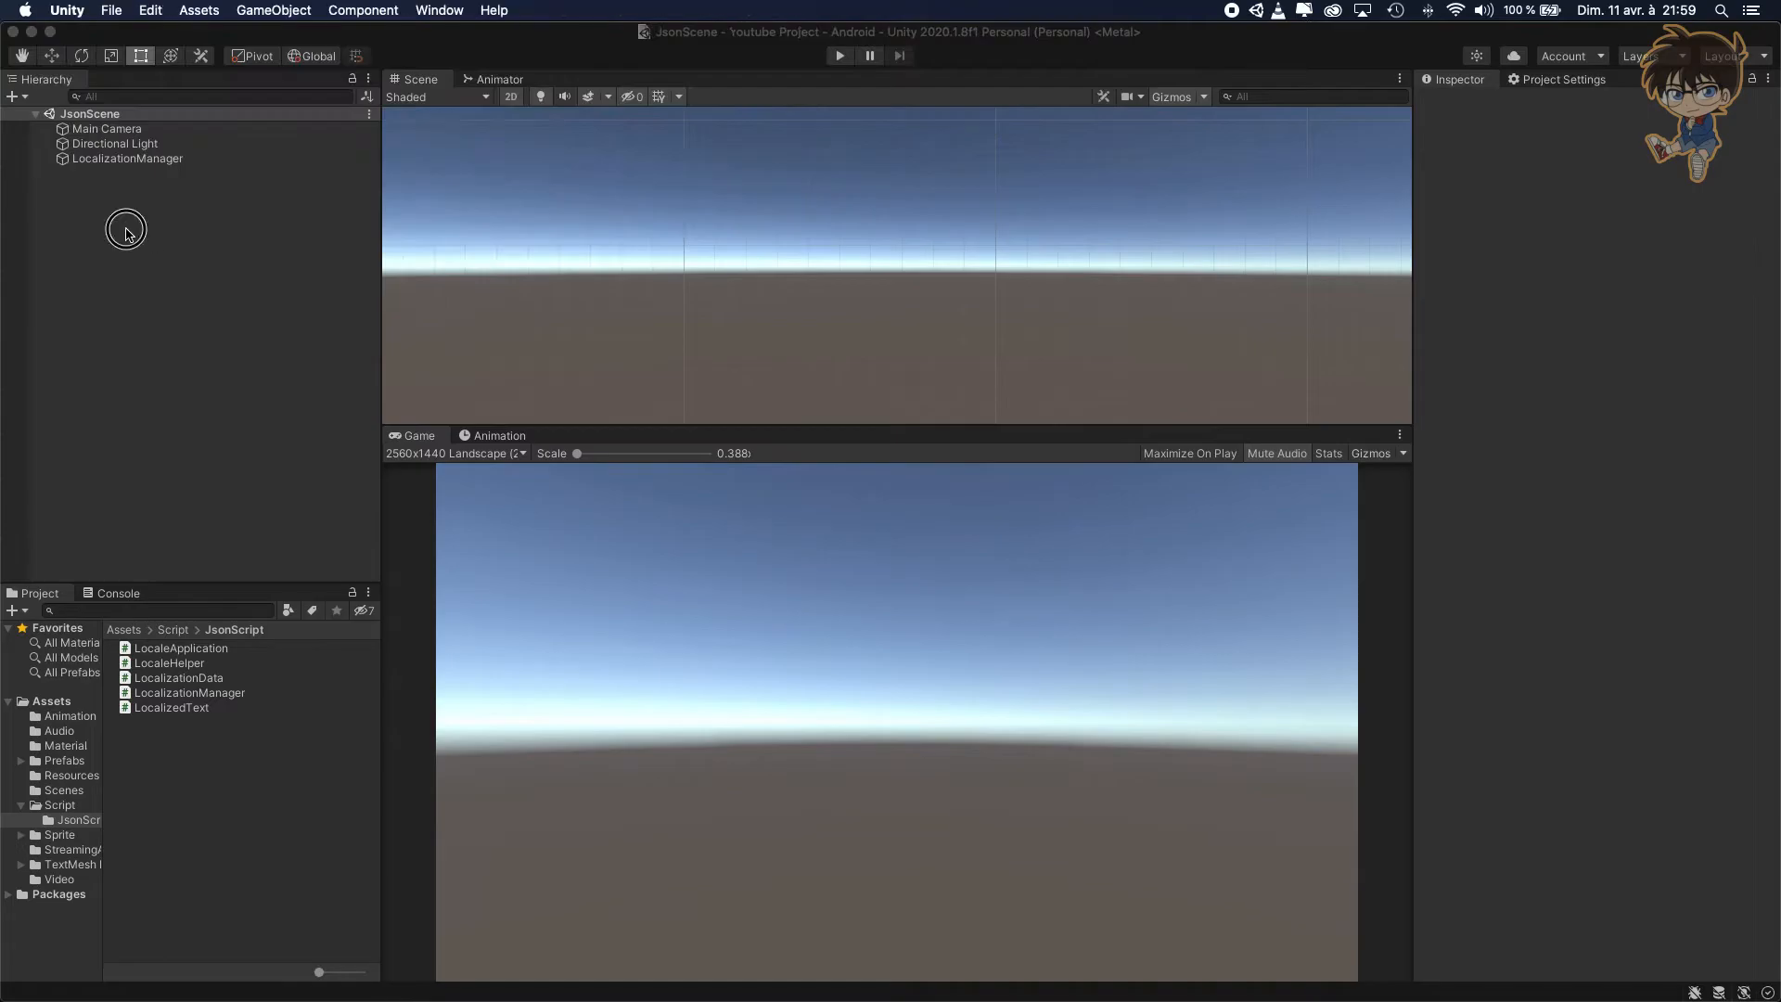
Create a TextMeshPro text at 200, duplicate it anchored to the right, and select both texts.
{"action": "right_click", "coordinate": [126, 228]}
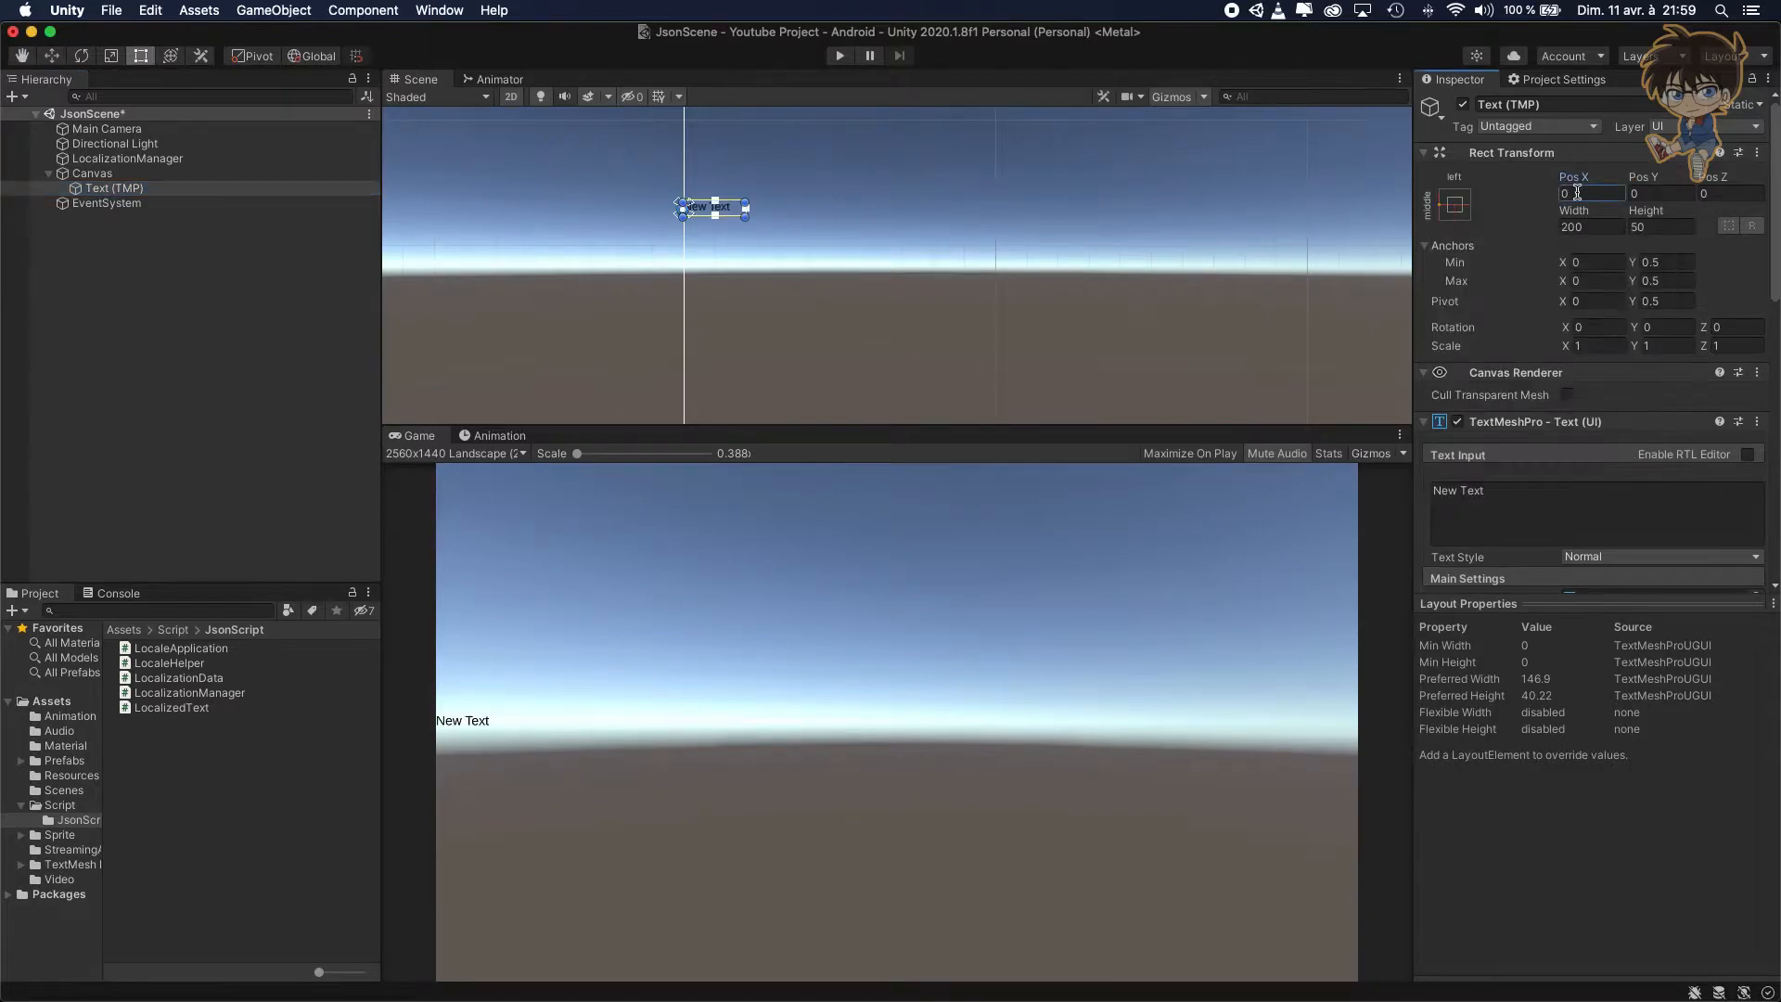
{"action": "type", "text": "200"}
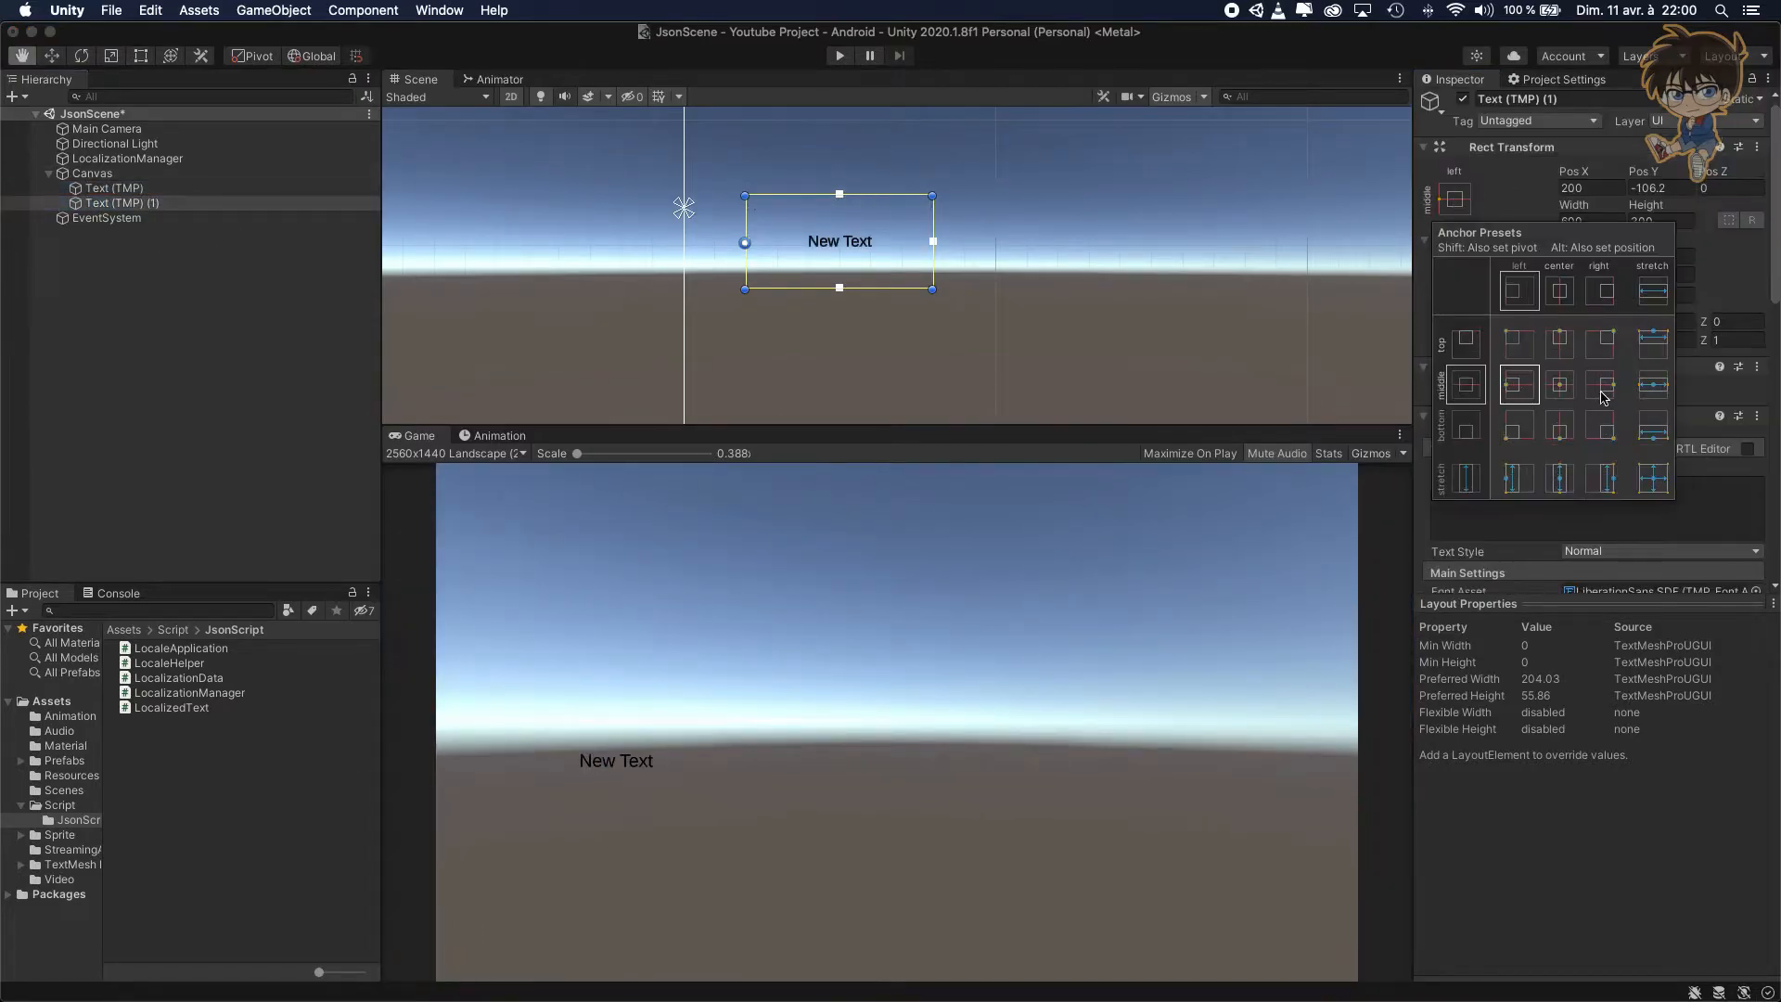
{"action": "left_click", "coordinate": [1601, 384]}
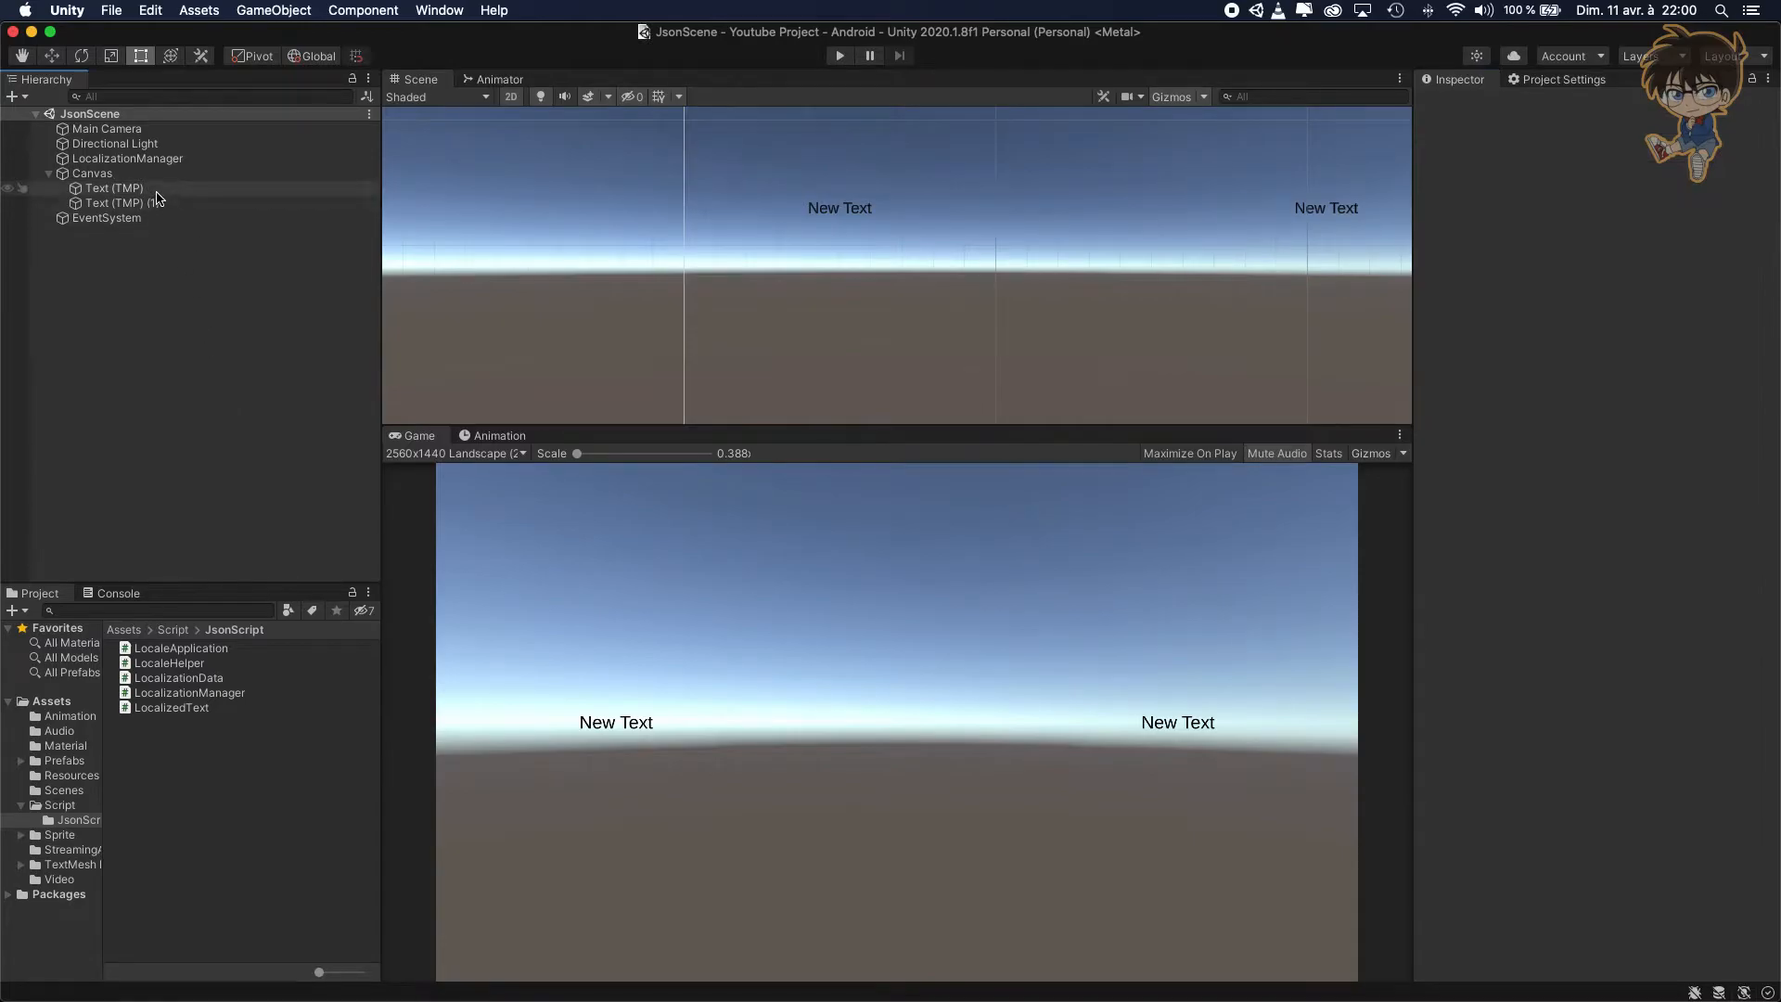
{"action": "left_click", "coordinate": [113, 204]}
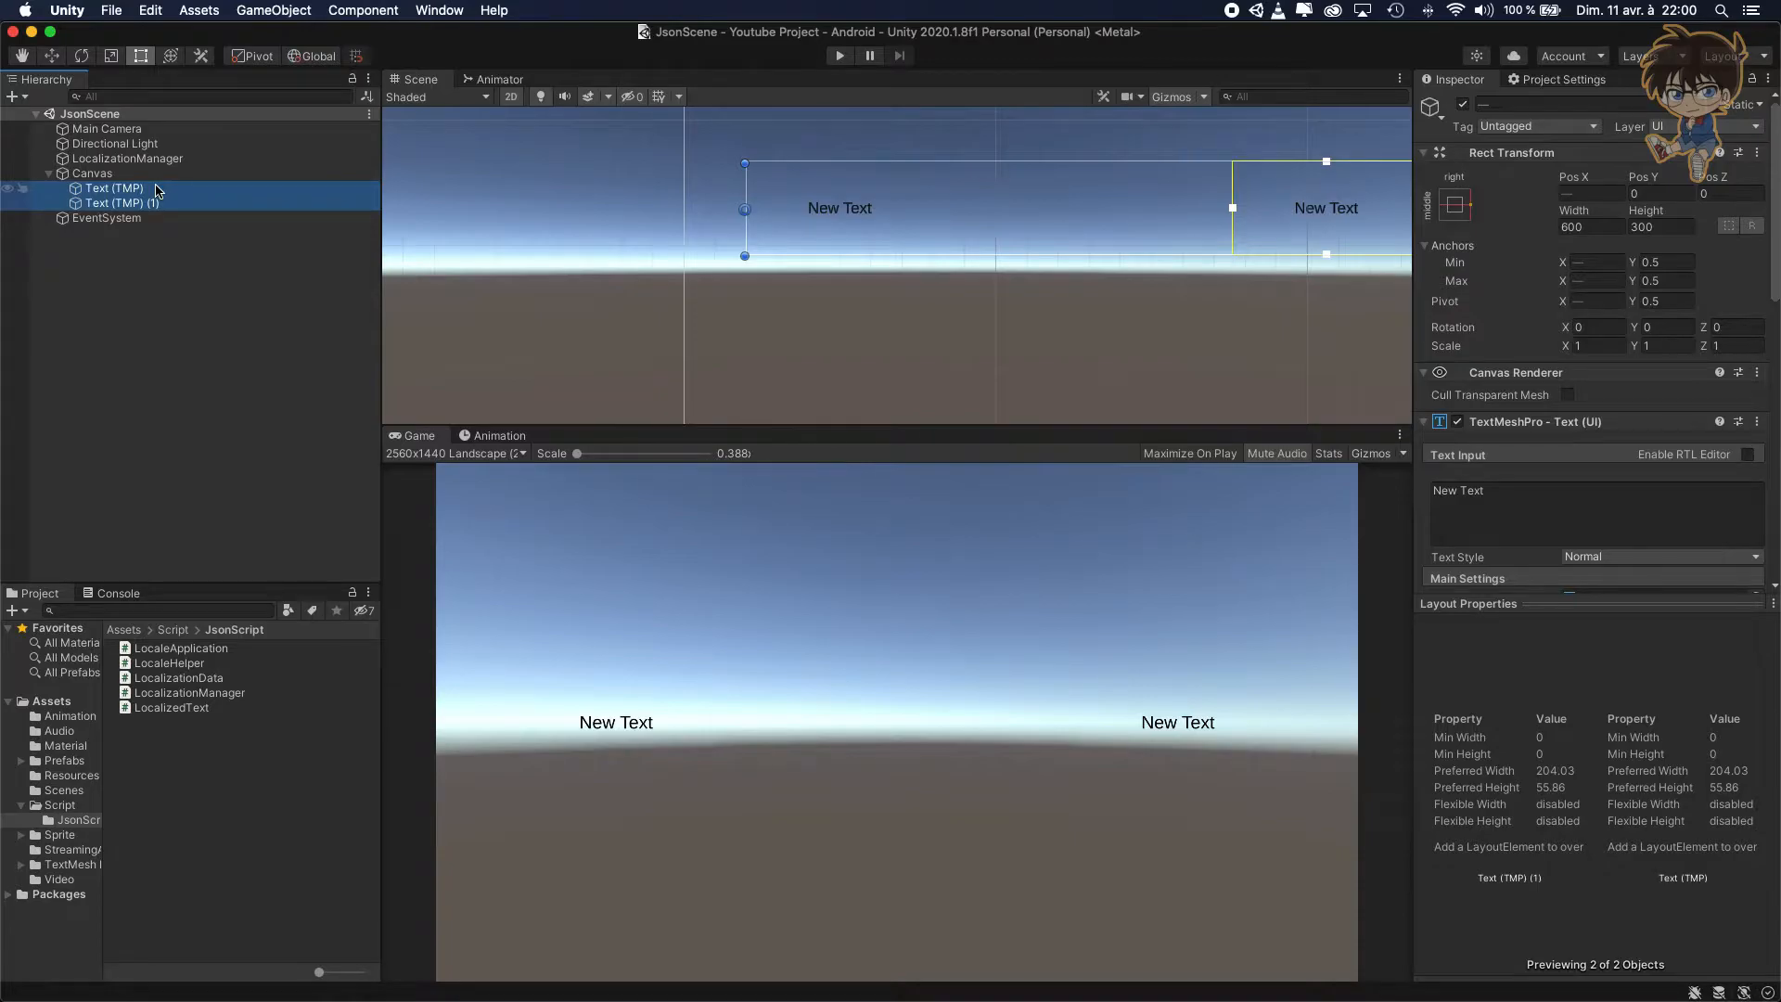
{"action": "mouse_move", "coordinate": [406, 241]}
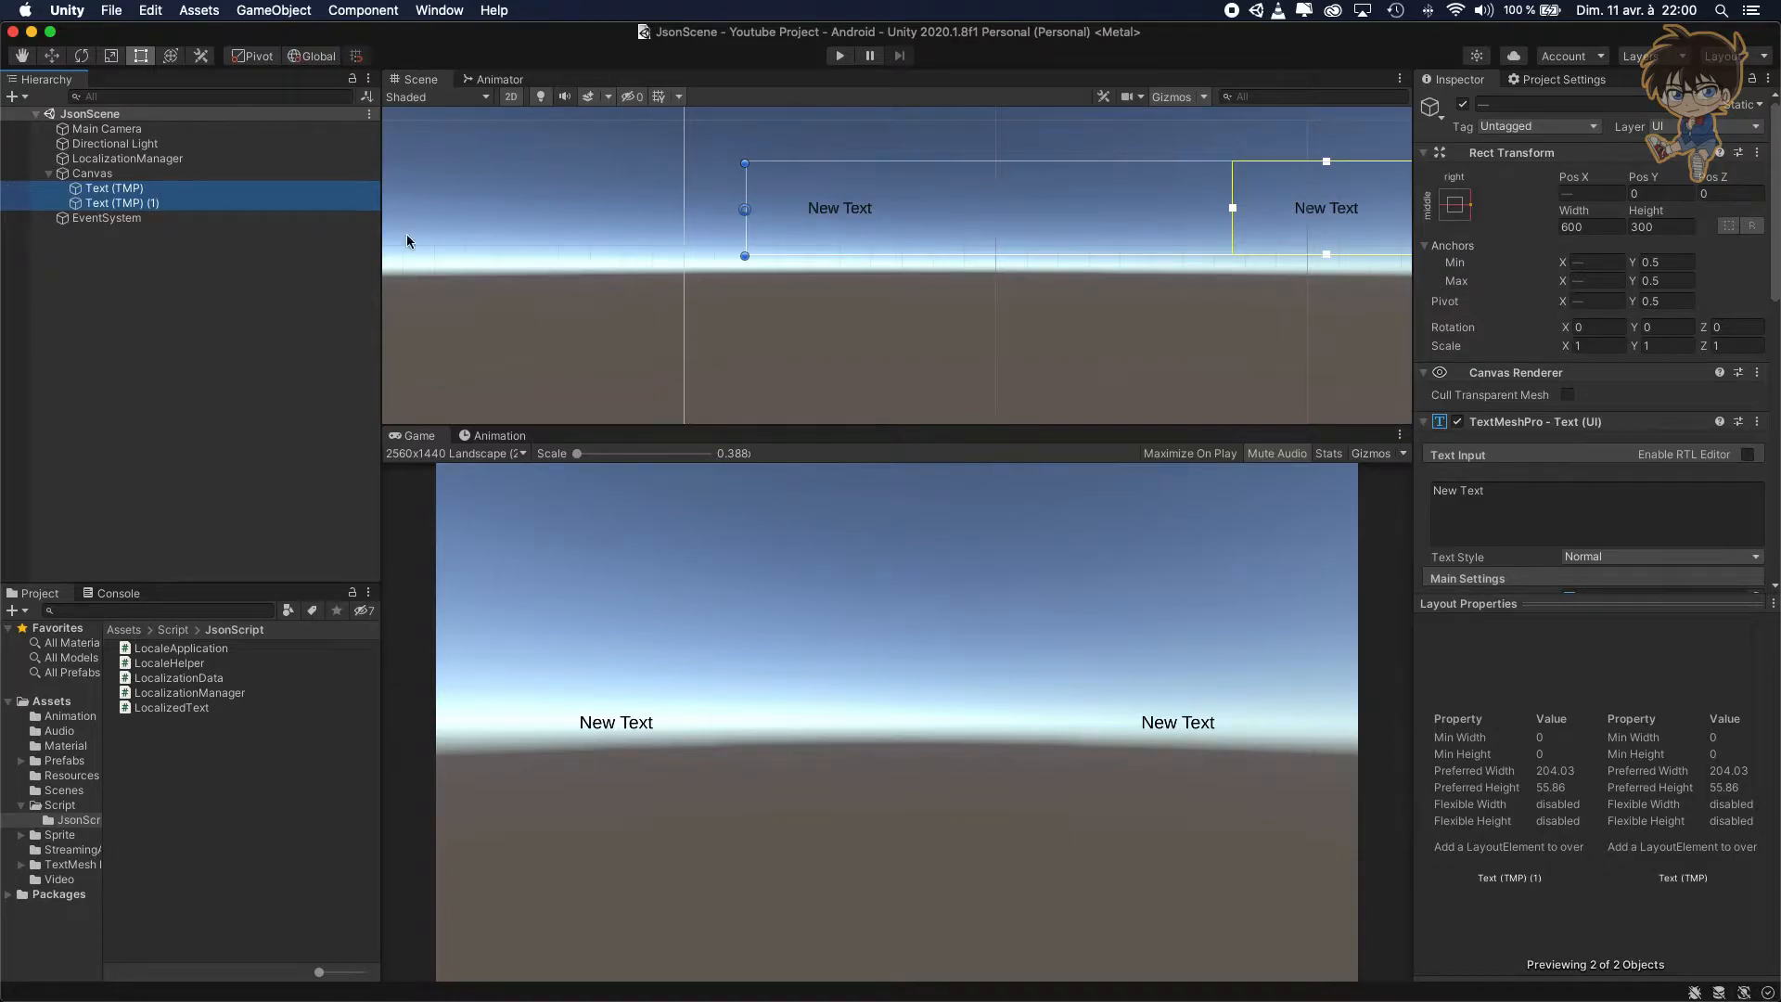
Add the Localized Text component to both texts and open the LocalizedText script in Visual Studio.
{"action": "scroll", "scroll_direction": "down", "scroll_amount": 3}
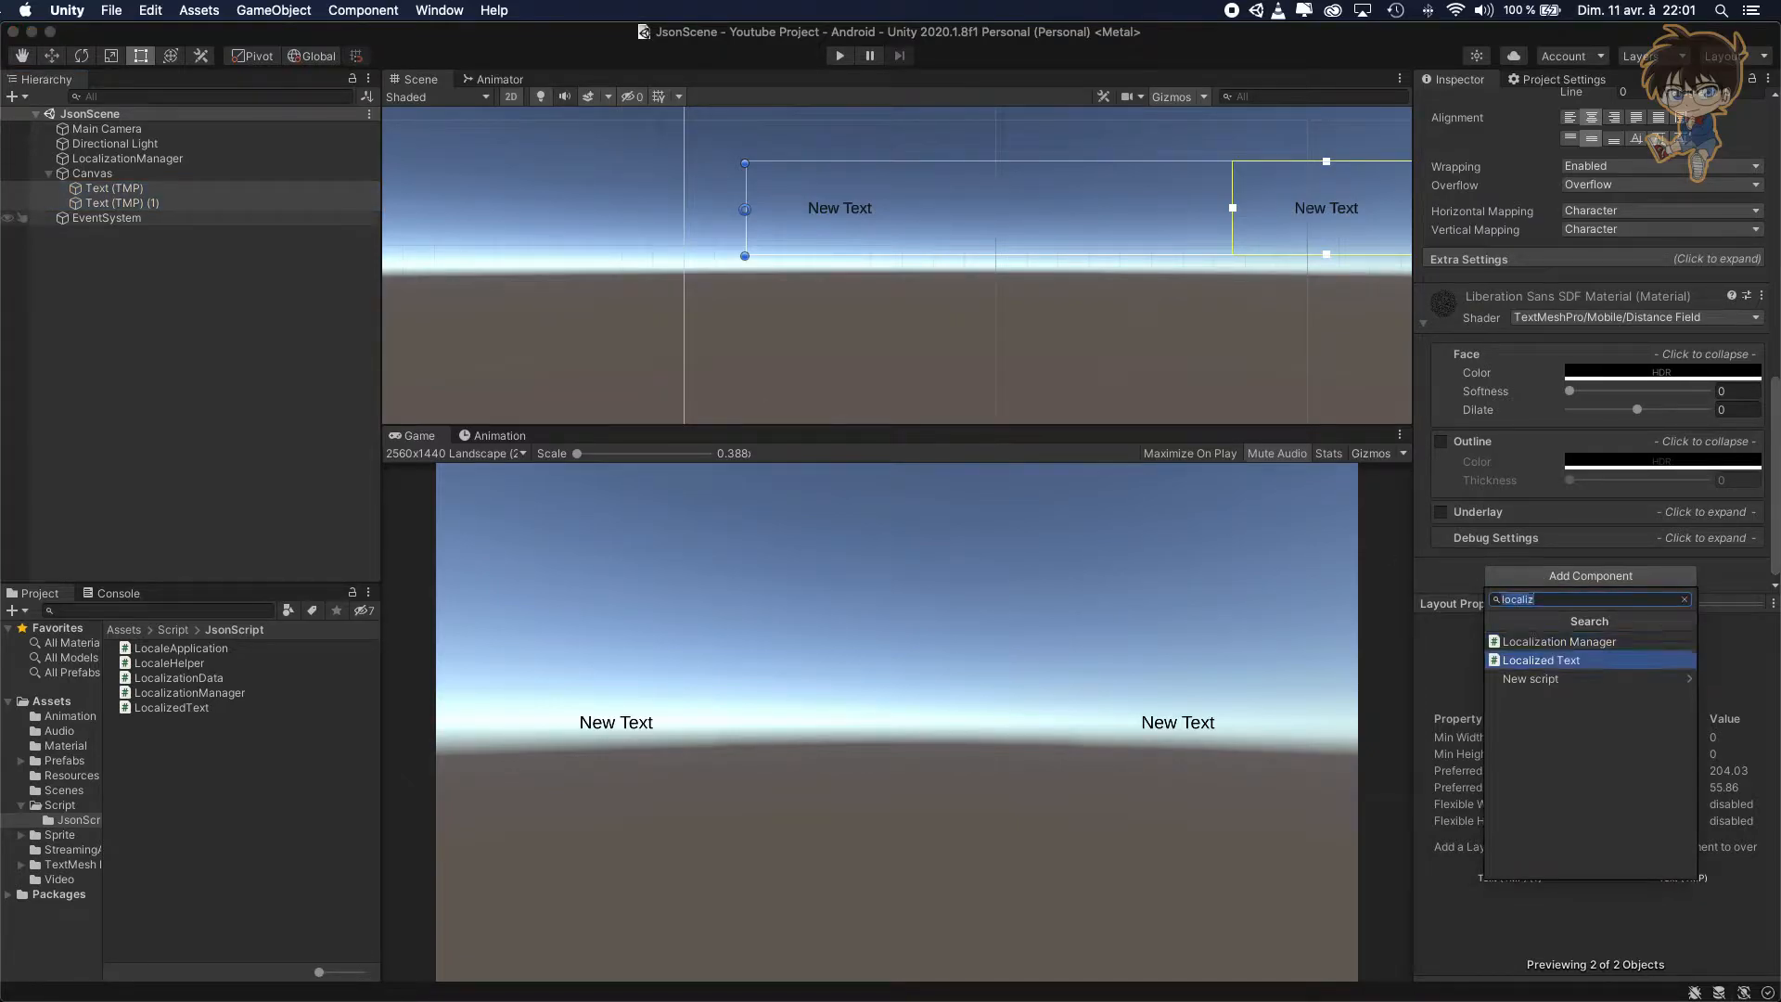
{"action": "left_click", "coordinate": [1540, 661]}
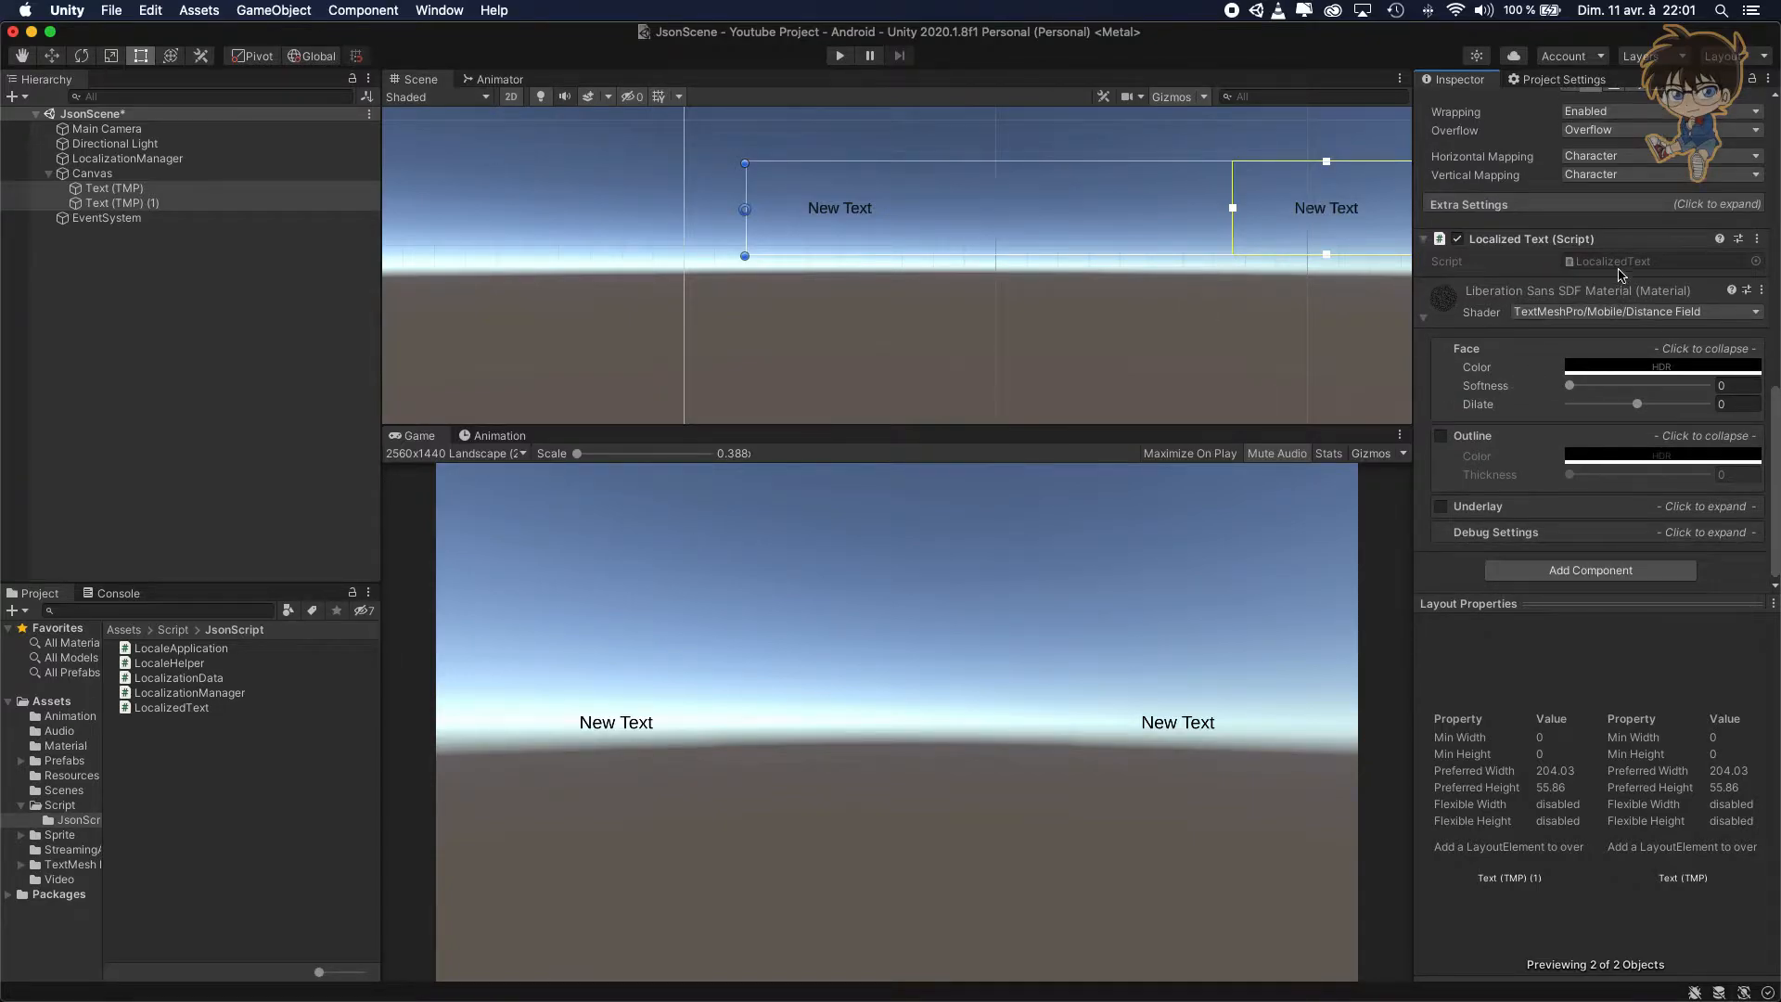
{"action": "left_click", "coordinate": [173, 707]}
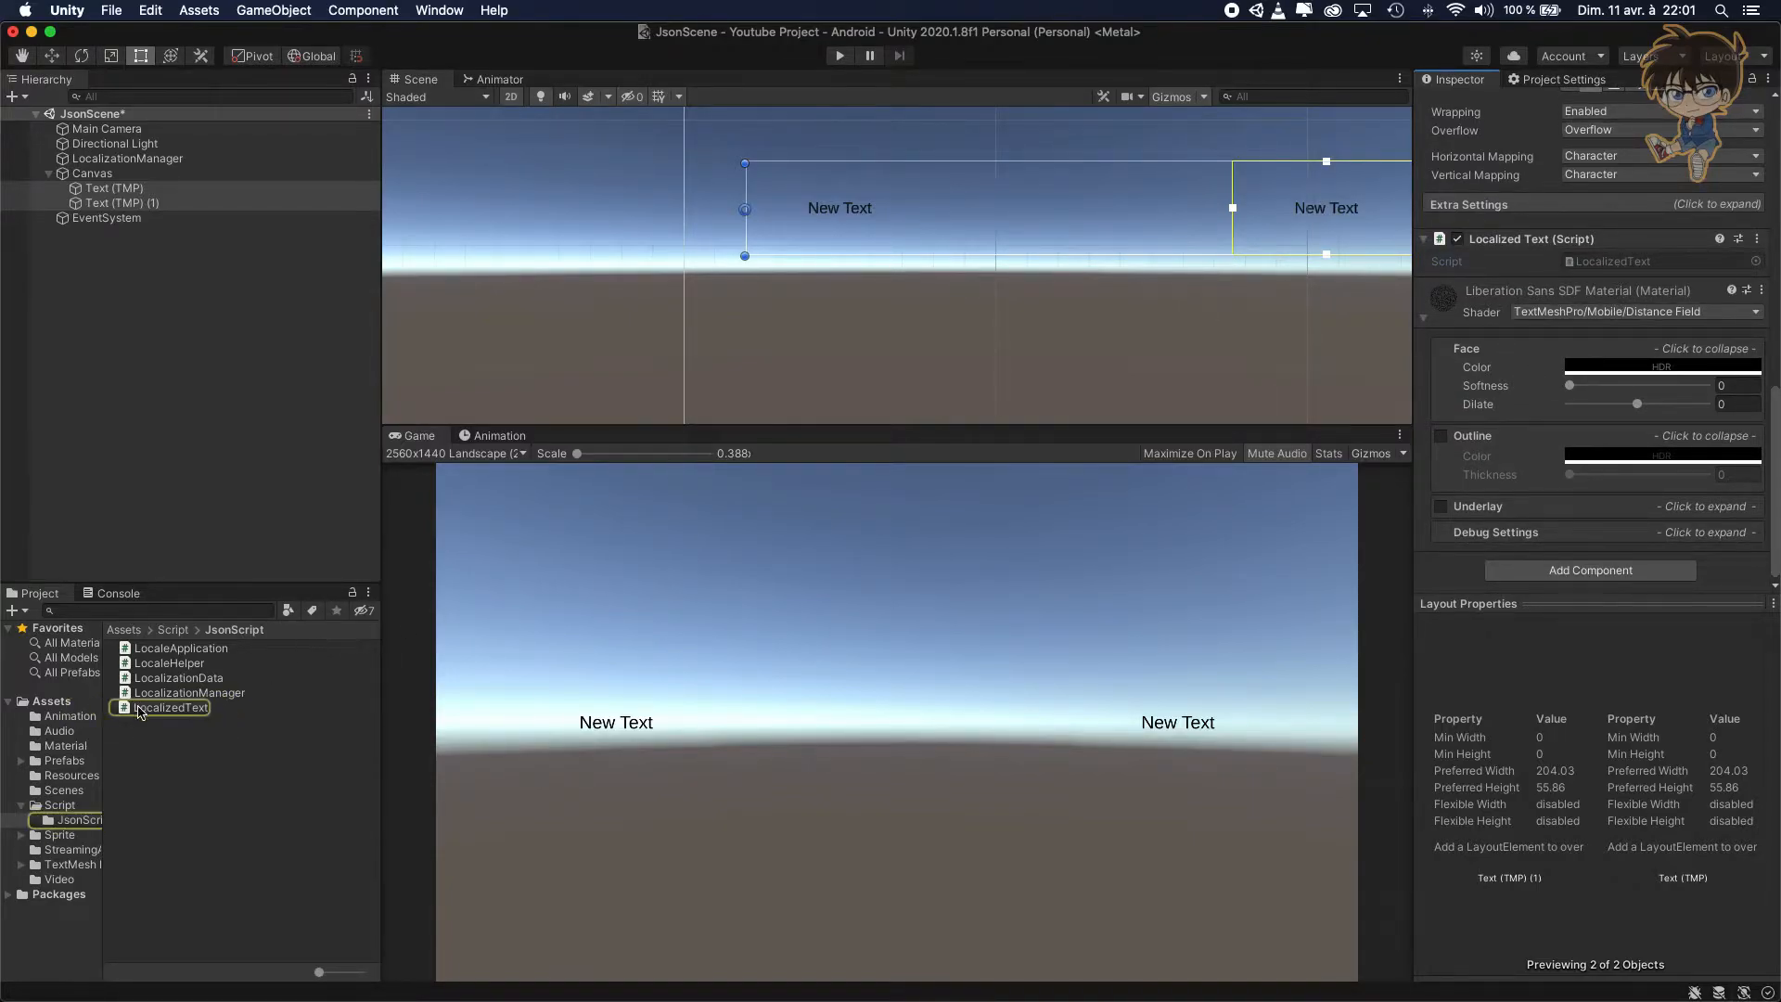
{"action": "double_click", "coordinate": [169, 707]}
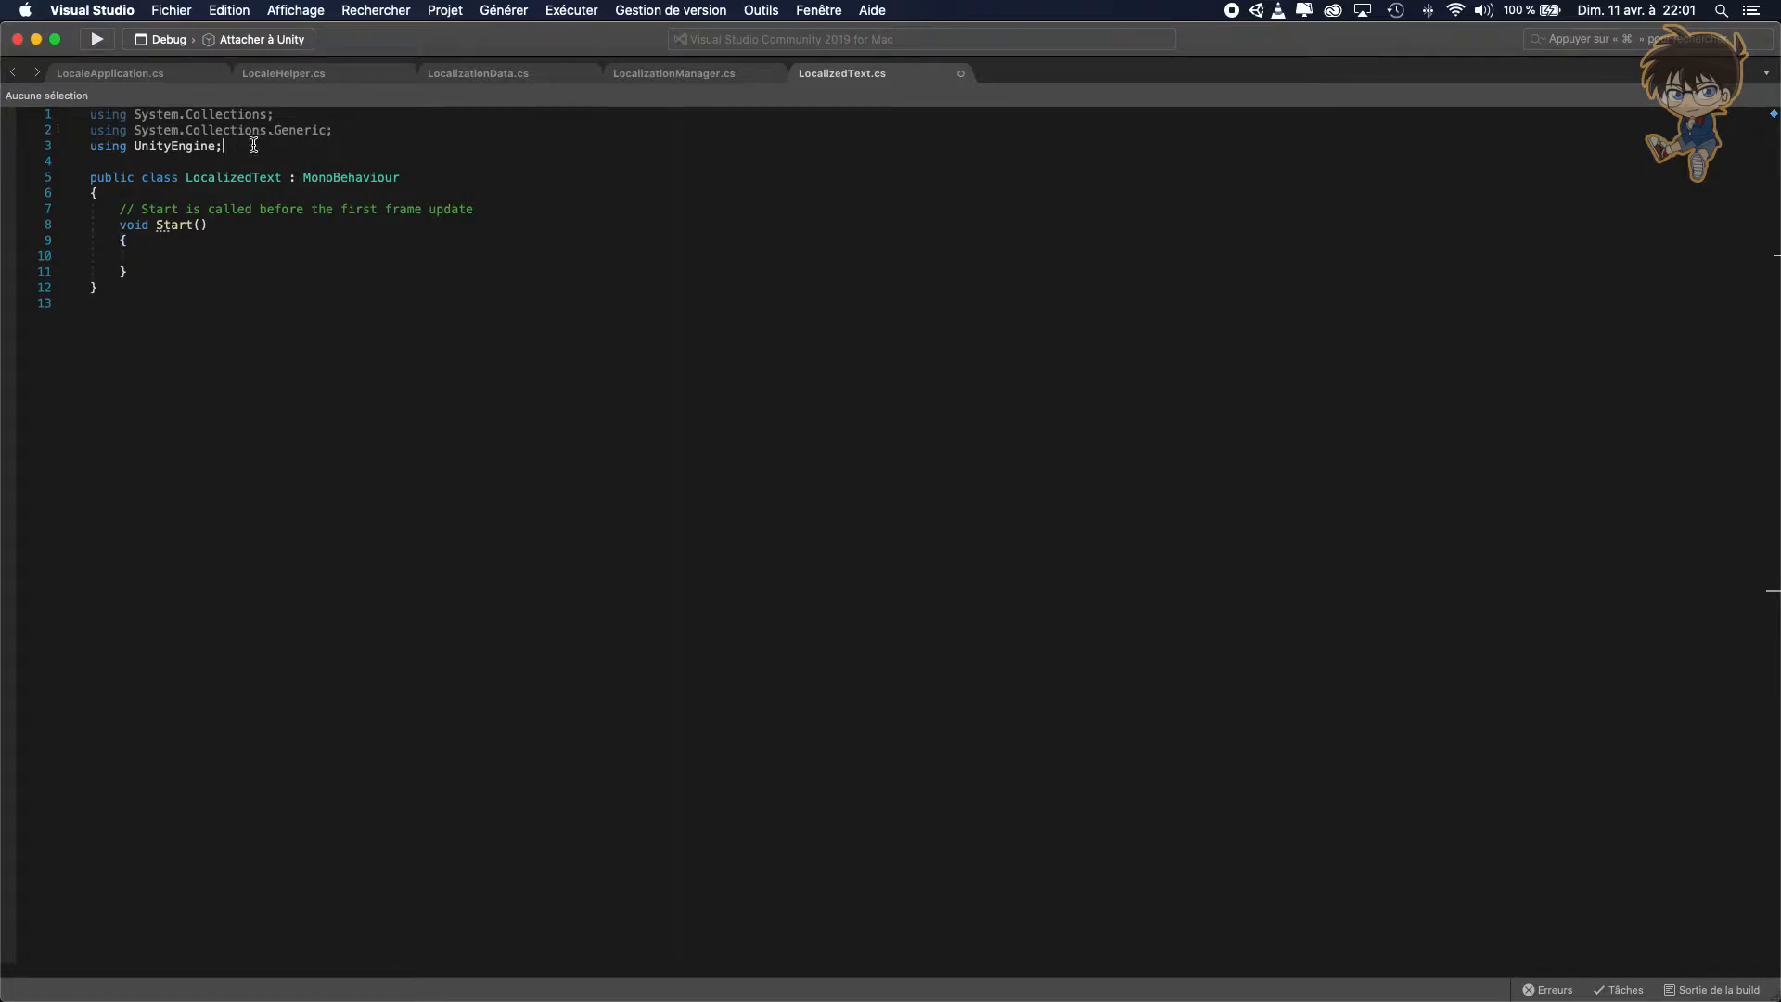
Add using System and TMPro, remove the Start comment, and make Start return IEnumerator.
{"action": "type", "text": "using"}
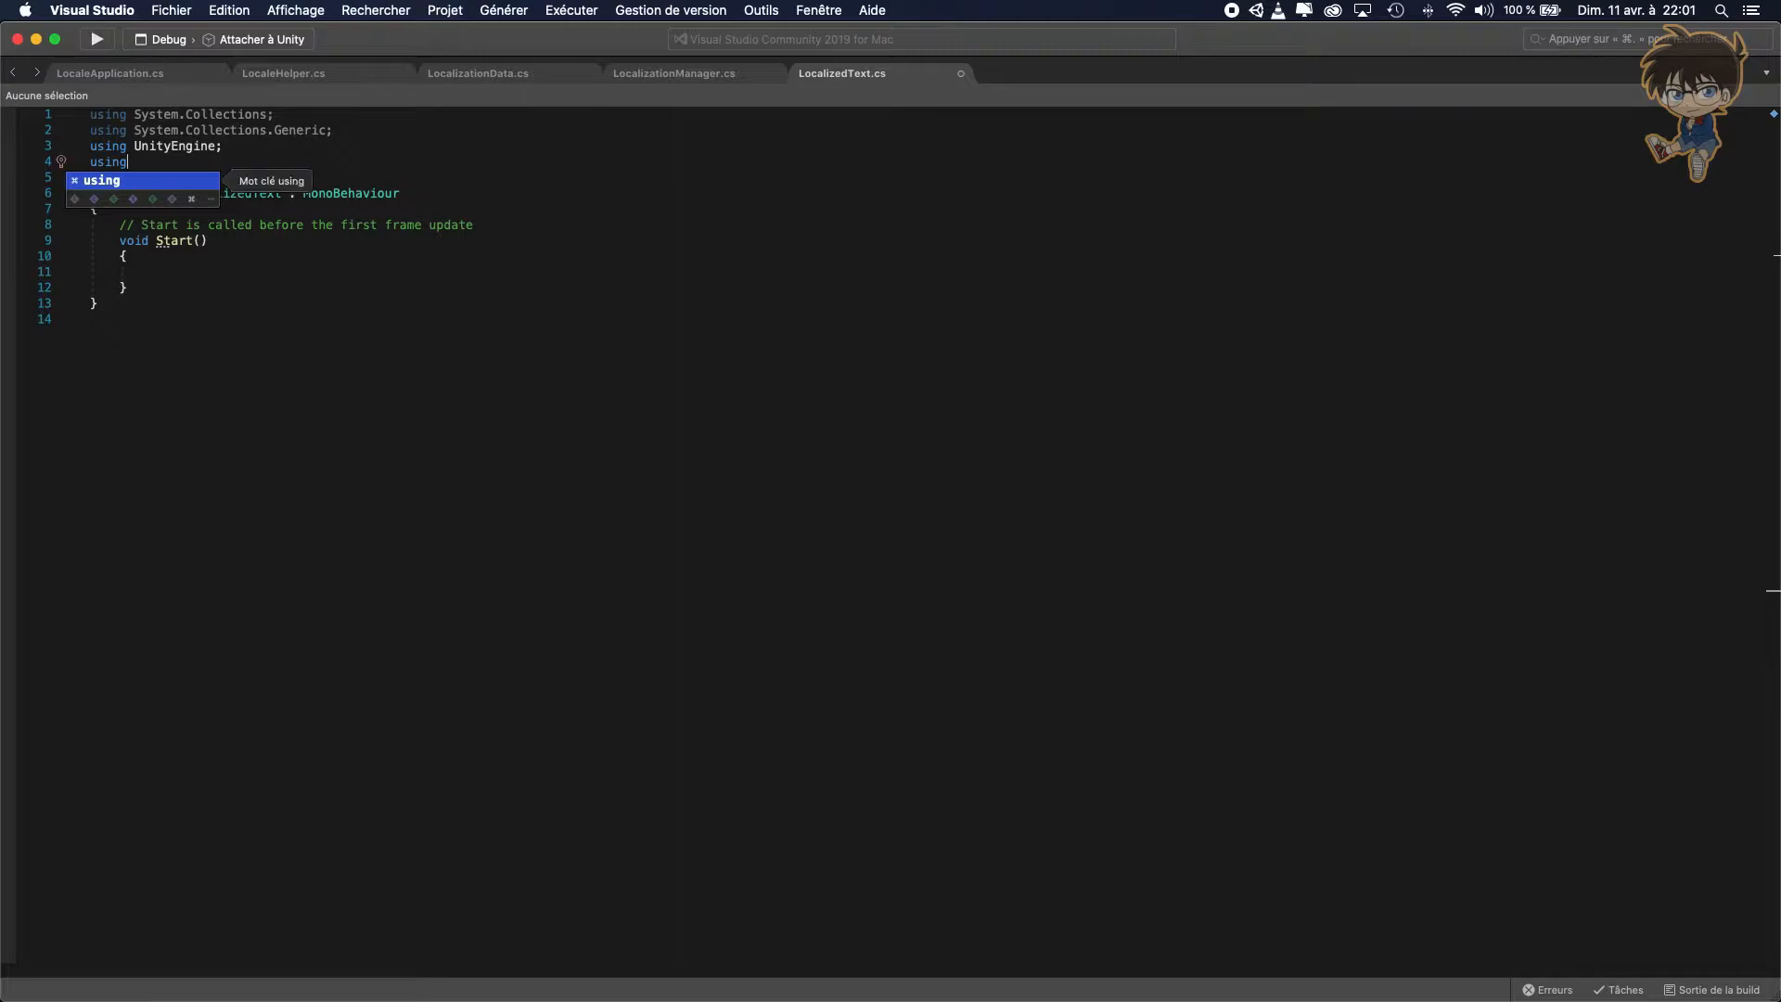
{"action": "type", "text": "syte"}
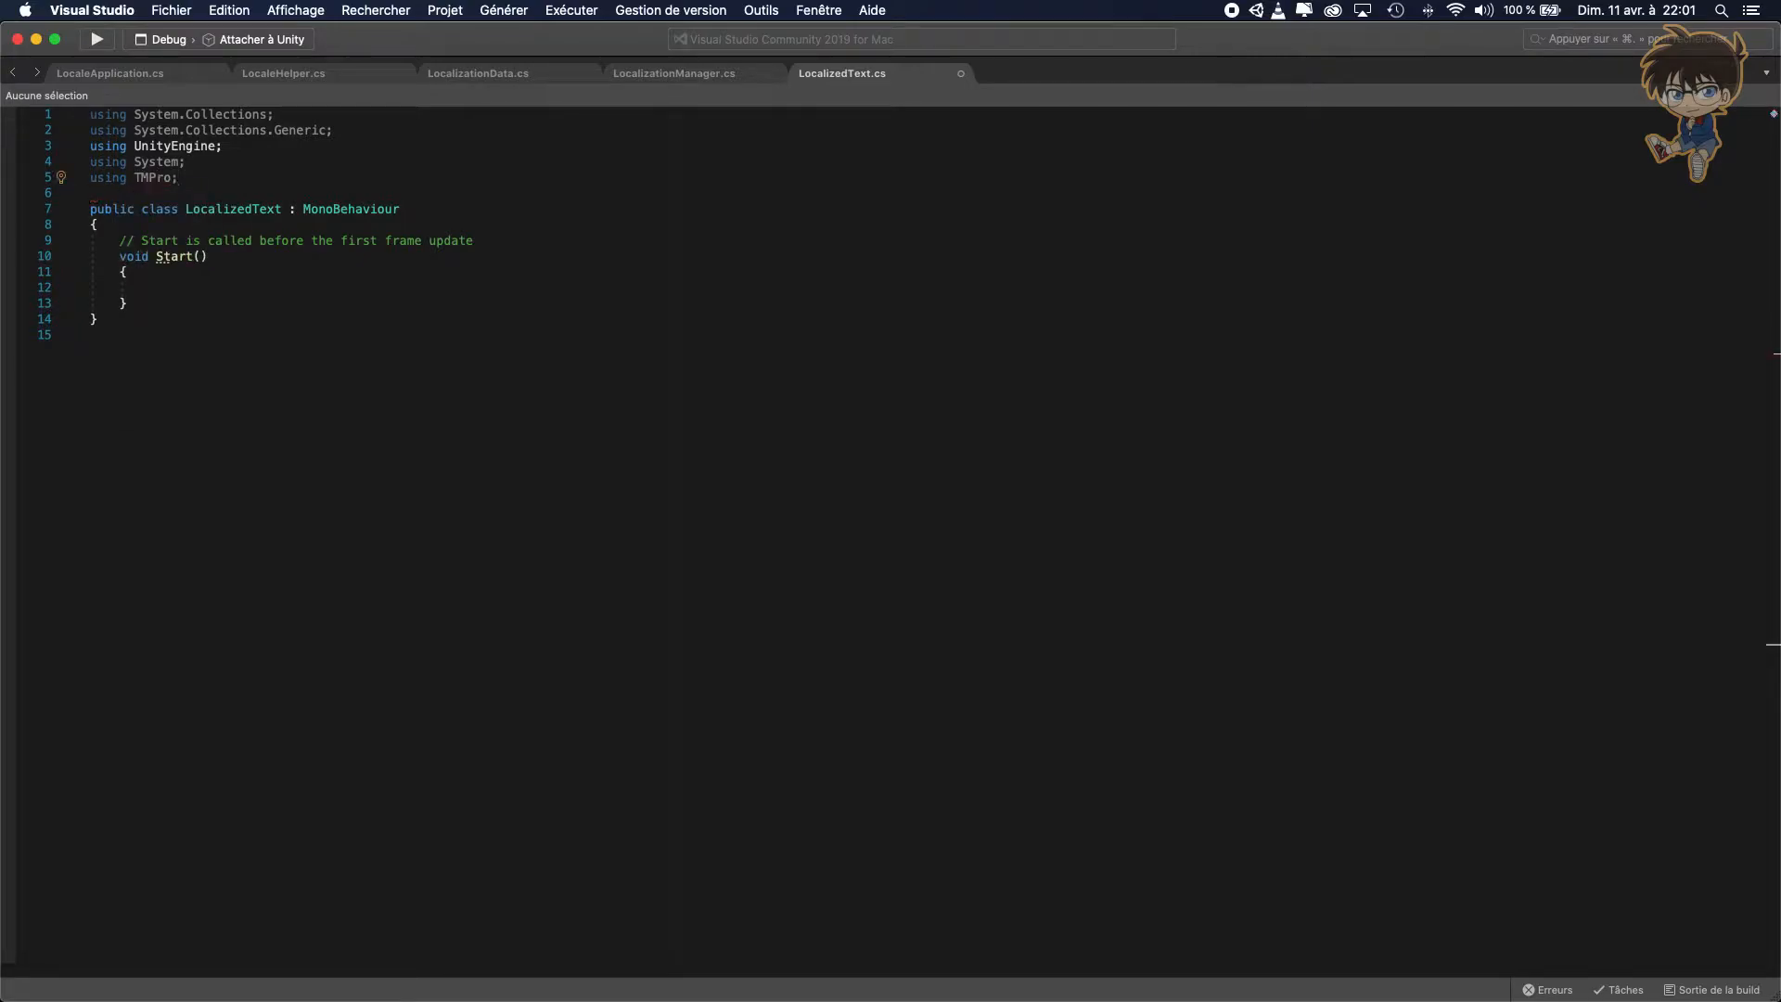
{"action": "double_click", "coordinate": [134, 256]}
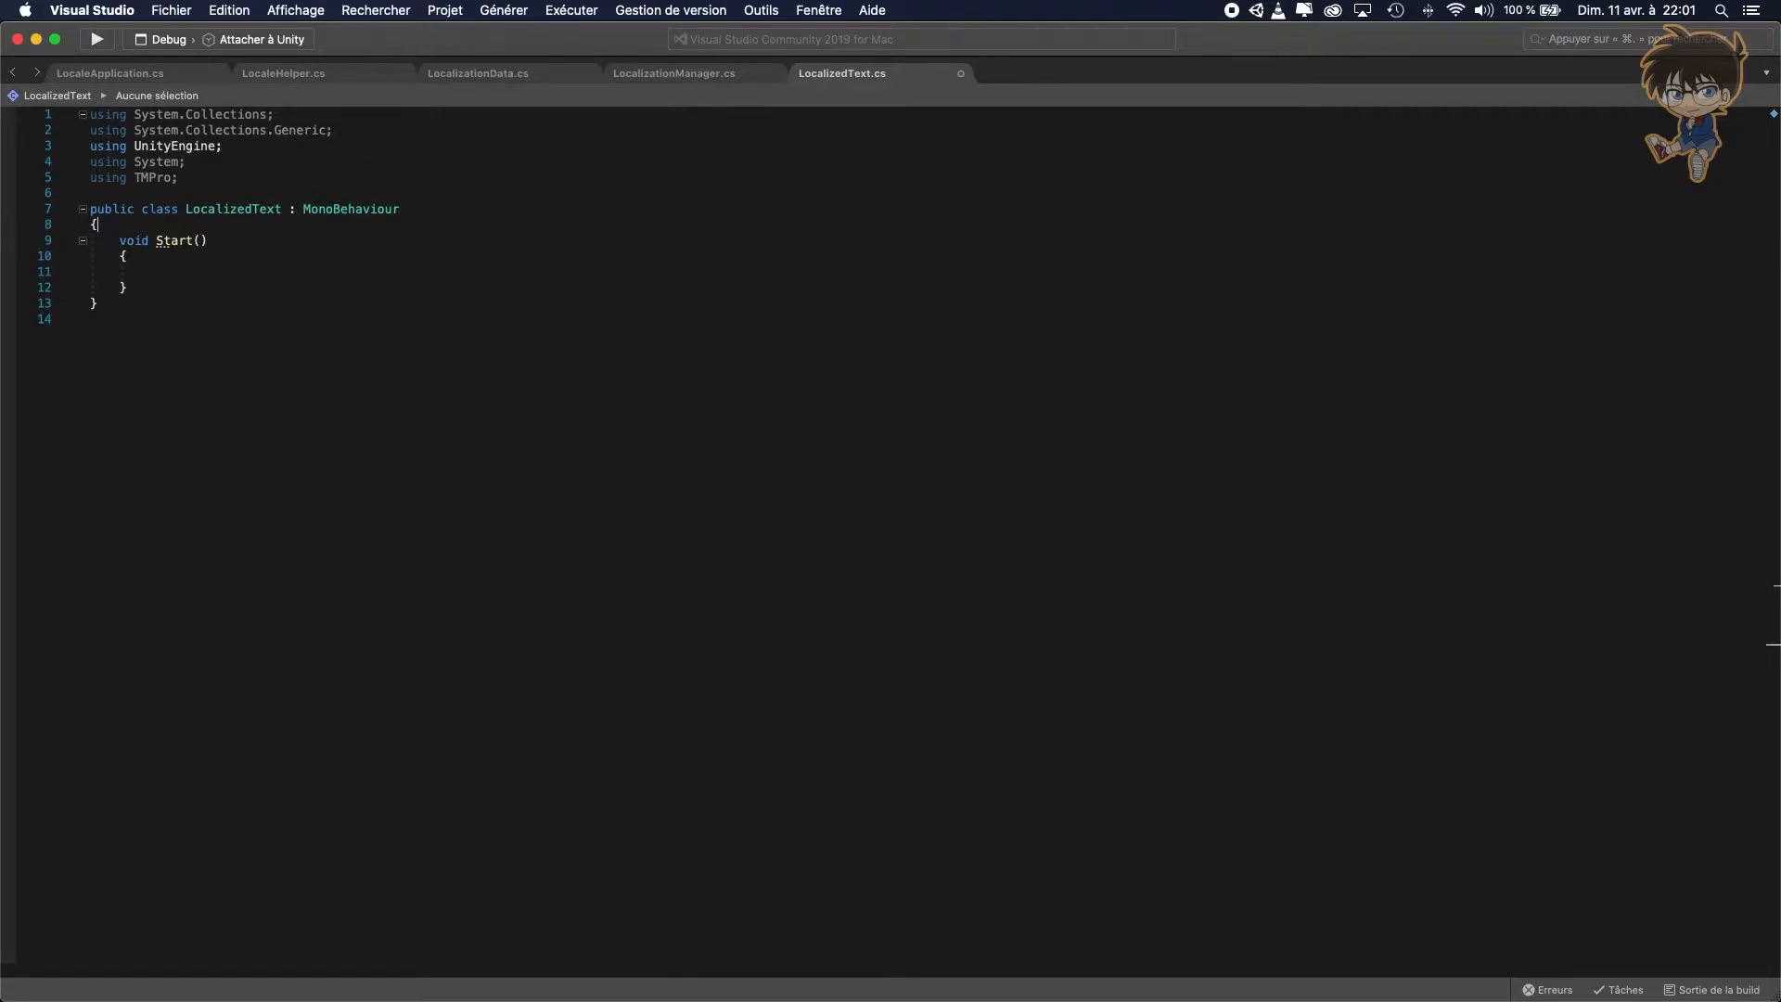
{"action": "left_click", "coordinate": [134, 239]}
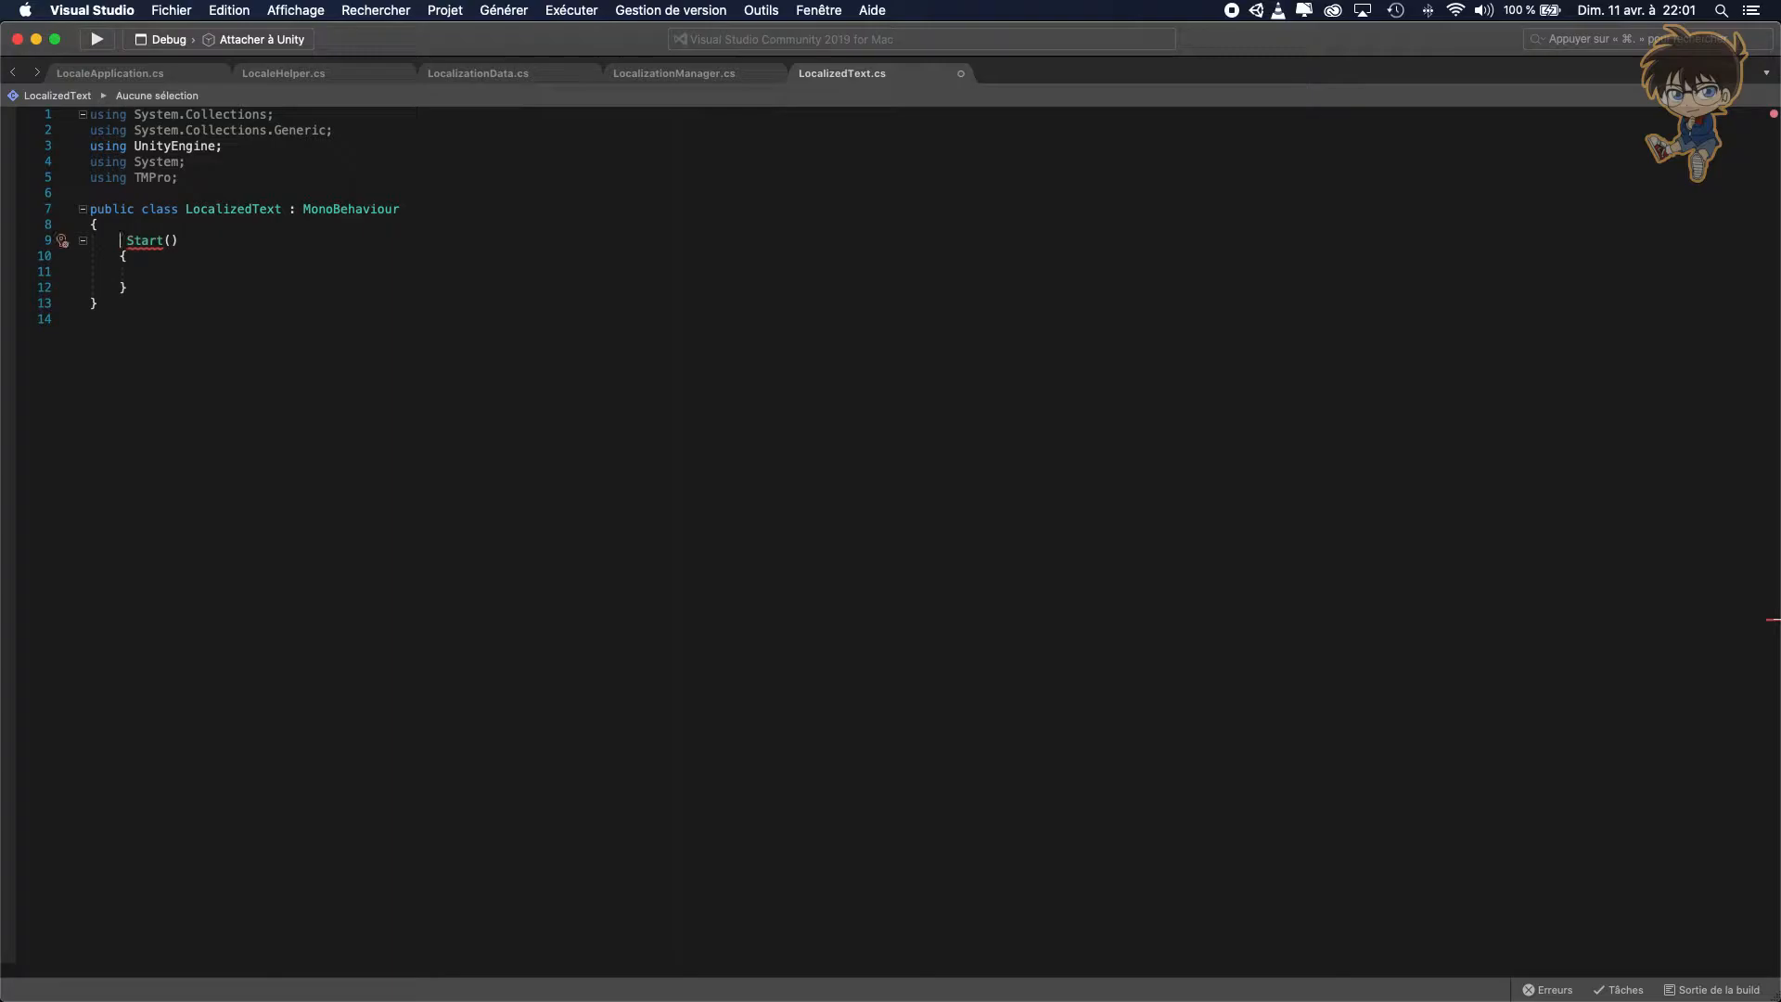
{"action": "type", "text": "Ienu"}
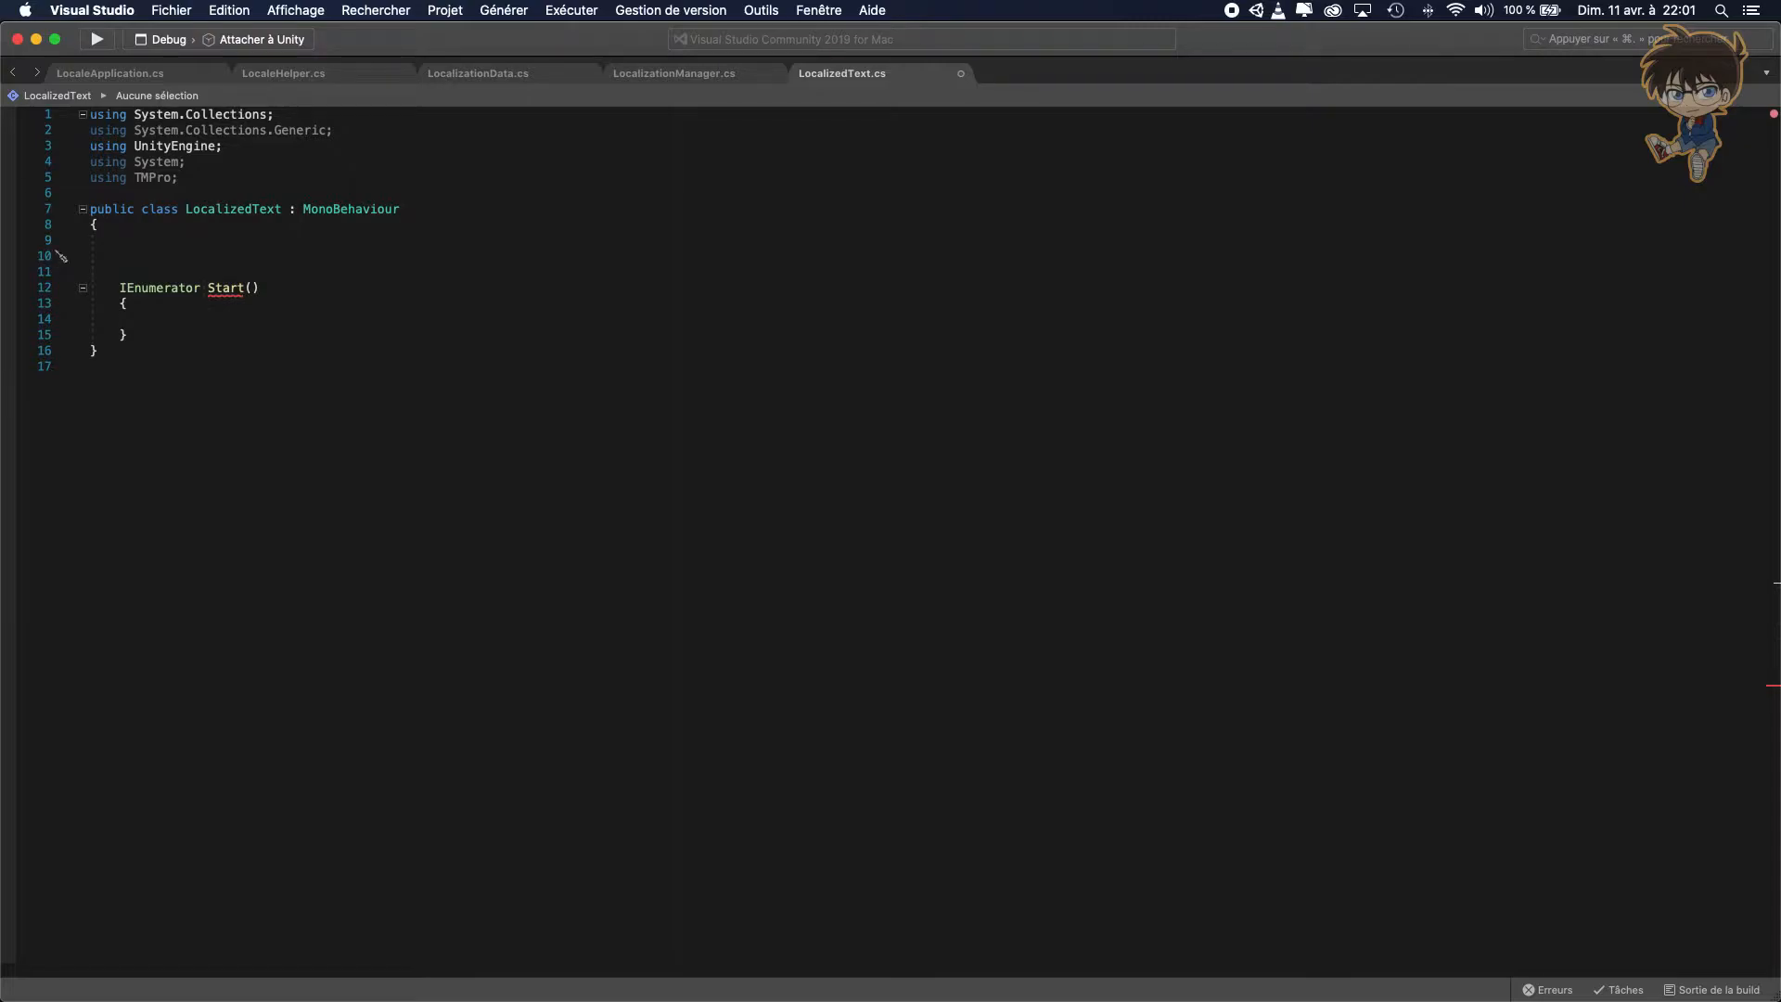
Declare a [SerializeField] private string _localizationKey field.
{"action": "type", "text": "[ser]"}
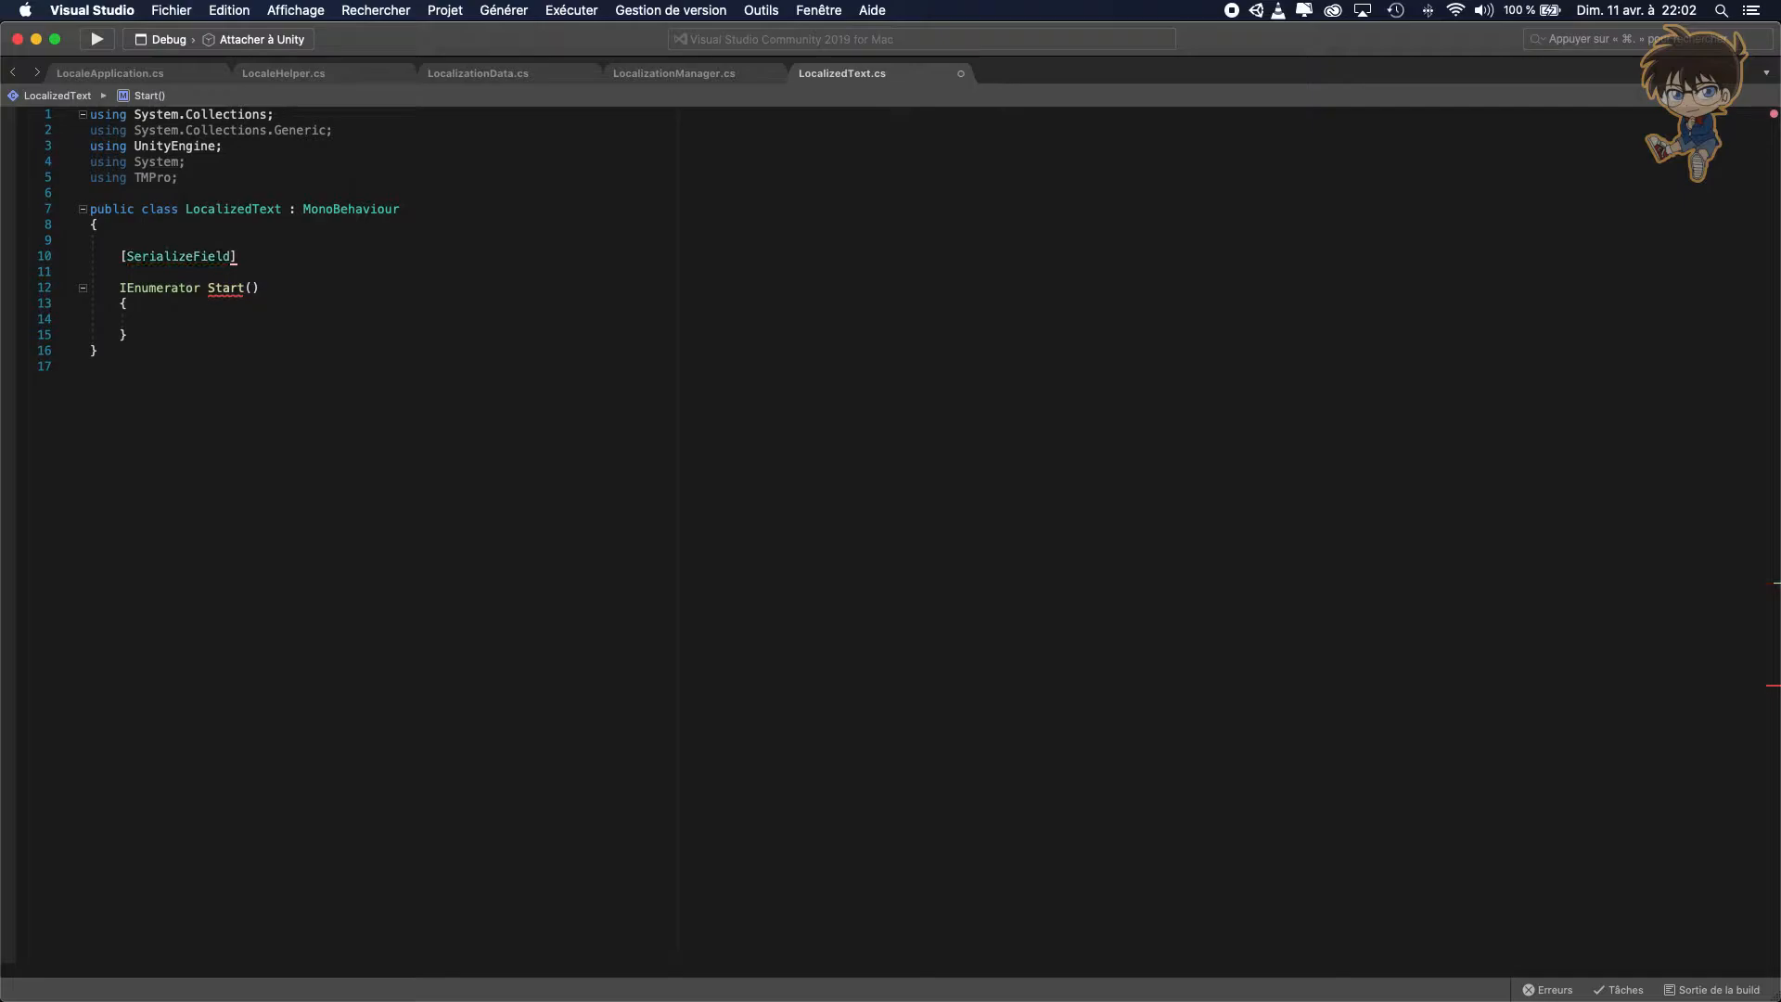
{"action": "type", "text": "private string"}
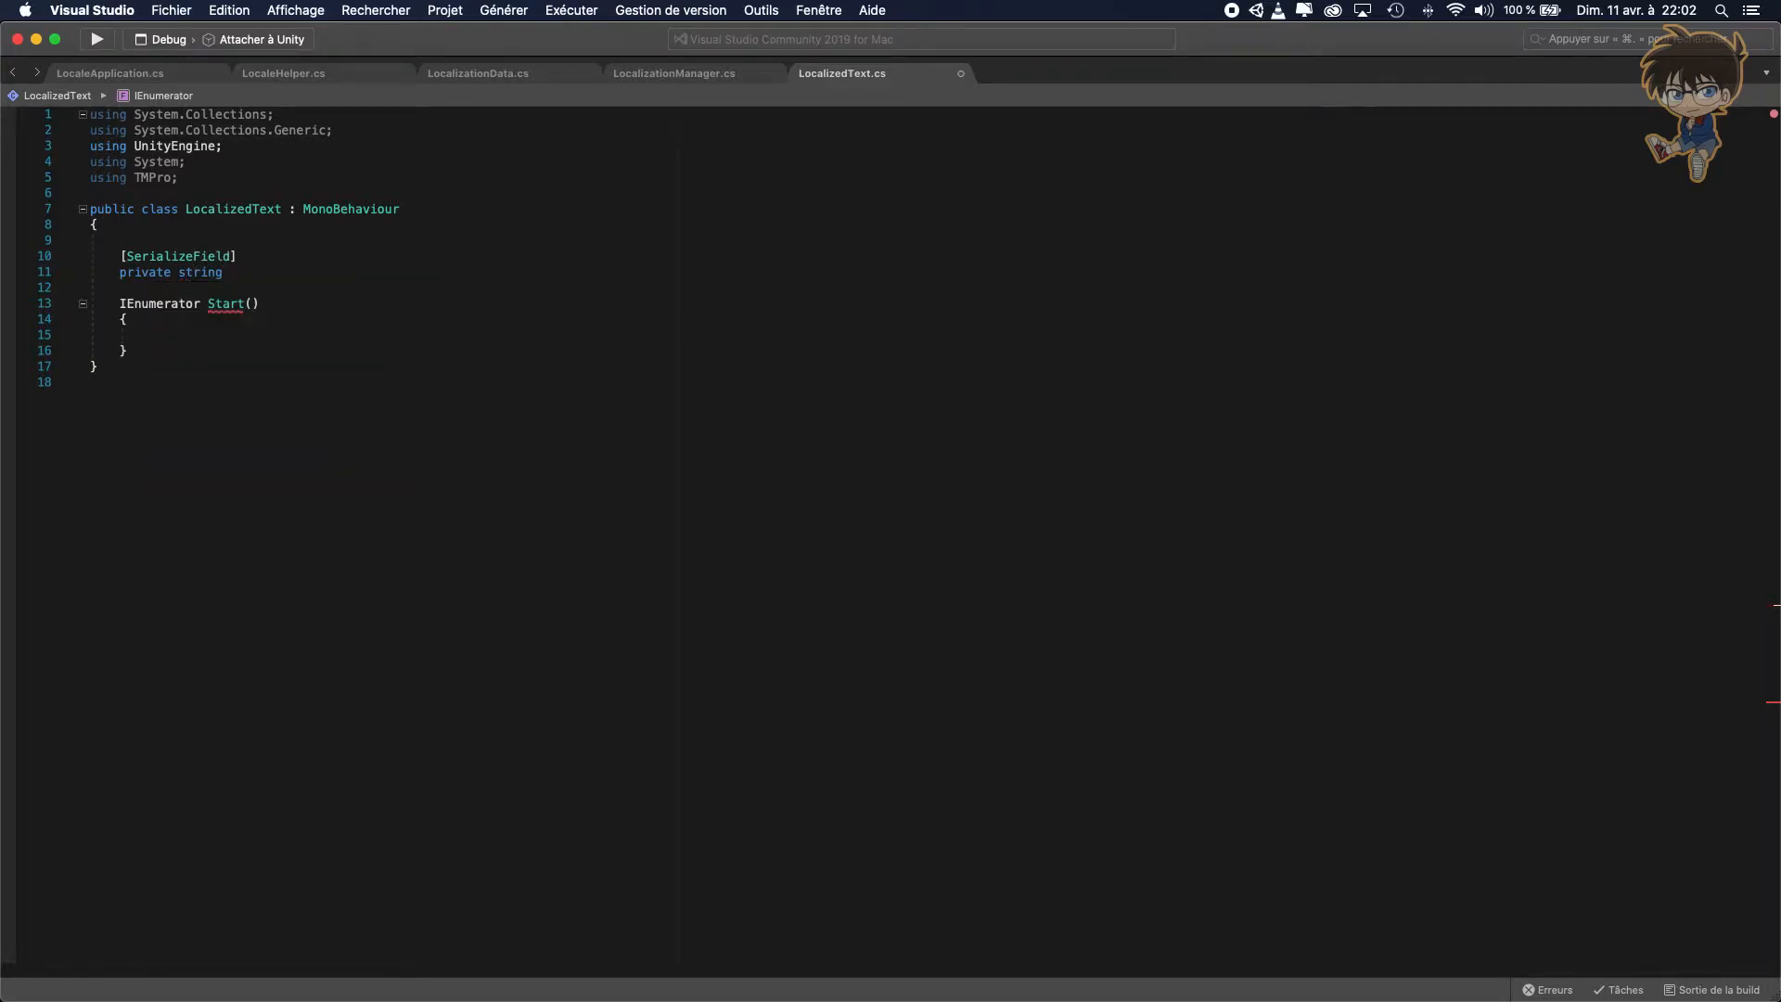
{"action": "type", "text": "__"}
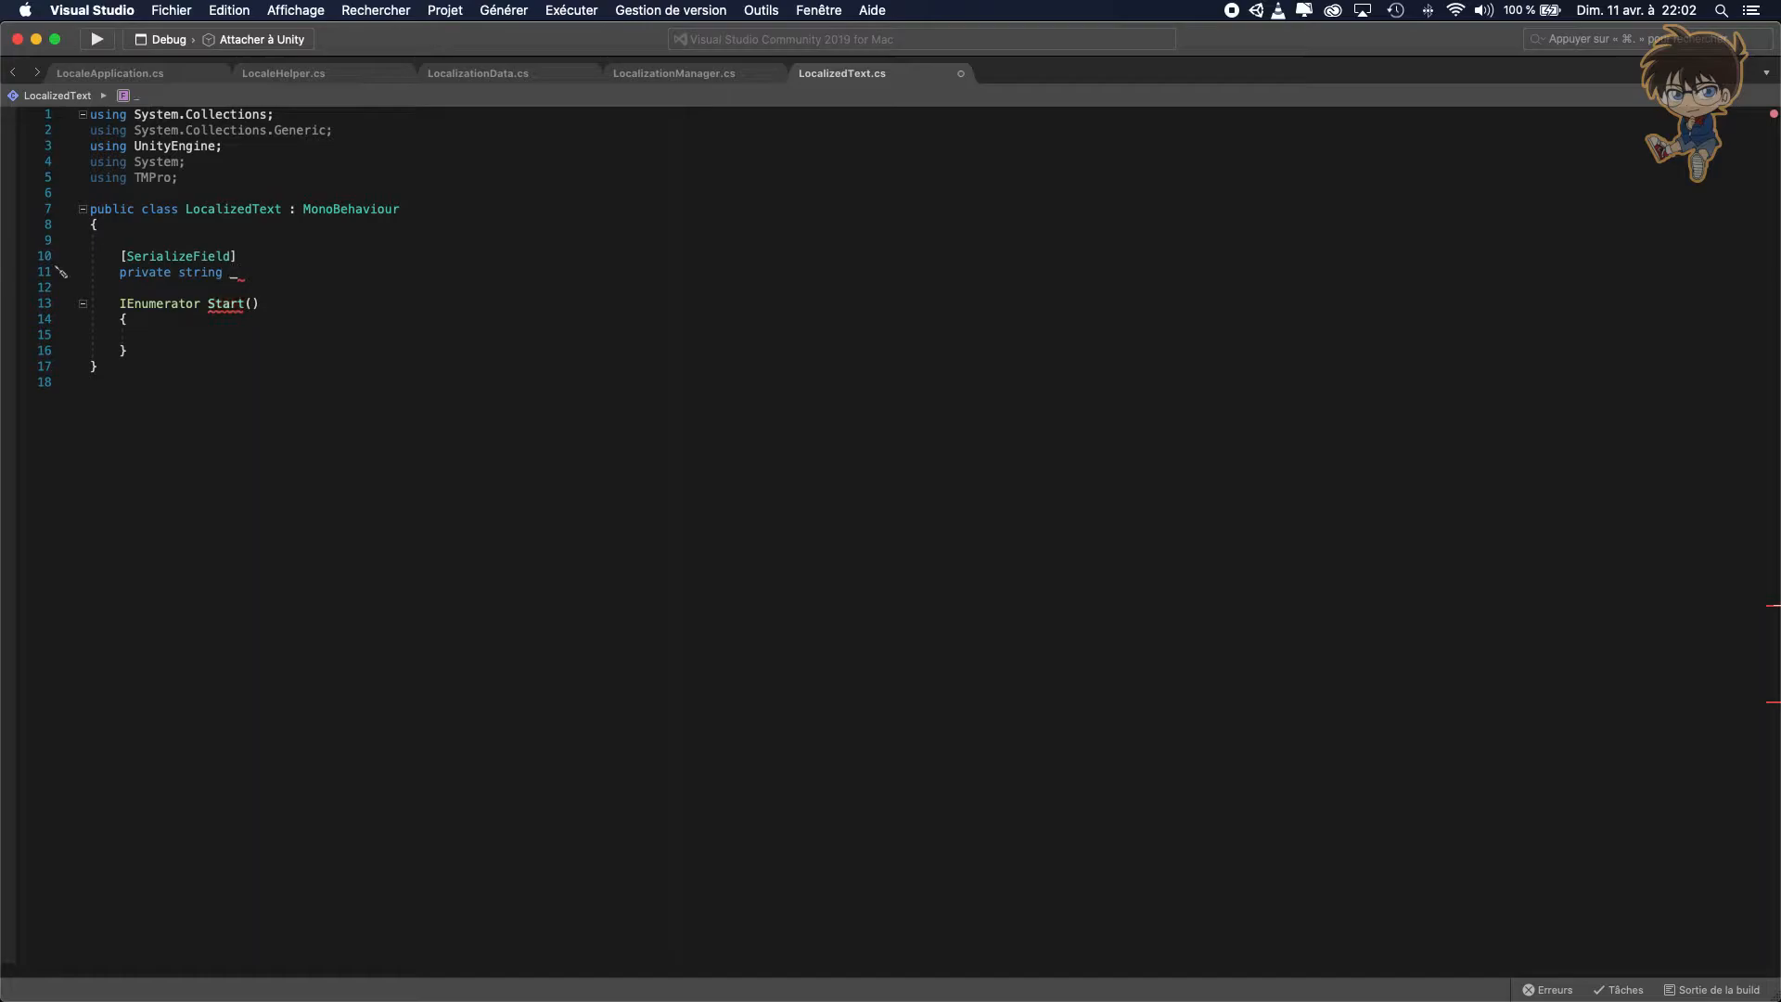
{"action": "type", "text": "local"}
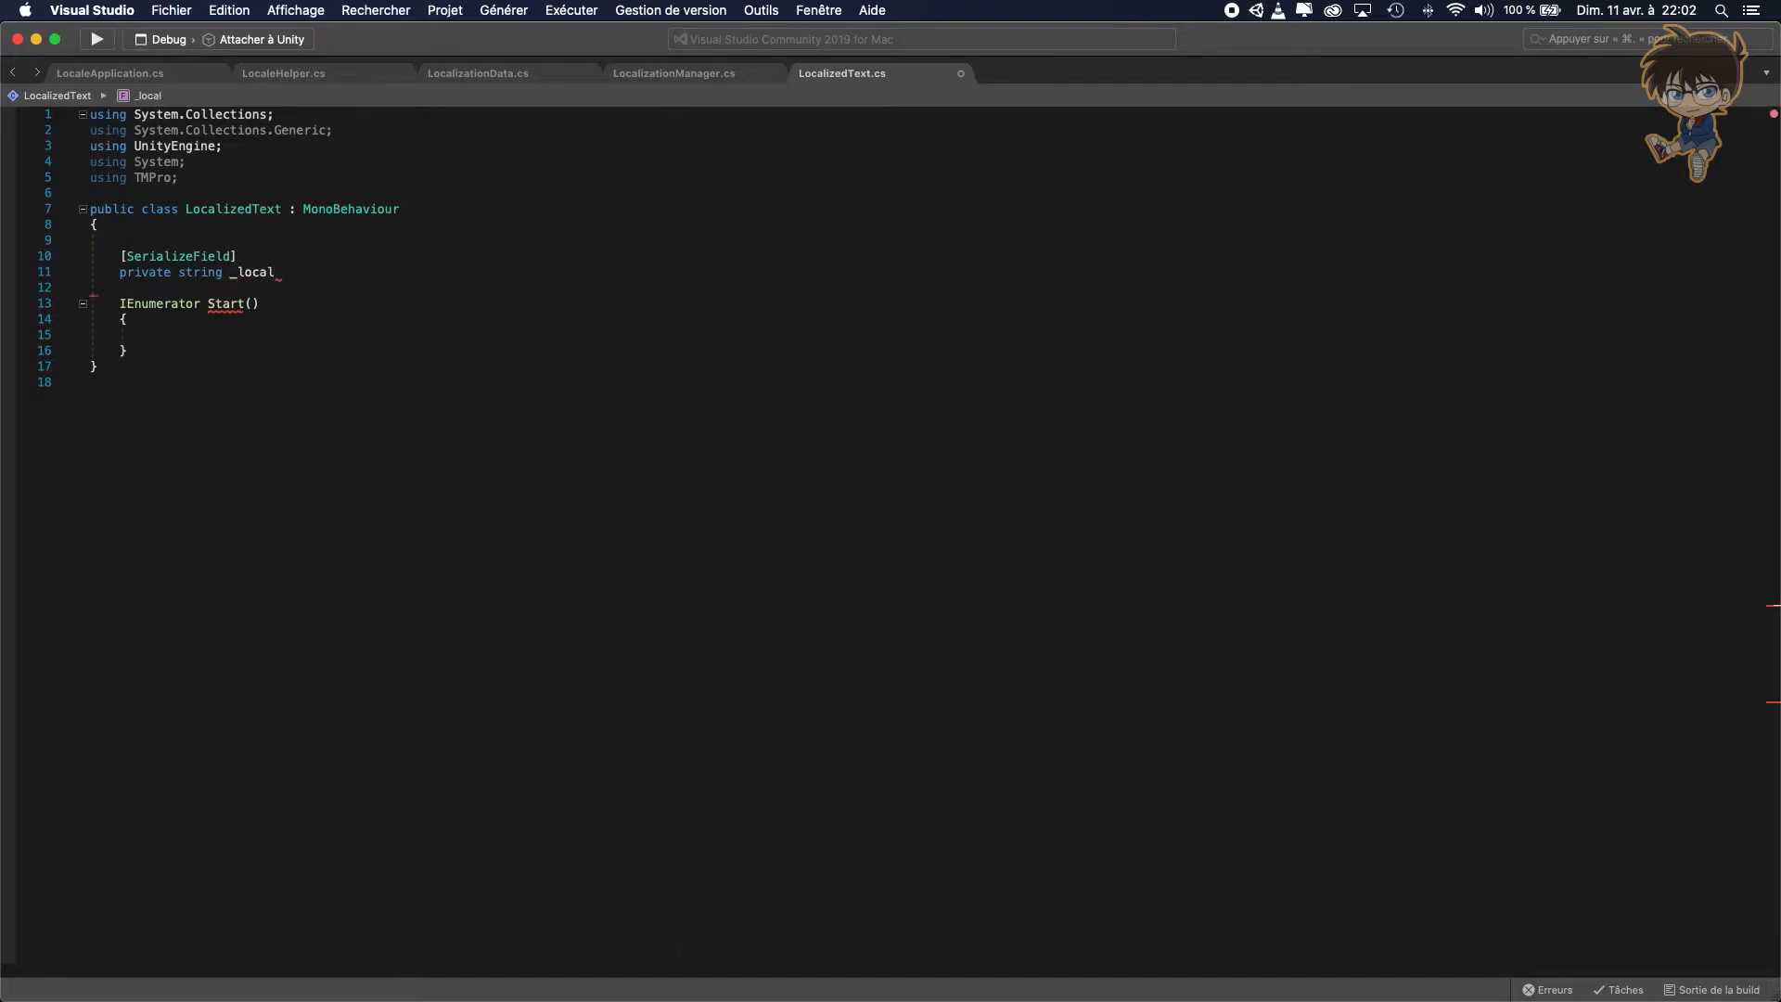
{"action": "type", "text": "ization"}
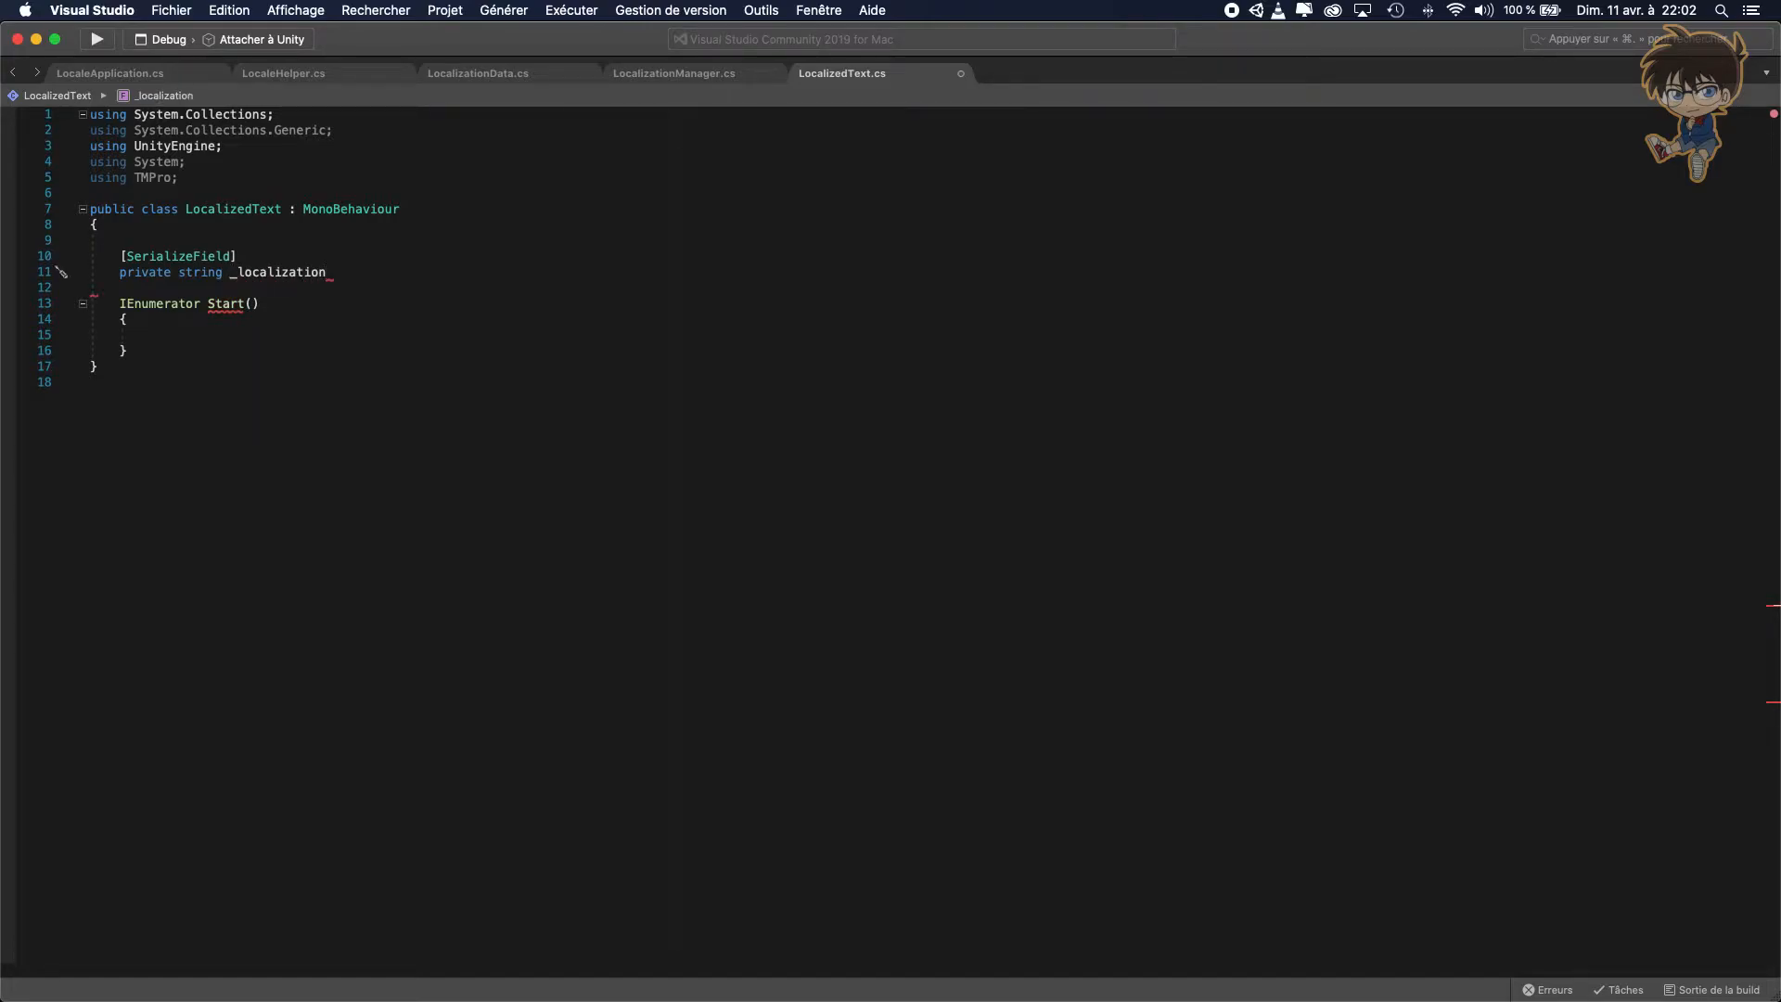
{"action": "type", "text": "Key"}
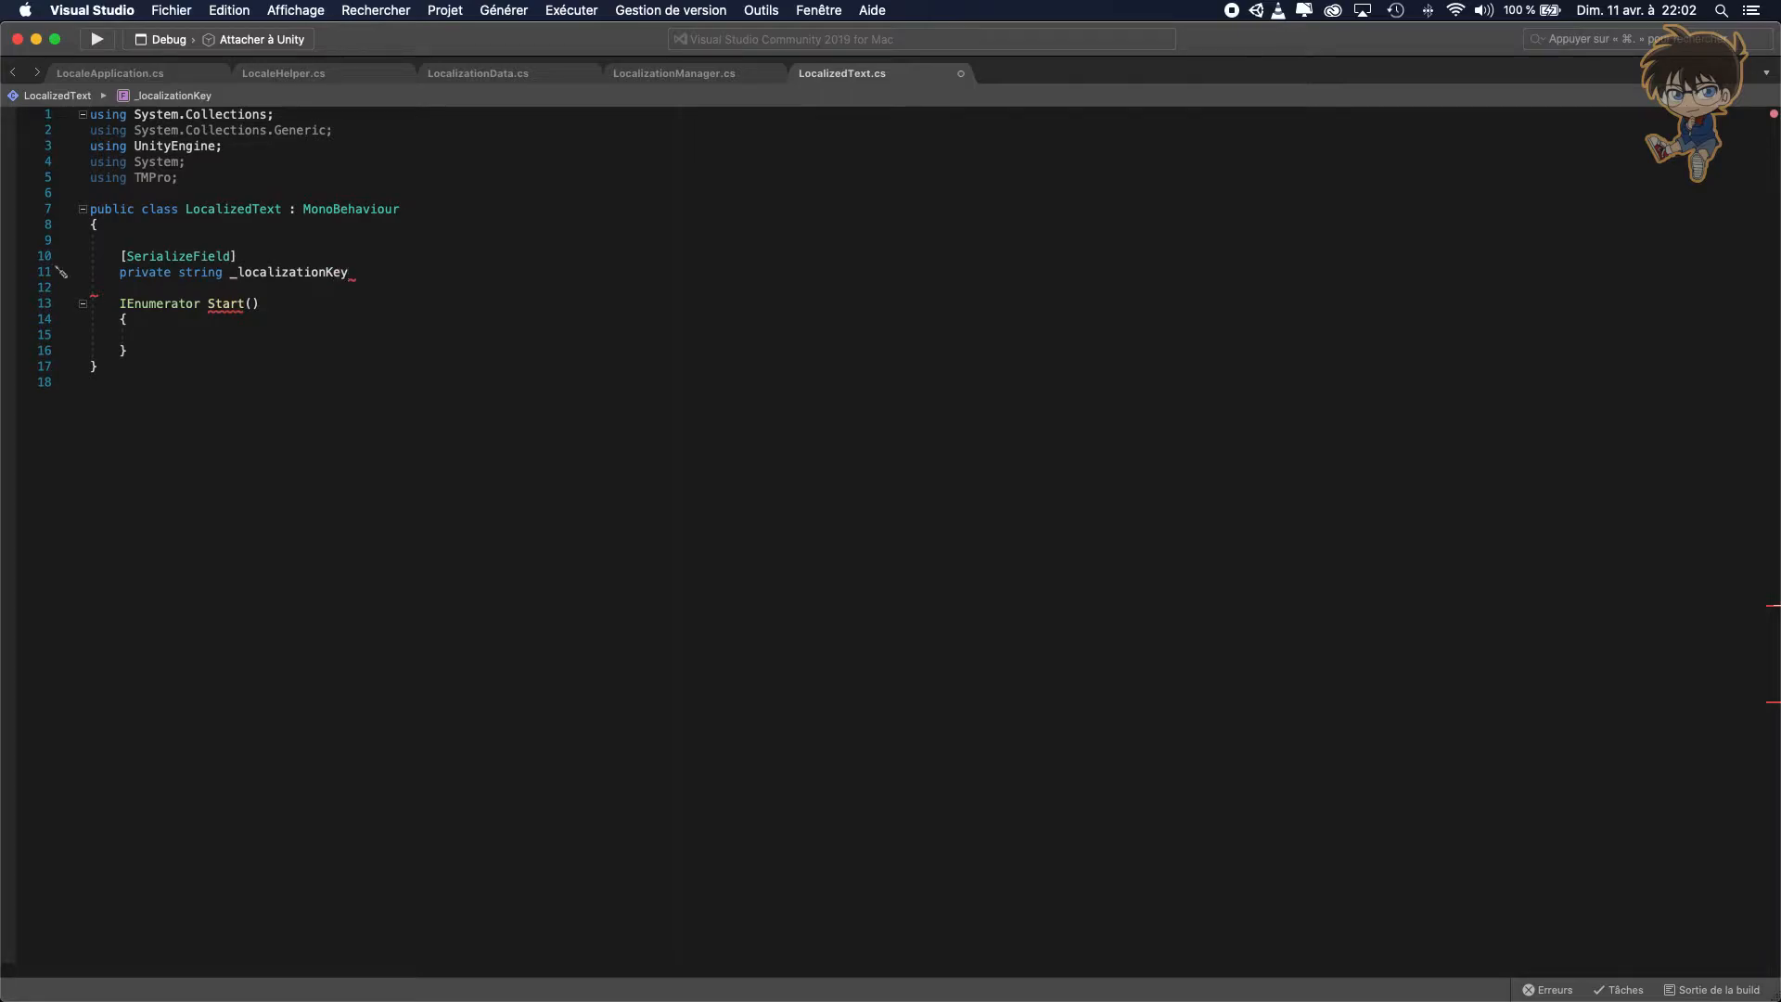
{"action": "type", "text": ";"}
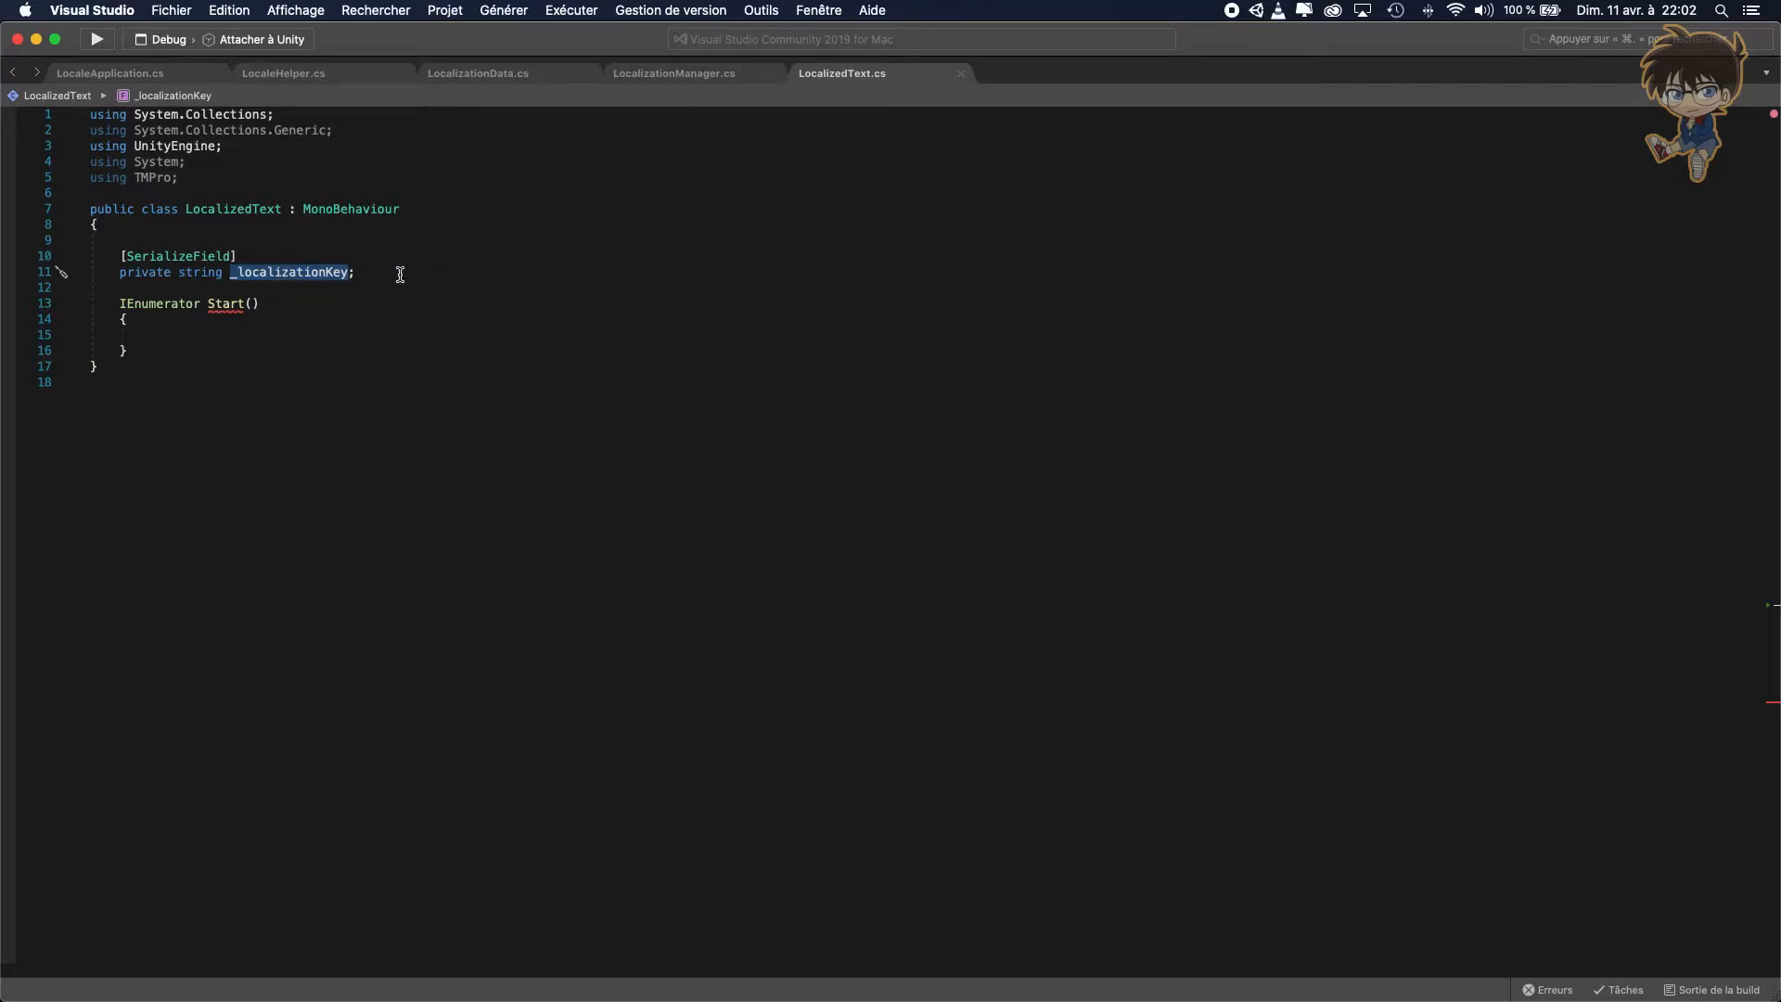
{"action": "mouse_move", "coordinate": [523, 268]}
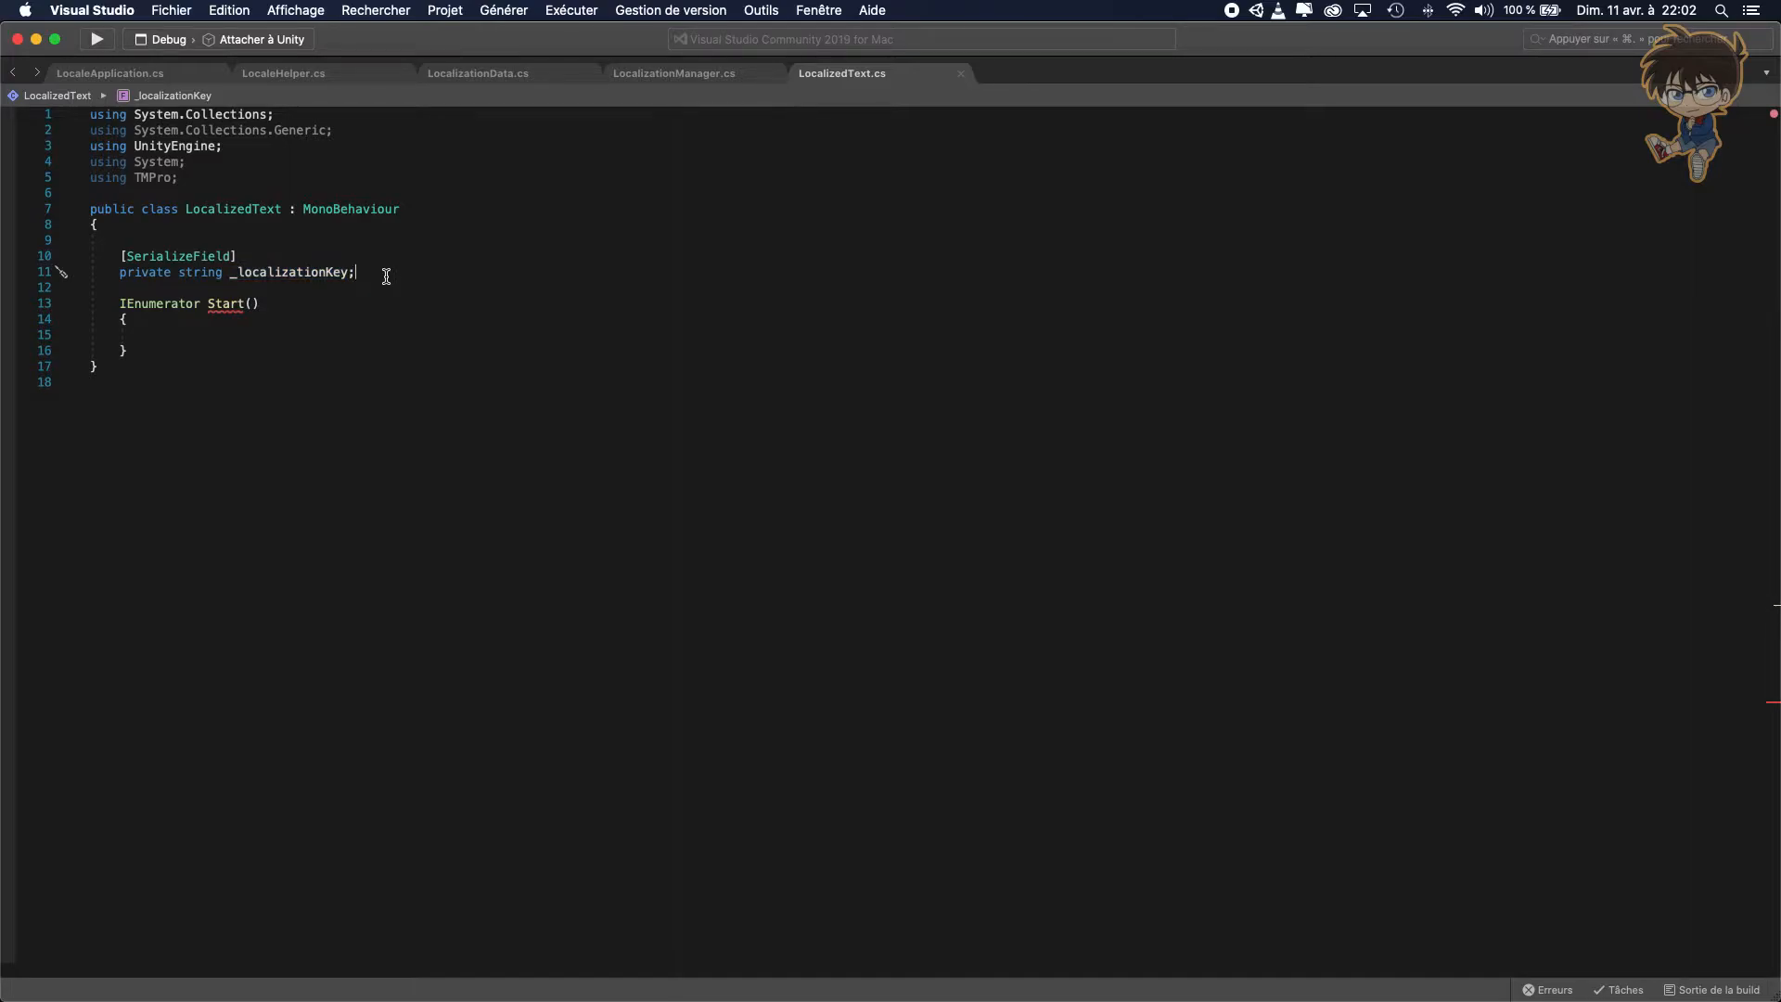
Declare a TextMeshProUGUI _textCompent field on the next line.
{"action": "key", "text": "enter"}
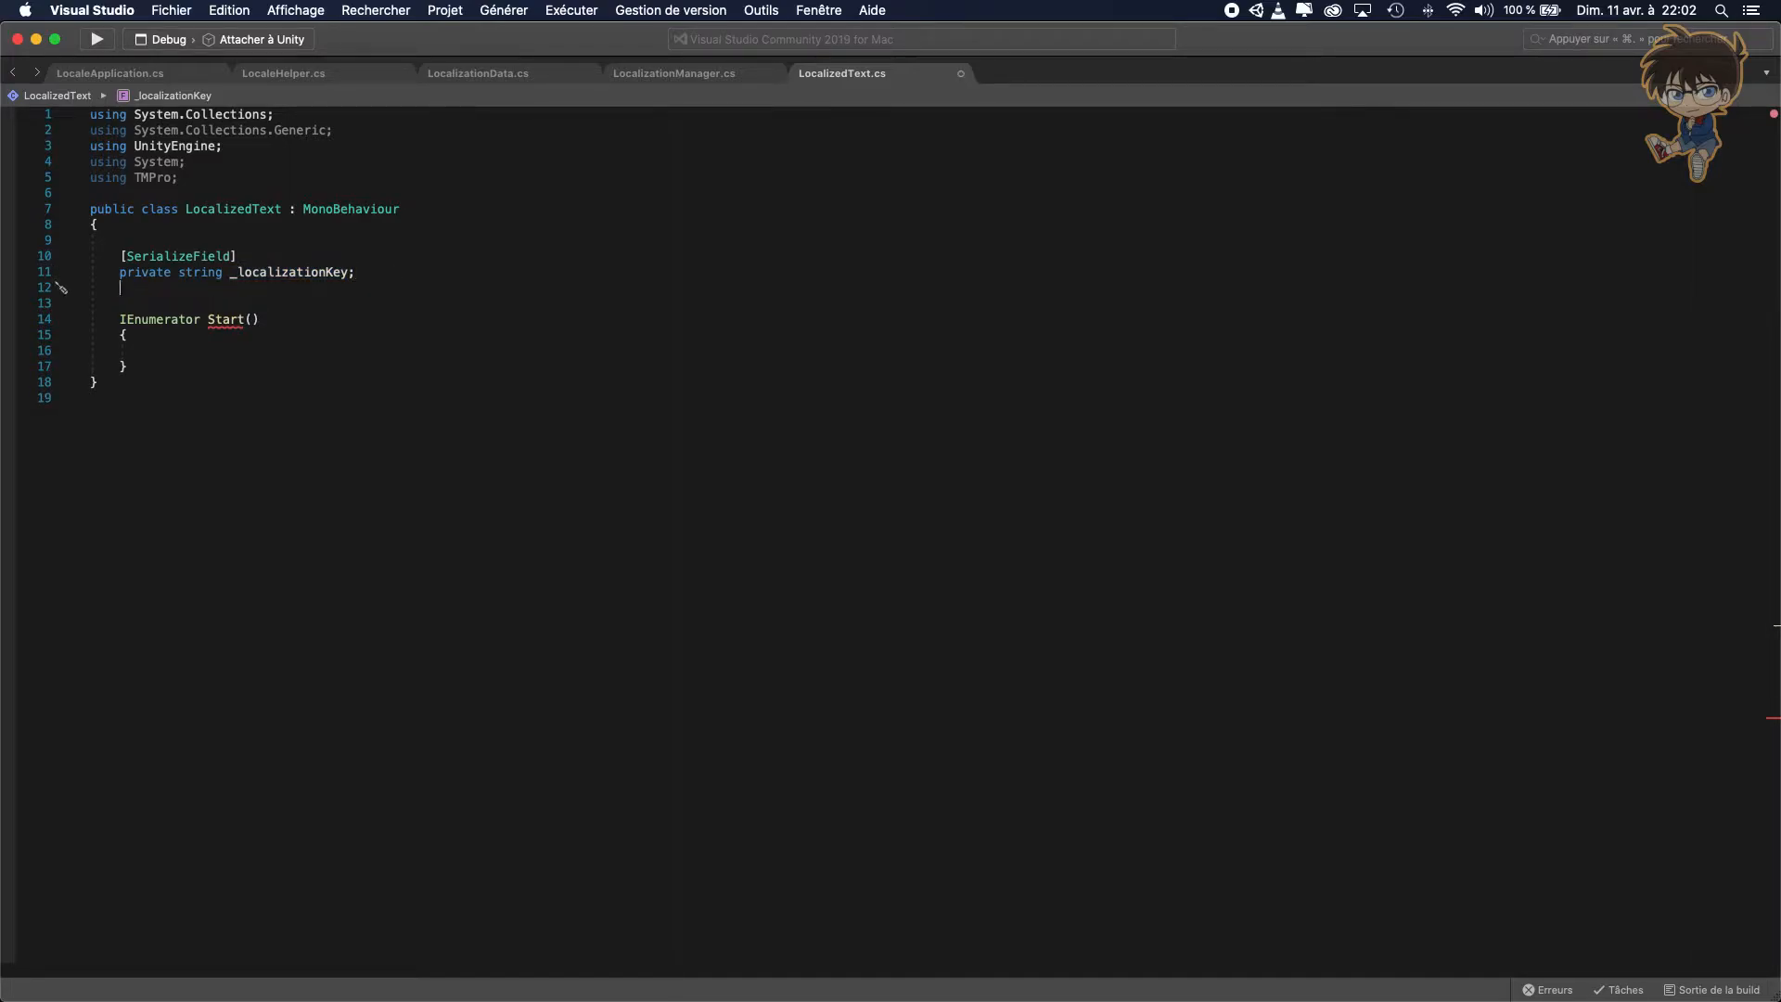
{"action": "type", "text": "te"}
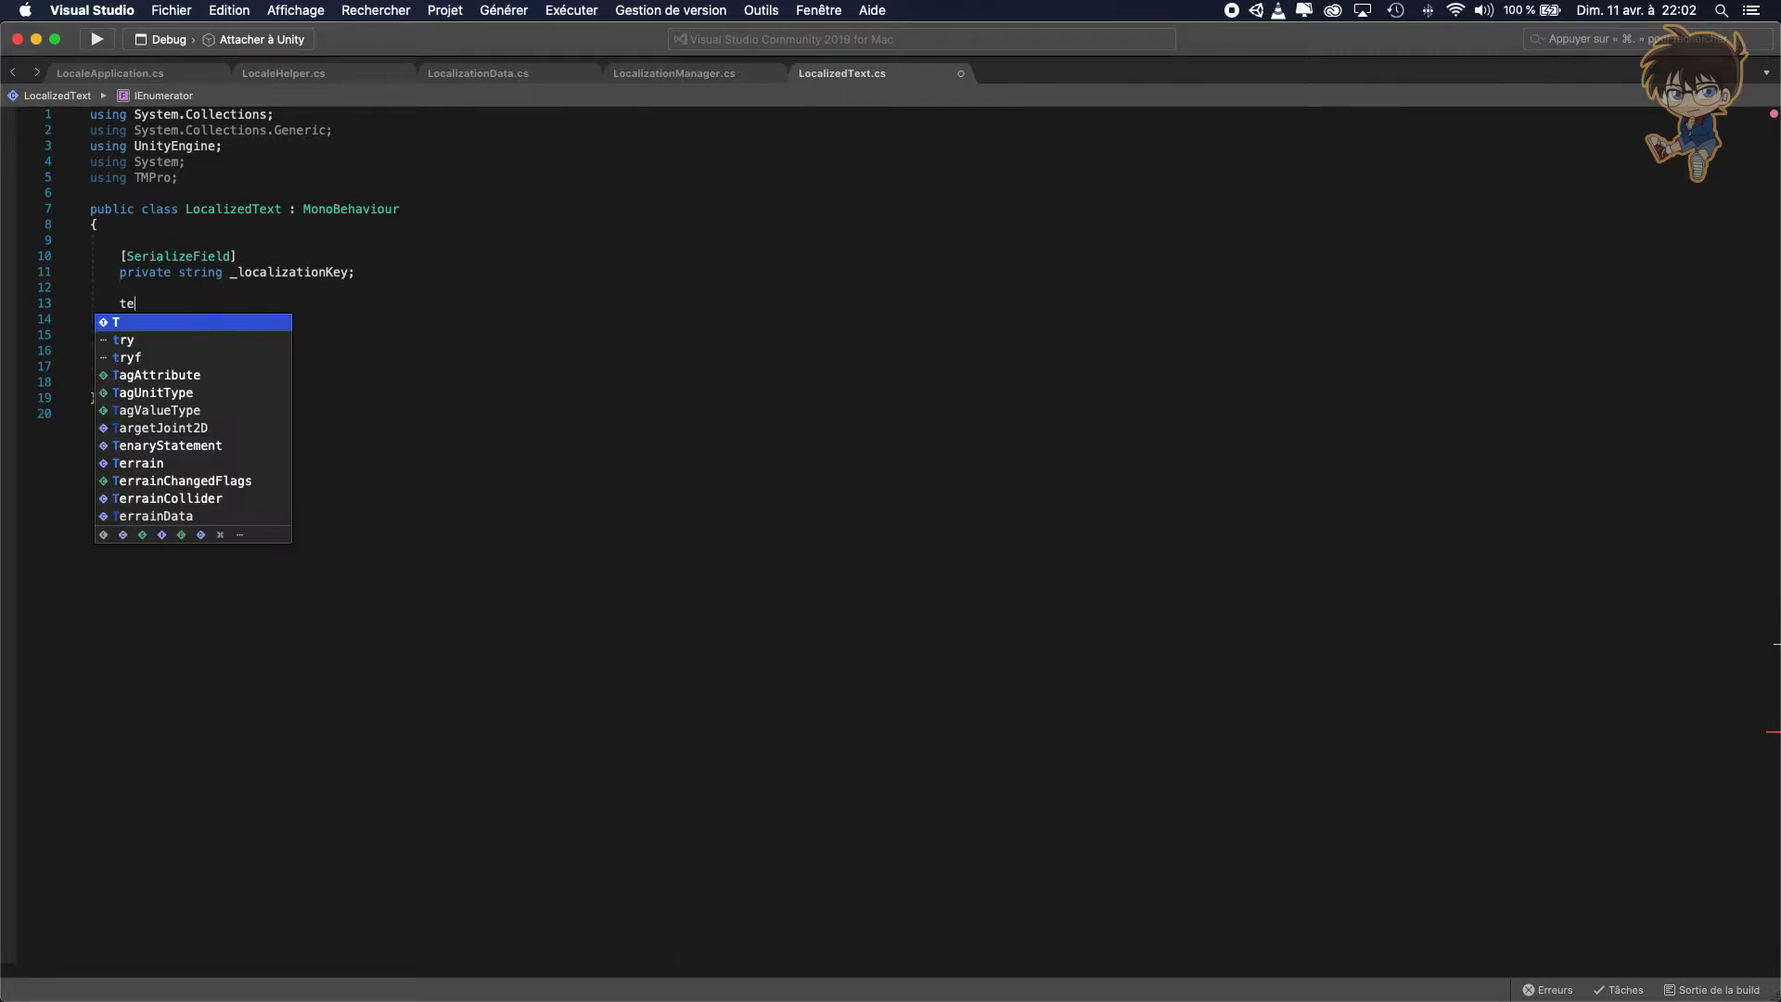
{"action": "type", "text": "xt"}
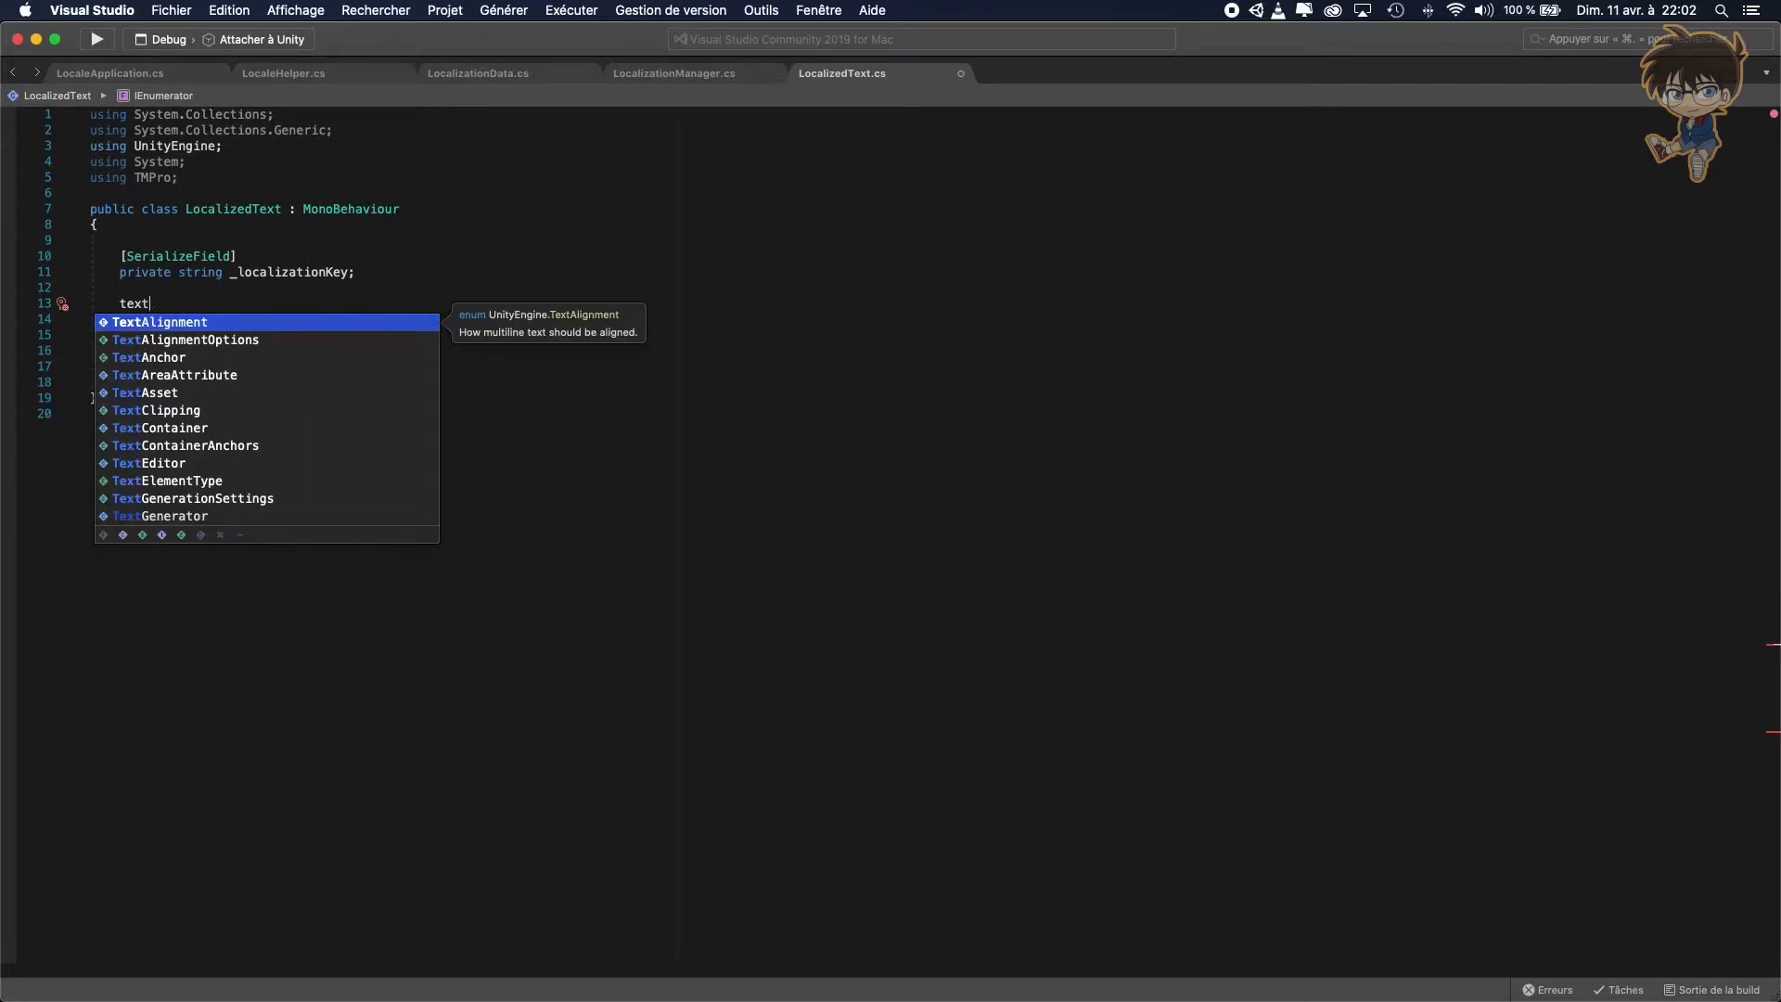
{"action": "type", "text": "mesh"}
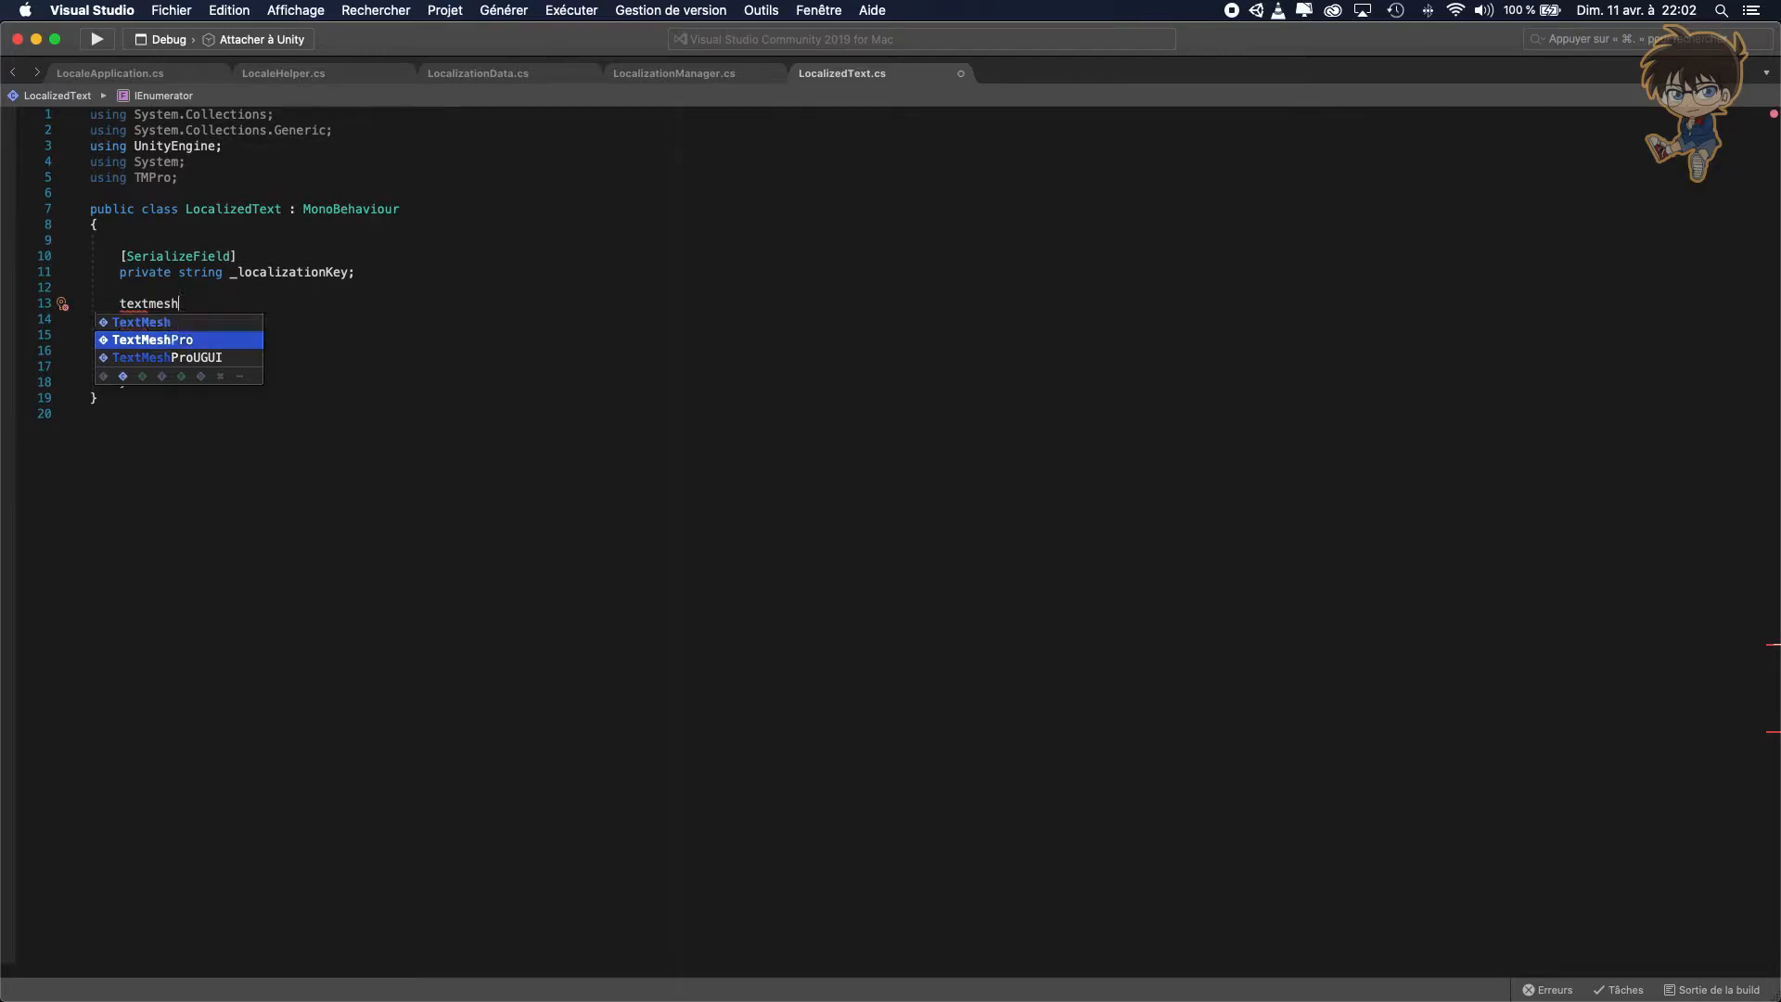
{"action": "left_click", "coordinate": [154, 357]}
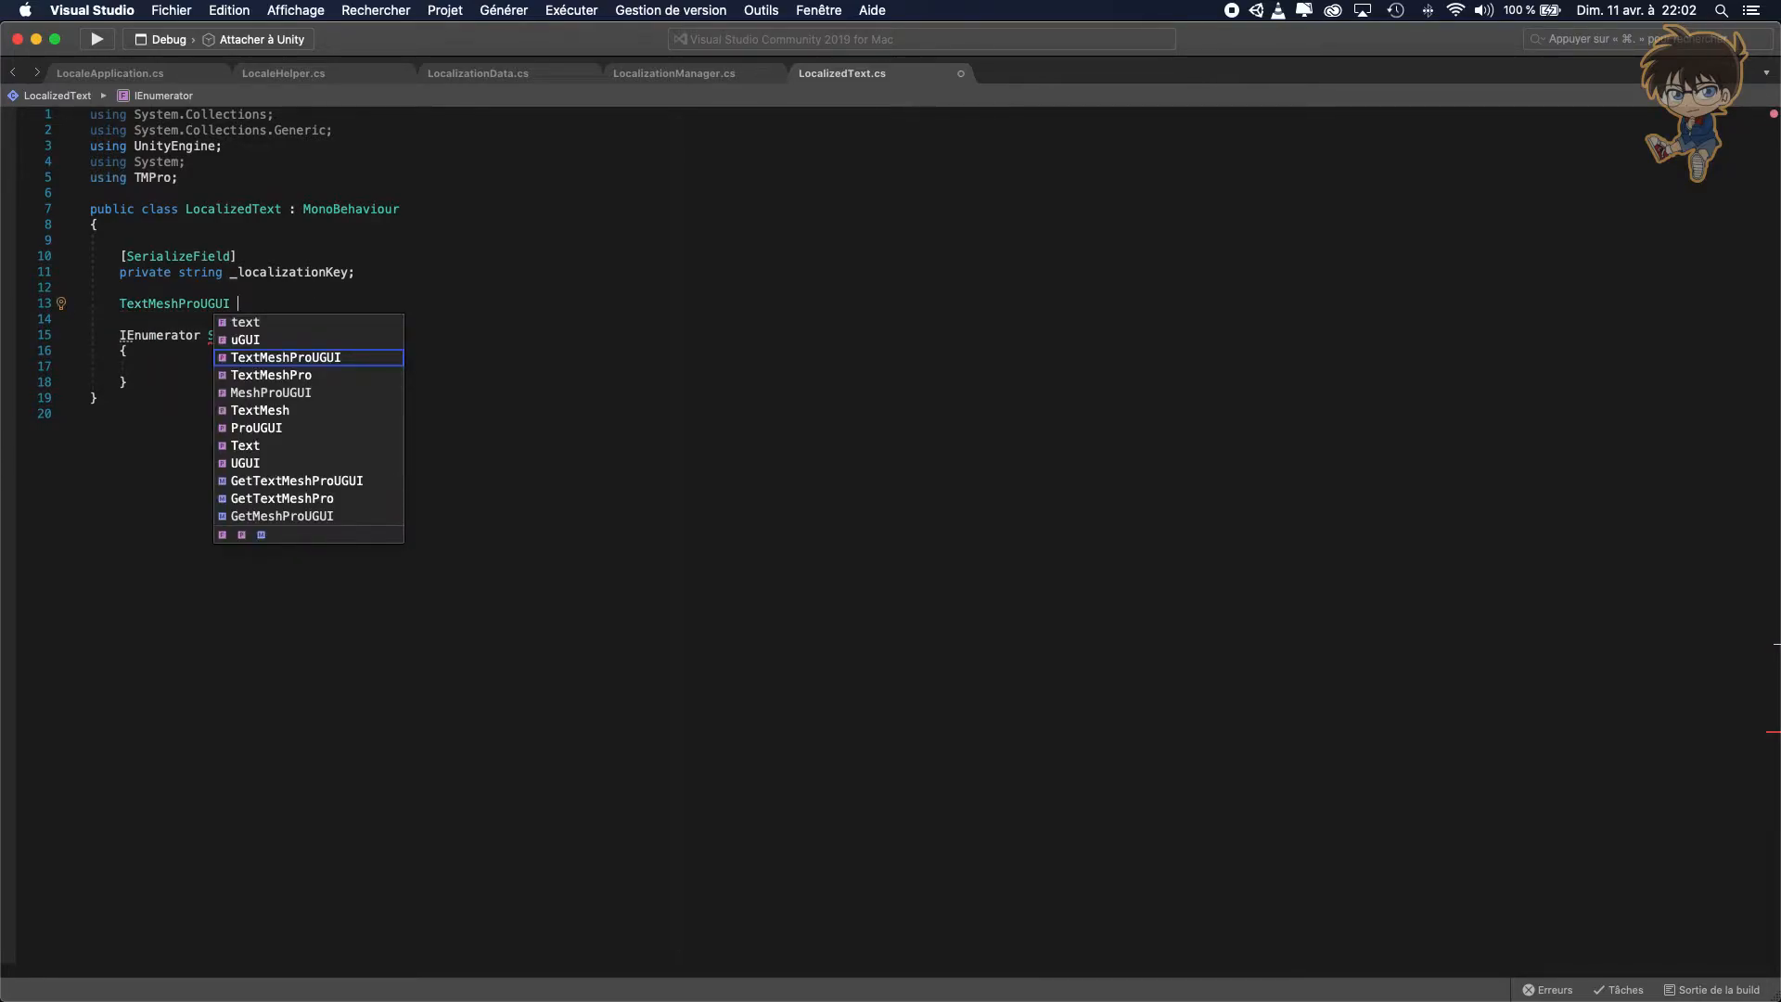
{"action": "type", "text": "_textComp"}
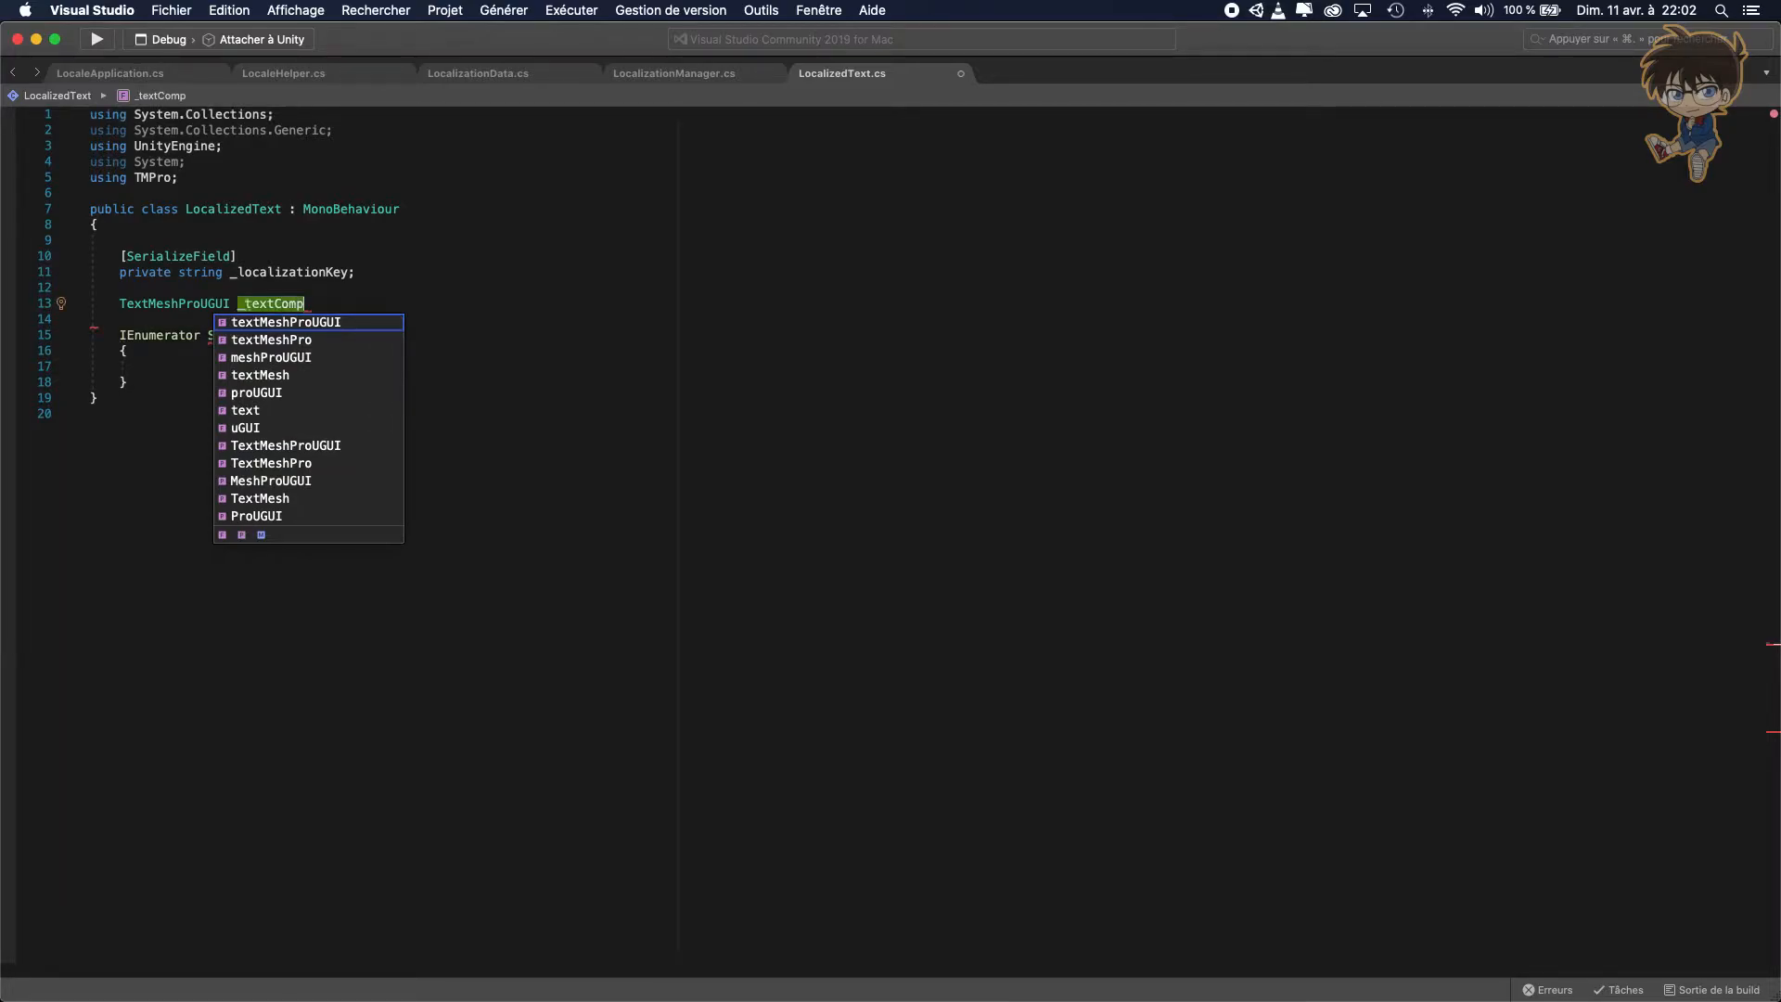
{"action": "type", "text": "ent;"}
{"action": "type", "text": "public"}
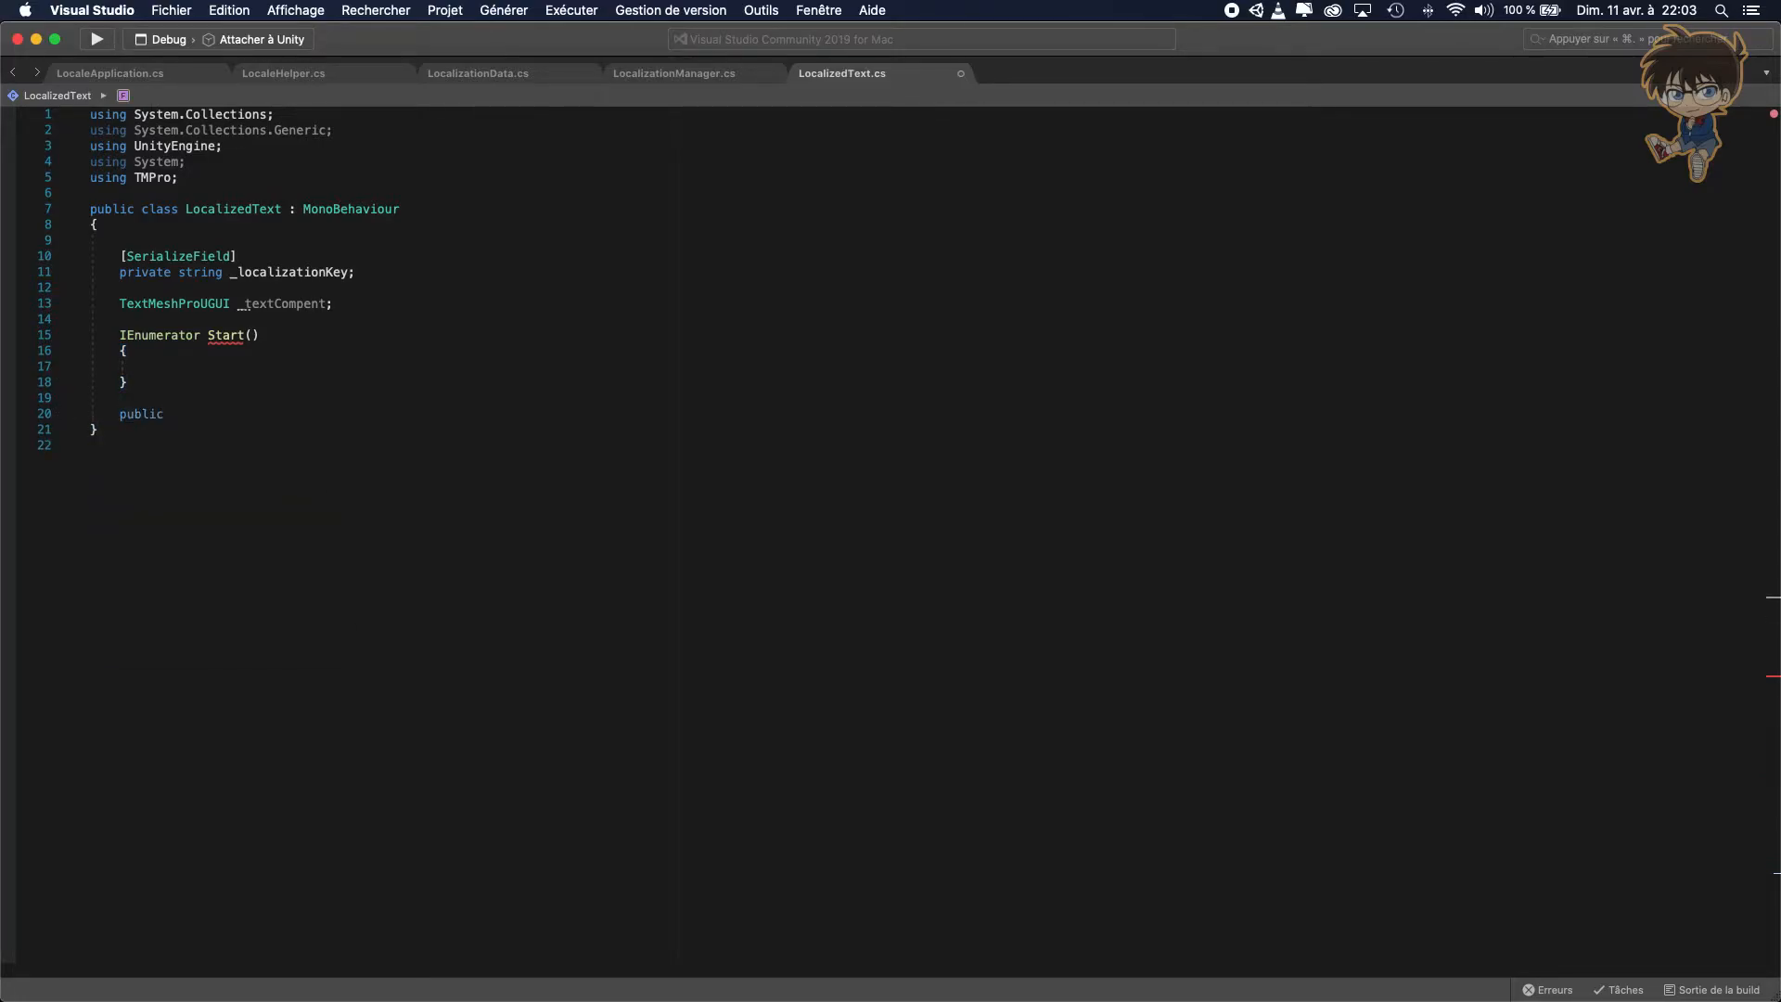
Add an empty public void Attributiontext() method with a body.
{"action": "type", "text": "void Atr"}
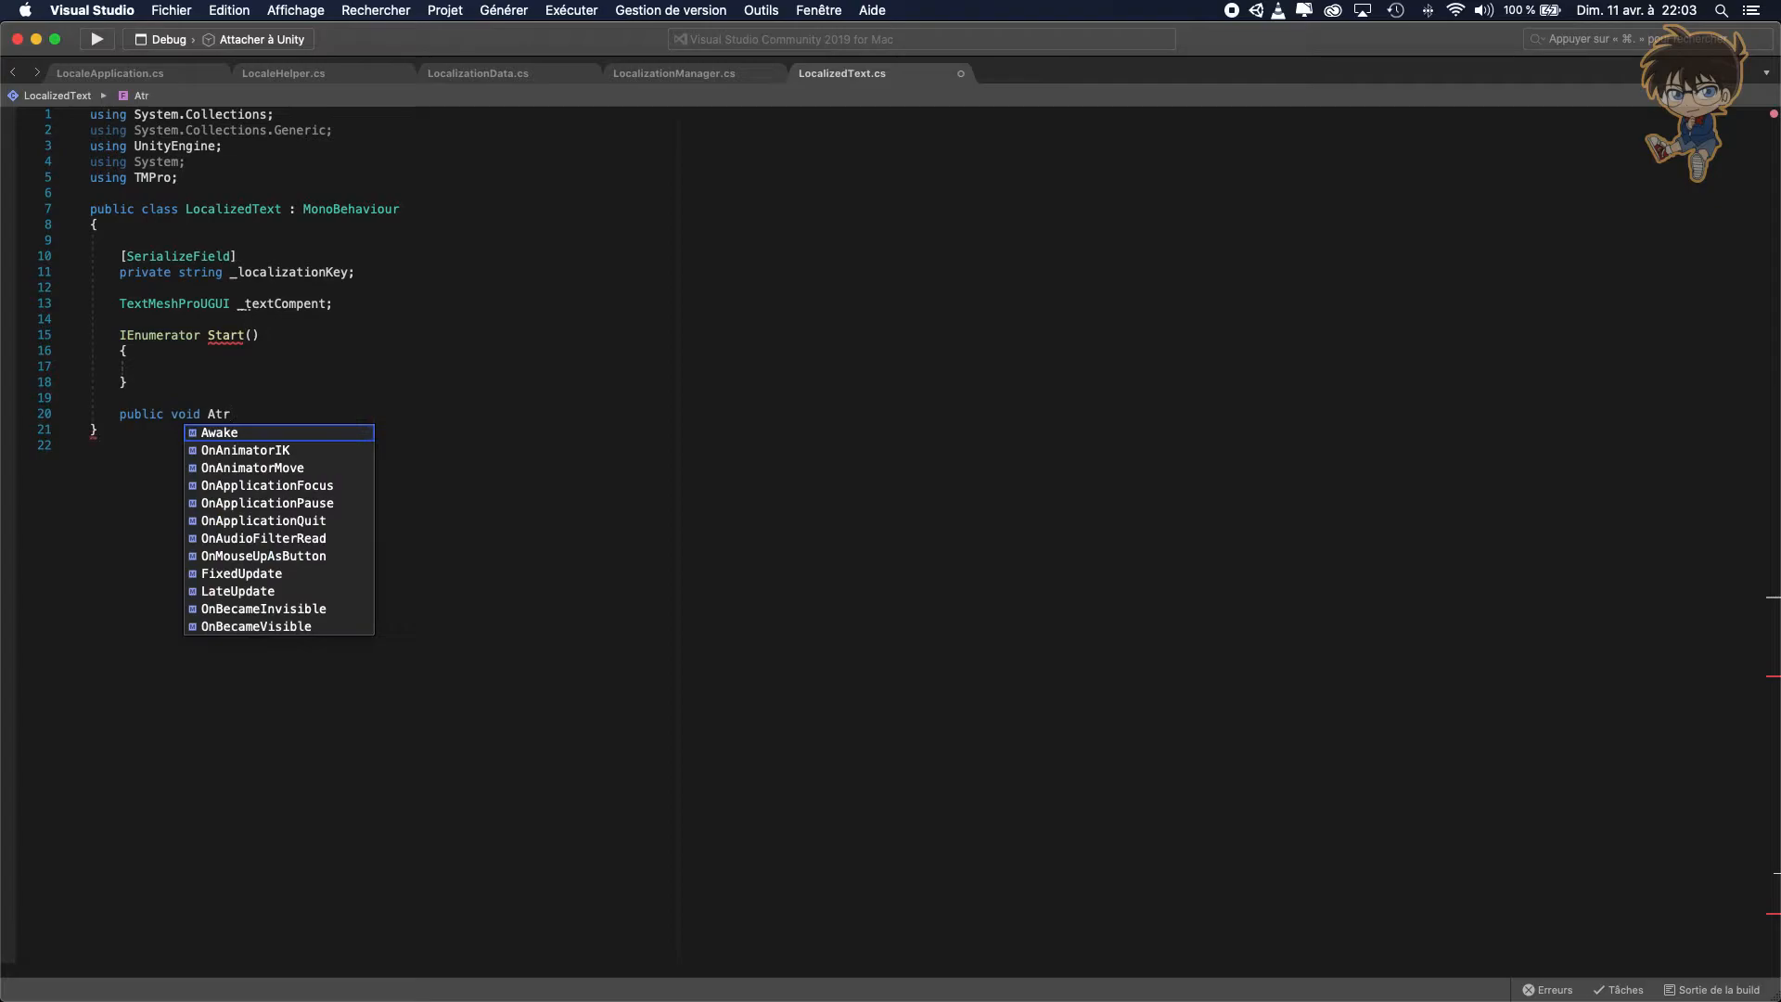
{"action": "type", "text": "ti"}
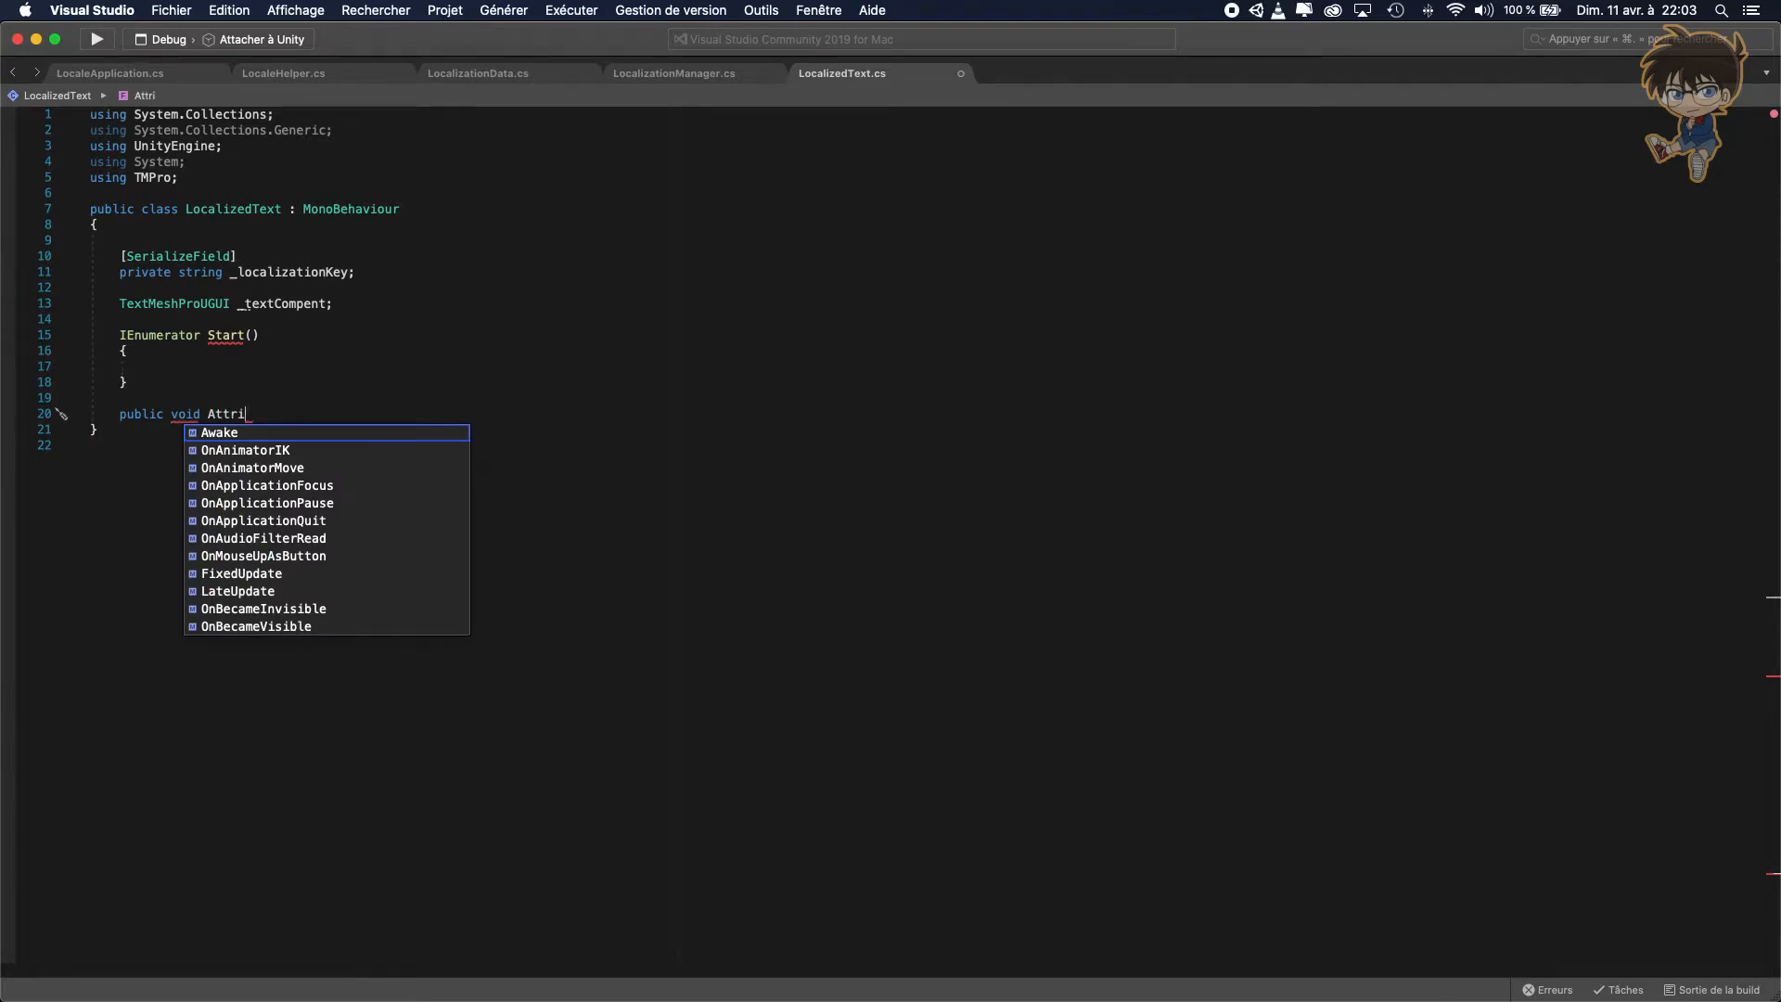
{"action": "type", "text": "buT"}
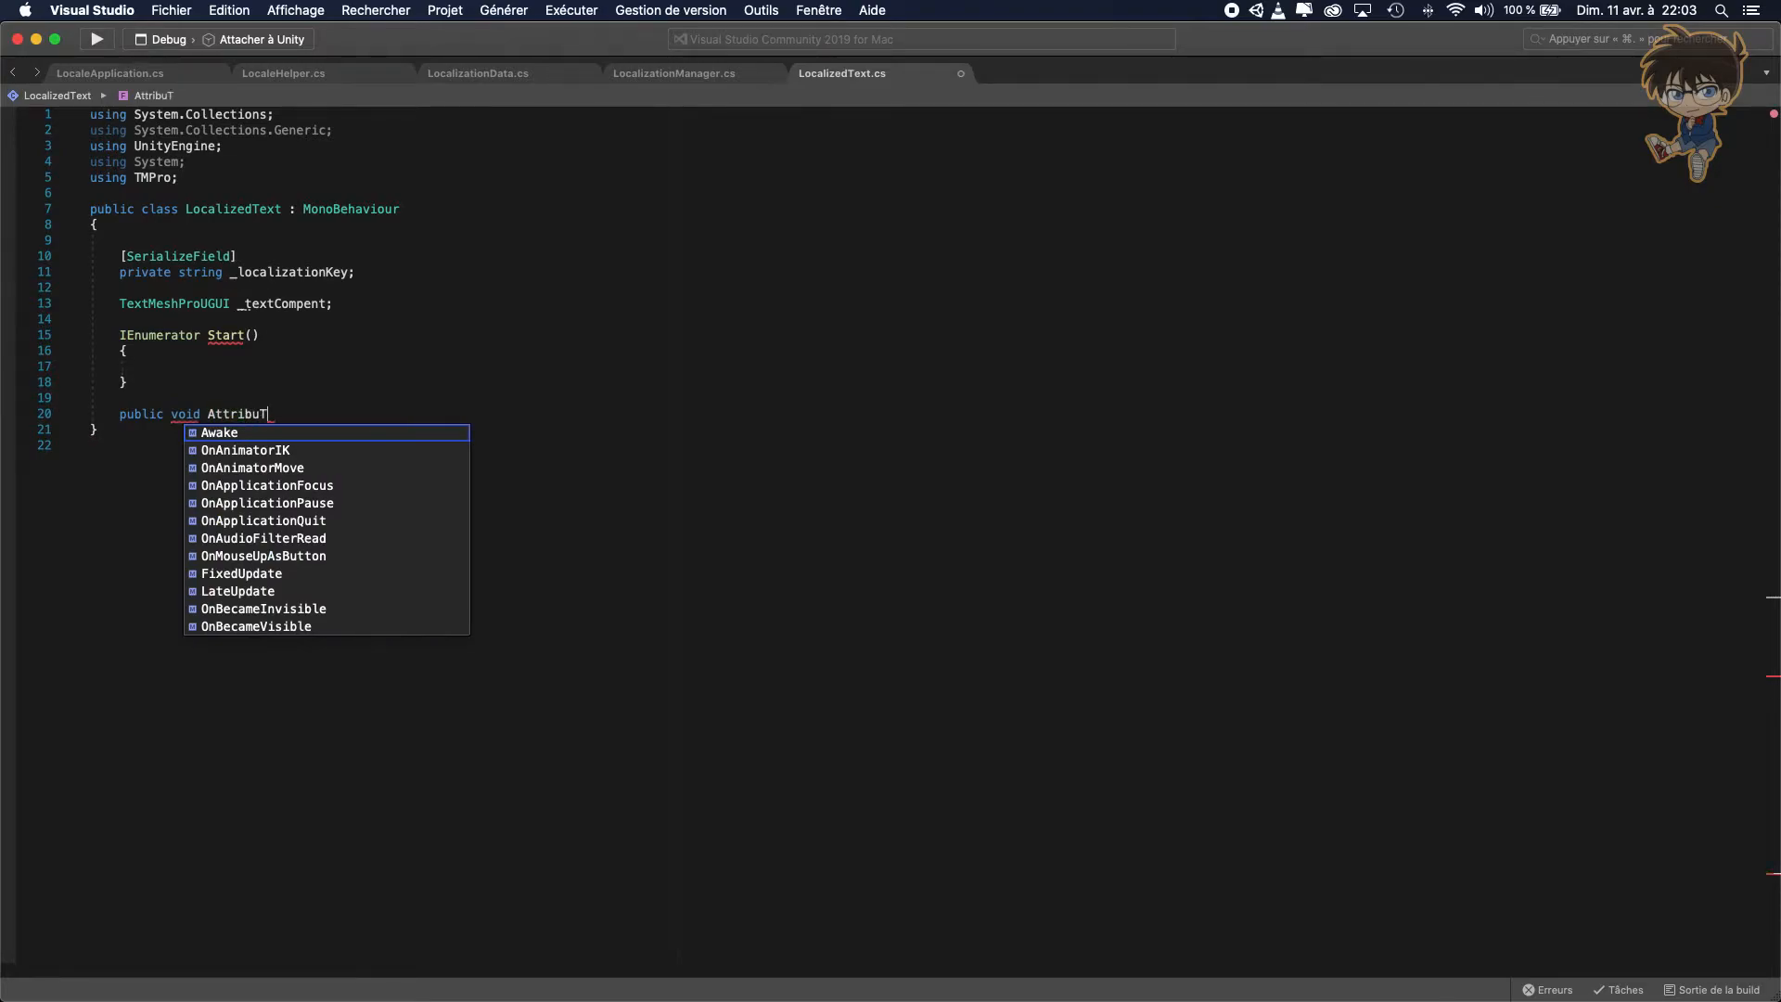
{"action": "type", "text": "io"}
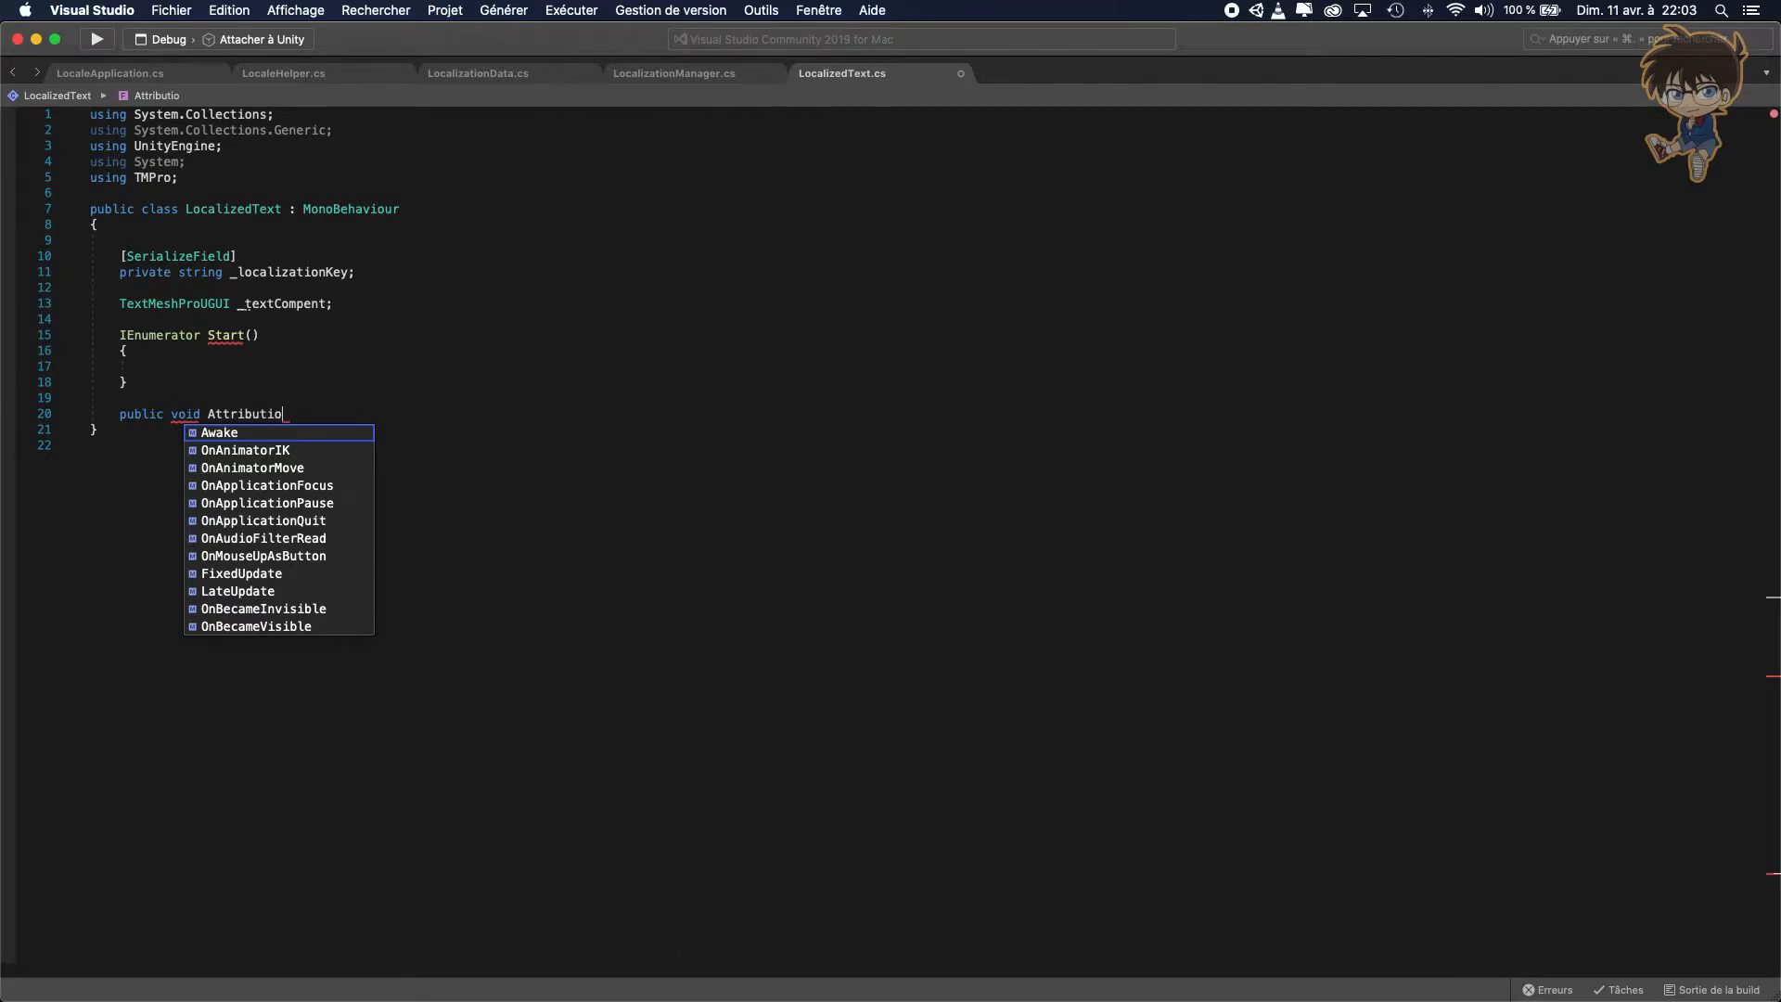
{"action": "type", "text": "ntext()"}
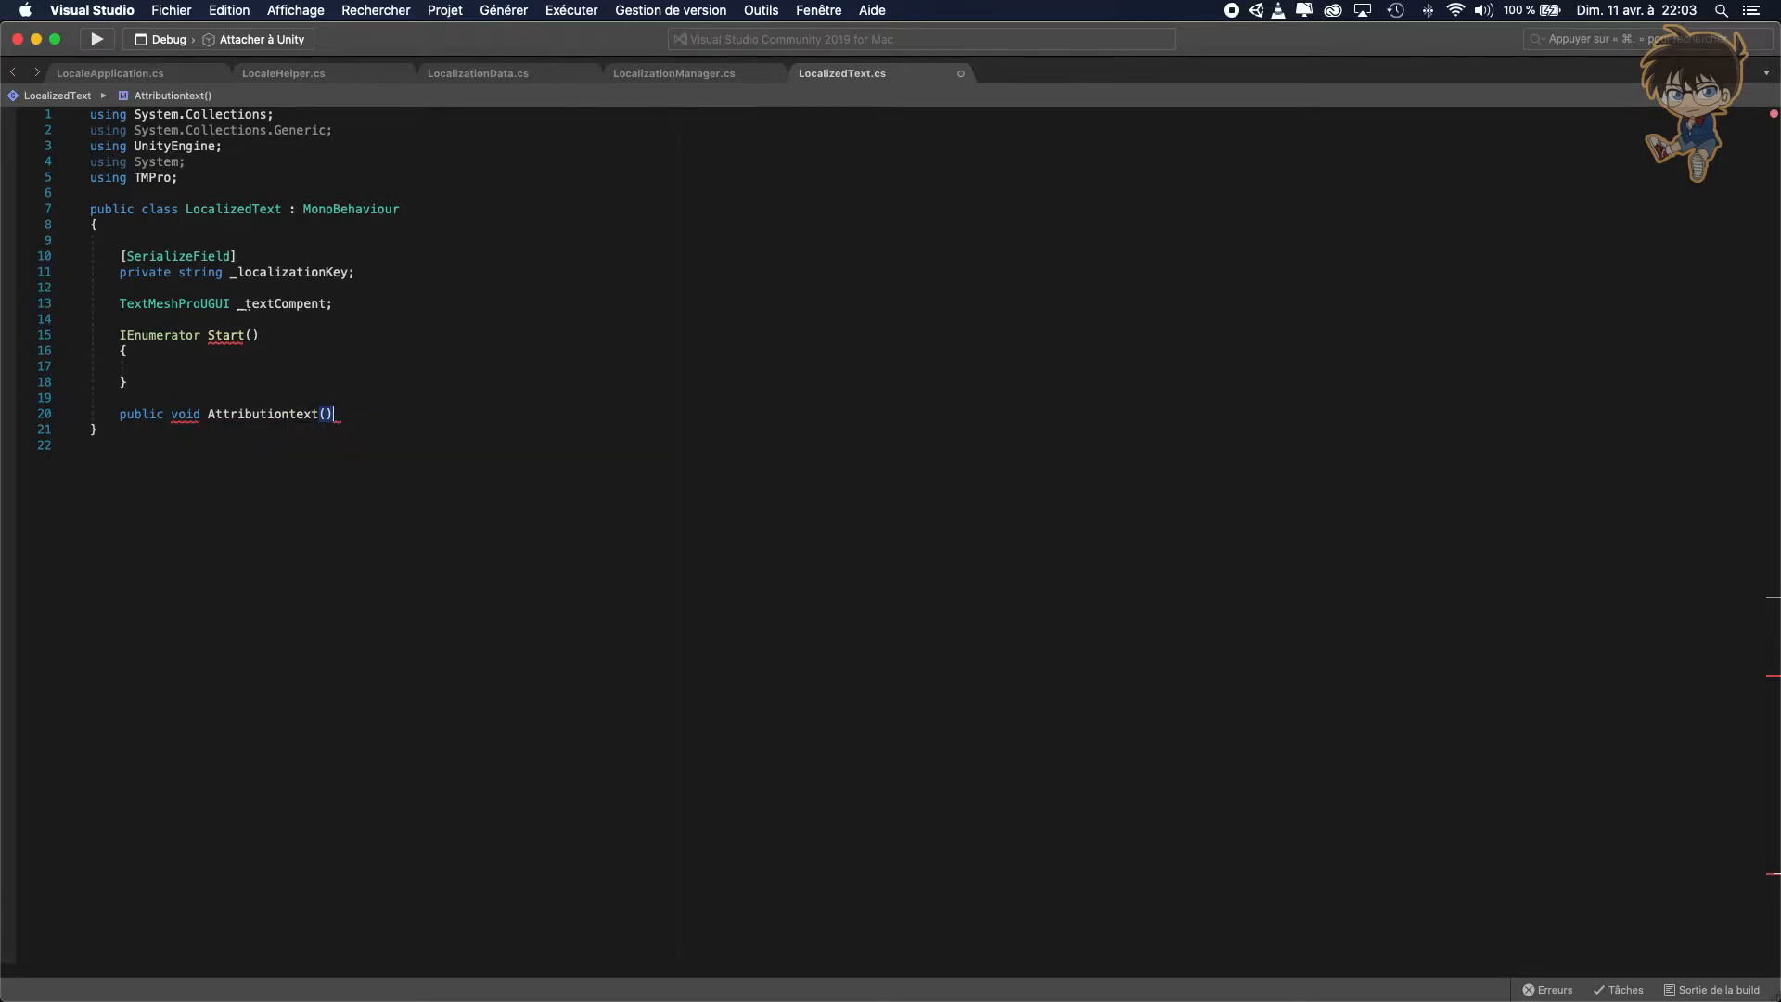
{"action": "key", "text": "Return"}
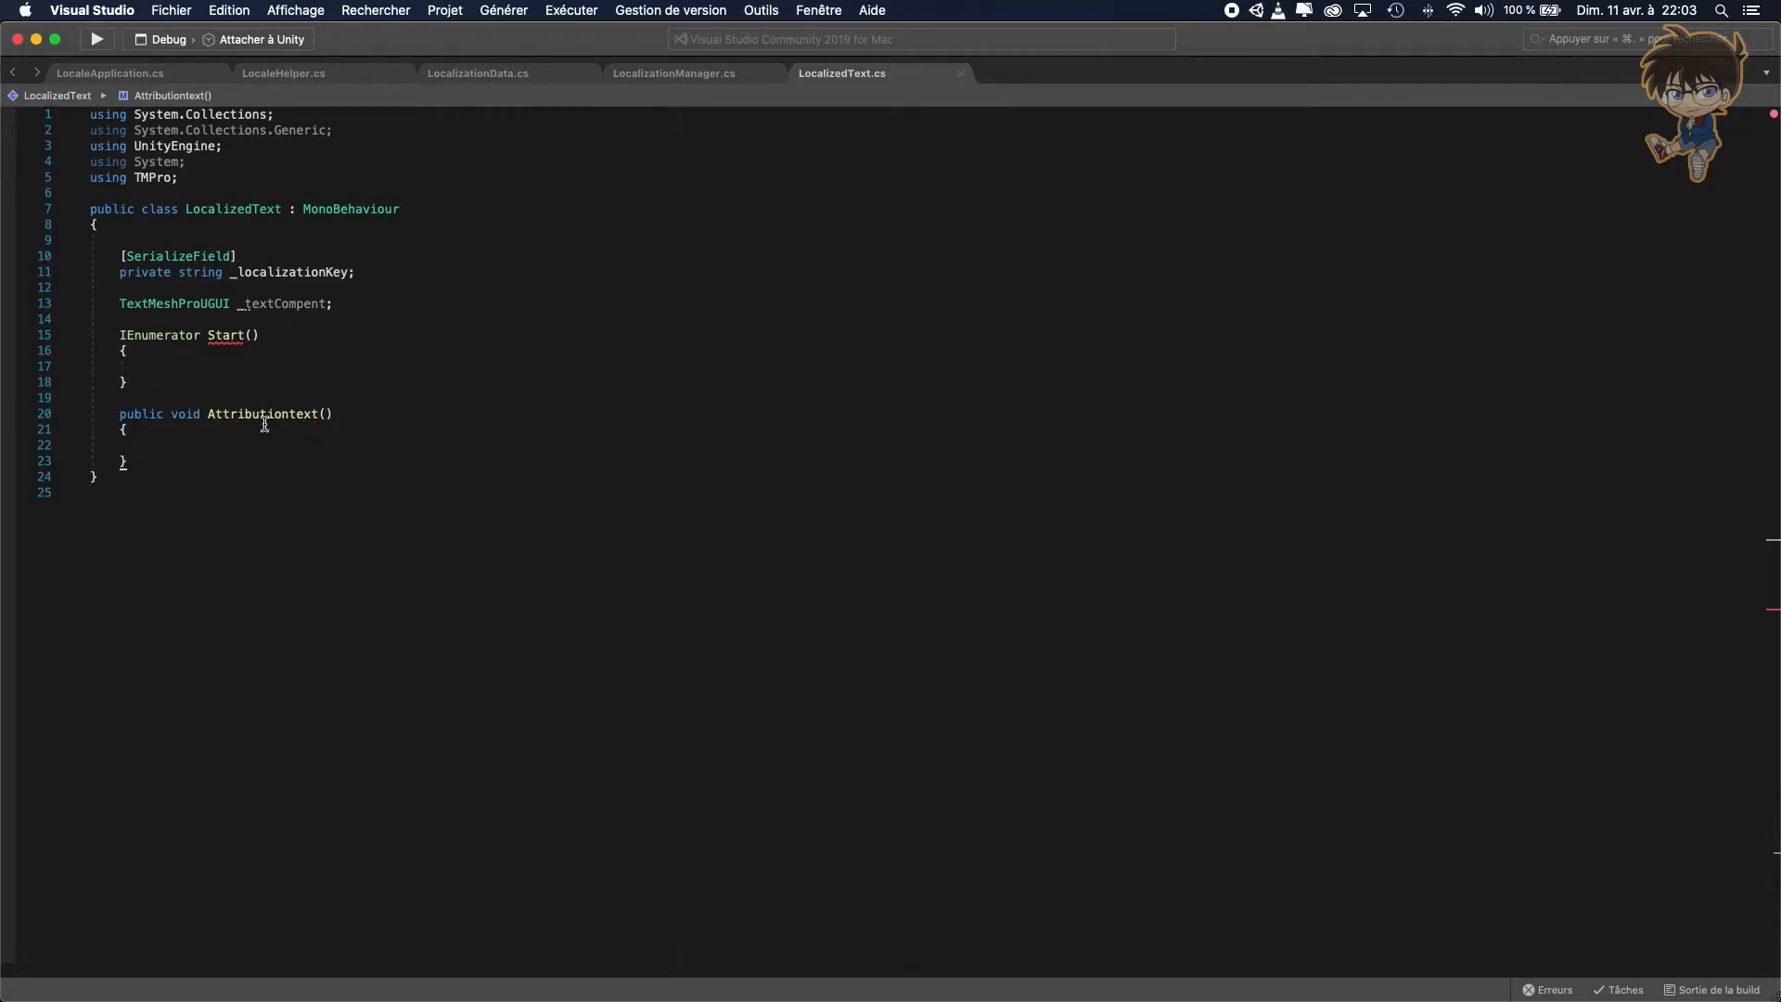
Inside Start, write while(!LocalizationManager.Instance._isReady).
{"action": "triple_click", "coordinate": [227, 271]}
{"action": "type", "text": "("}
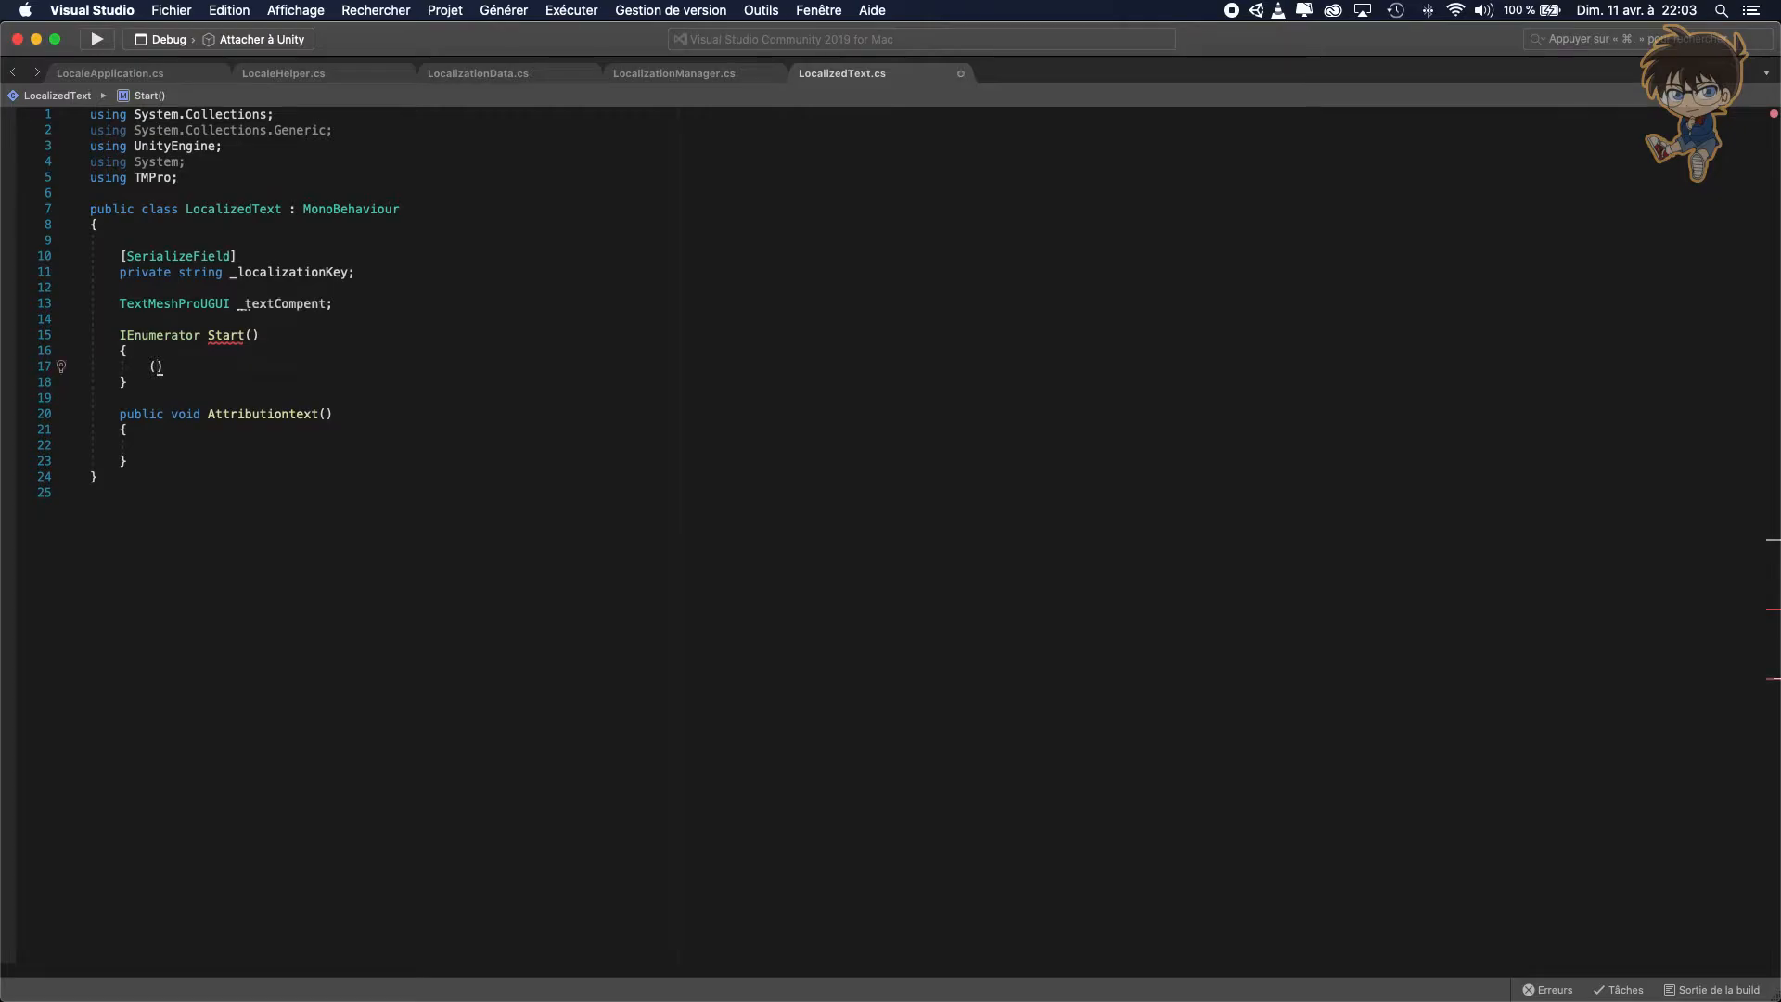
{"action": "type", "text": "while"}
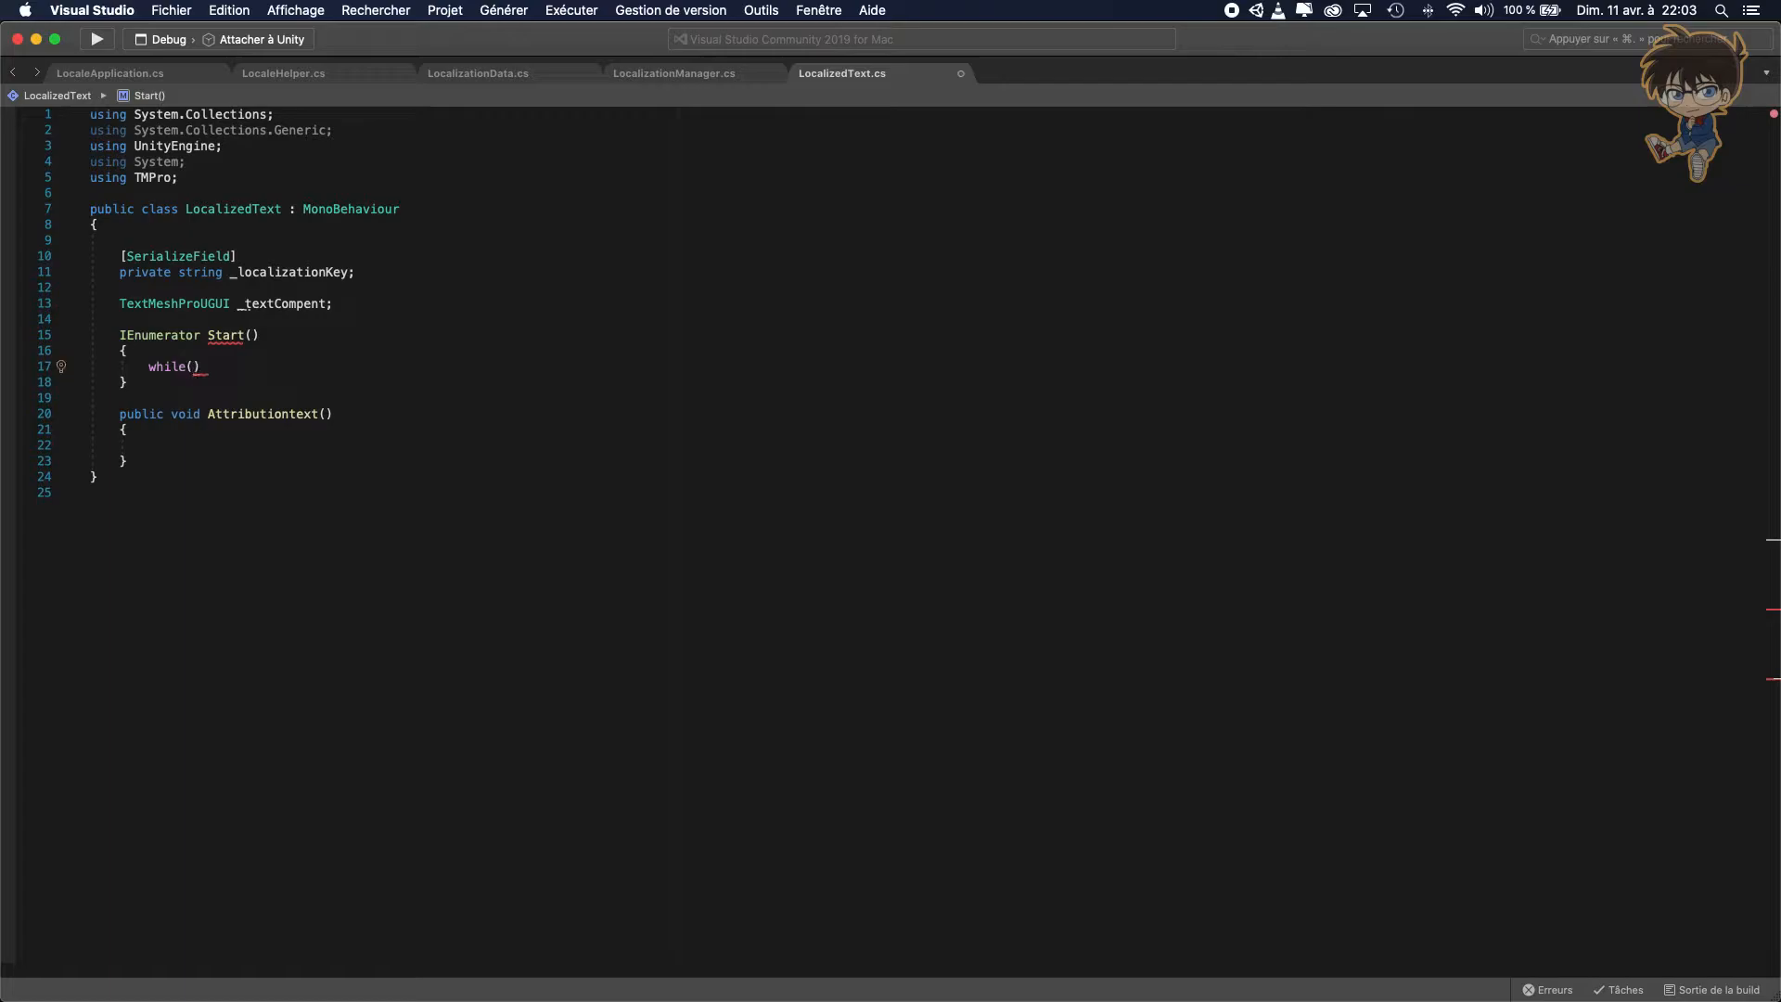
{"action": "type", "text": "!"}
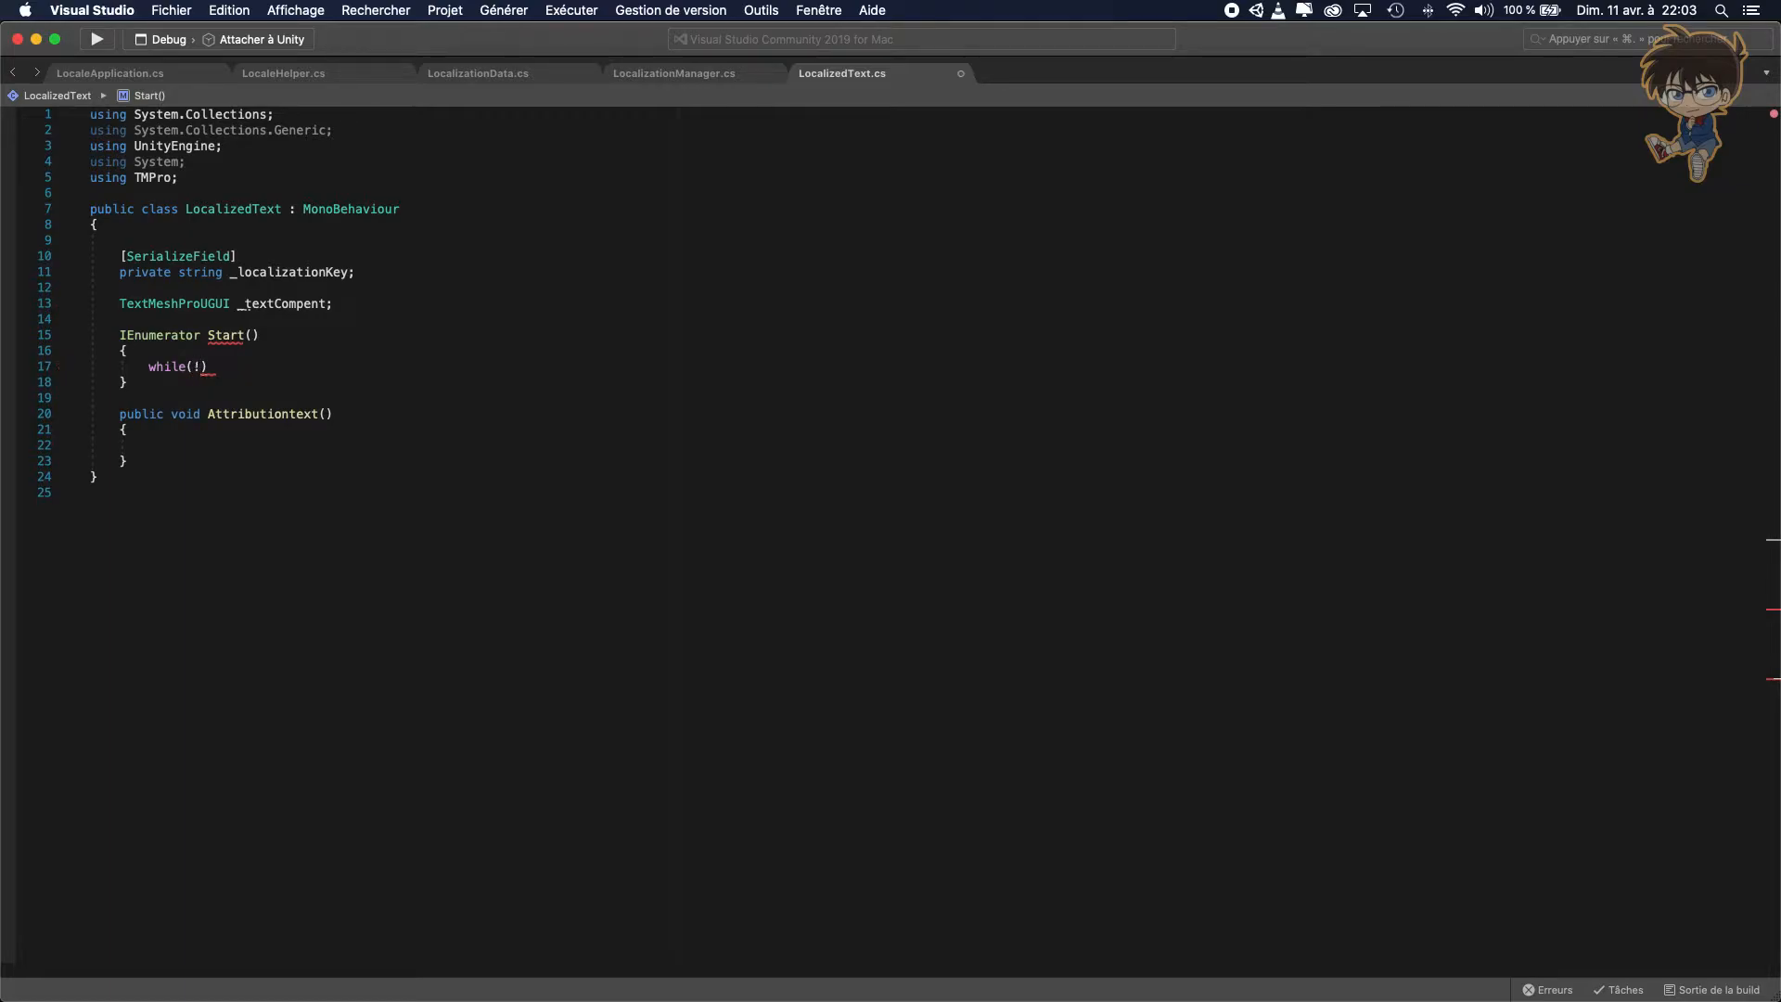
{"action": "type", "text": "loca"}
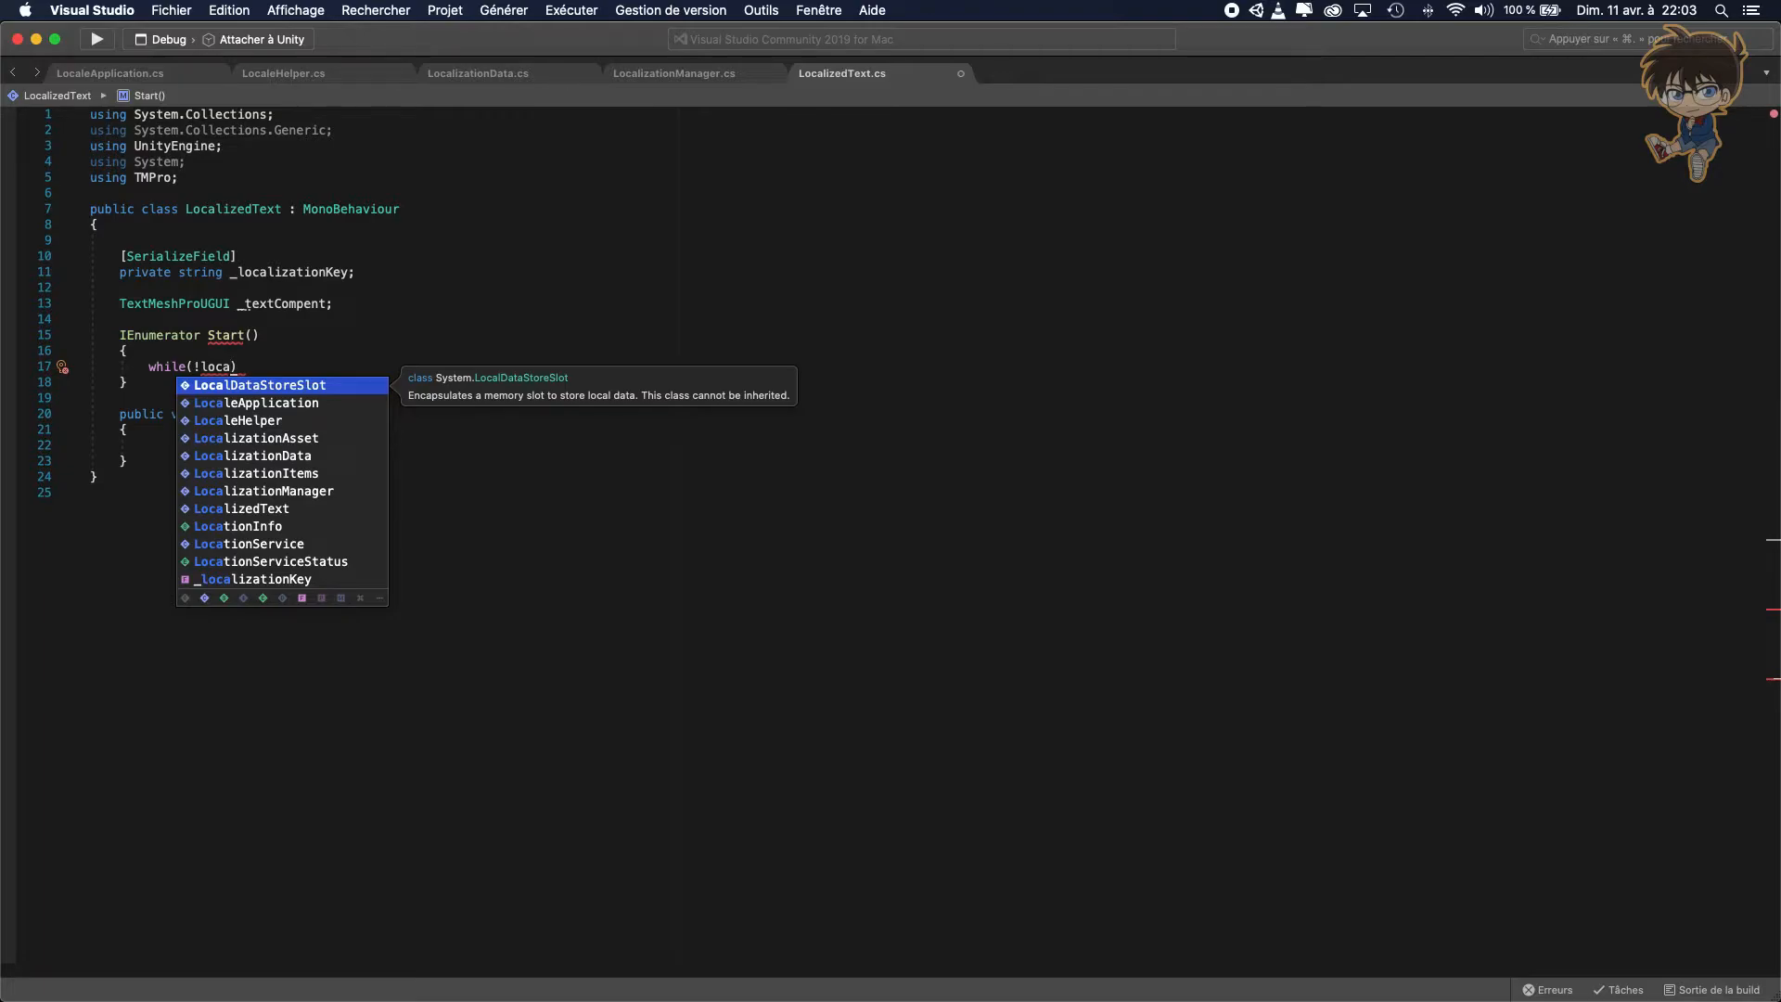
{"action": "type", "text": "izationManager.Instance"}
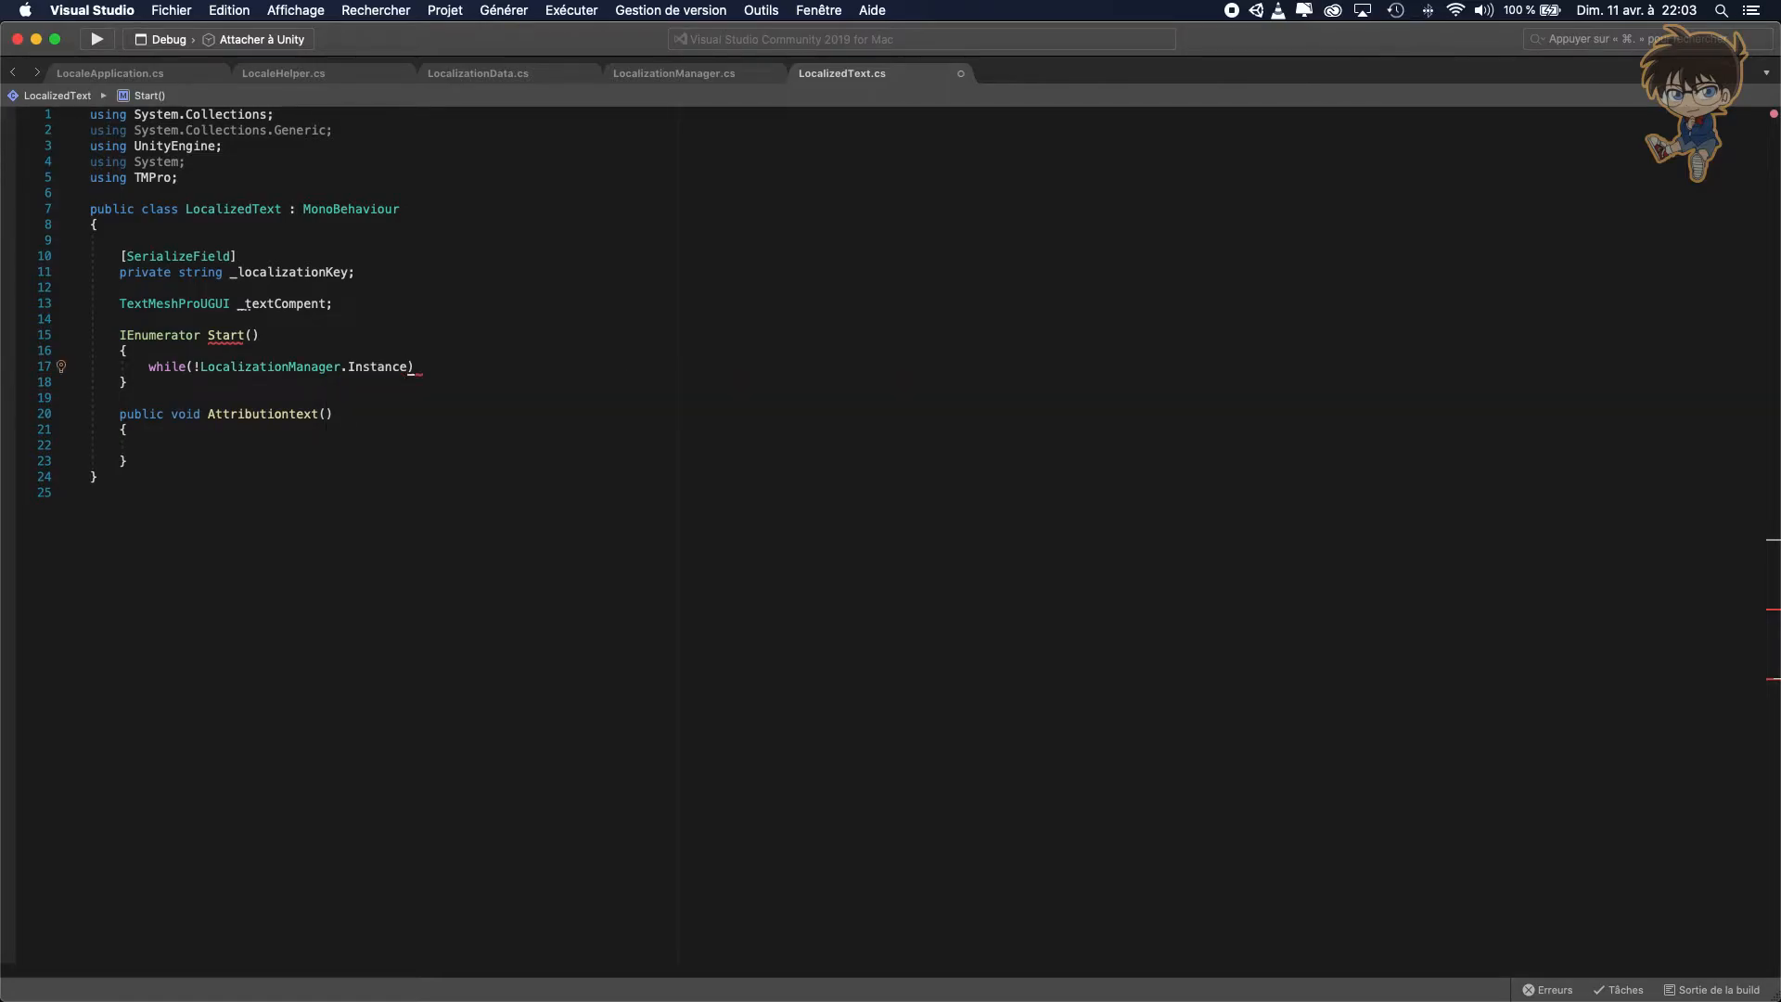
{"action": "type", "text": "."}
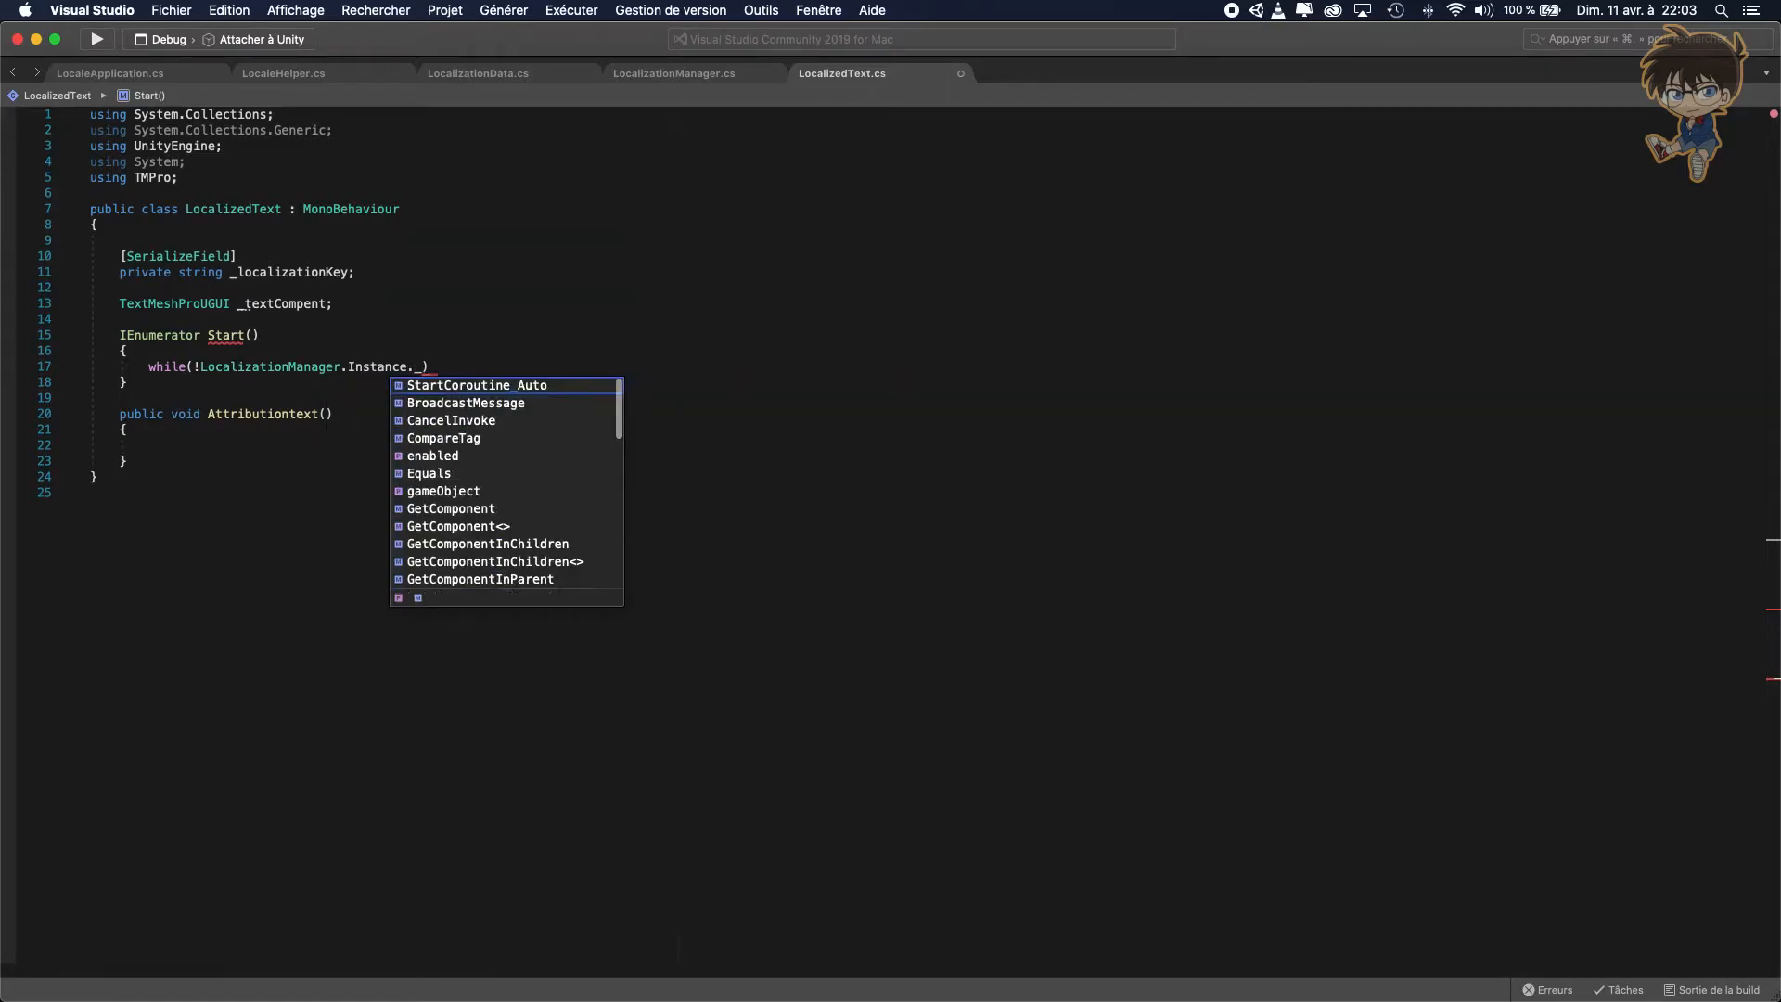
{"action": "type", "text": "isReady)"}
{"action": "type", "text": "{"}
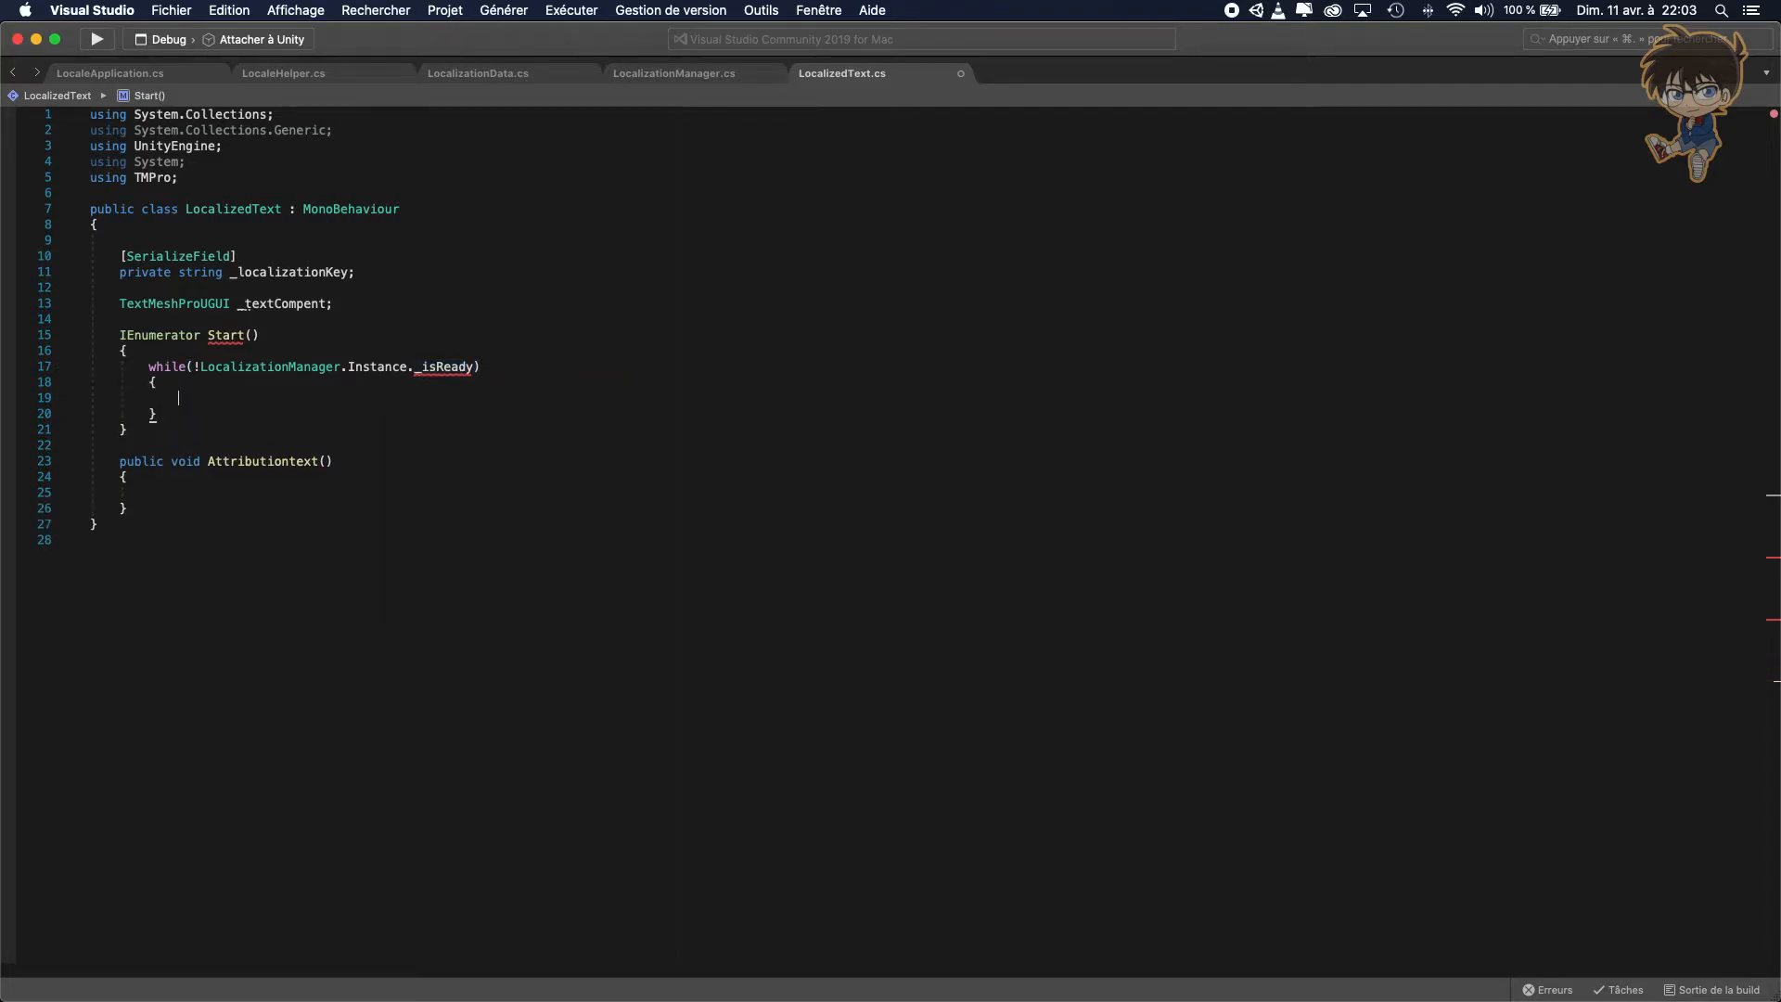
{"action": "mouse_move", "coordinate": [442, 365]}
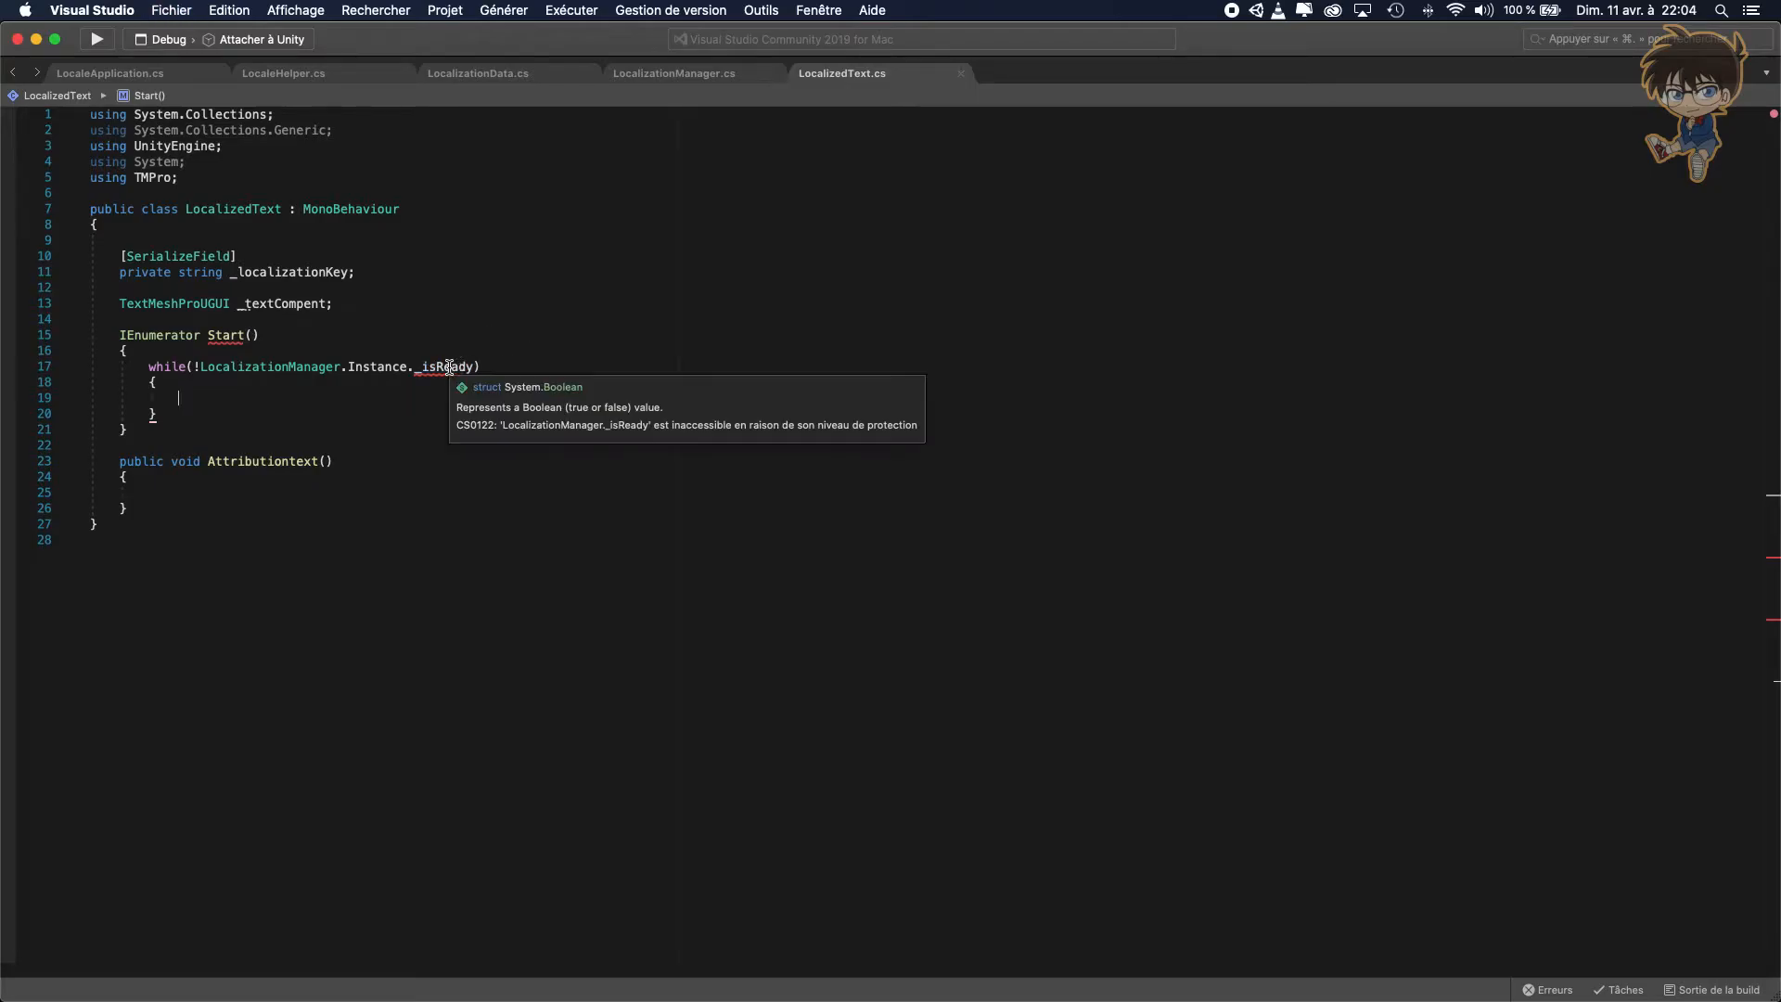
{"action": "mouse_move", "coordinate": [654, 79]}
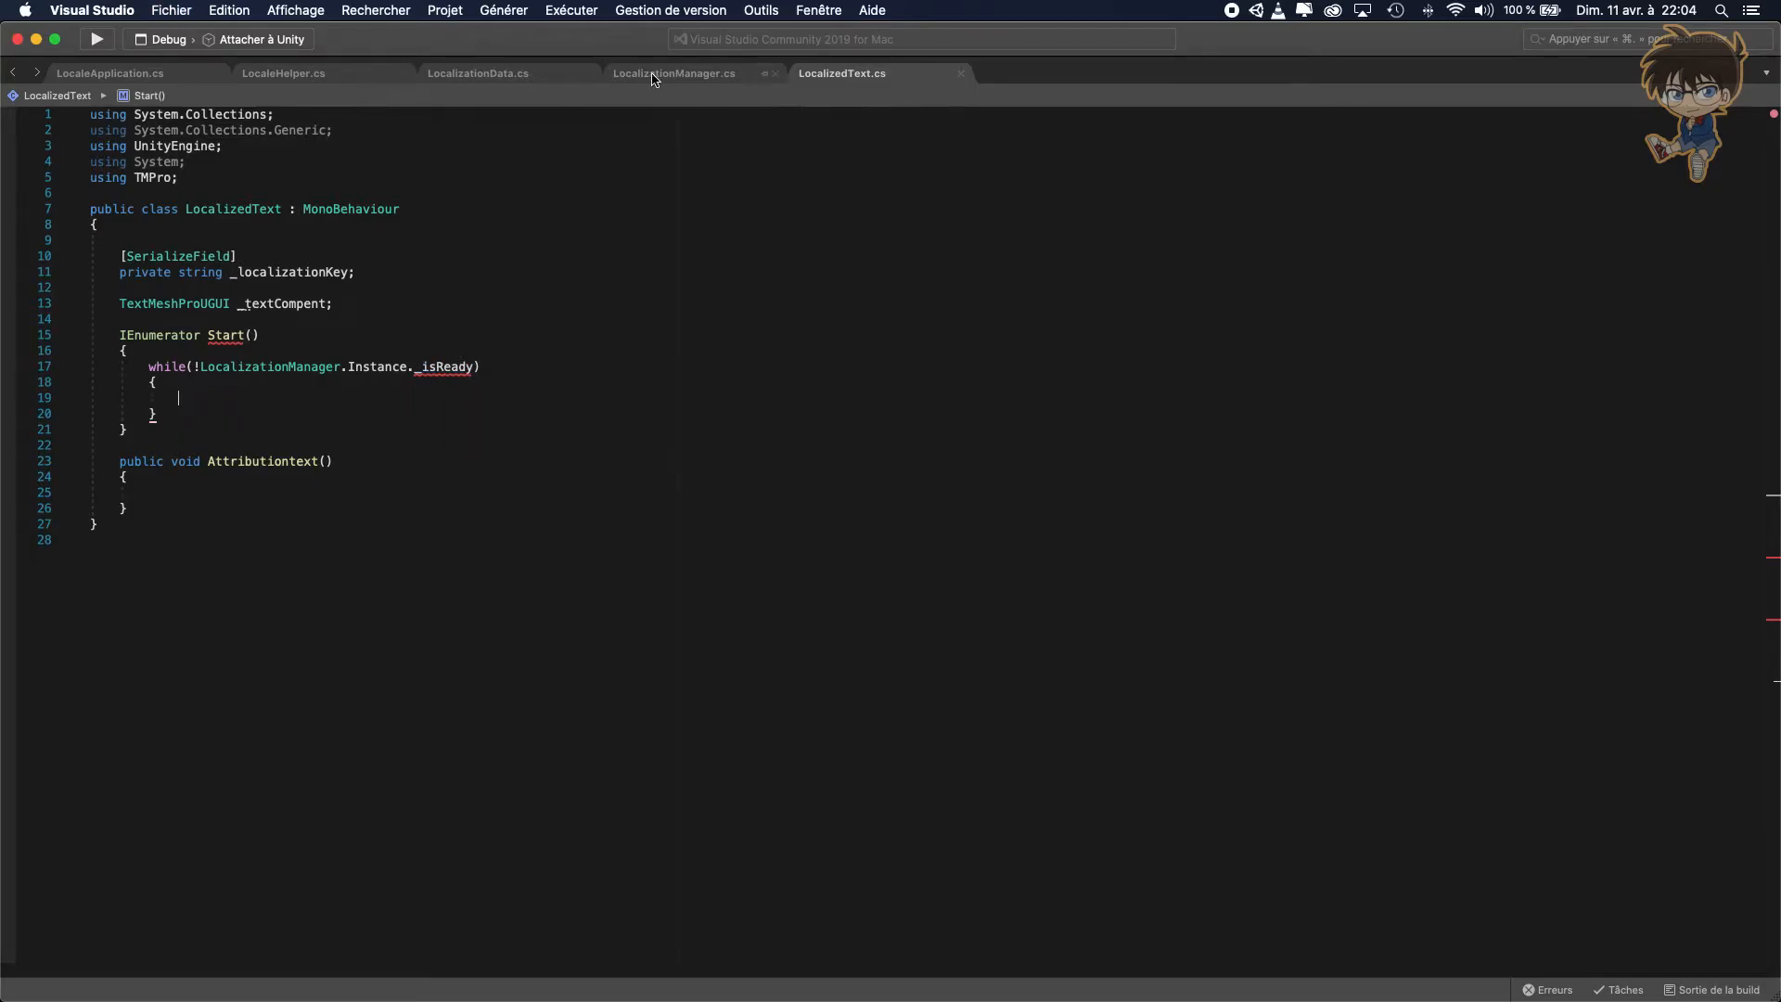
In LocalizationManager make _isReady public with [HideInInspector], then return to LocalizedText.
{"action": "left_click", "coordinate": [674, 72]}
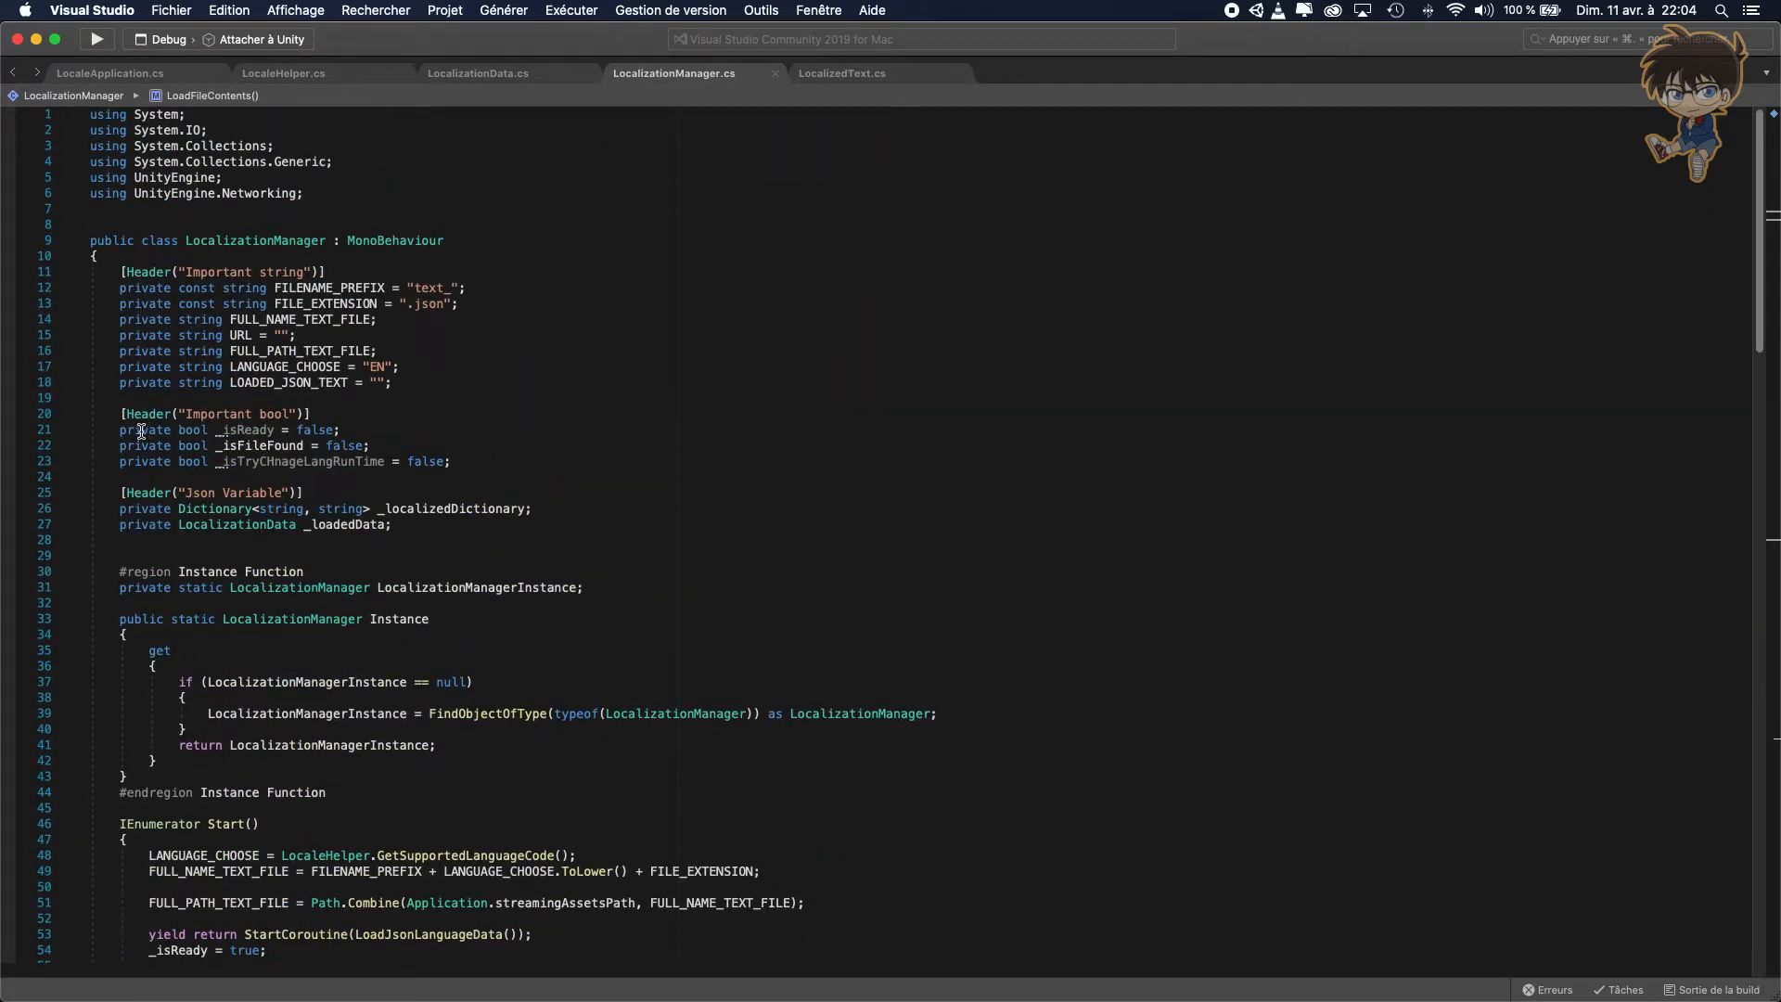
{"action": "double_click", "coordinate": [143, 428]}
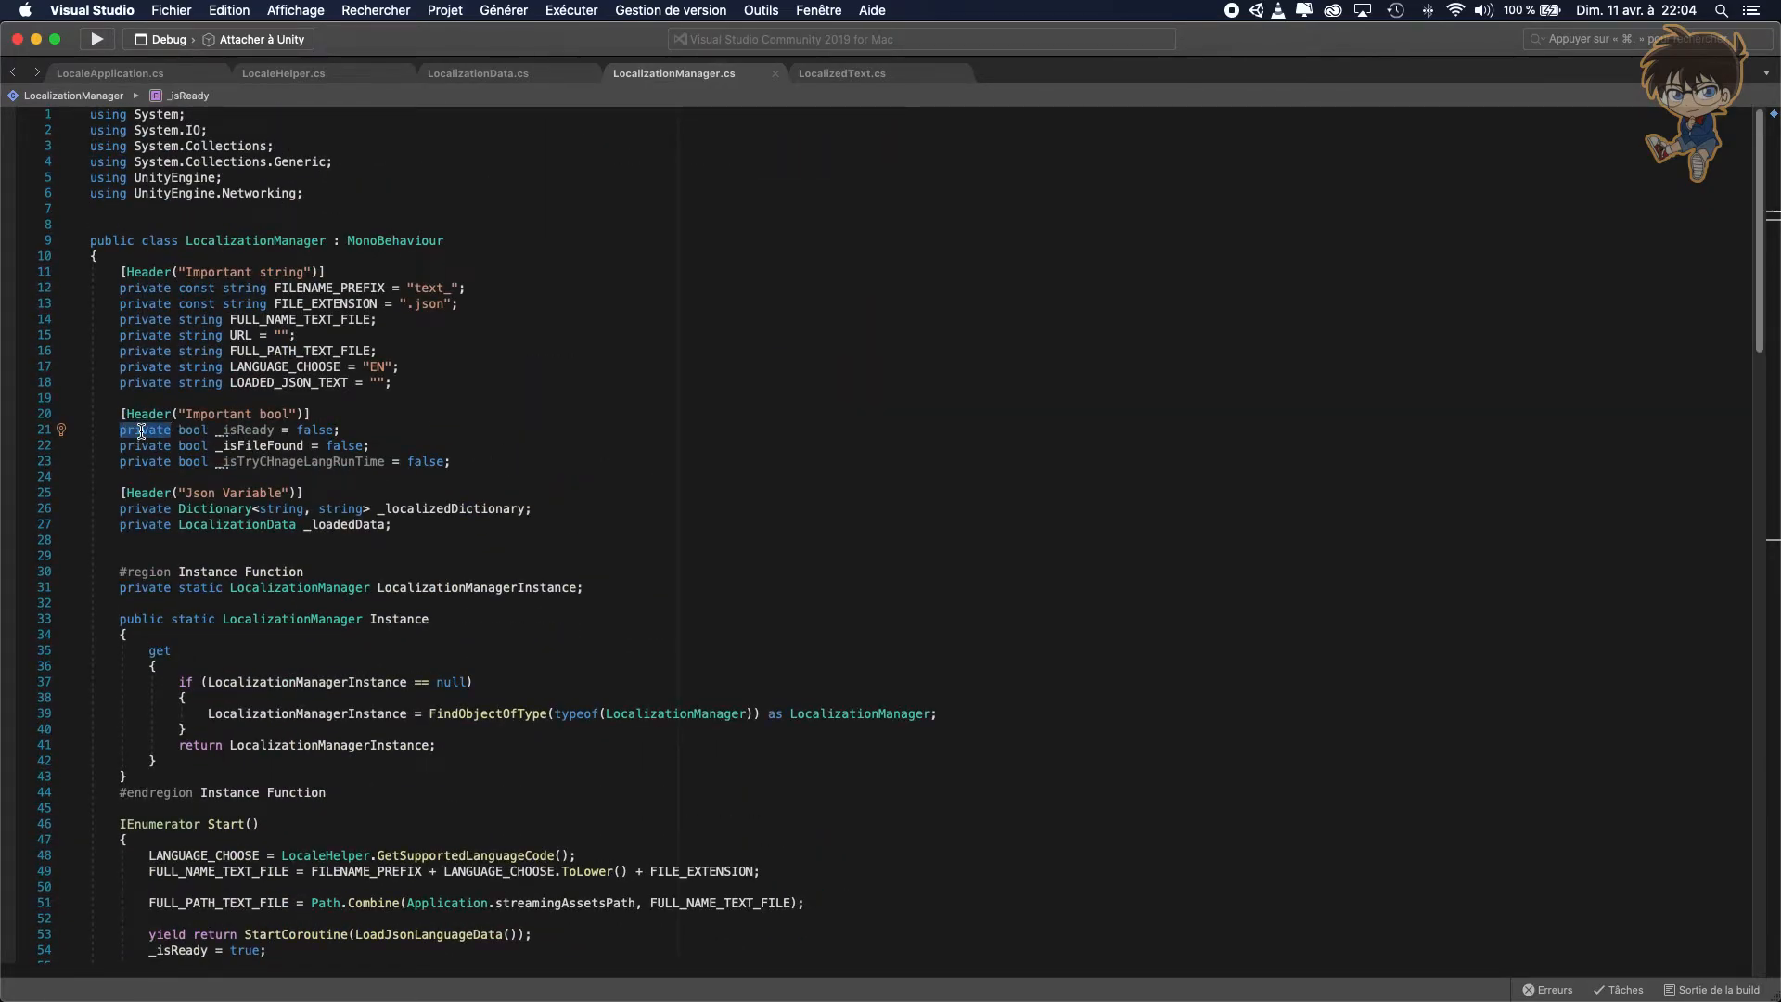
{"action": "type", "text": "public"}
{"action": "type", "text": "["}
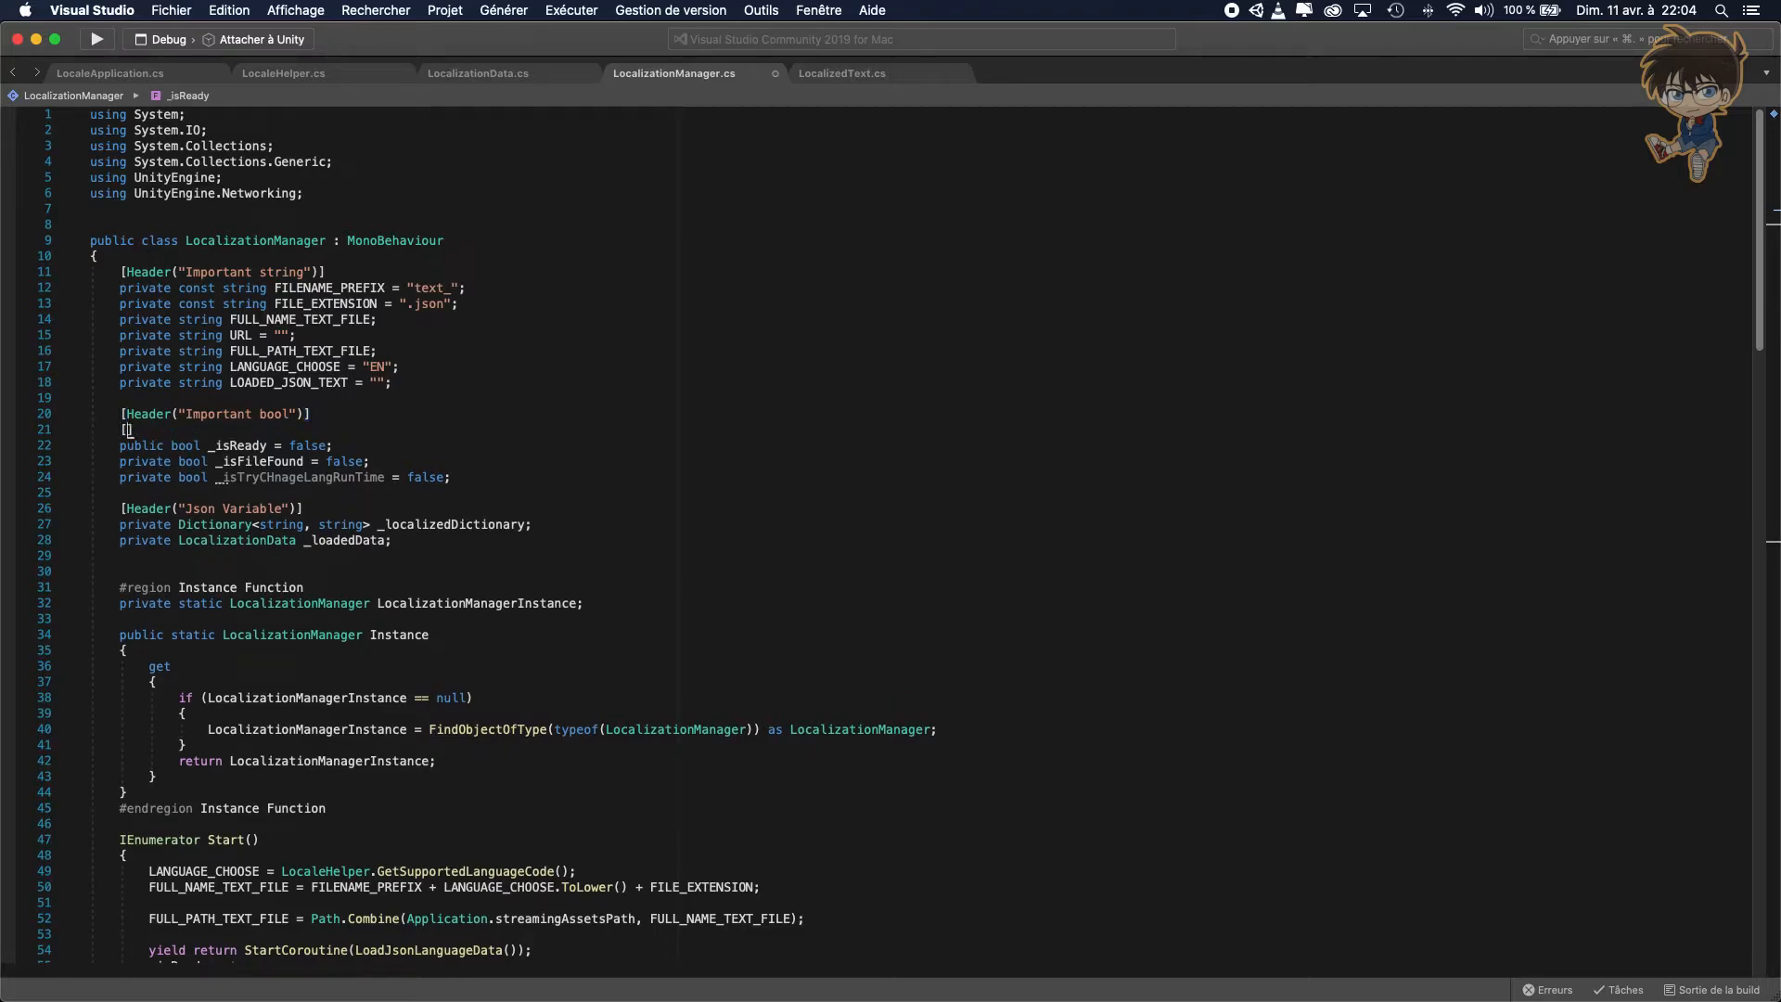
{"action": "type", "text": "HideInInspector"}
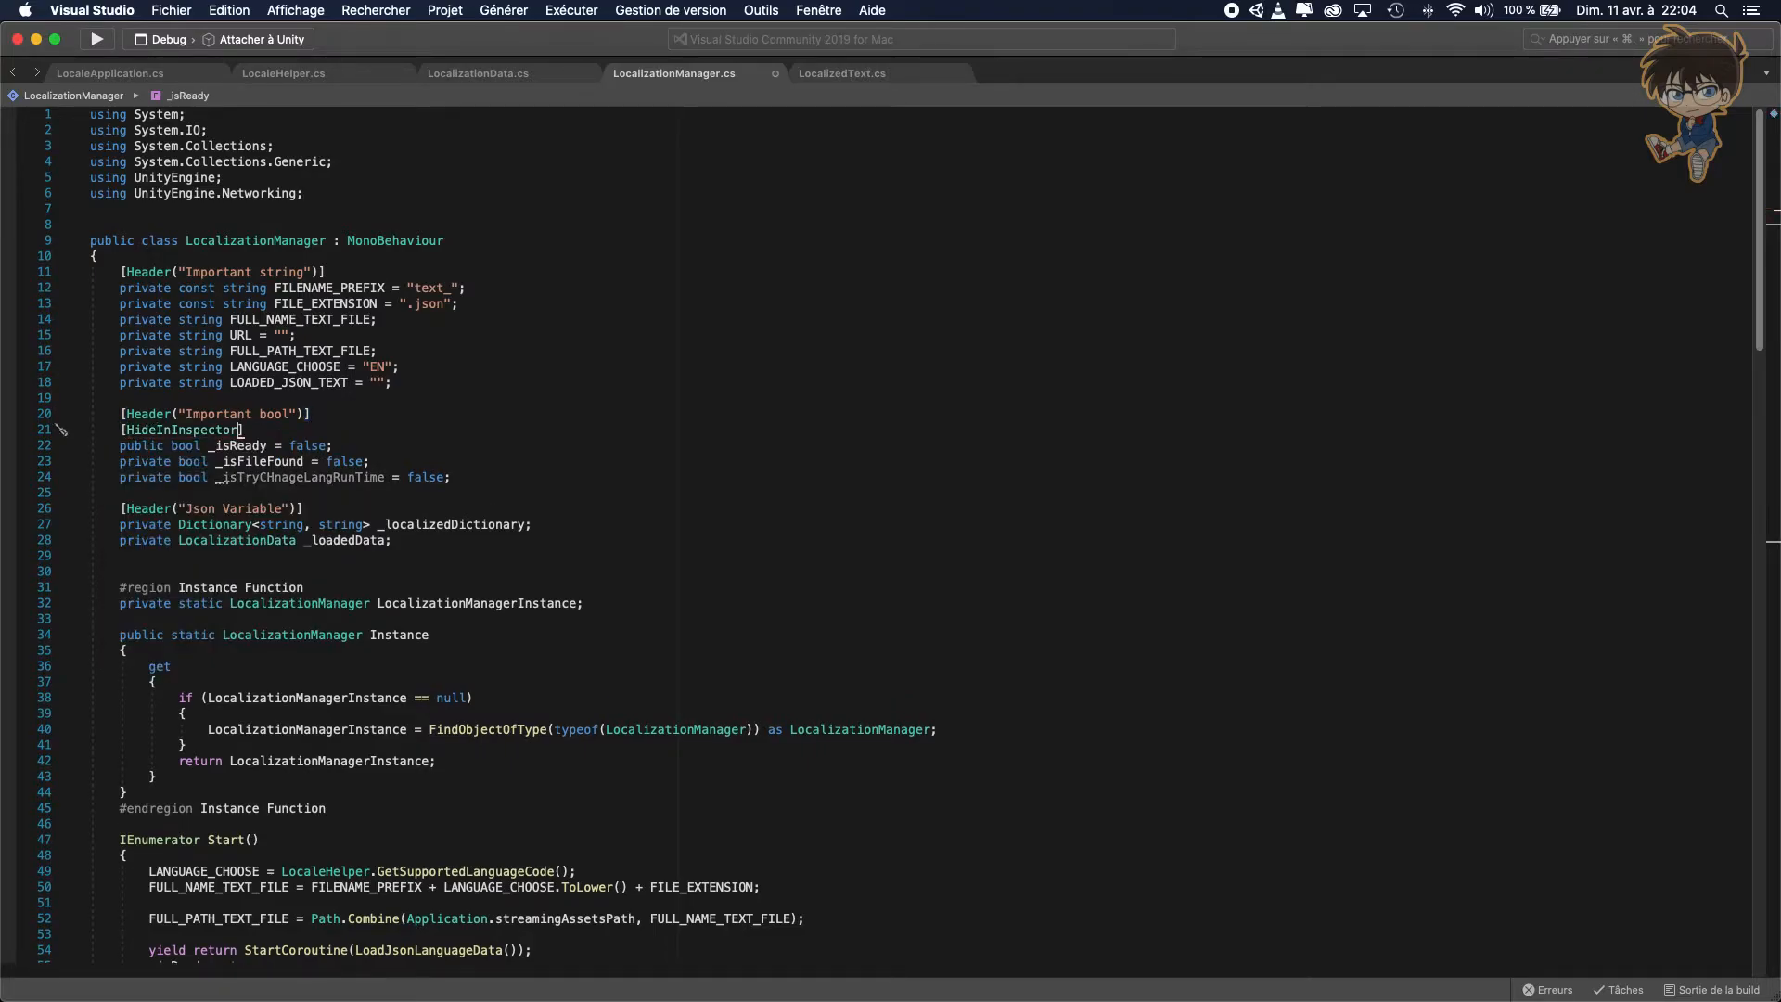
{"action": "left_click", "coordinate": [843, 73]}
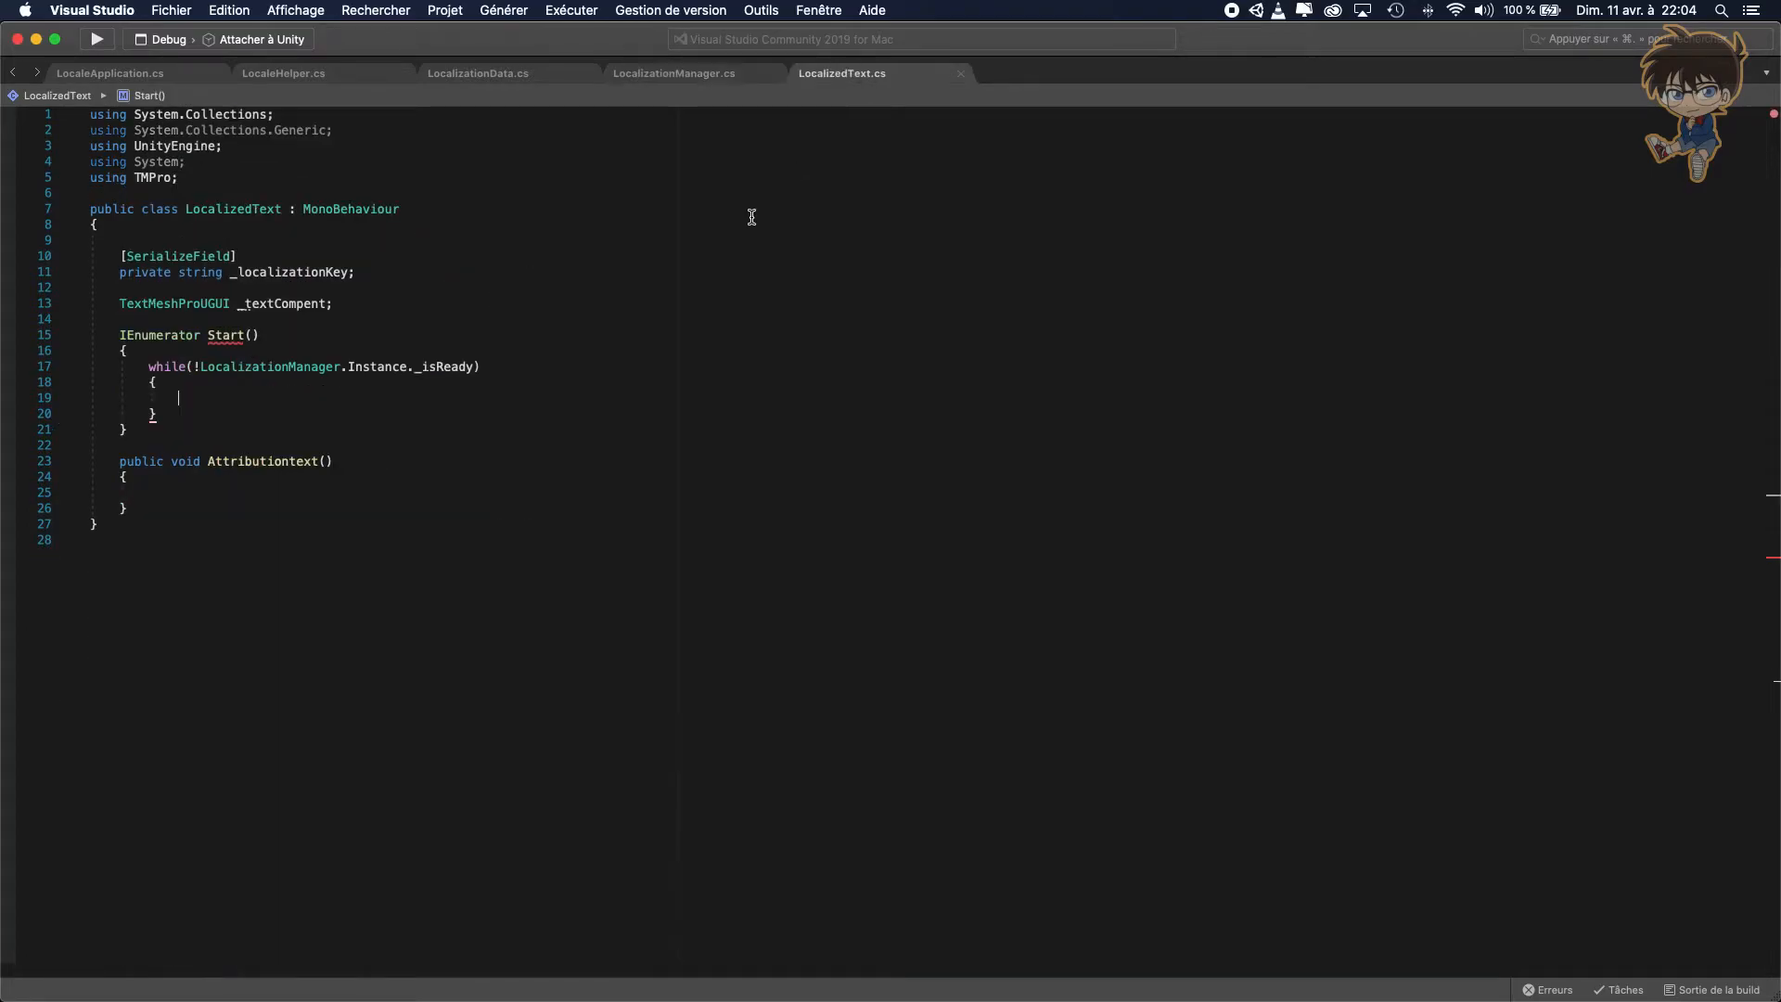
{"action": "mouse_move", "coordinate": [434, 365]}
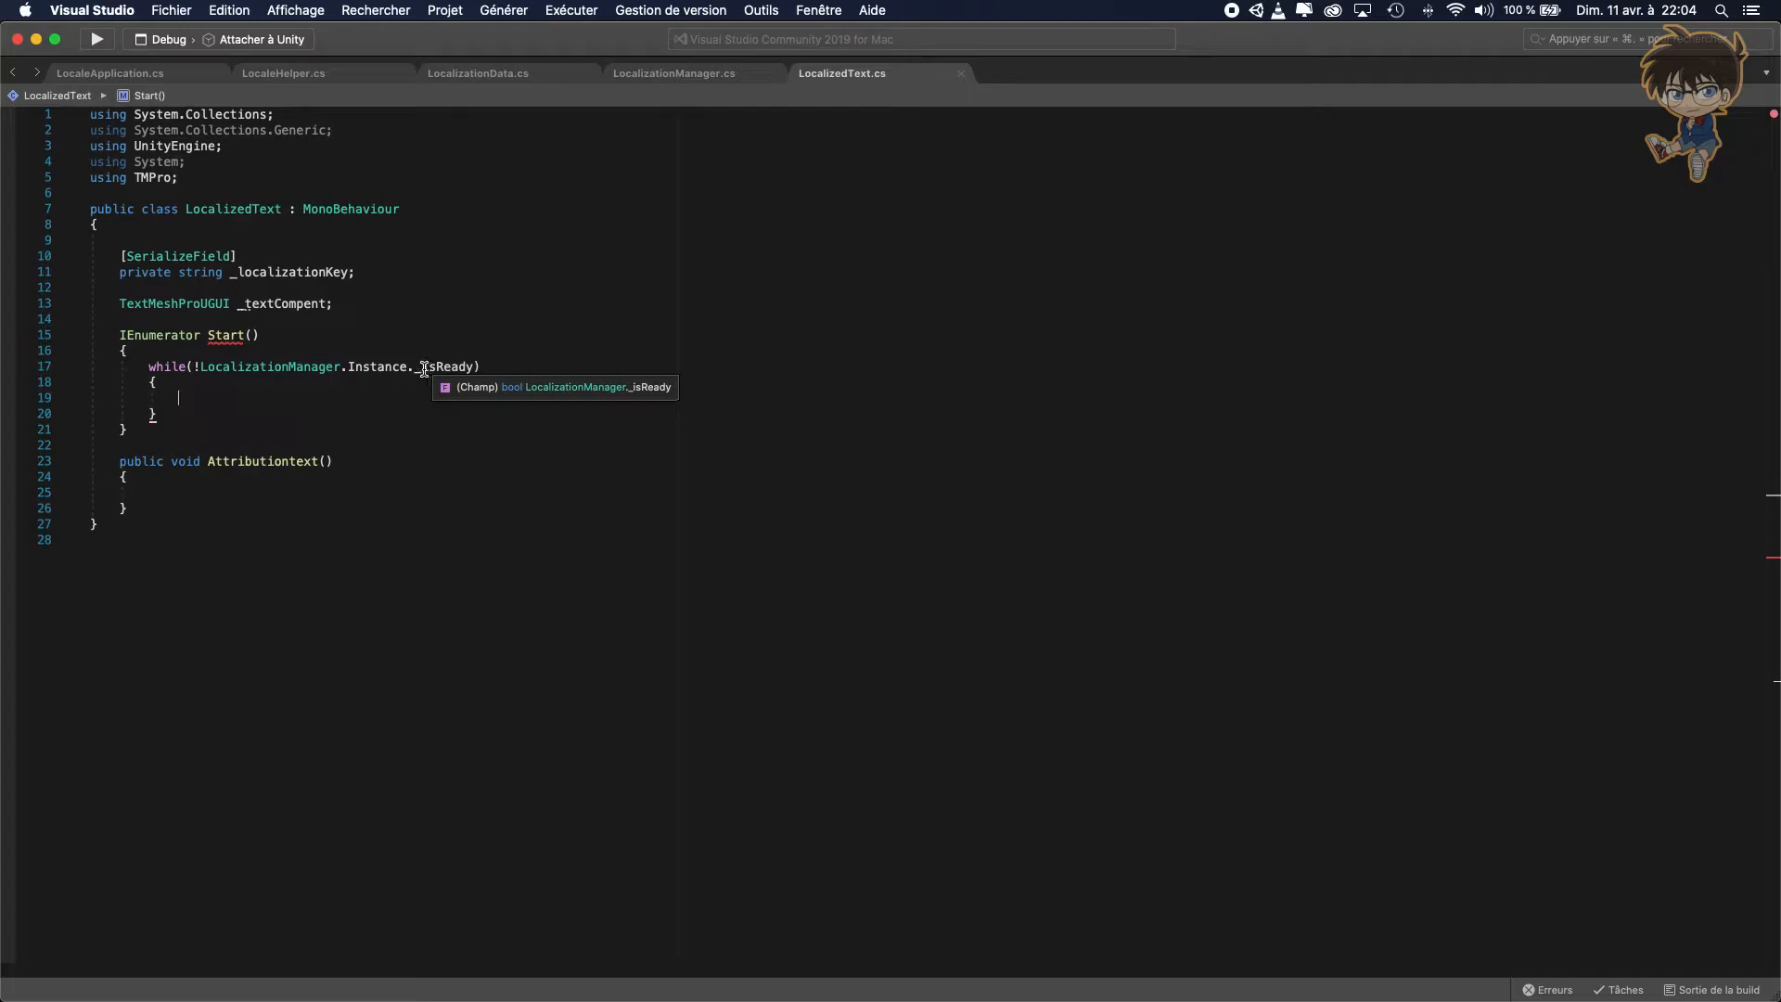
Make the while loop yield return null and call Attributiontext() after it.
{"action": "type", "text": "yield return n"}
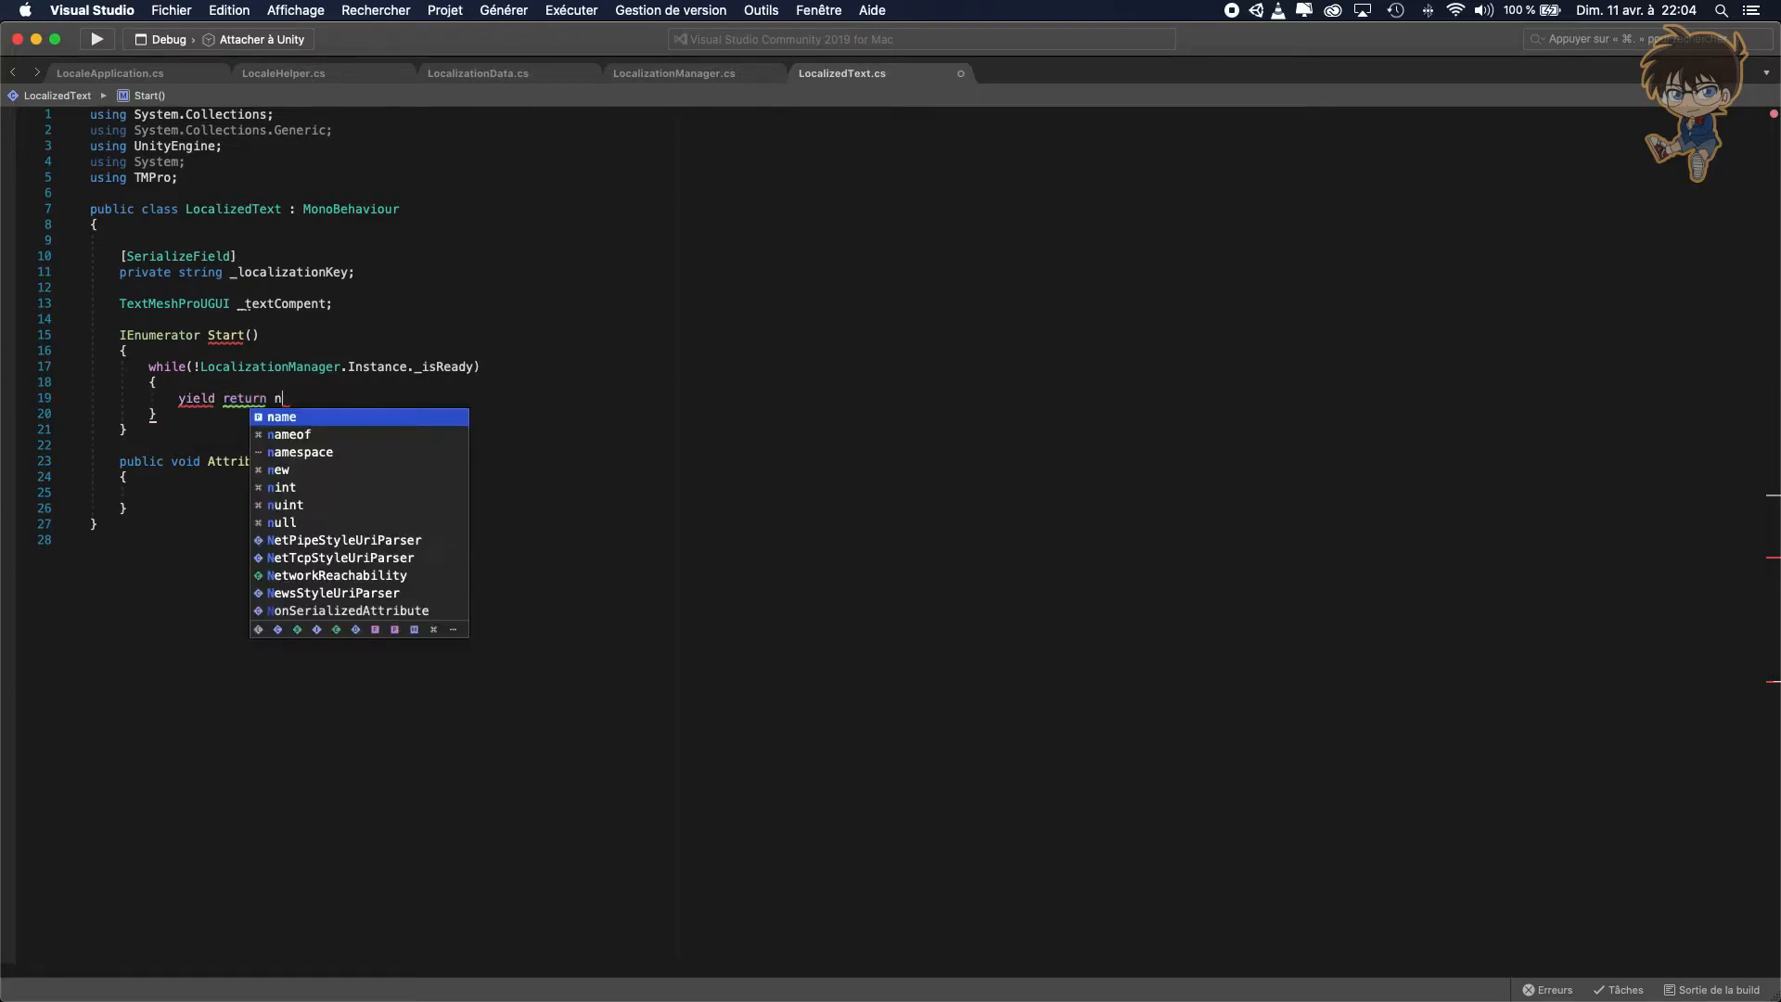
{"action": "type", "text": "ull;"}
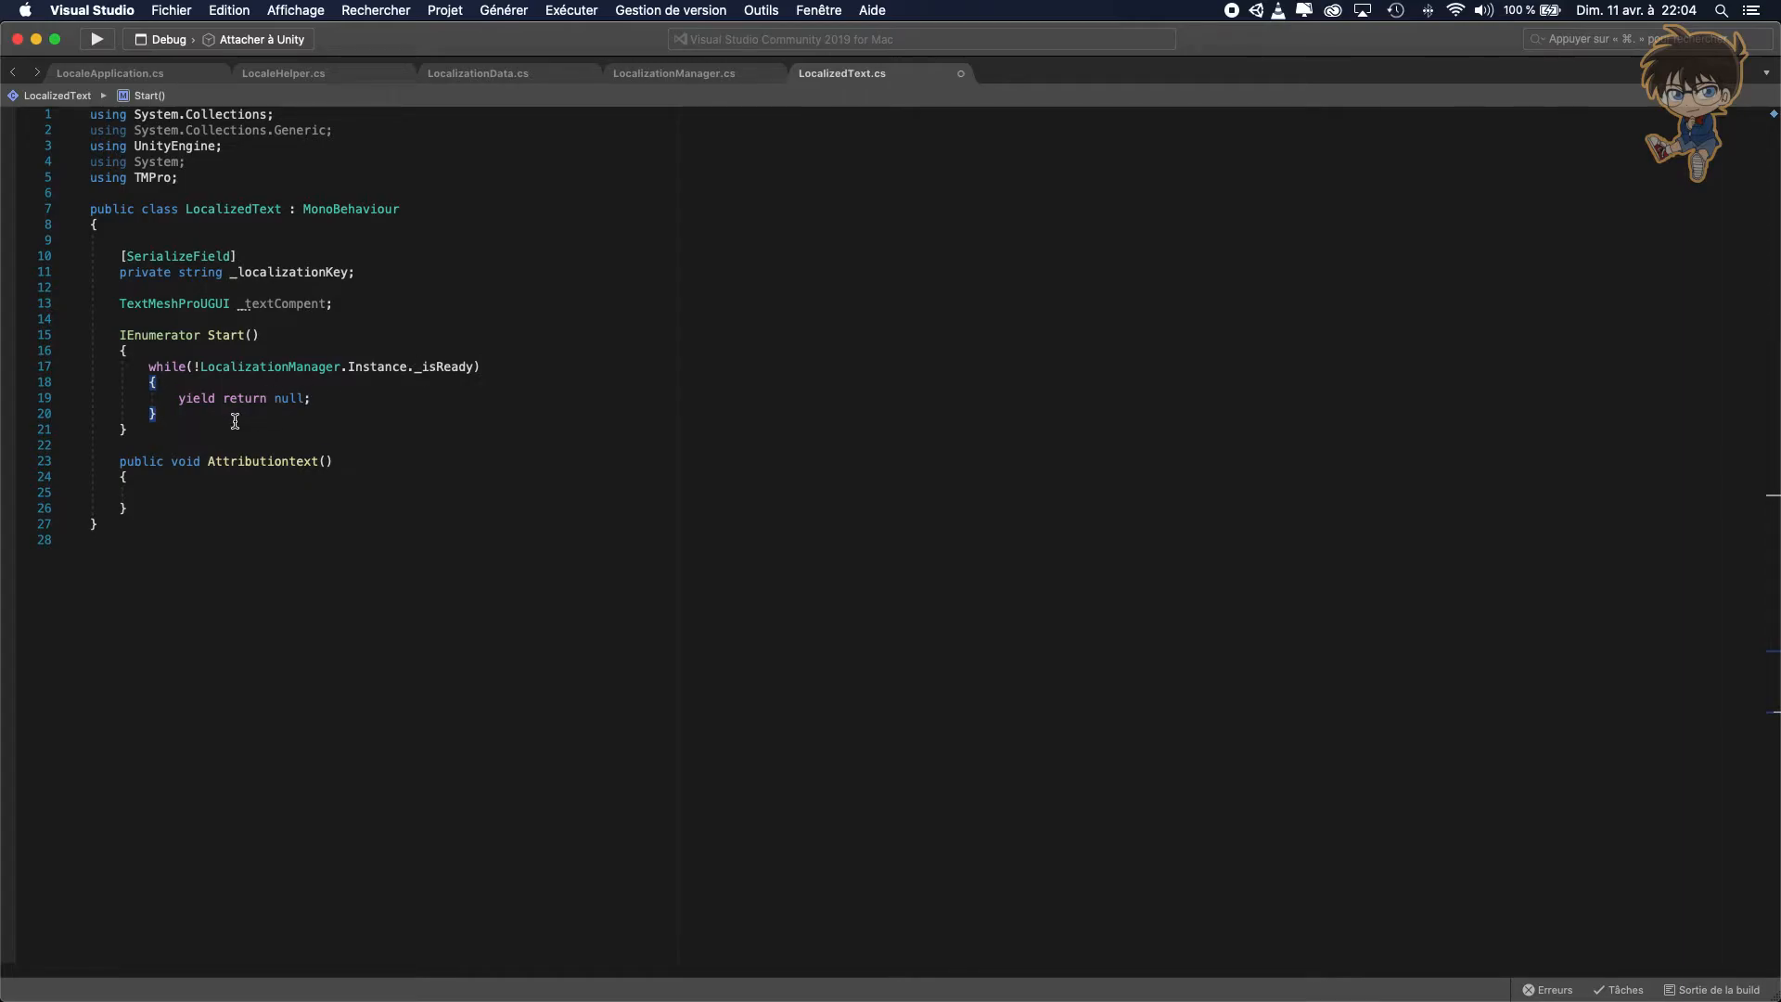
{"action": "type", "text": "attr"}
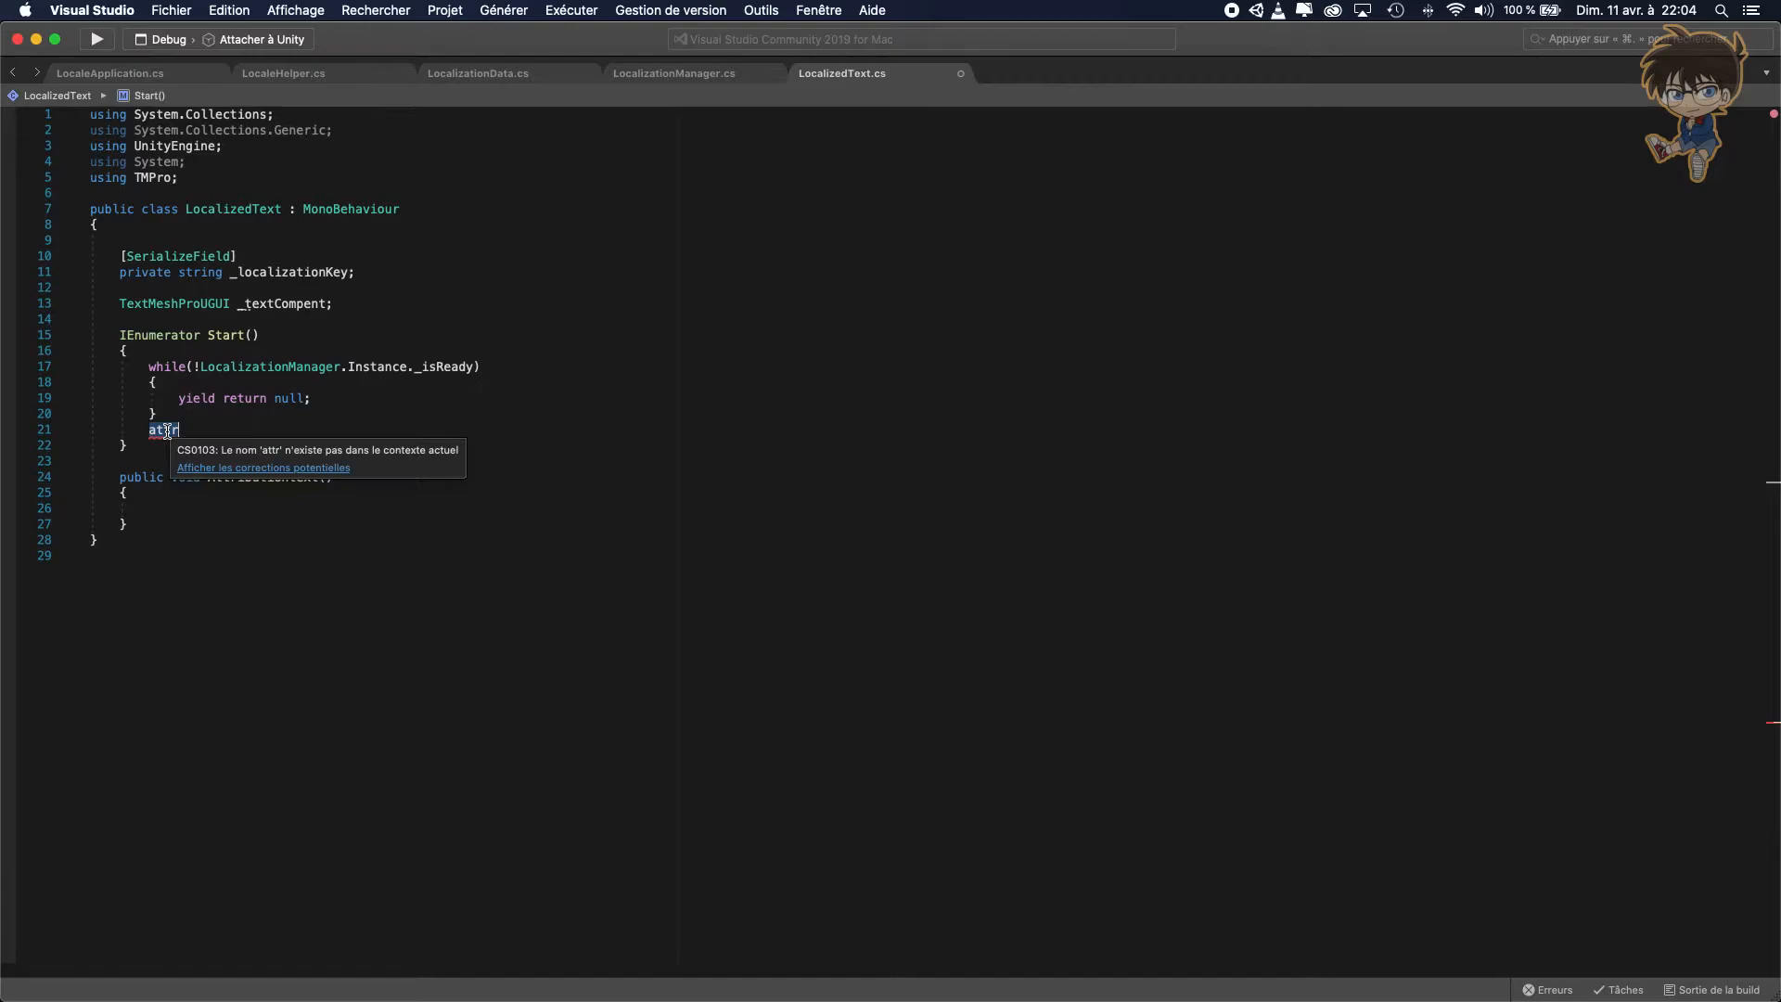
{"action": "type", "text": "Attributiontext();"}
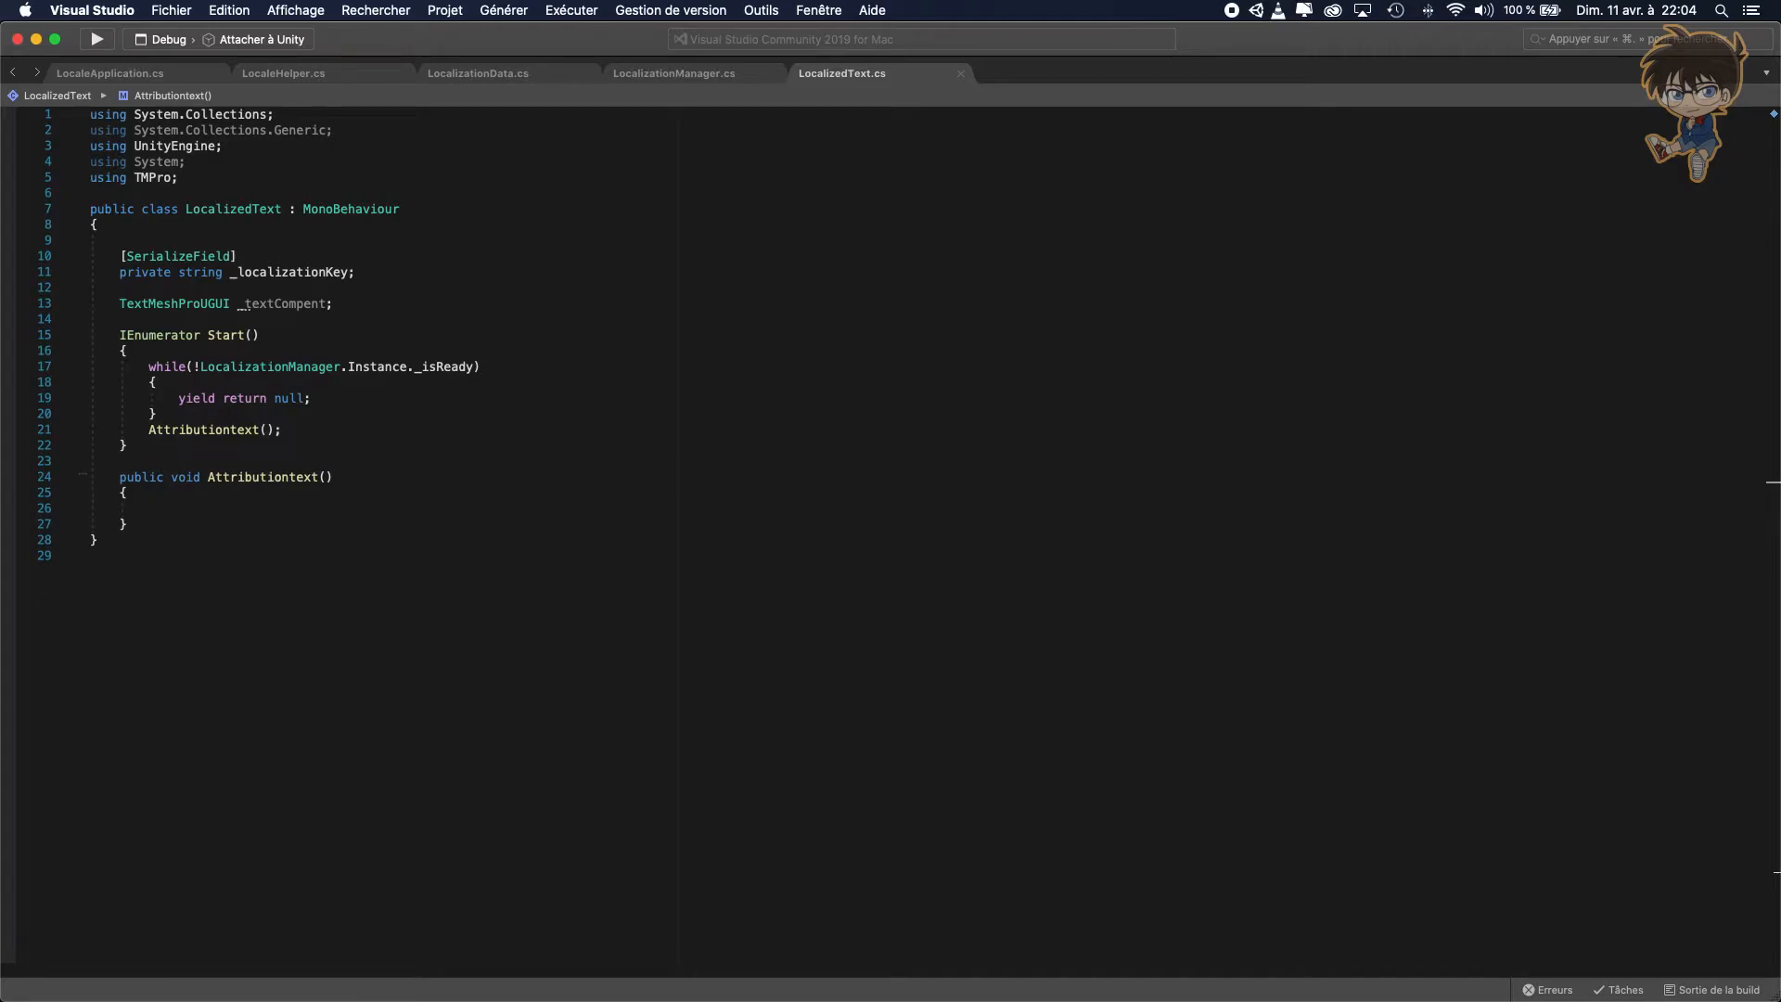
Write an if(_textCompent == null) check in Attributiontext.
{"action": "type", "text": "i"}
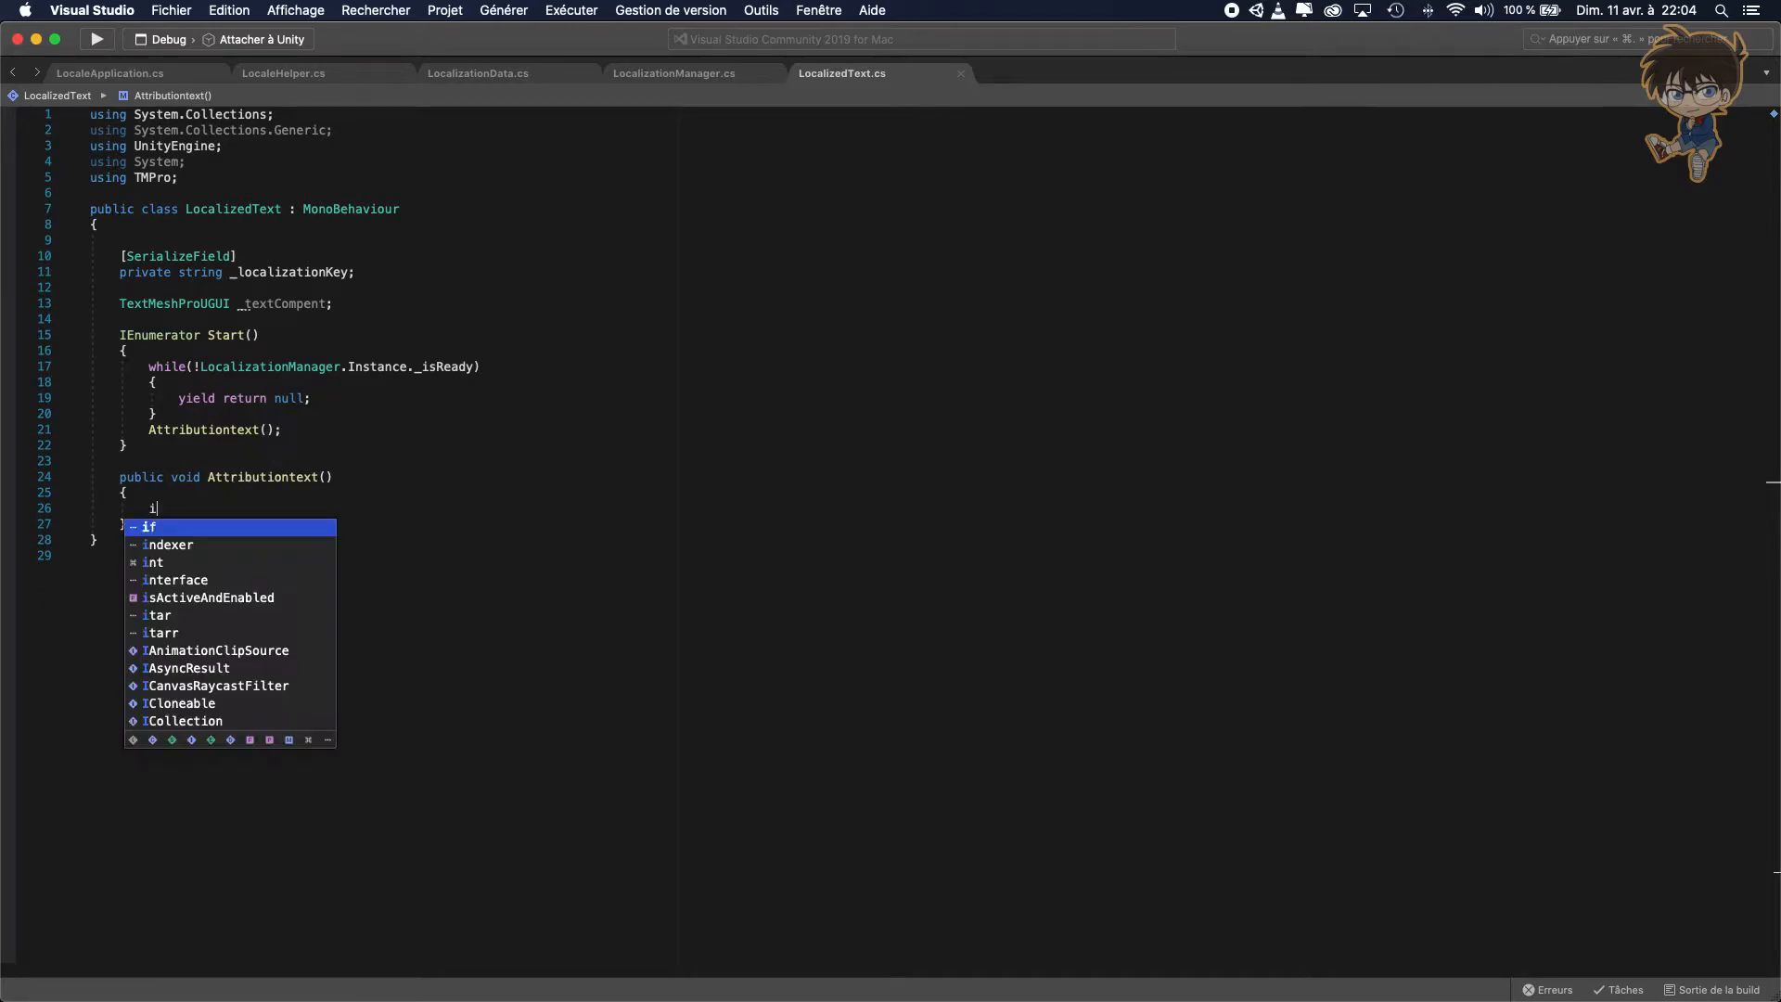
{"action": "type", "text": "f(text"}
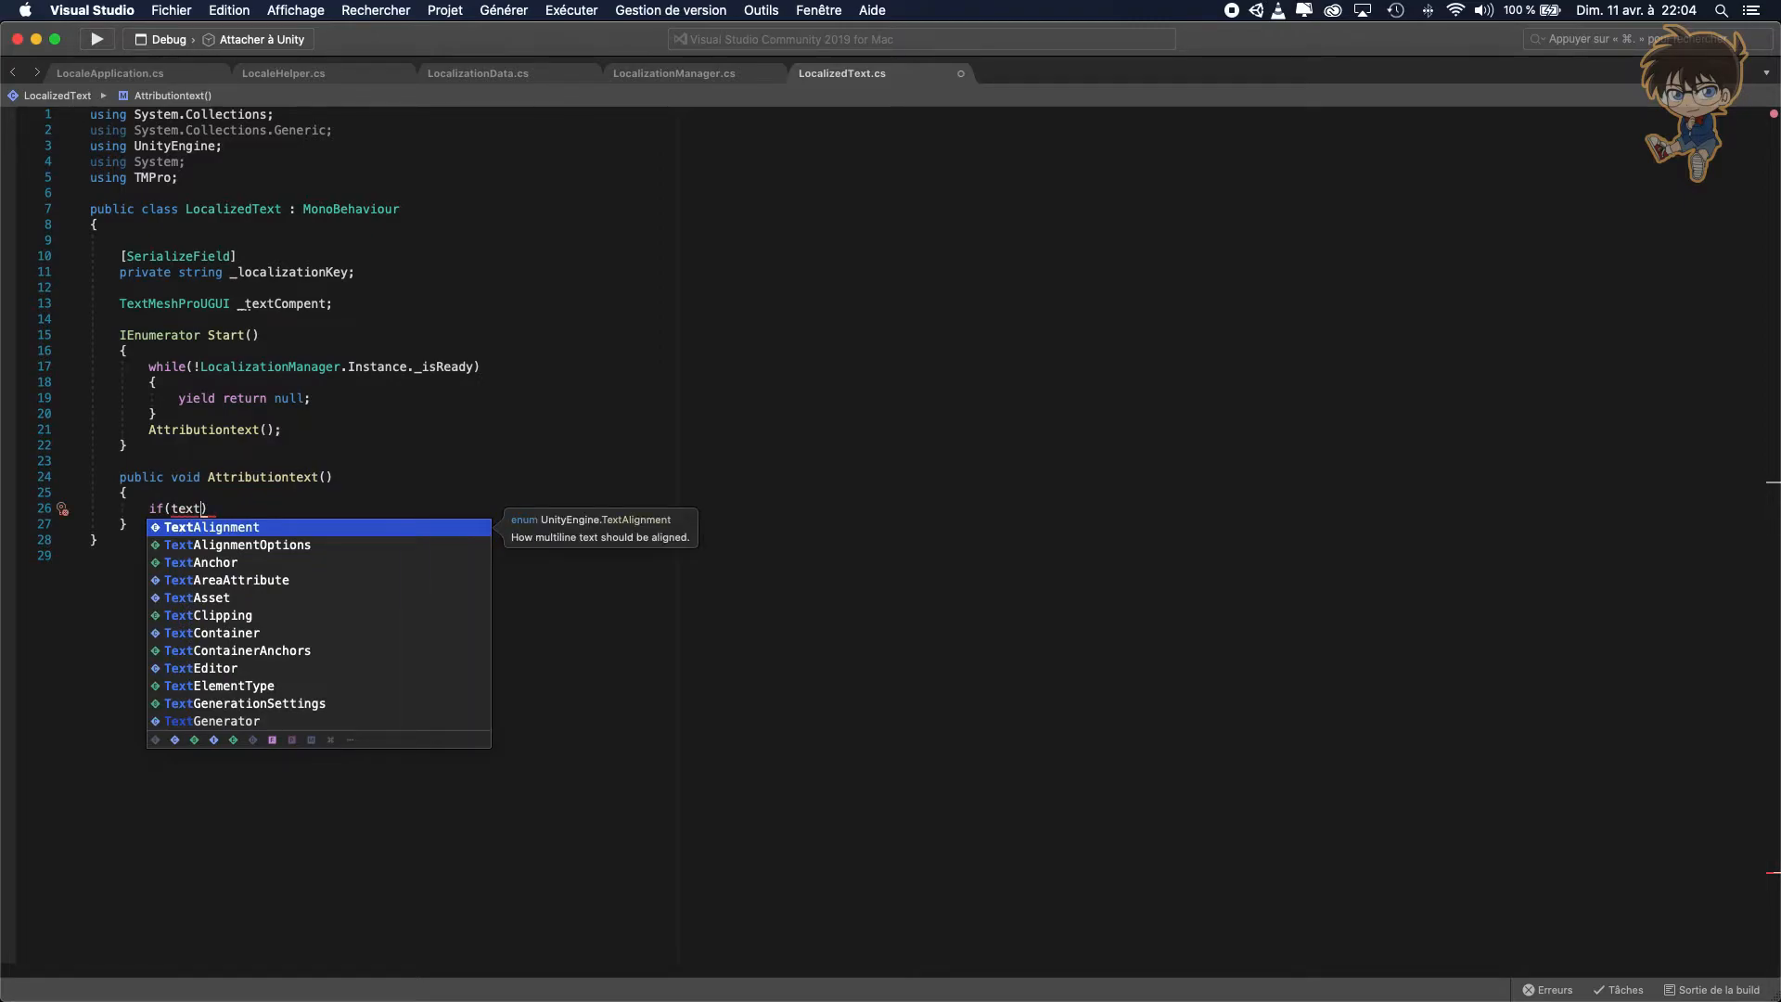
{"action": "type", "text": "co"}
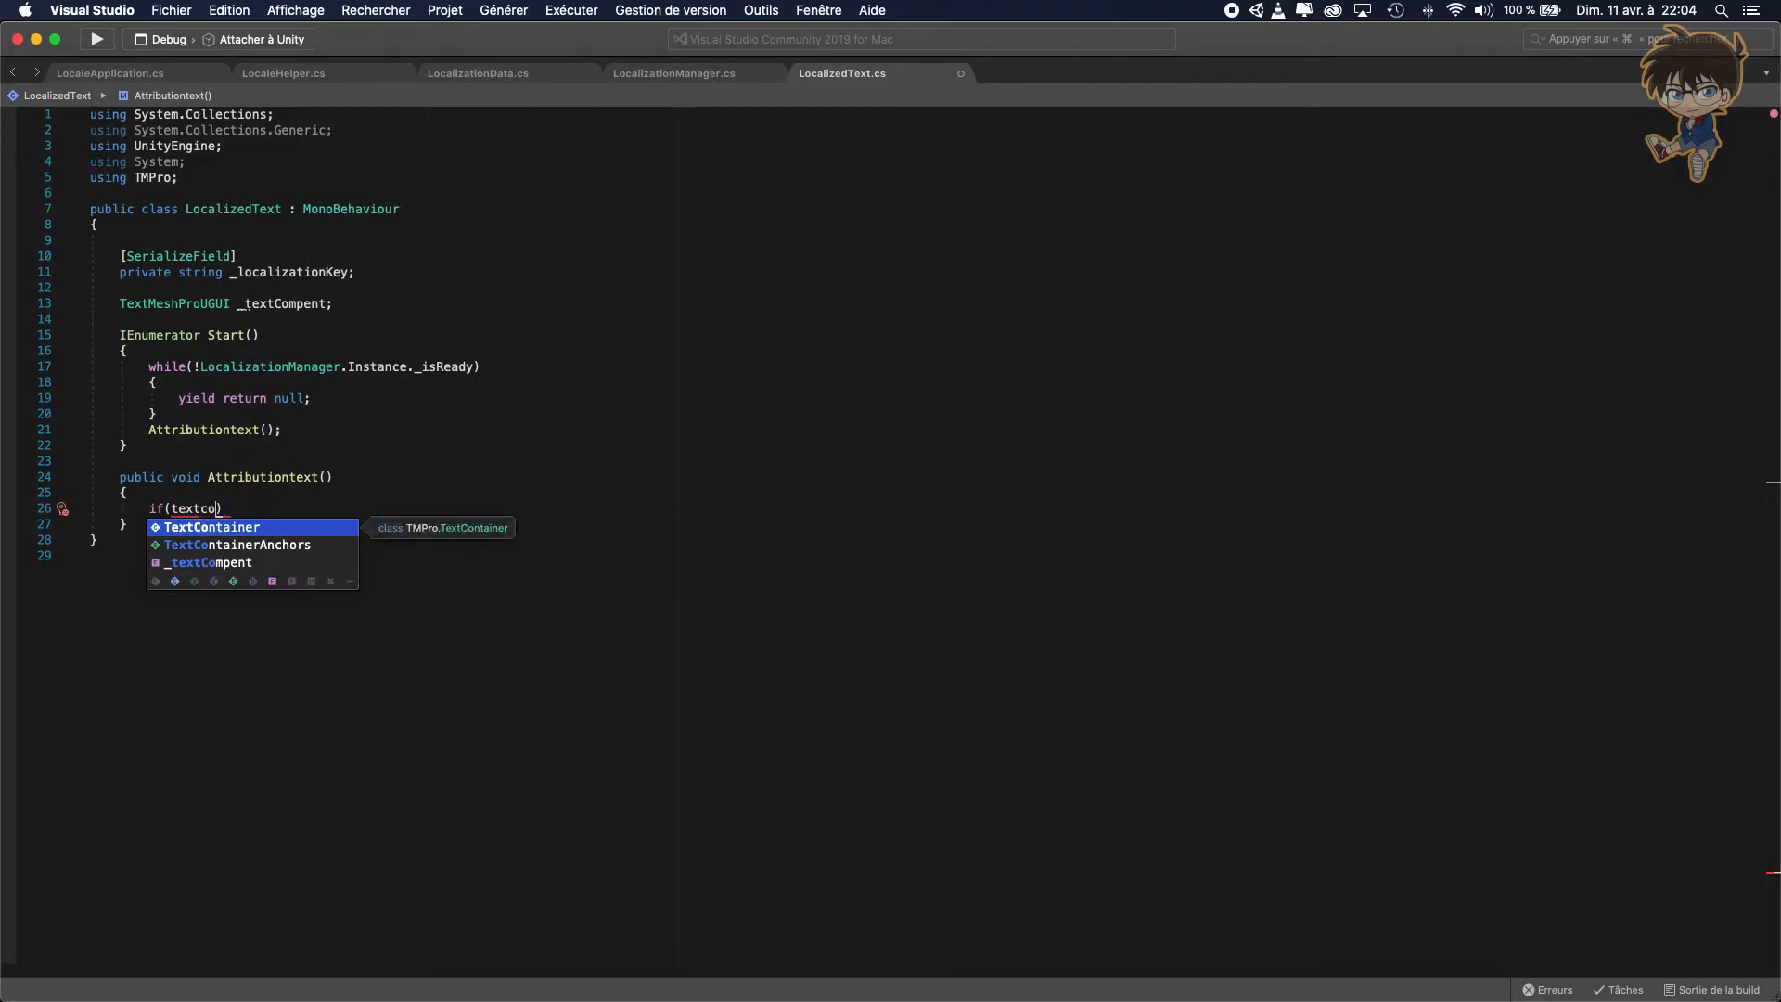
{"action": "type", "text": "_textCompent == null"}
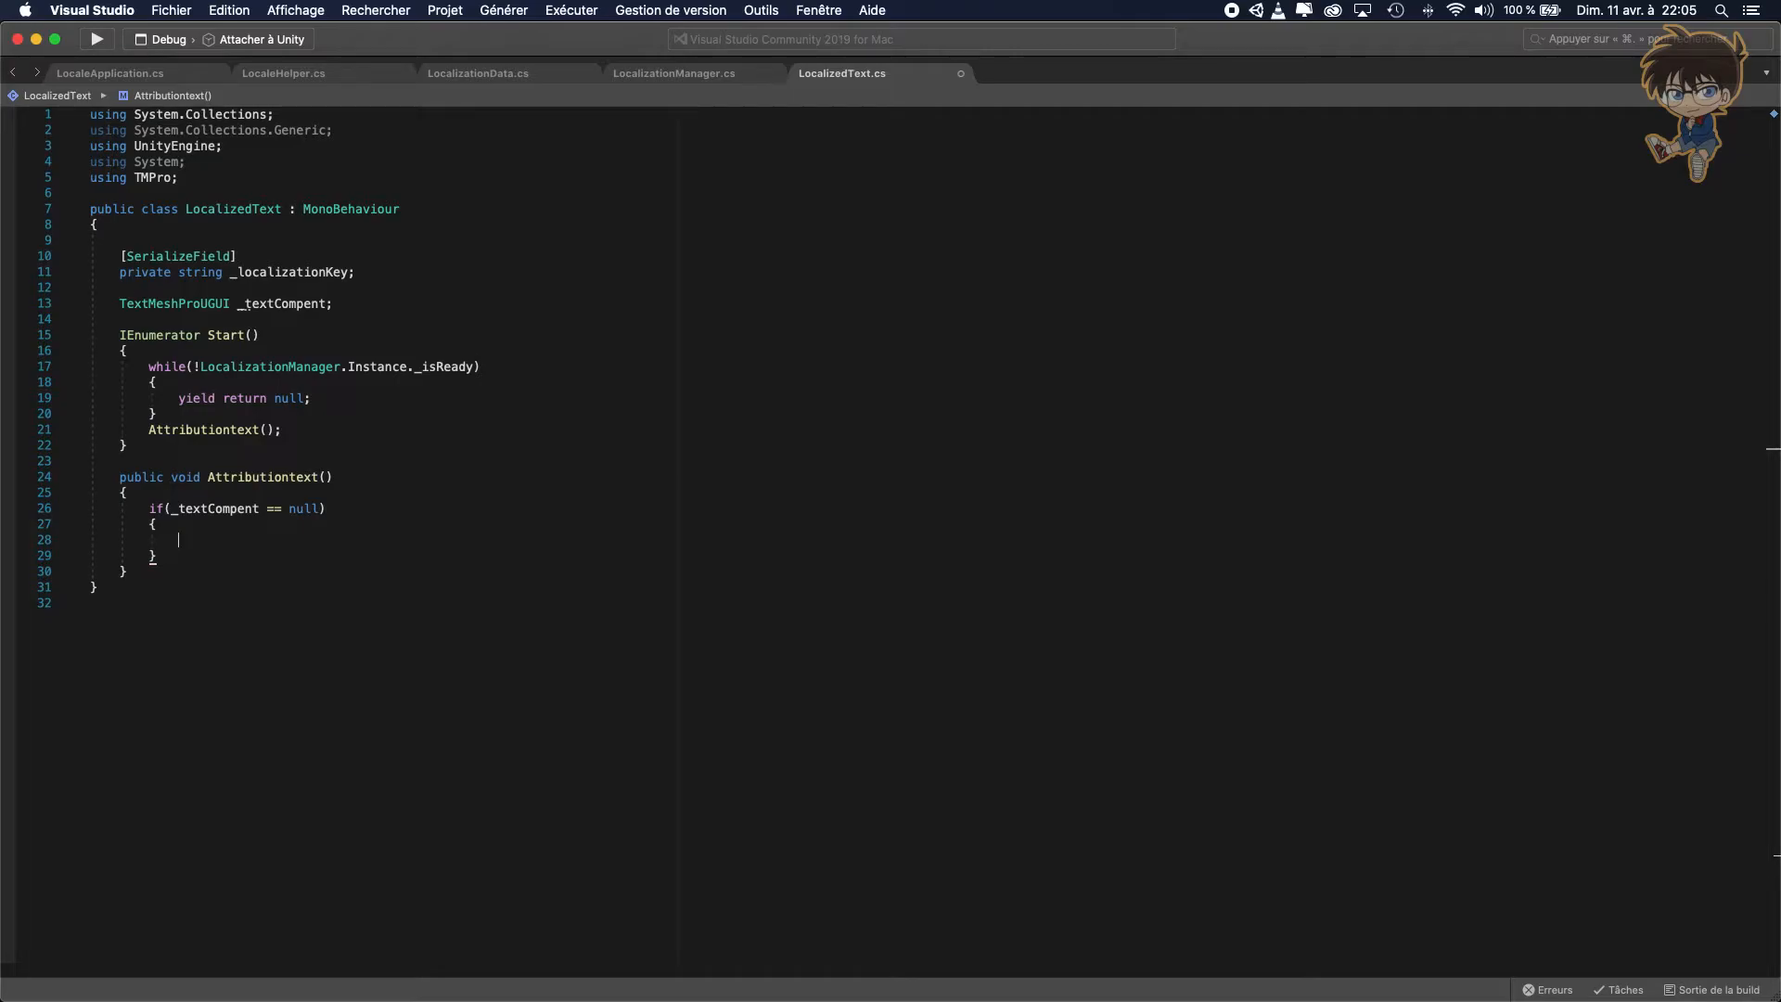
Assign _textCompent = gameObject.GetComponent<TextMeshProUGUI>() inside the check.
{"action": "type", "text": "text"}
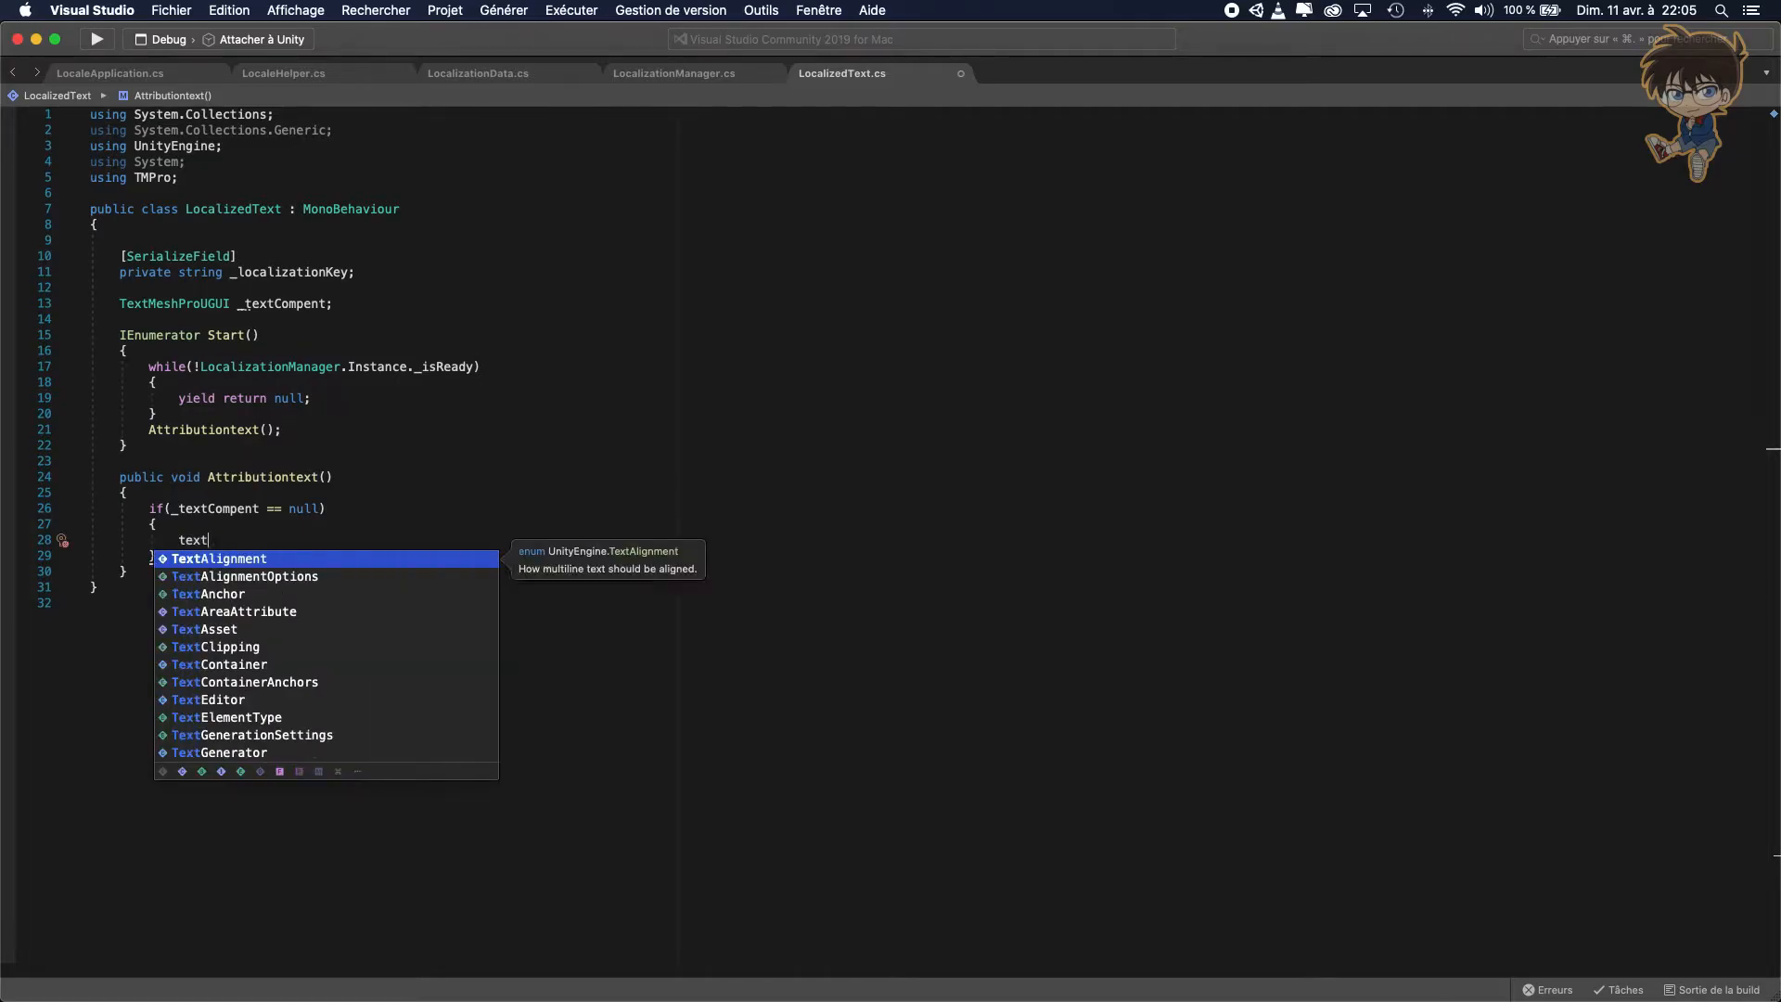
{"action": "type", "text": "co"}
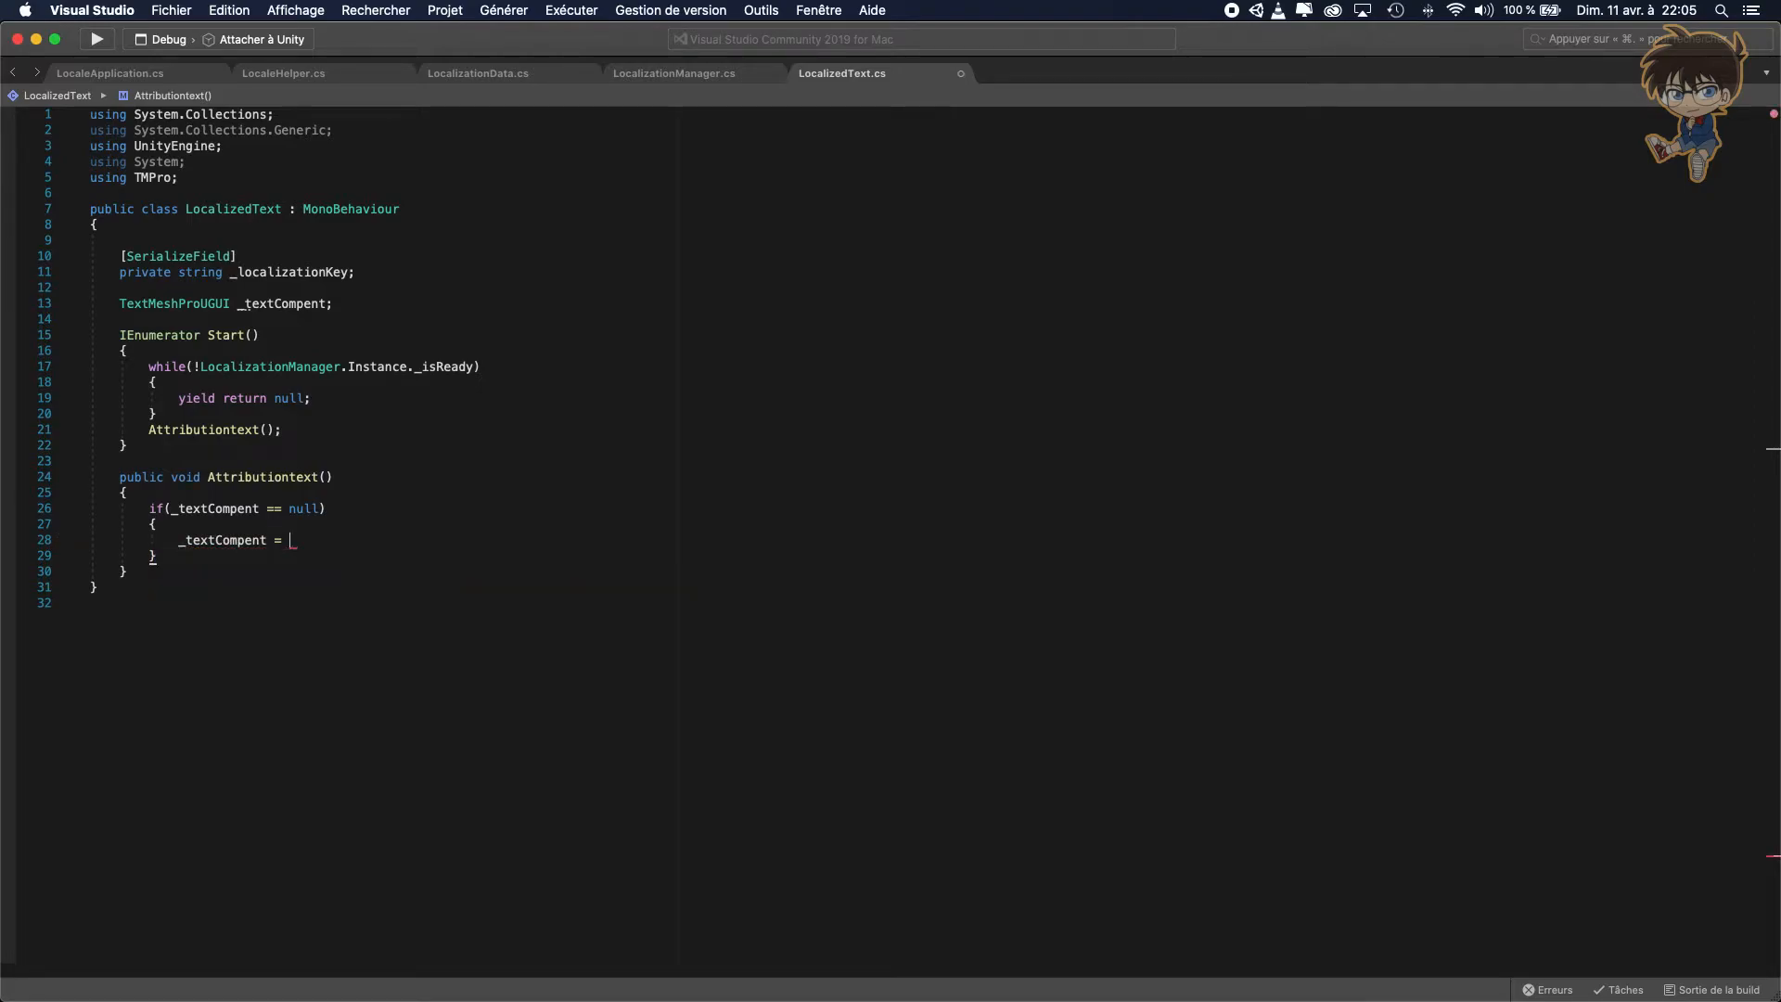
{"action": "type", "text": "gameObject"}
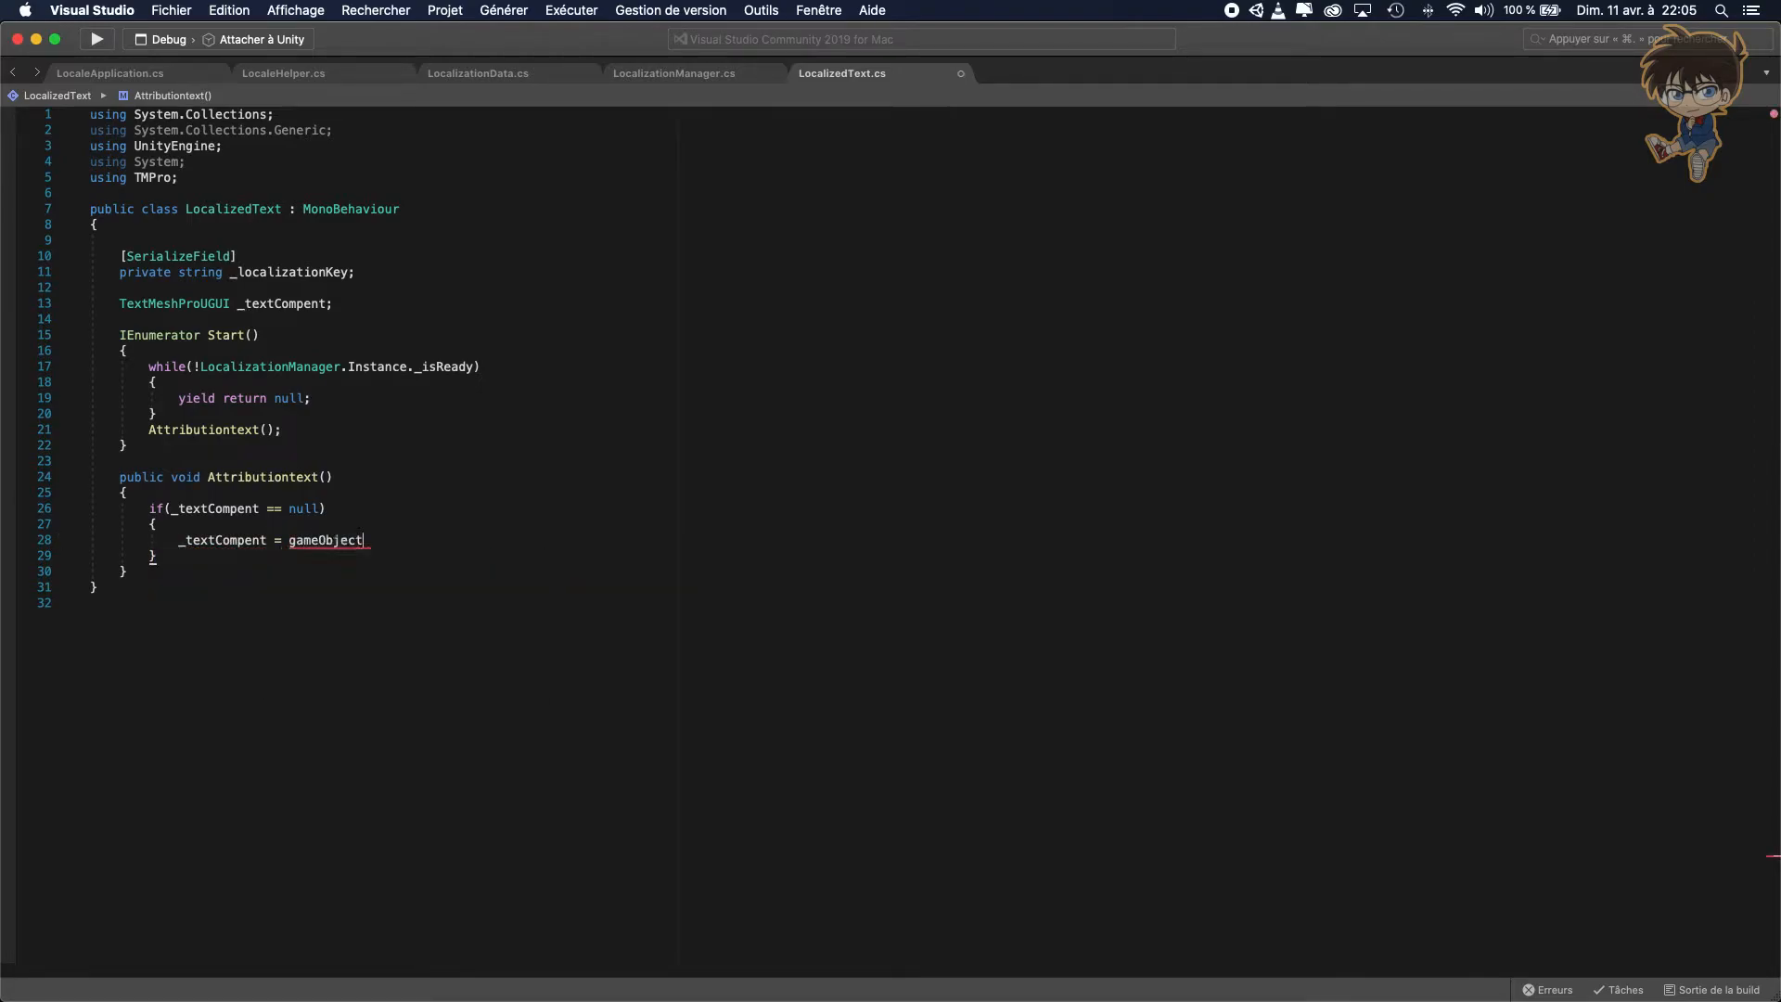
{"action": "type", "text": ".get"}
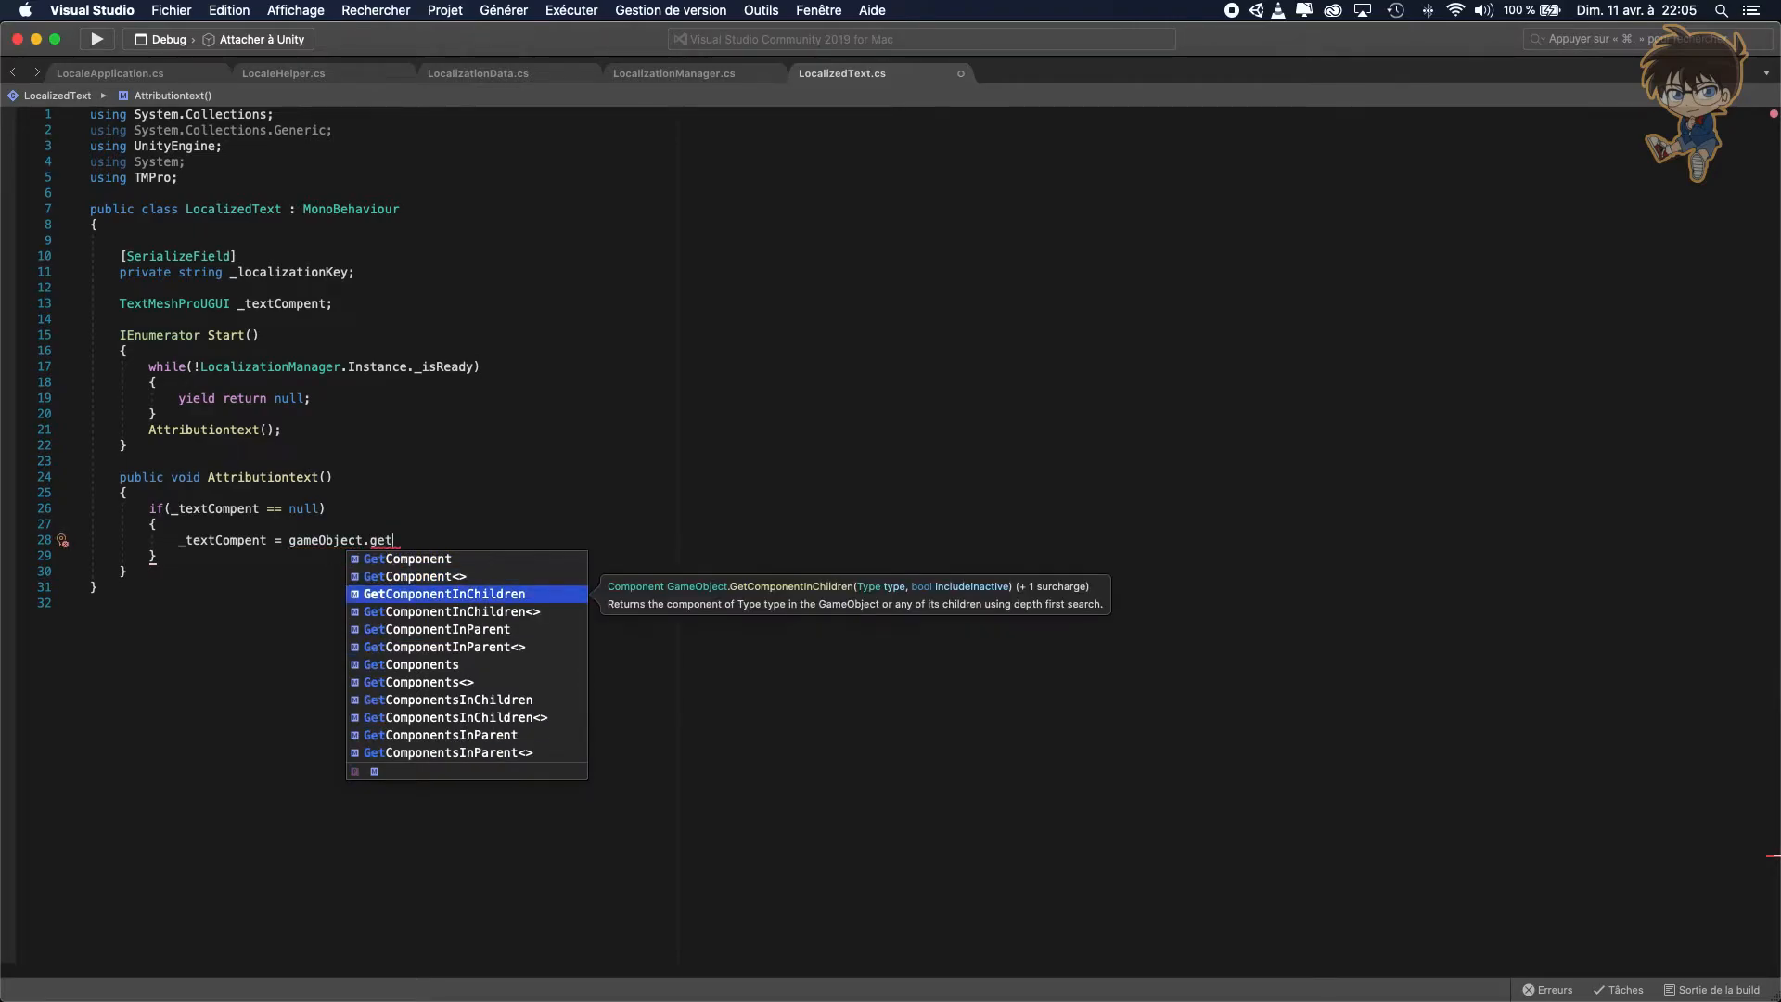
{"action": "key", "text": "Up"}
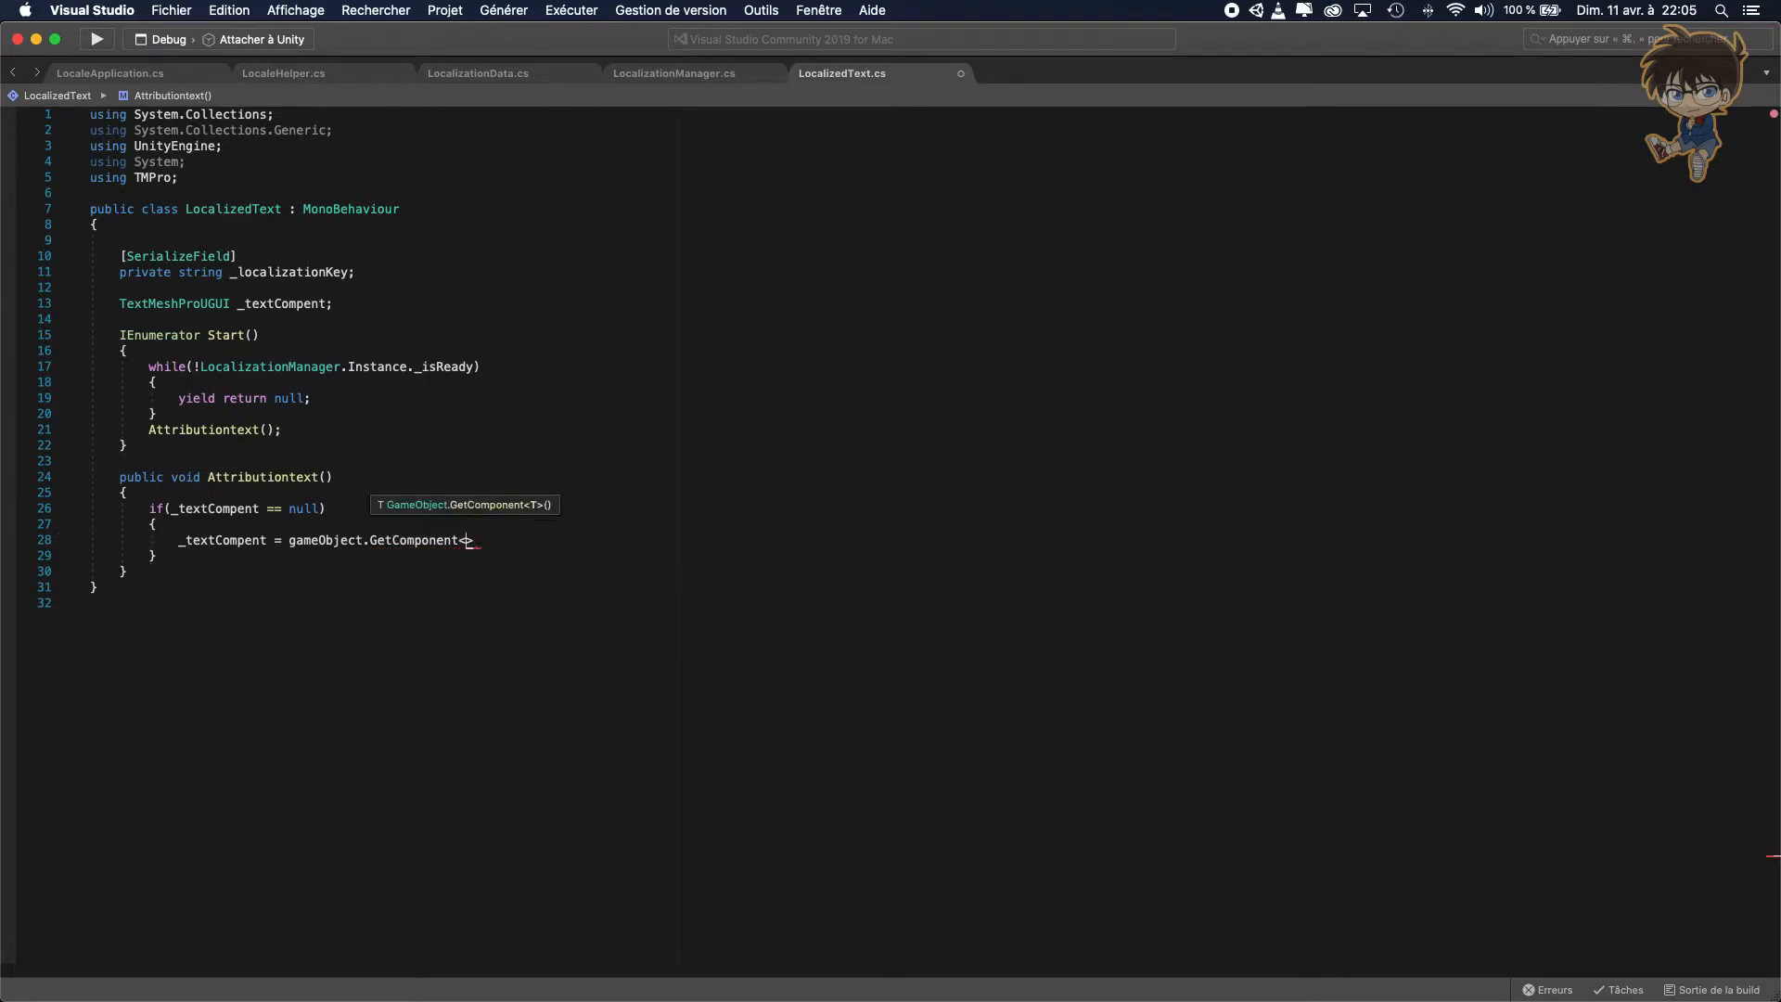
{"action": "type", "text": "textmesh"}
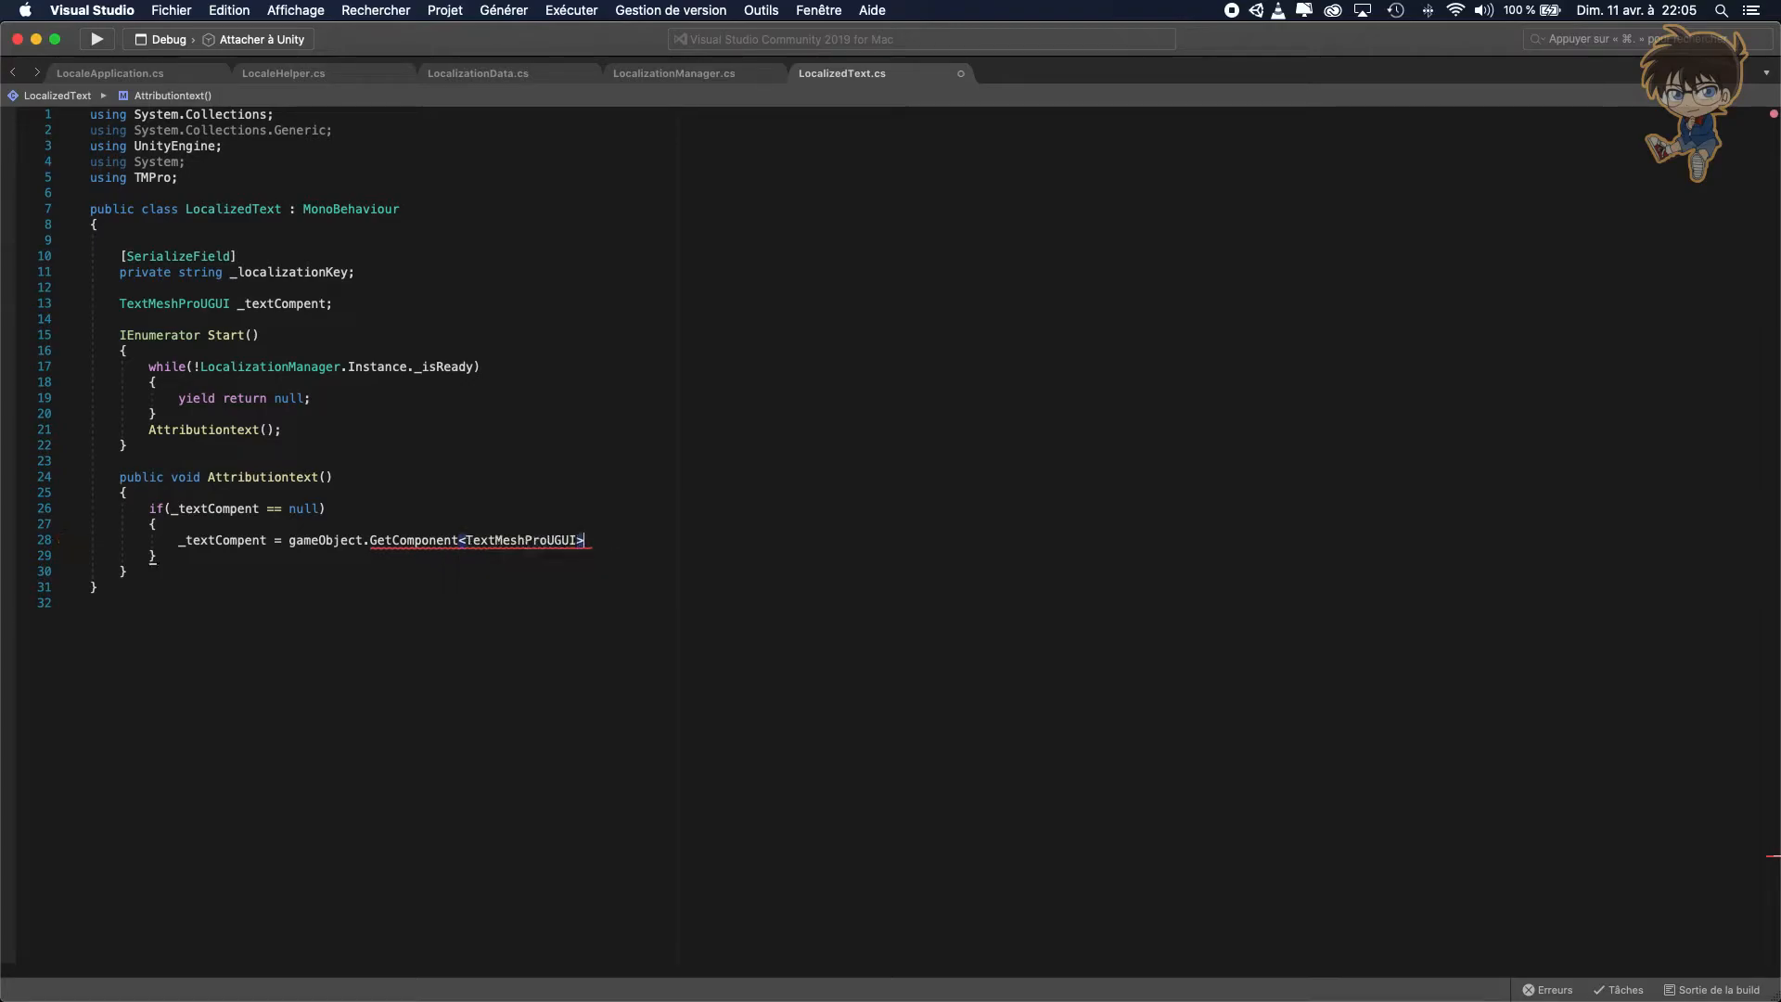
{"action": "type", "text": "();"}
{"action": "type", "text": "try"}
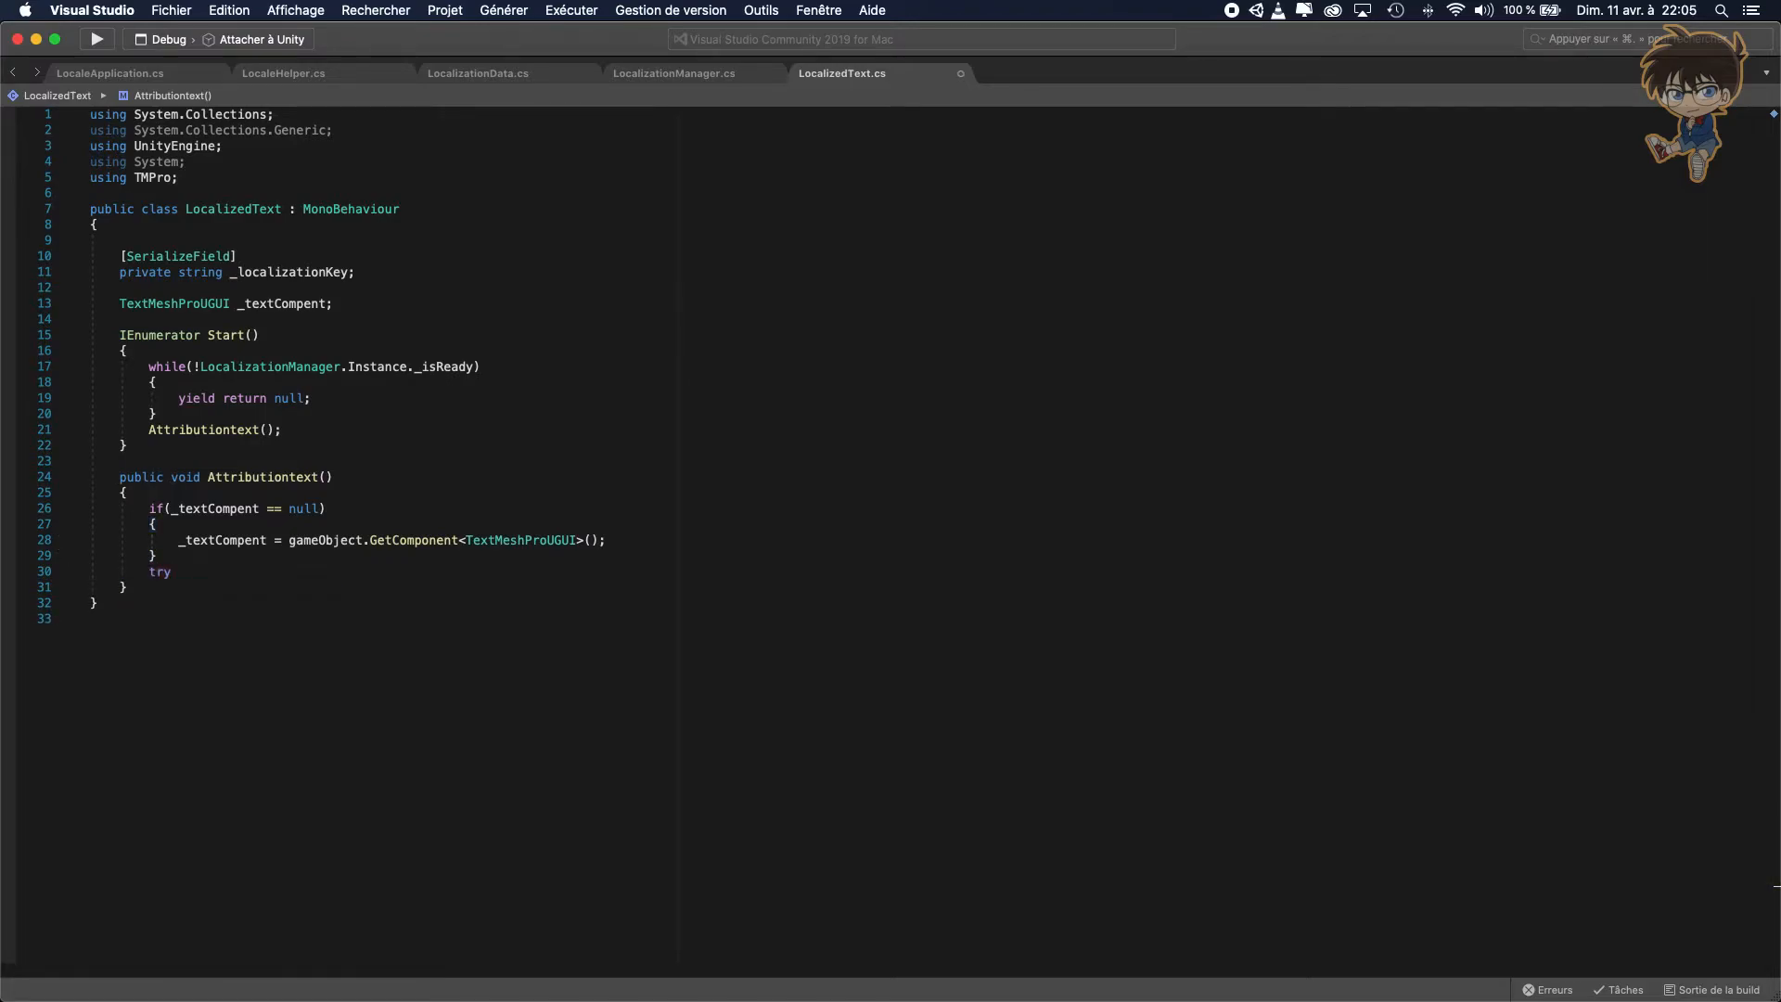
Open a try block with a commented-out text assignment and rename the field to _textMeshProComponent.
{"action": "type", "text": "{"}
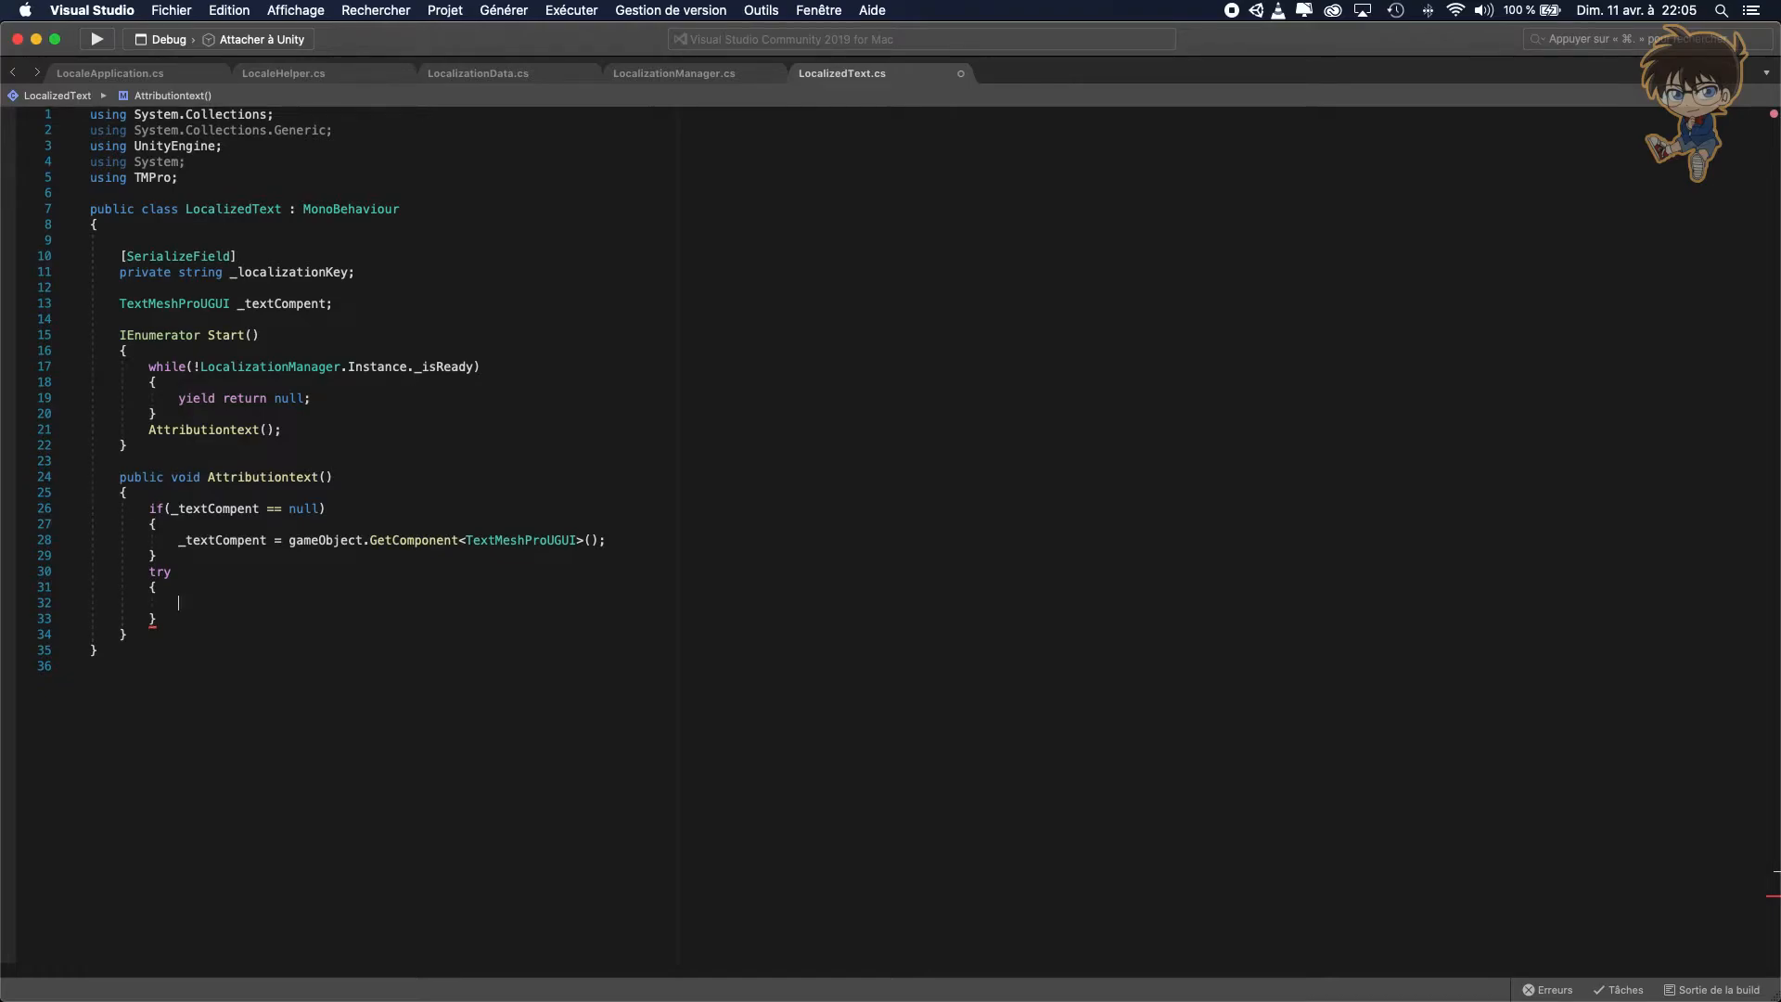
{"action": "type", "text": "text"}
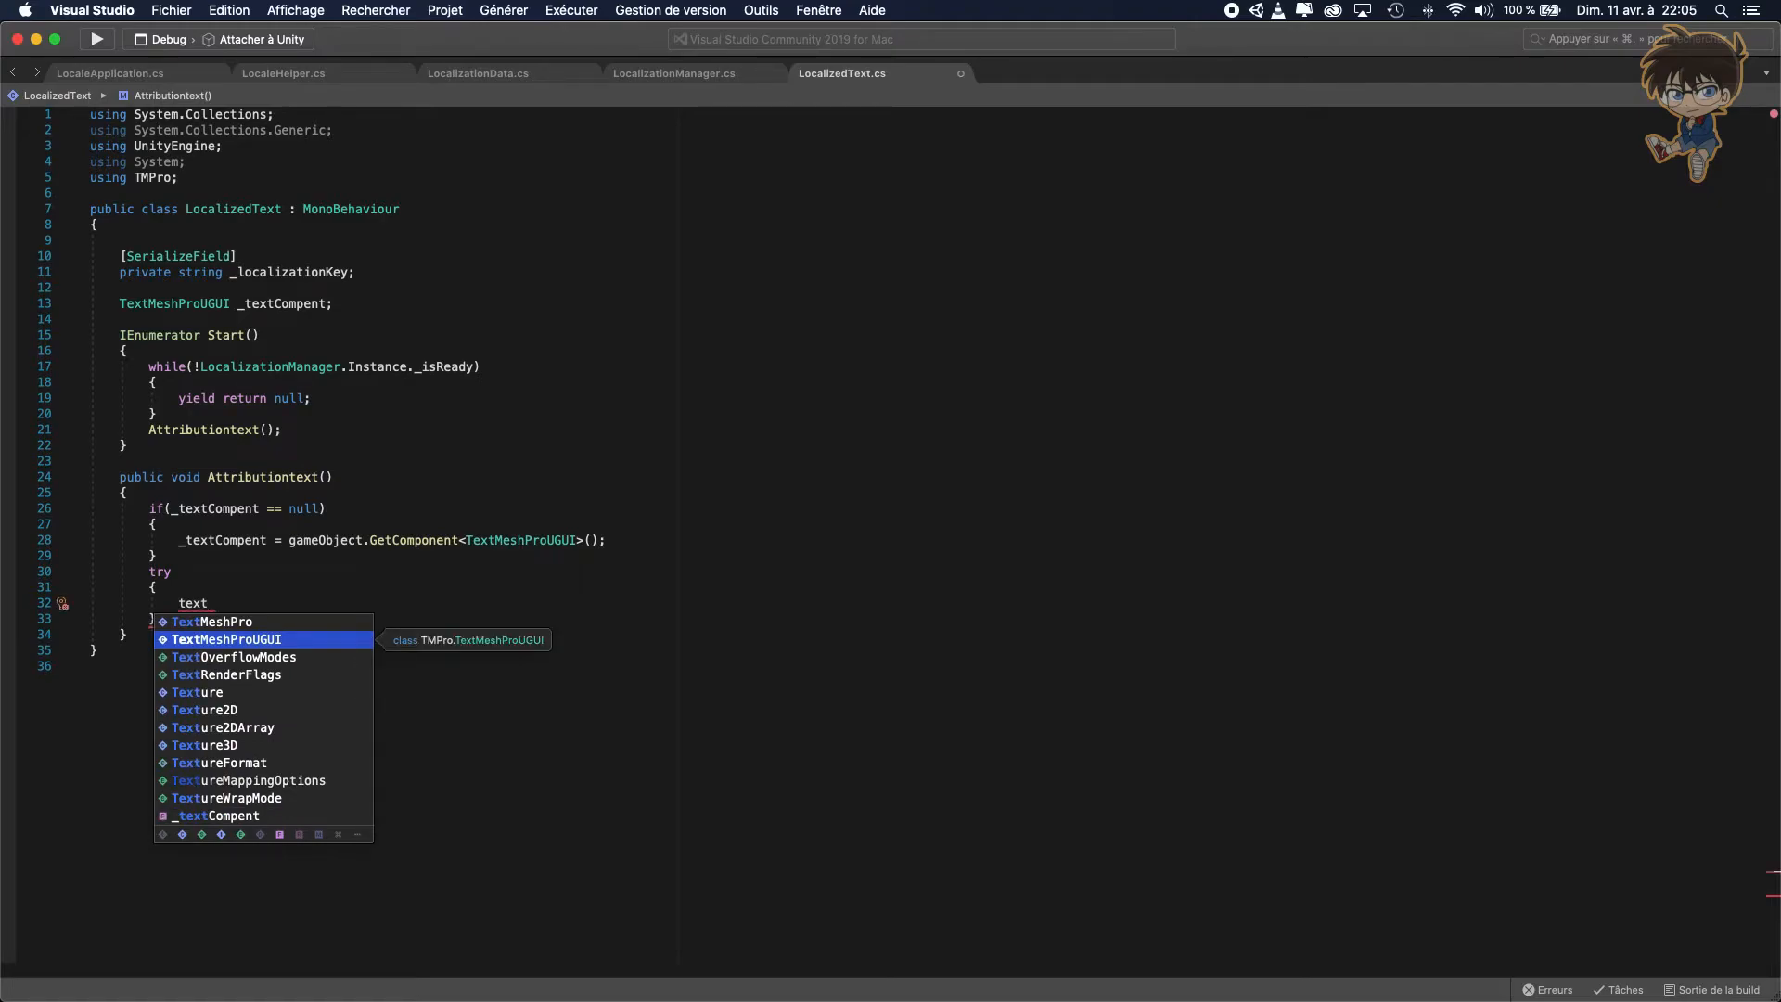
{"action": "type", "text": "com"}
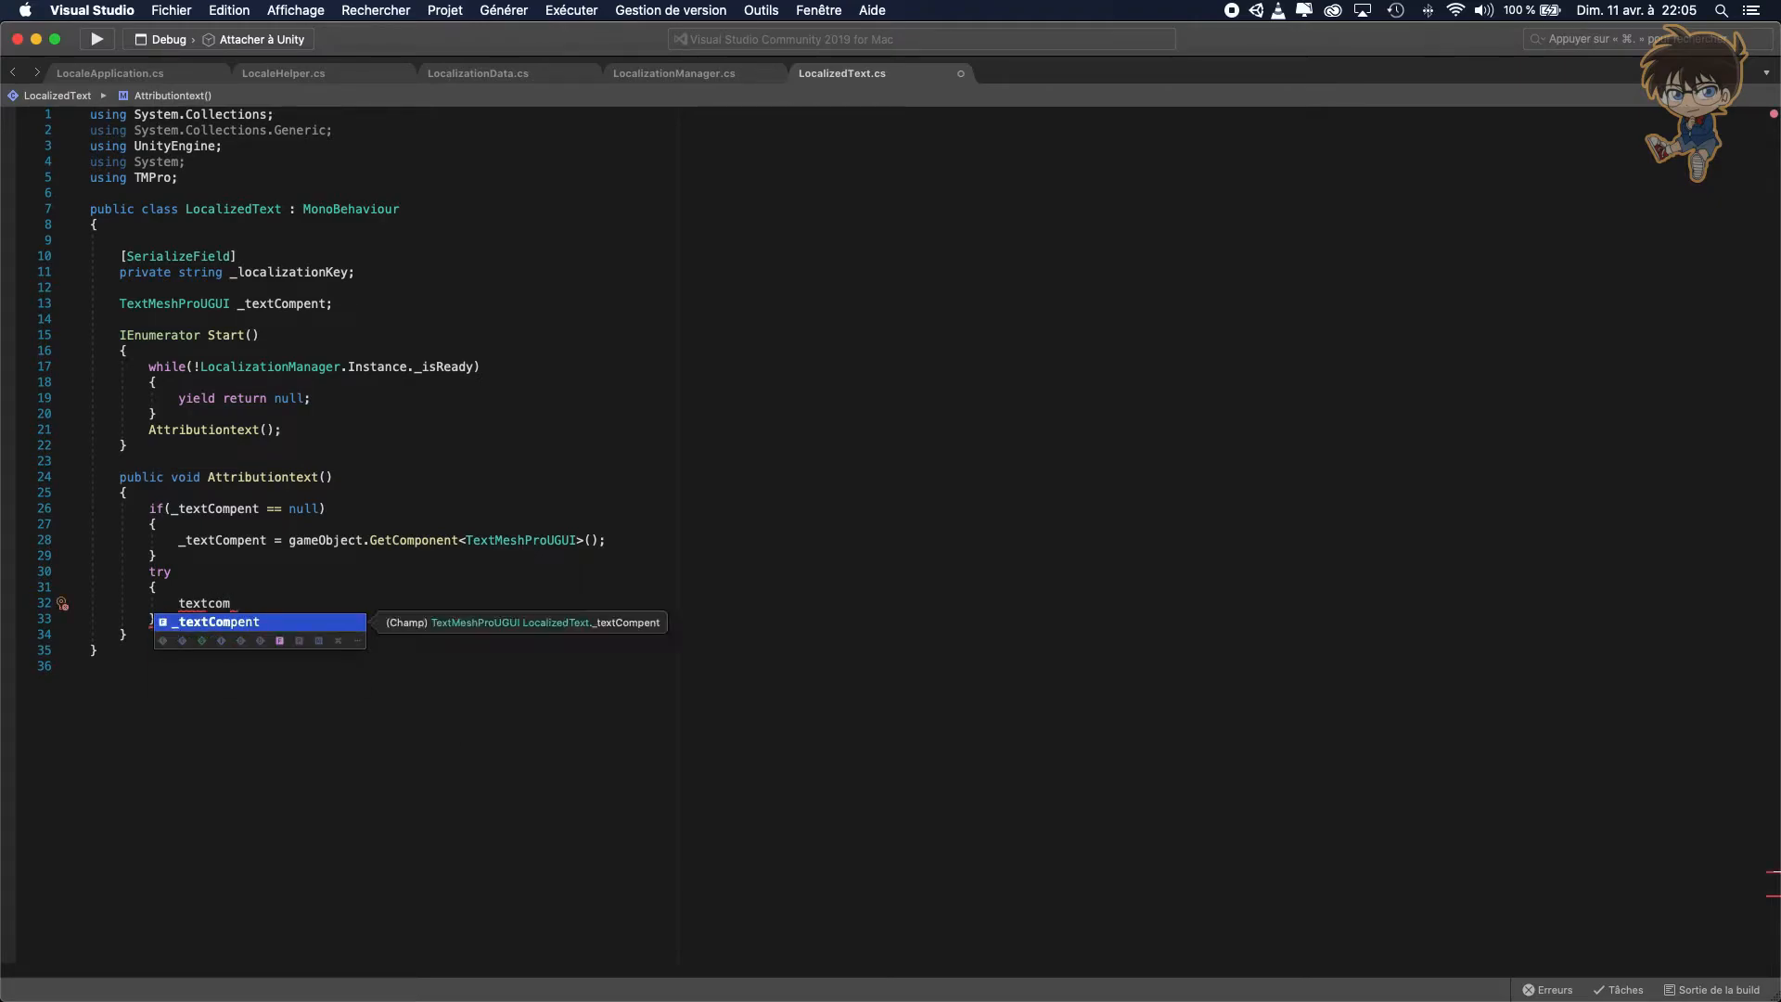
{"action": "key", "text": "Tab"}
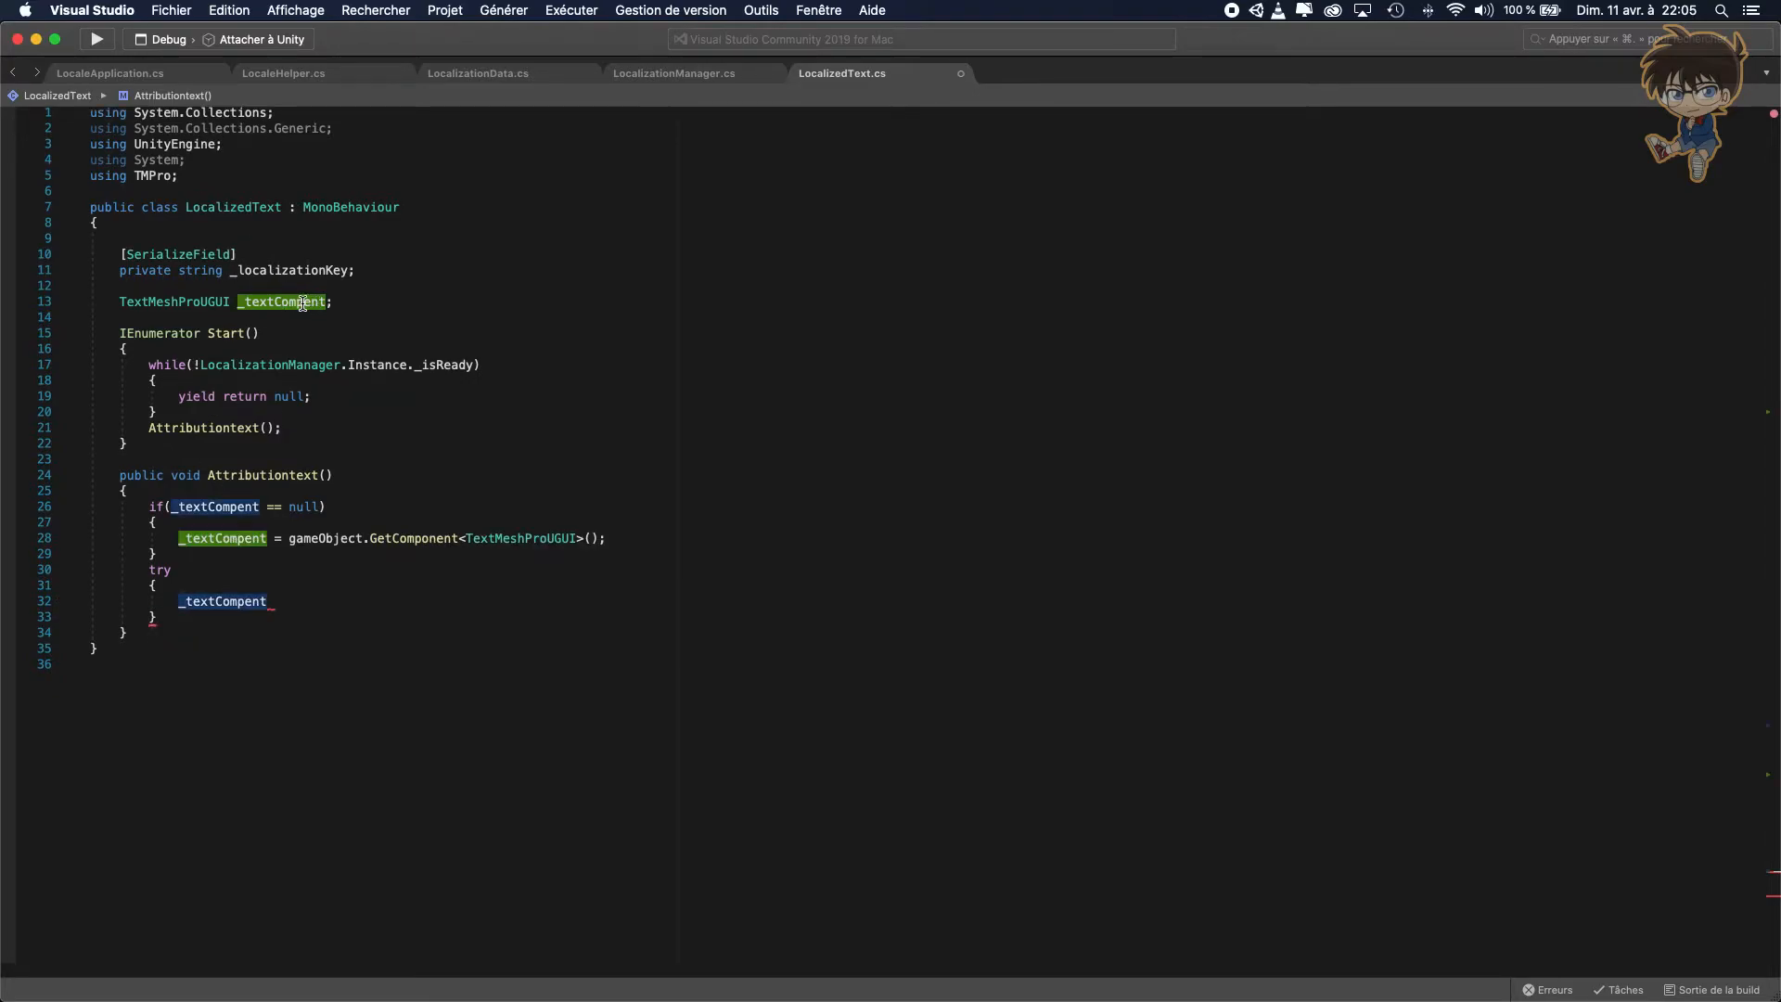
{"action": "mouse_move", "coordinate": [284, 301]}
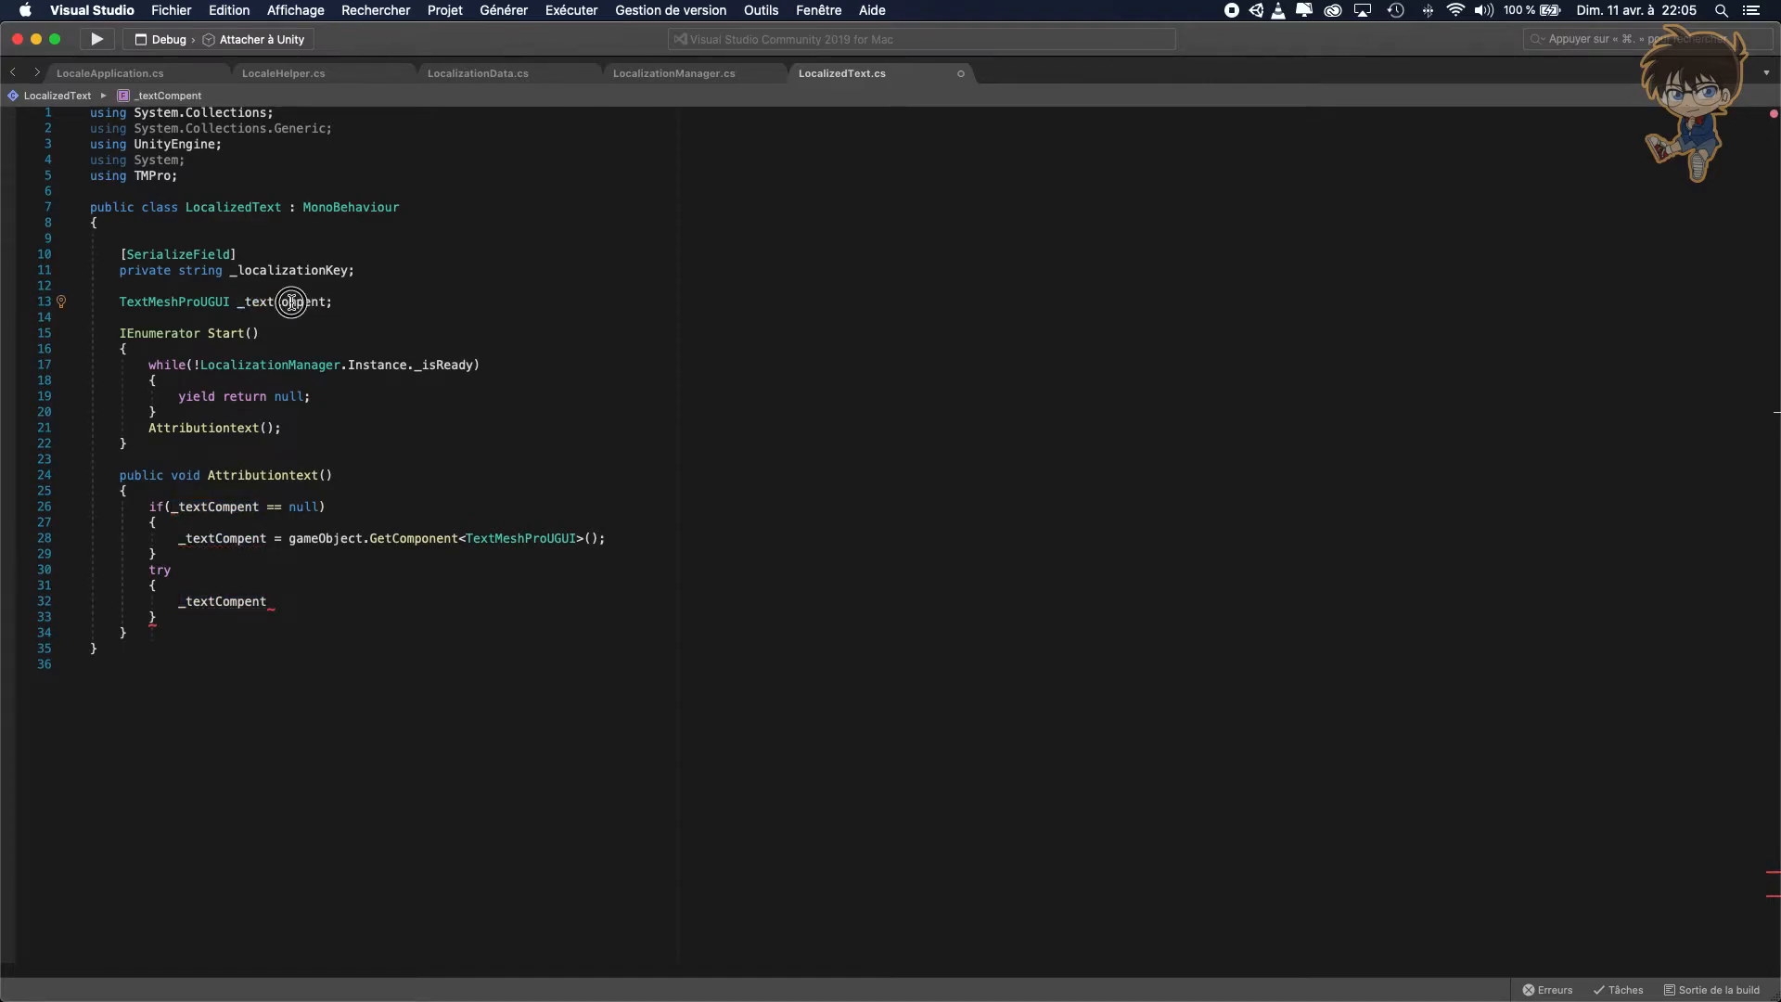
{"action": "right_click", "coordinate": [289, 300]}
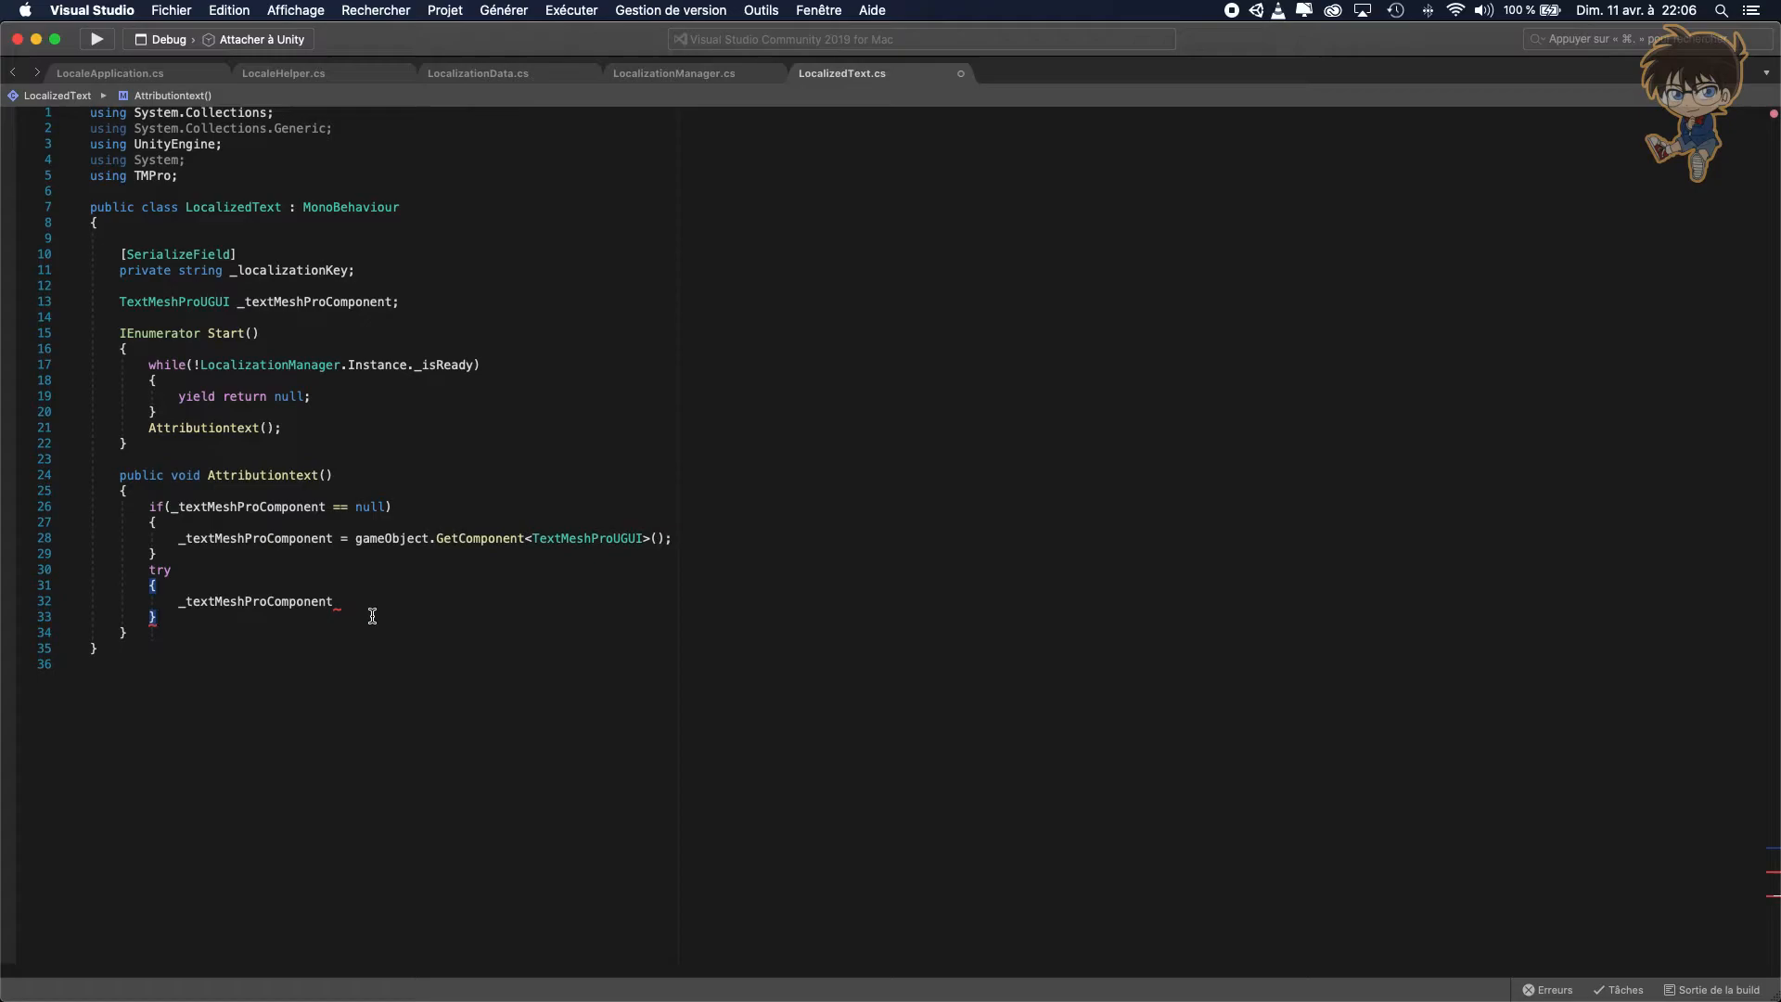
{"action": "type", "text": "."}
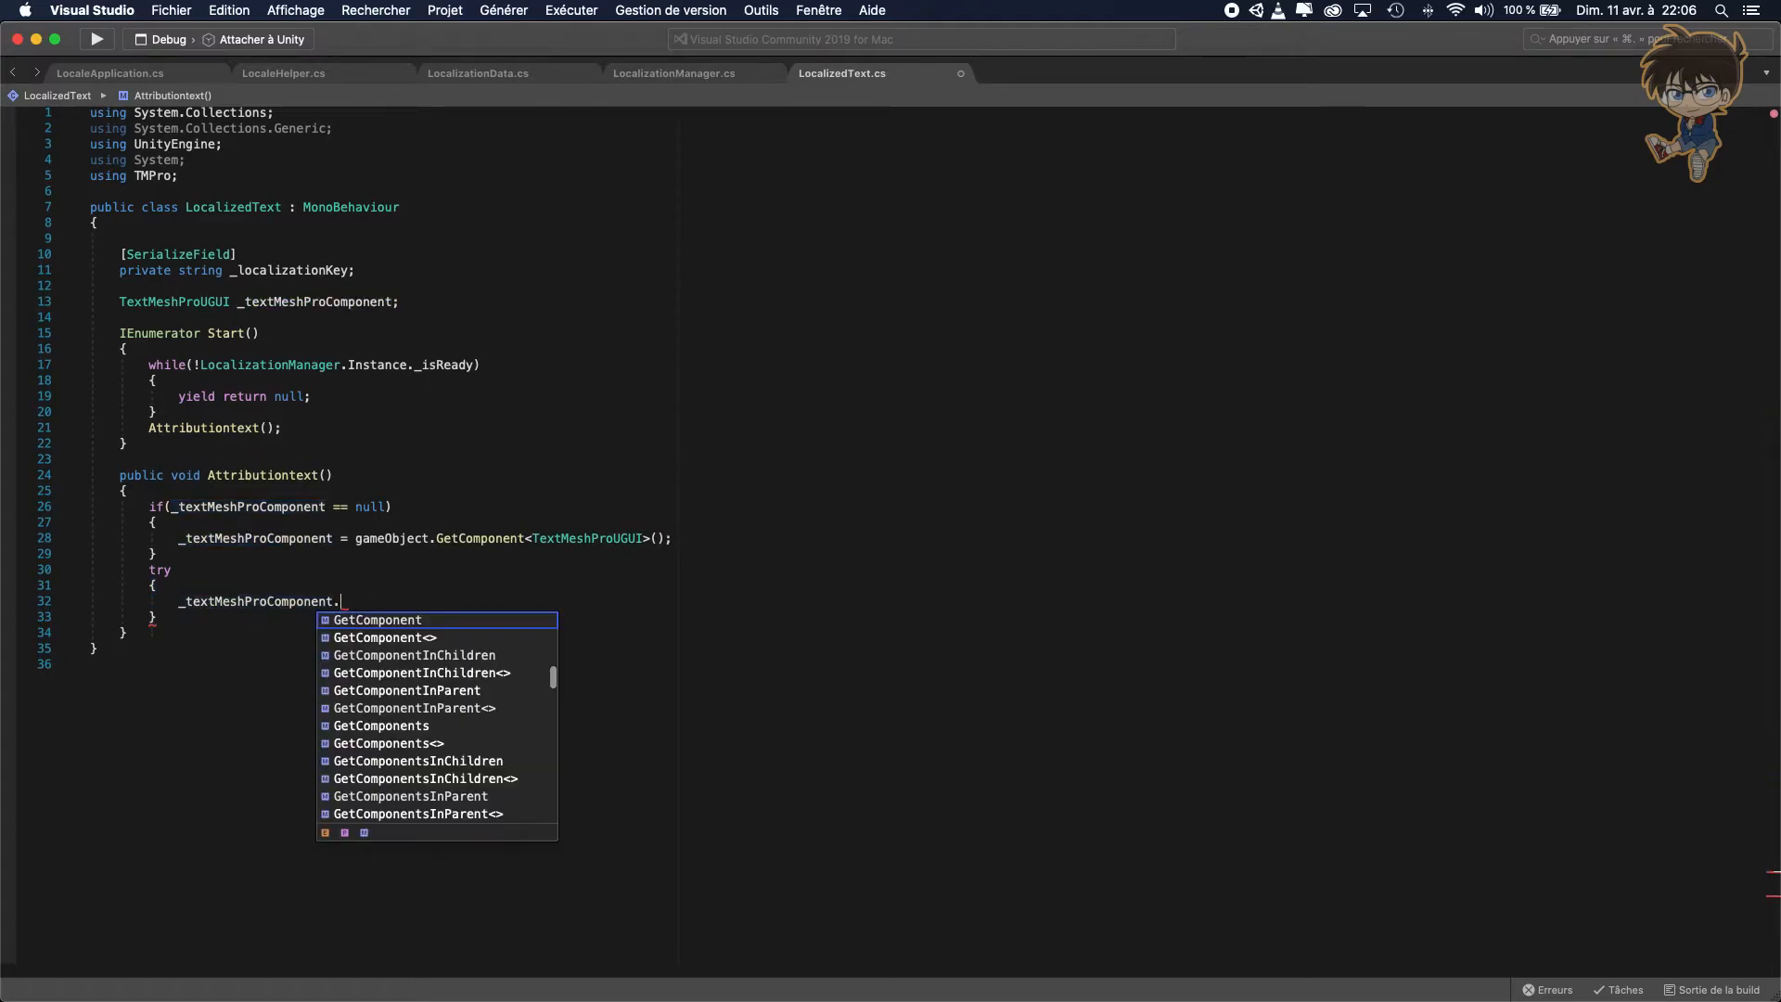
{"action": "type", "text": "text ="}
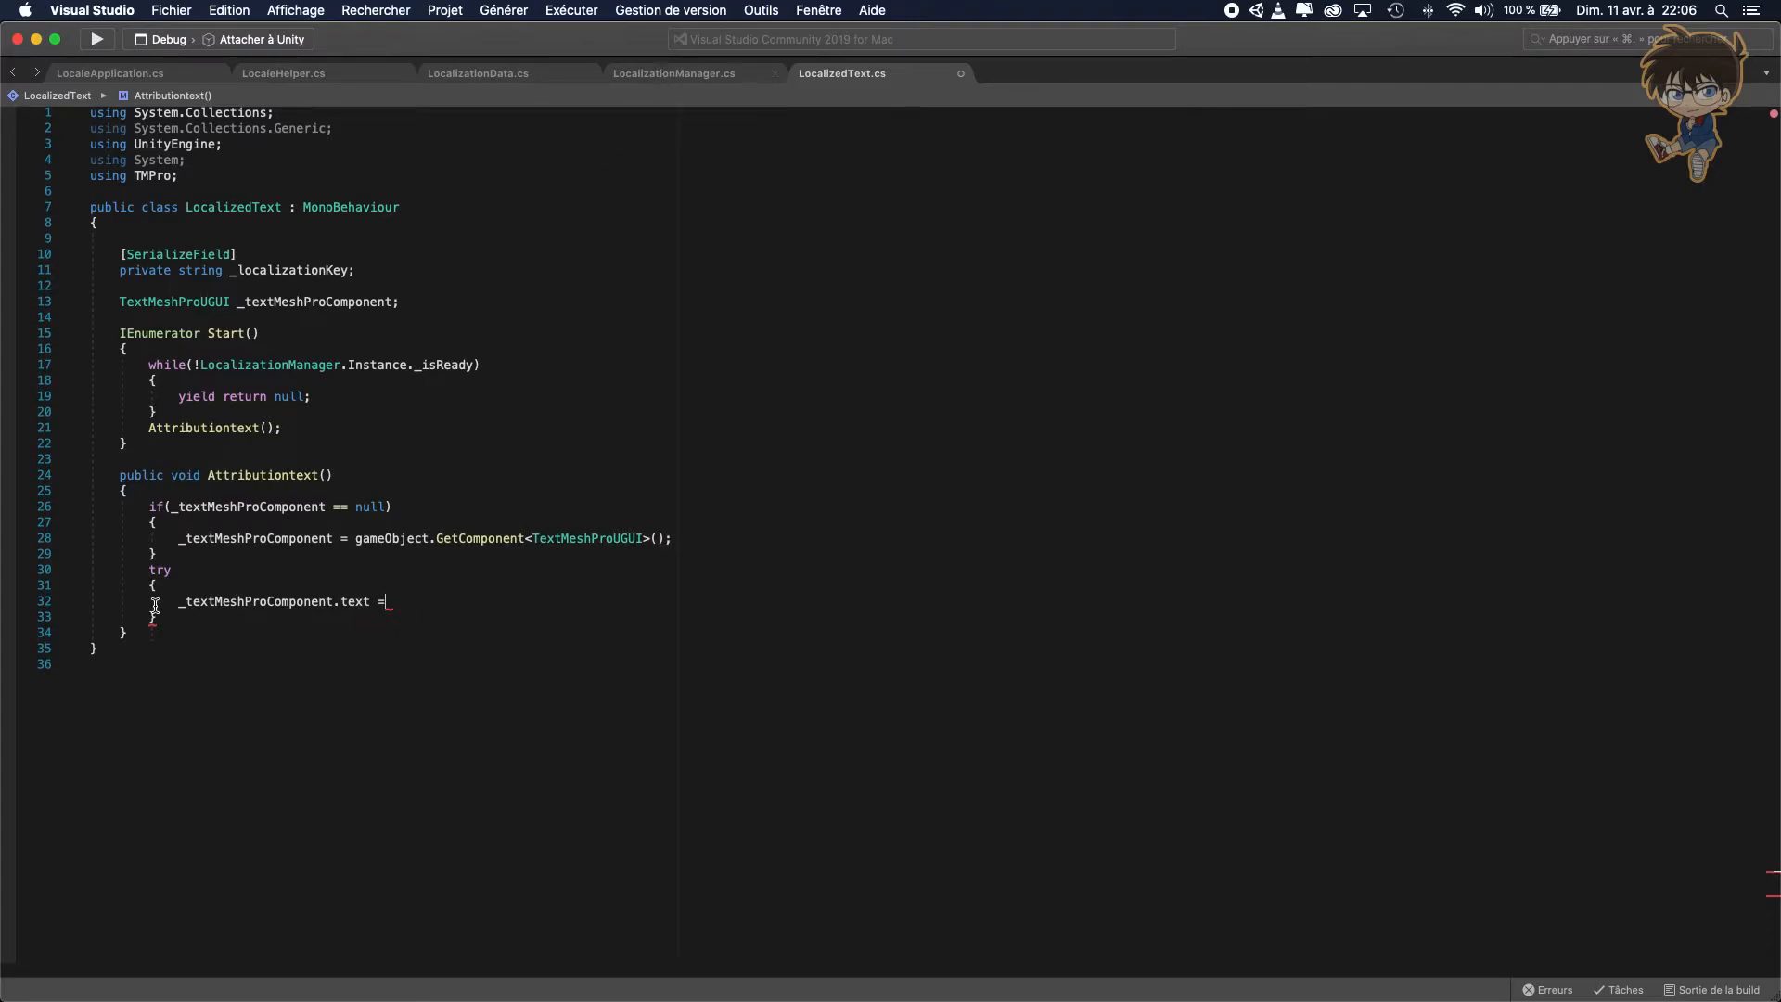
{"action": "type", "text": "//"}
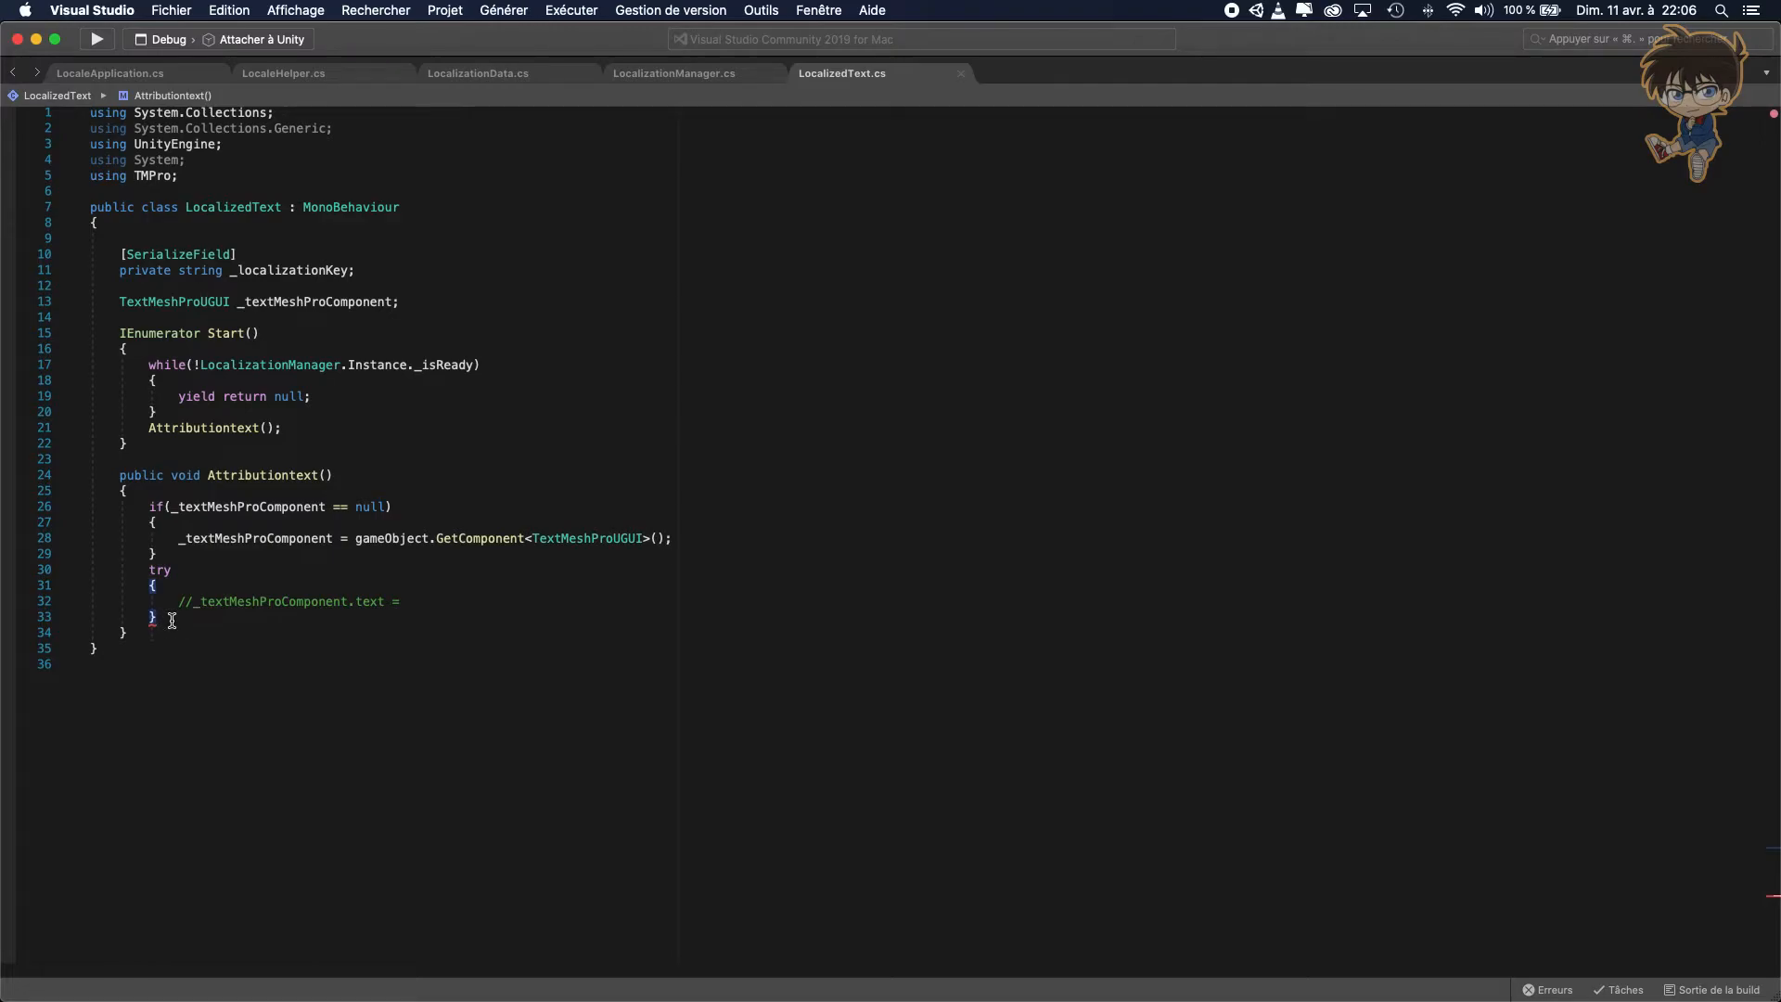
Add catch (Exception e) { Debug.LogError(e); } after the try block.
{"action": "type", "text": "catch"}
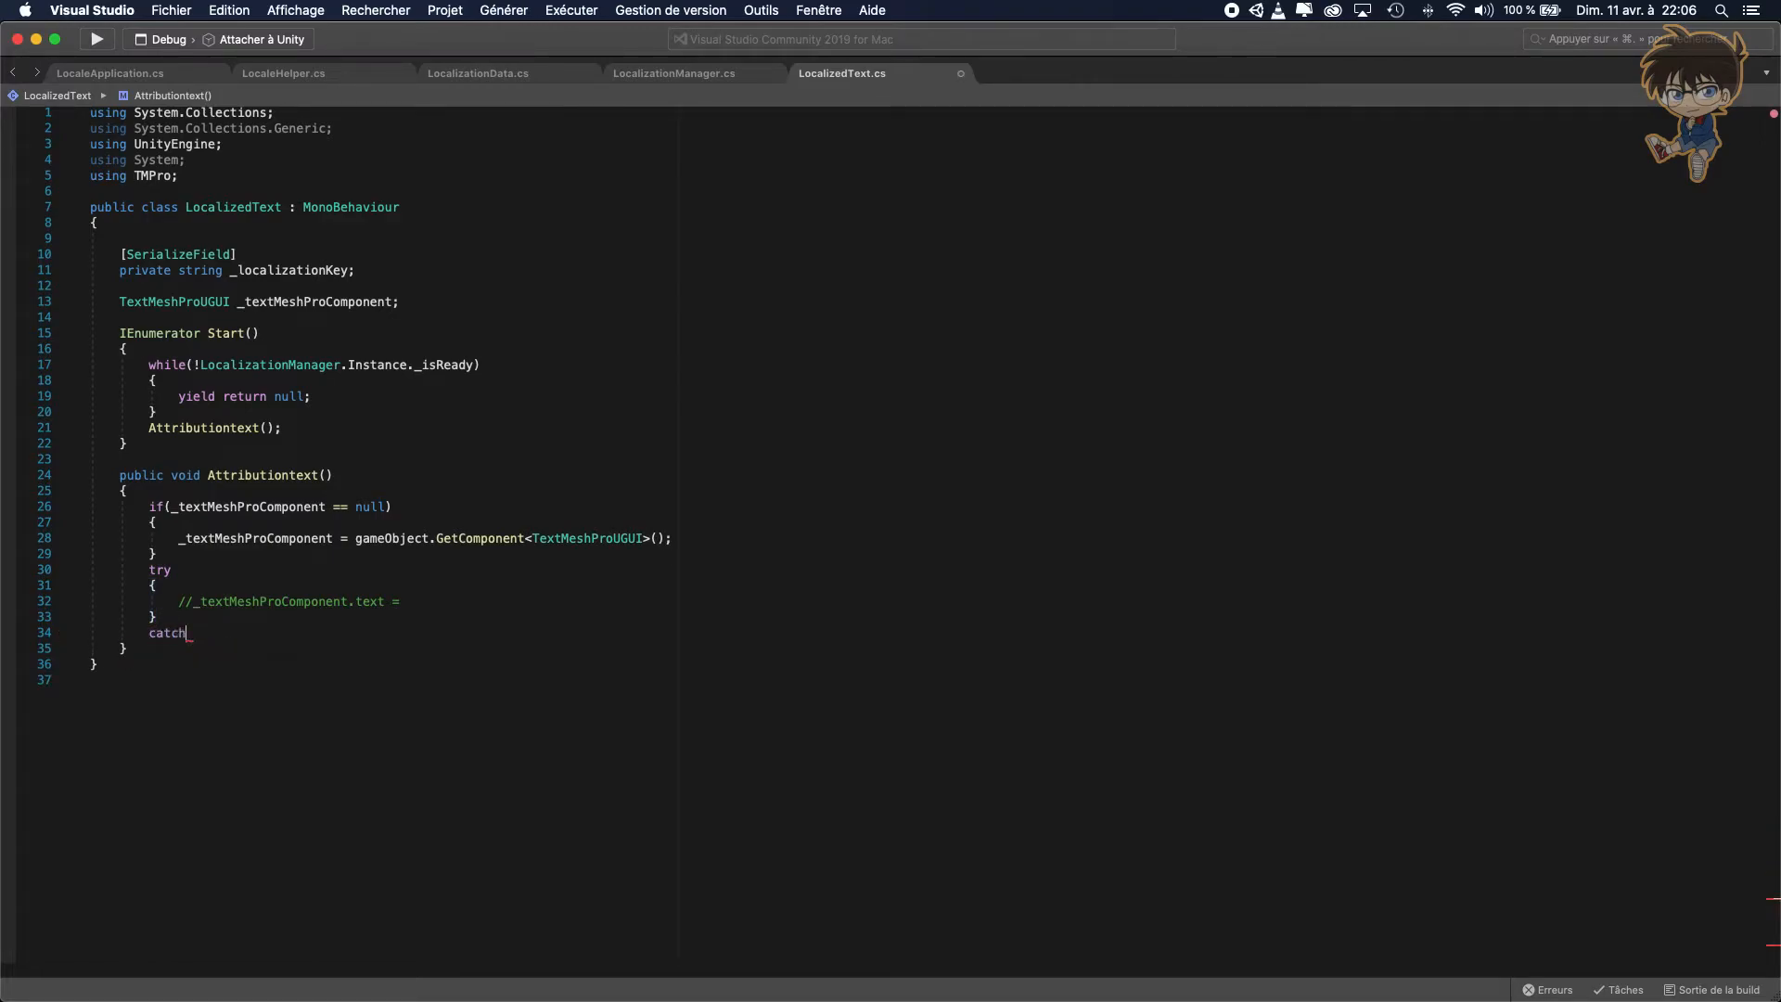
{"action": "type", "text": "(Exception)"}
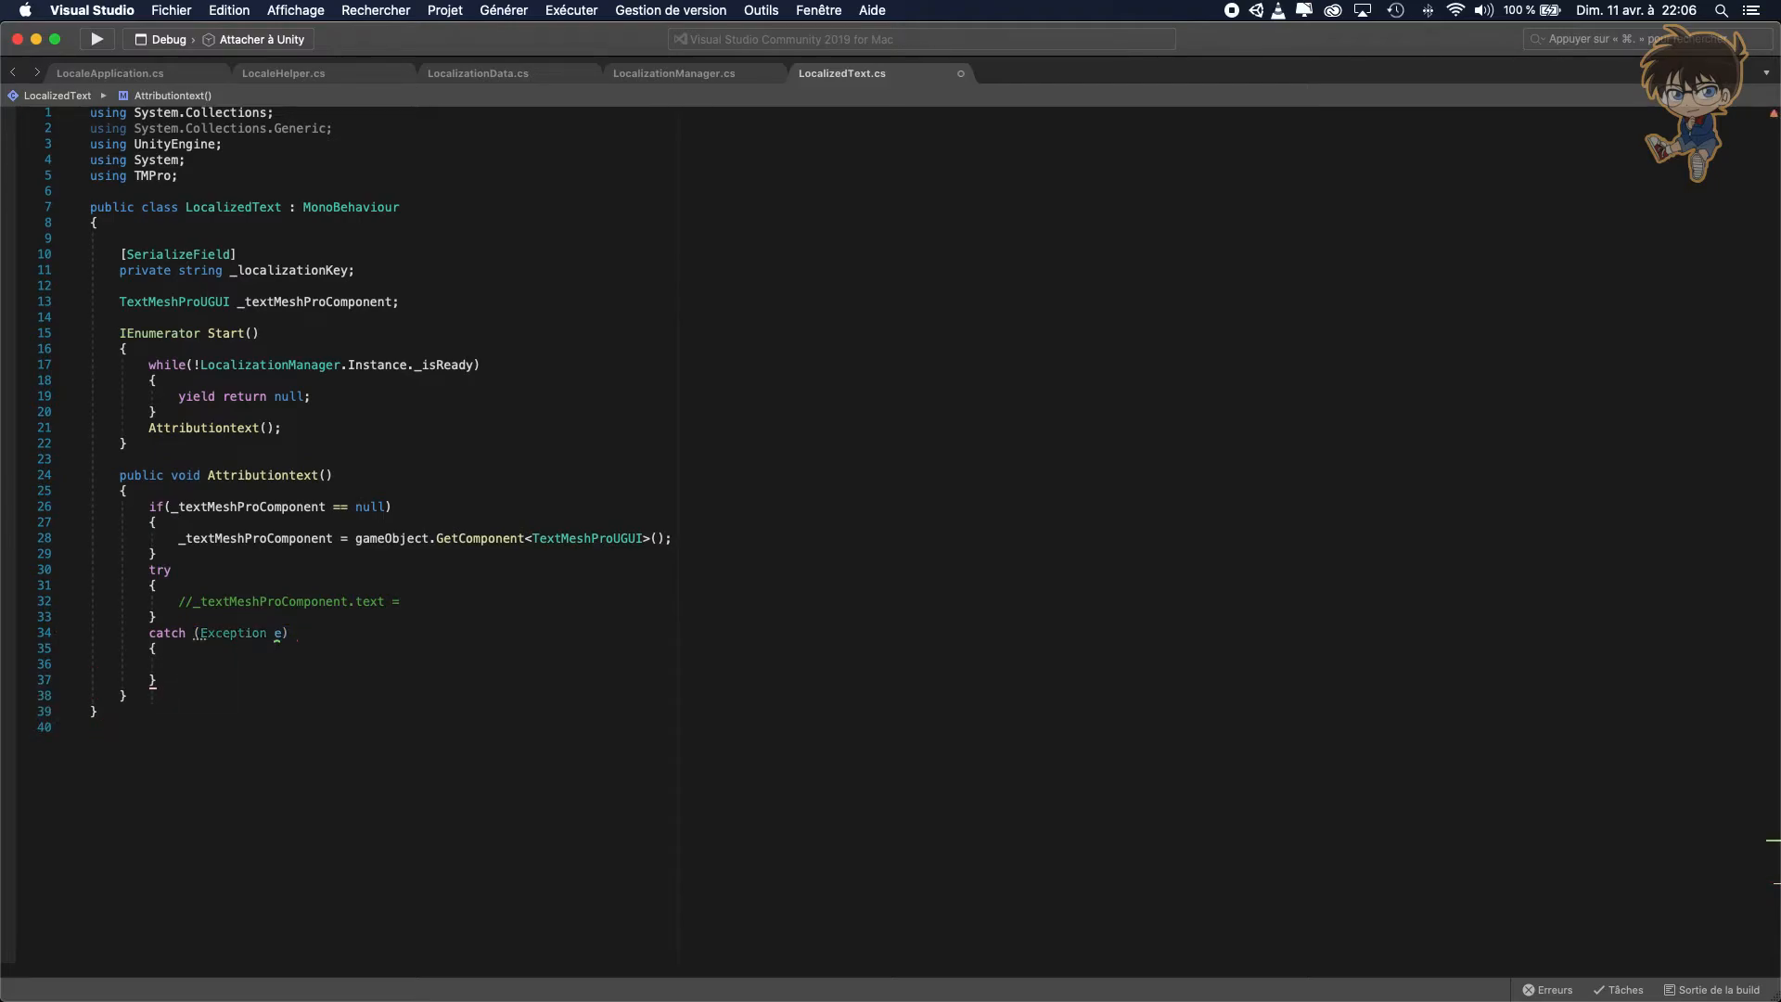
{"action": "type", "text": "d"}
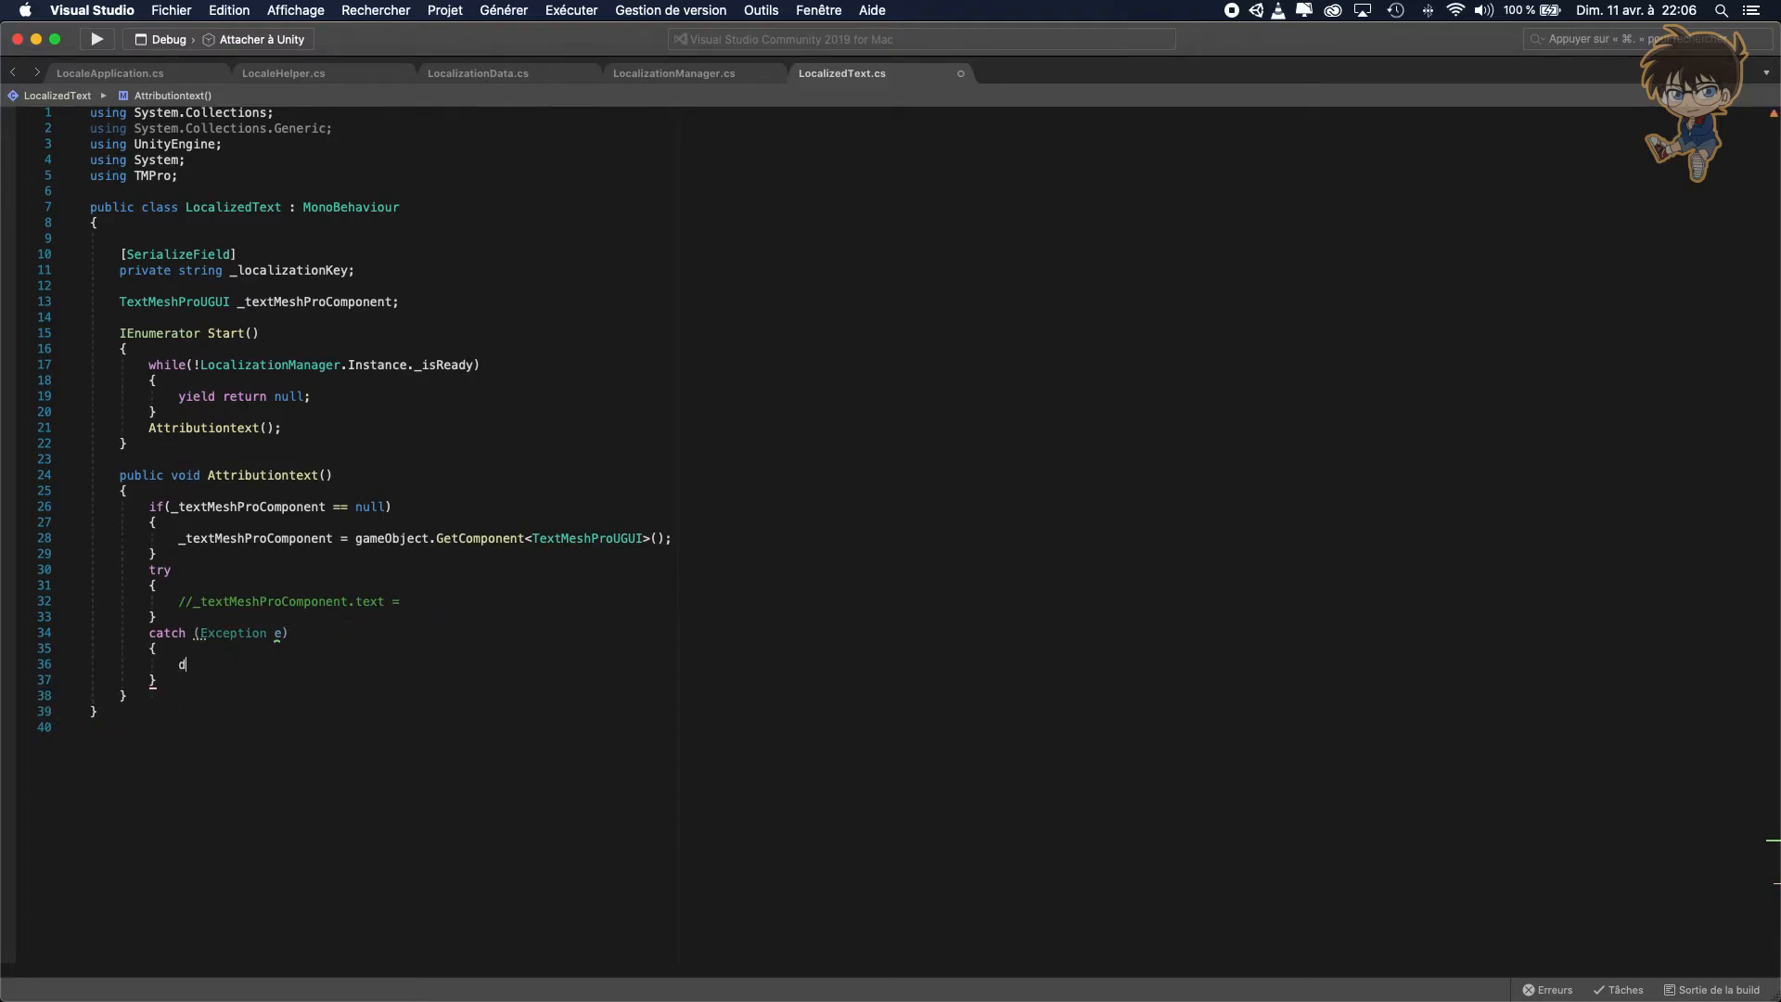
{"action": "type", "text": "ebug.log"}
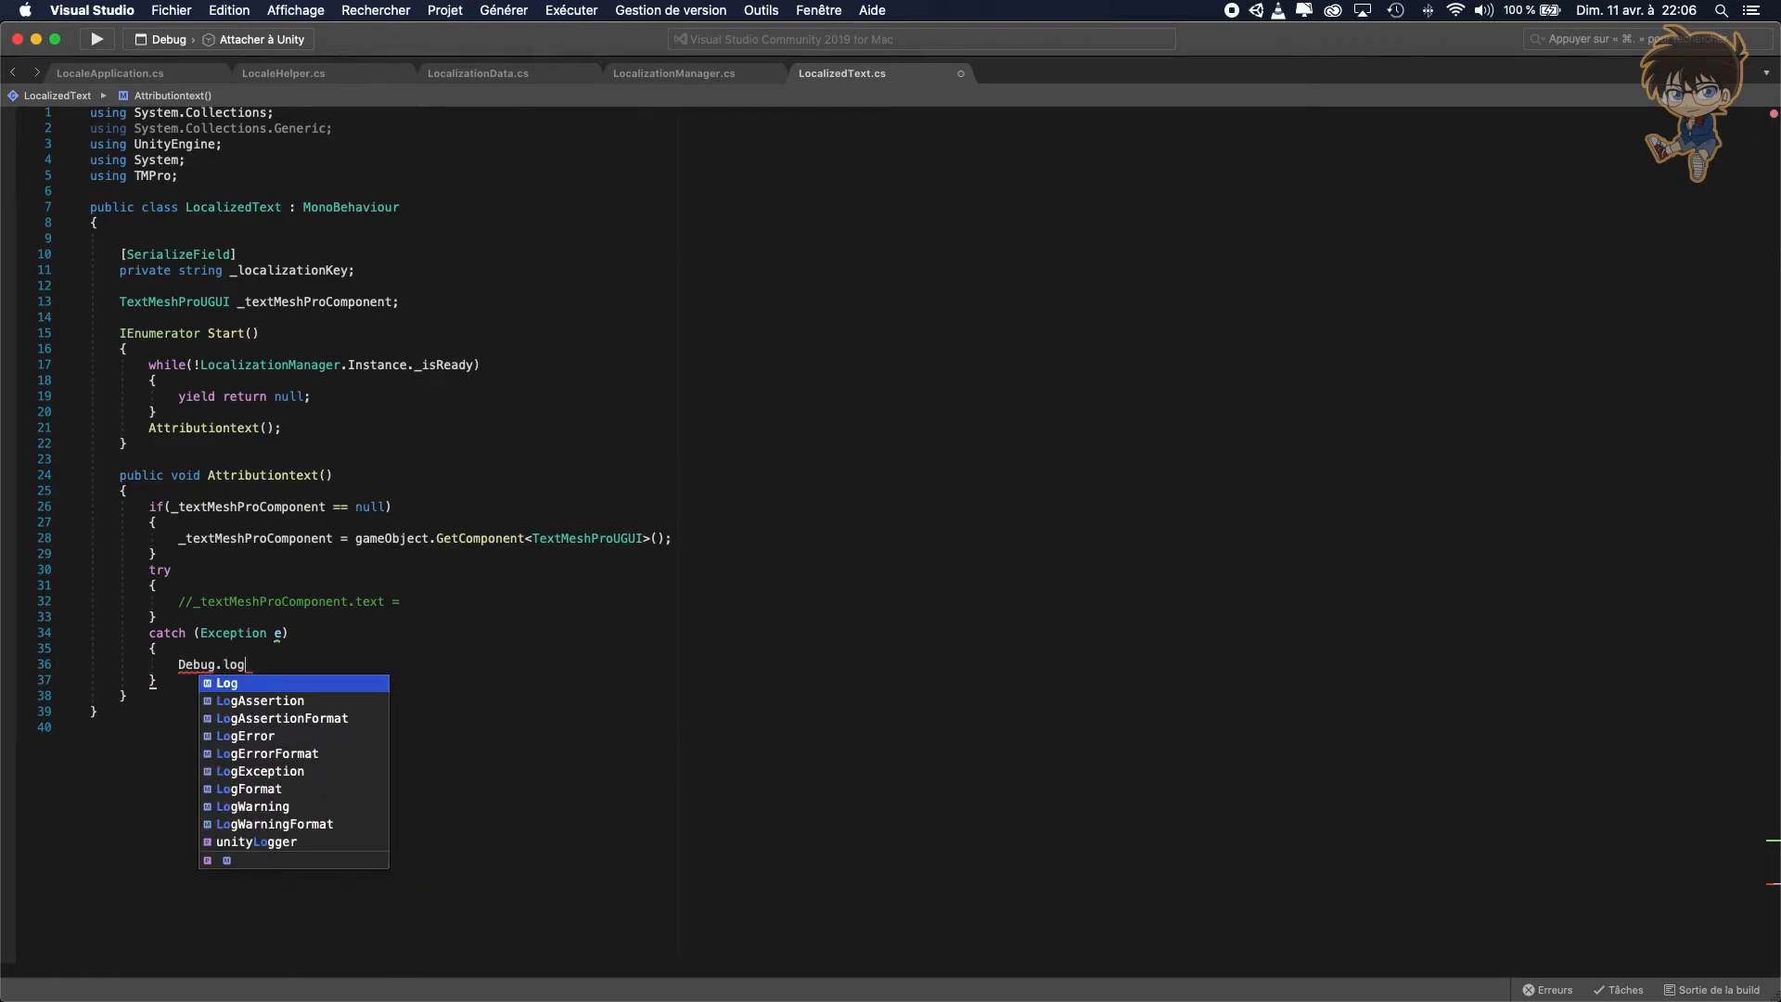
{"action": "type", "text": "er"}
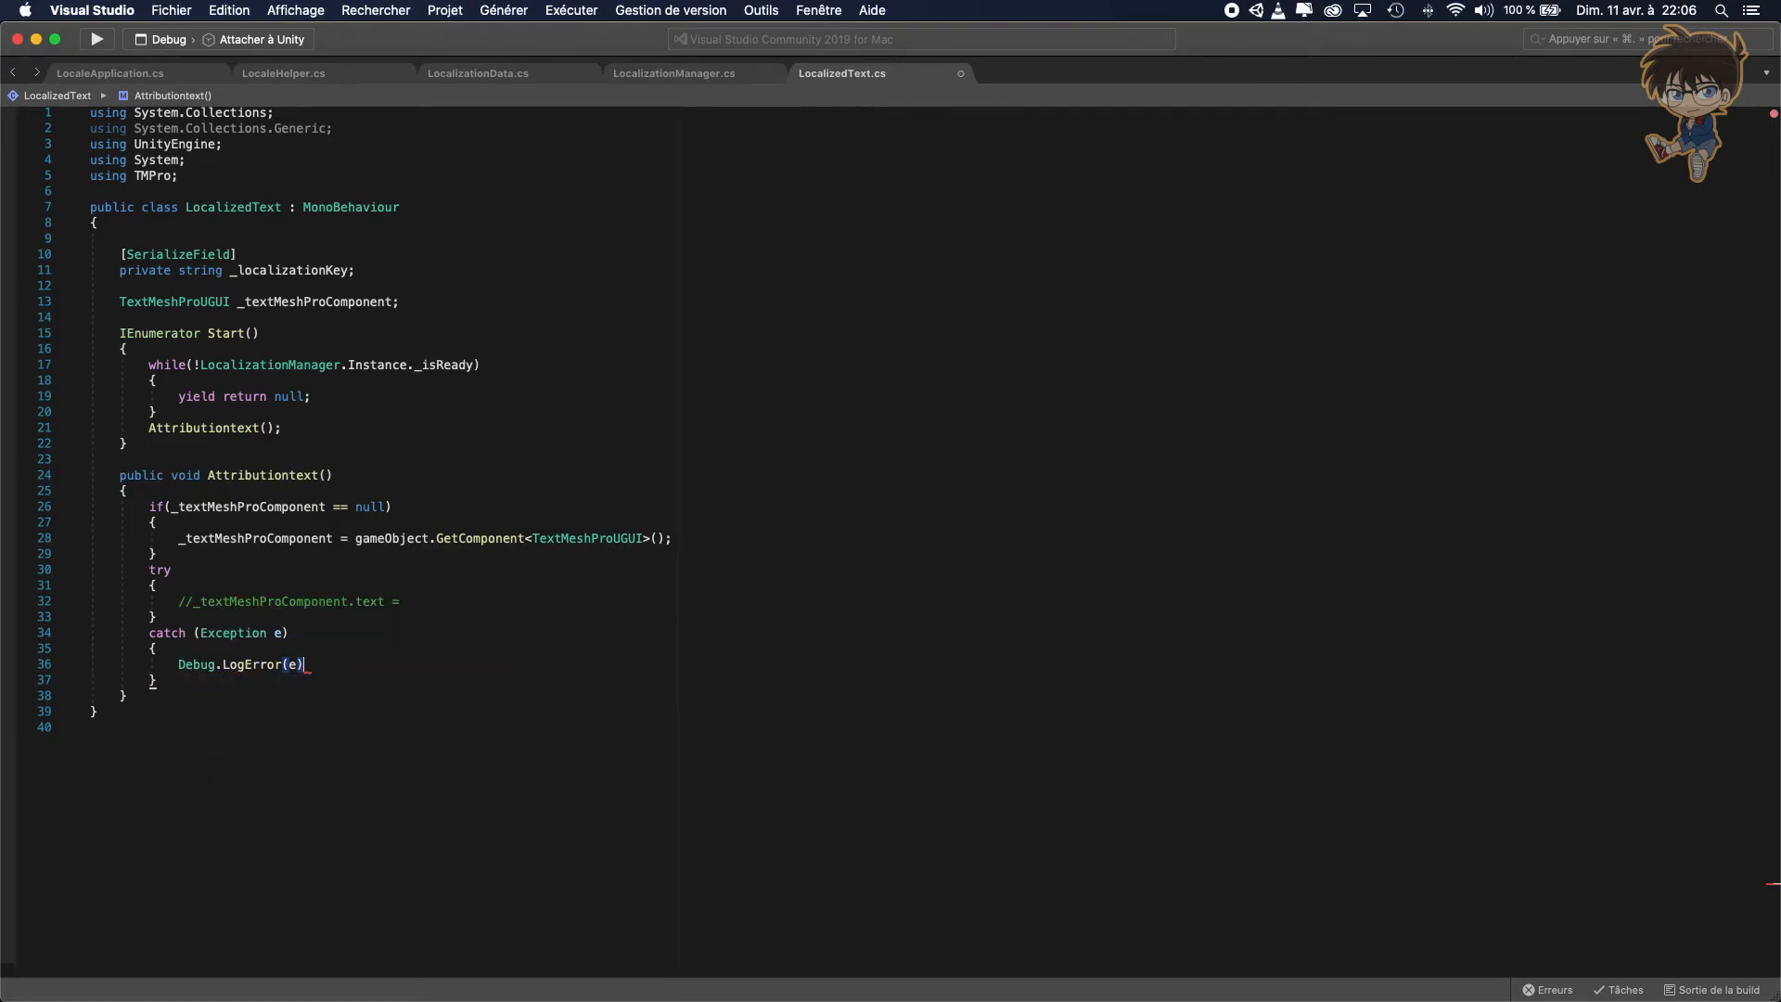
{"action": "type", "text": ";"}
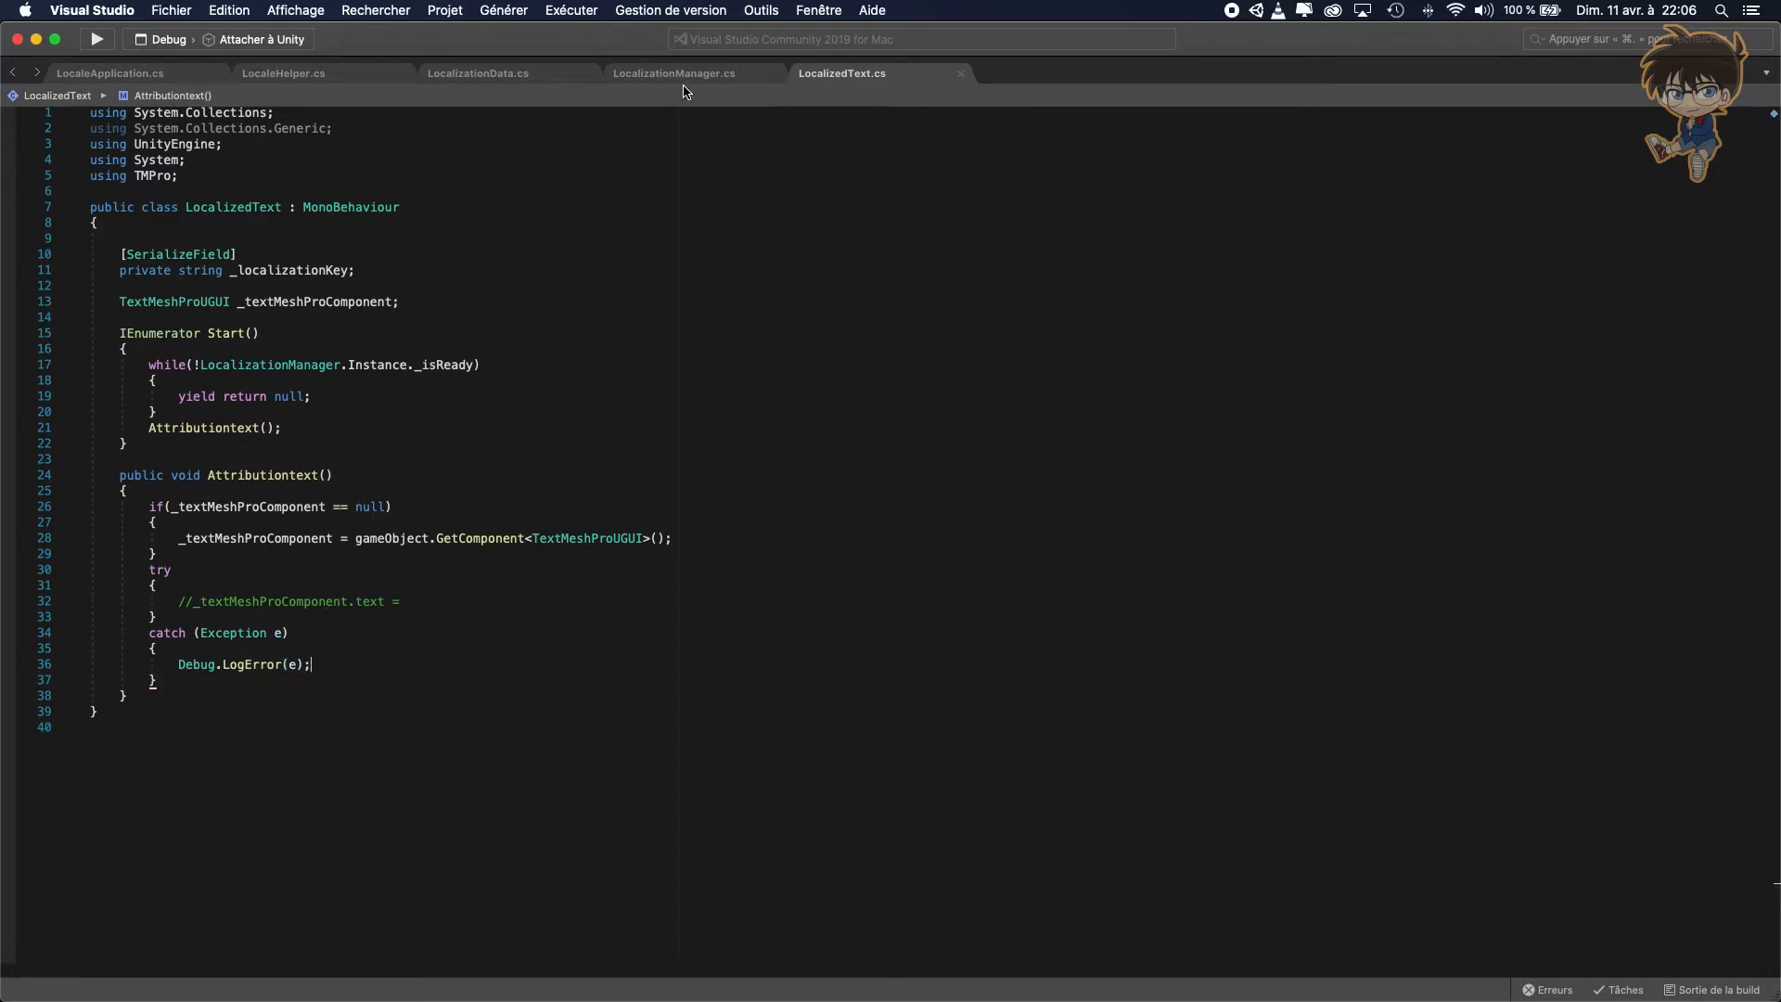
{"action": "mouse_move", "coordinate": [674, 72]}
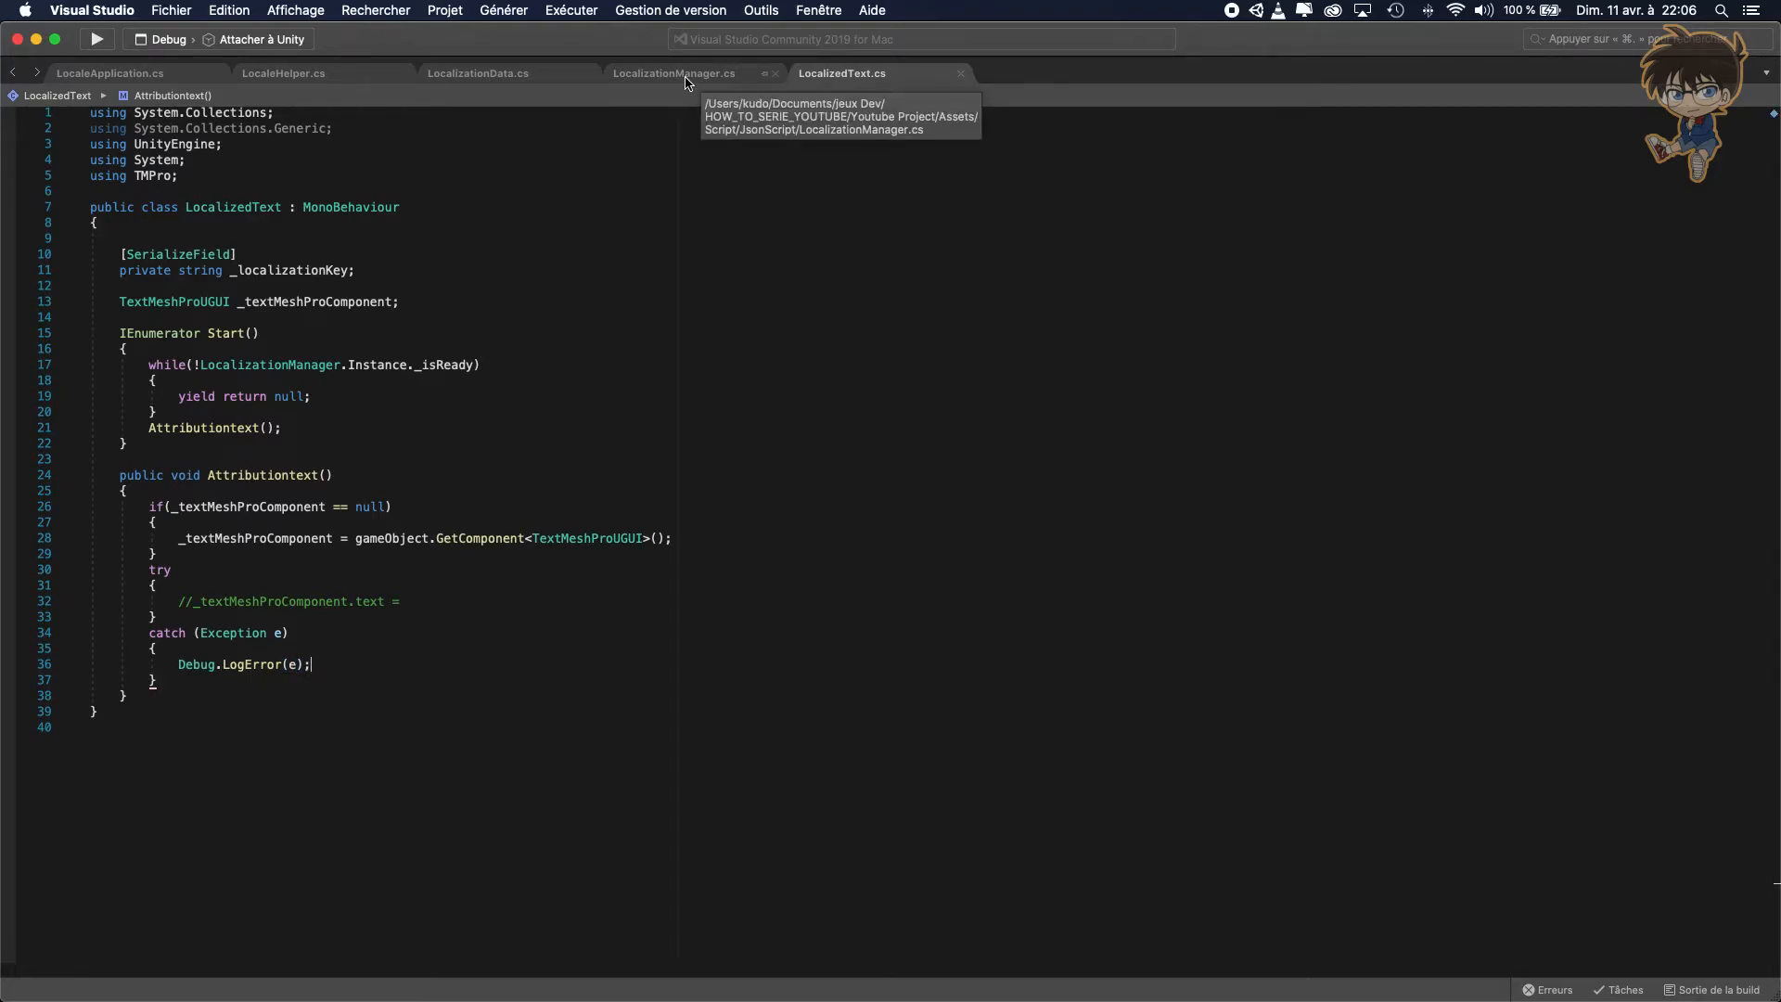
At the end of LocalizationManager, write public string GetTextForKey(string localizationKey).
{"action": "left_click", "coordinate": [676, 73]}
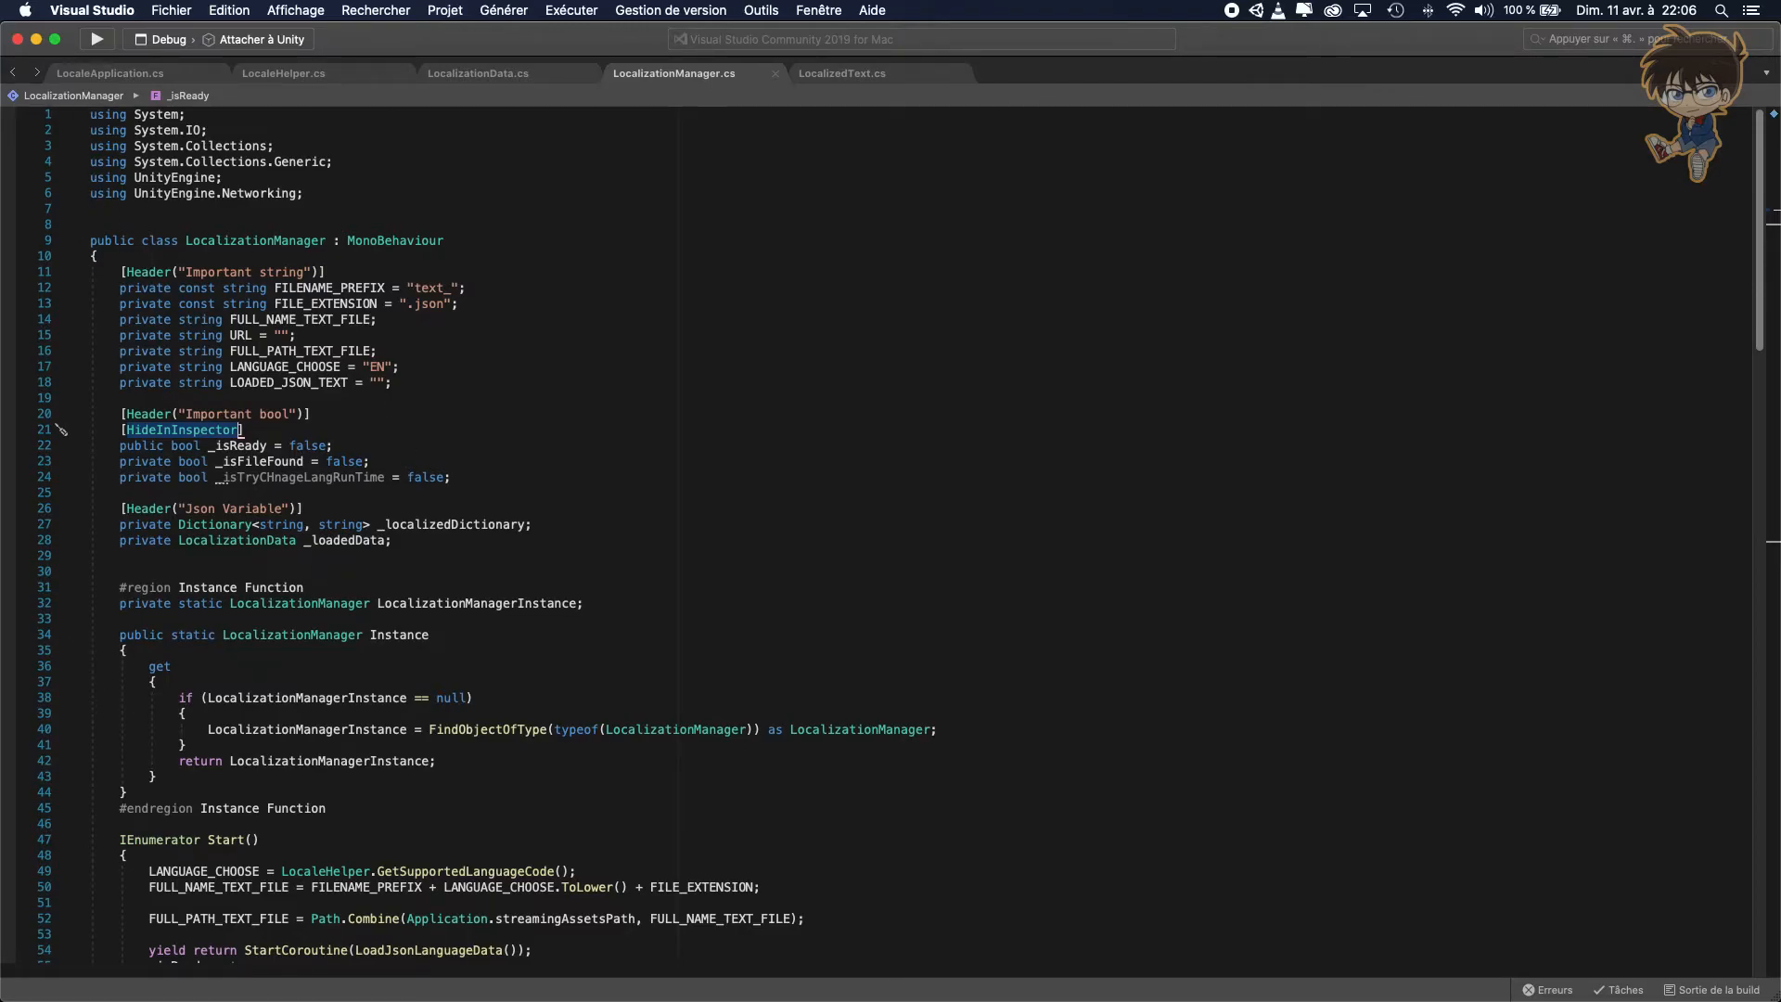
{"action": "scroll", "scroll_direction": "down", "scroll_amount": 3}
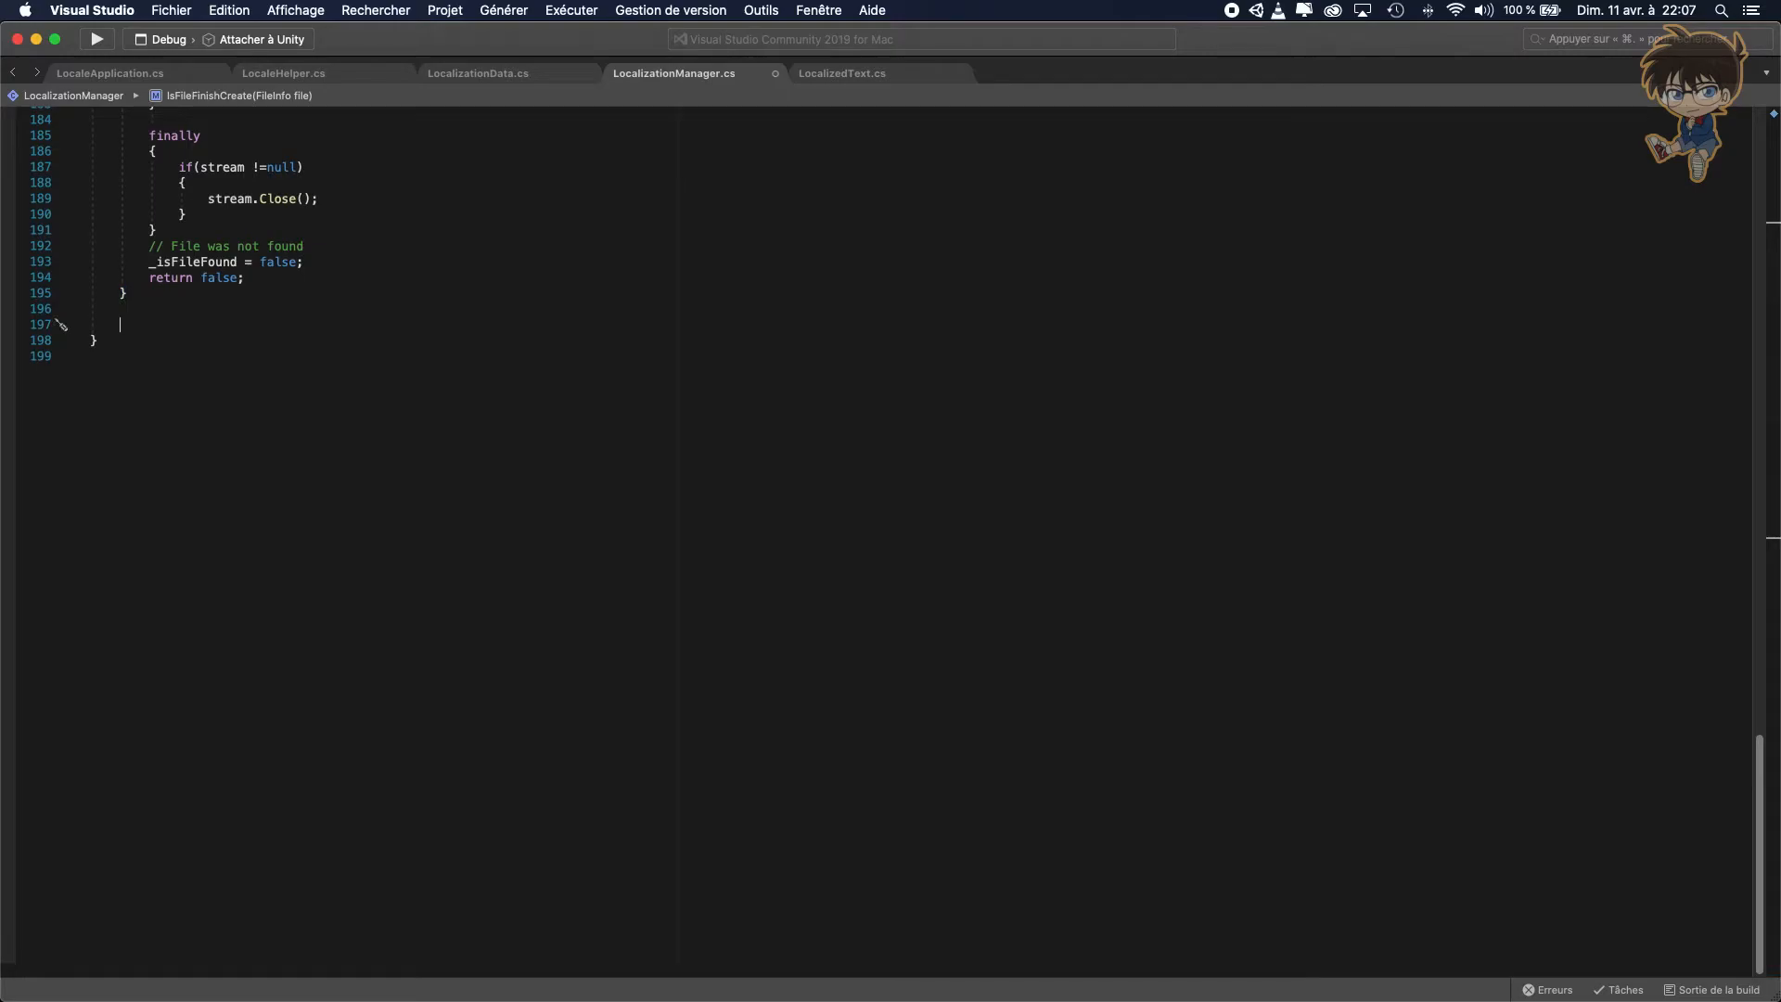
{"action": "mouse_move", "coordinate": [165, 323]}
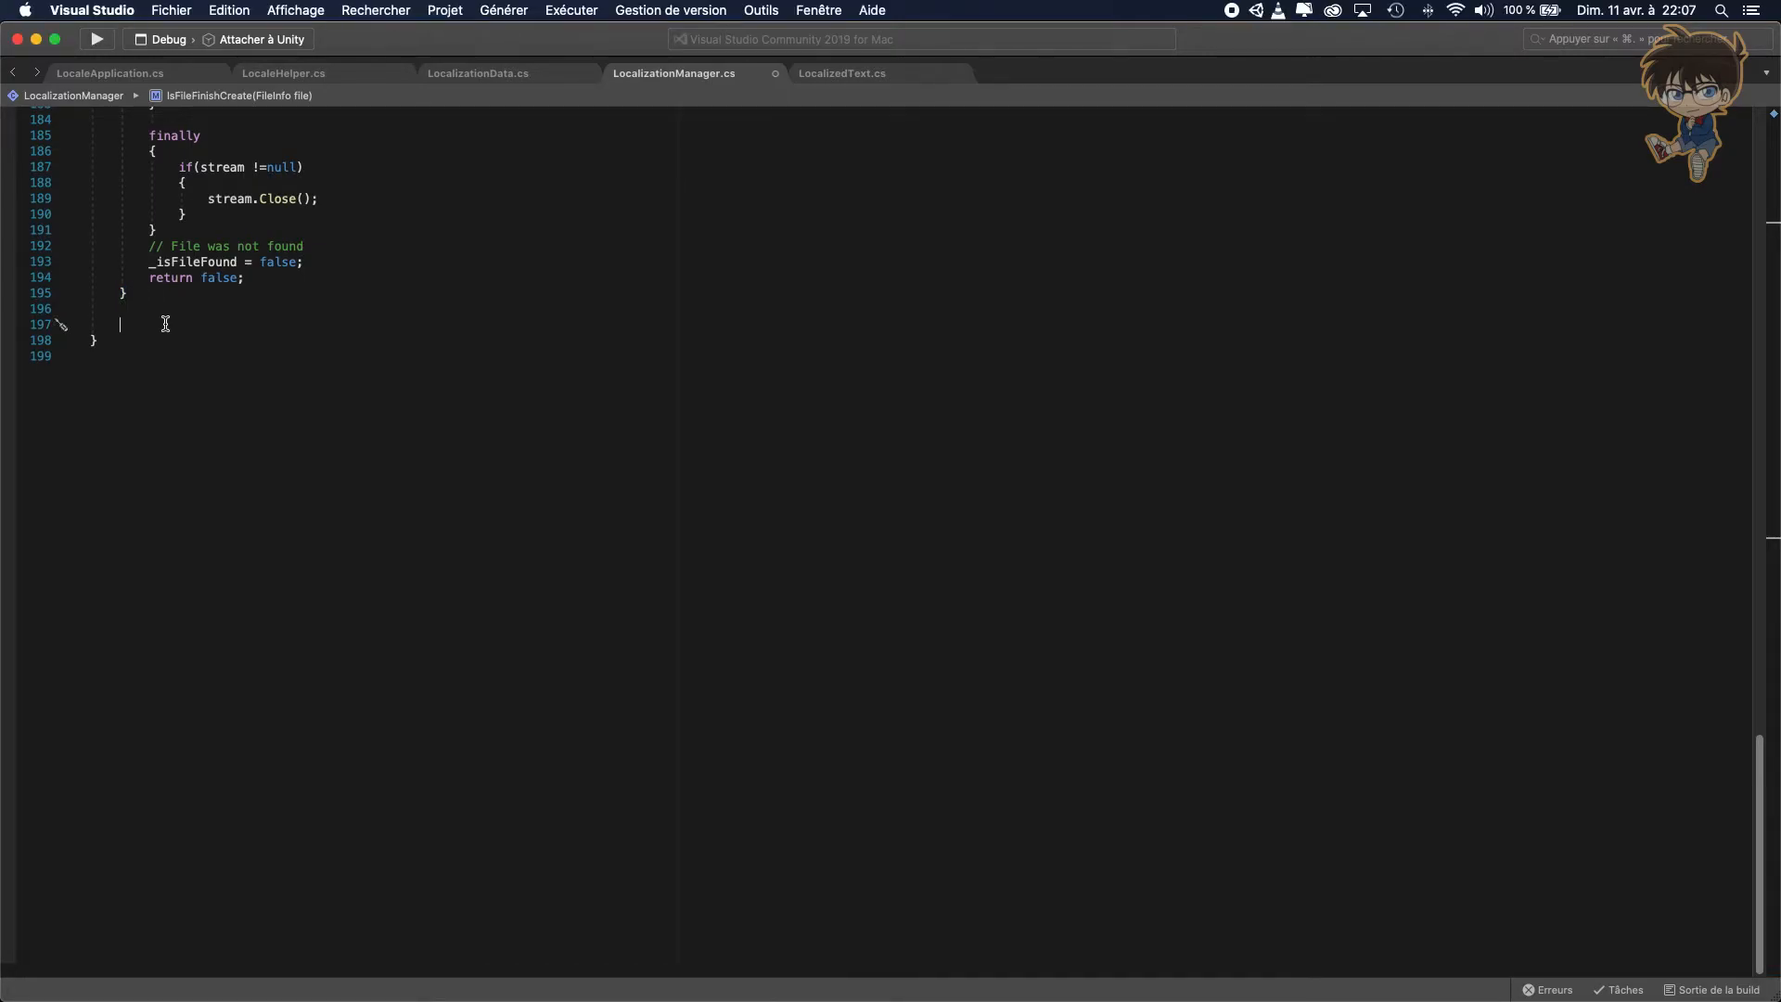
{"action": "type", "text": "public"}
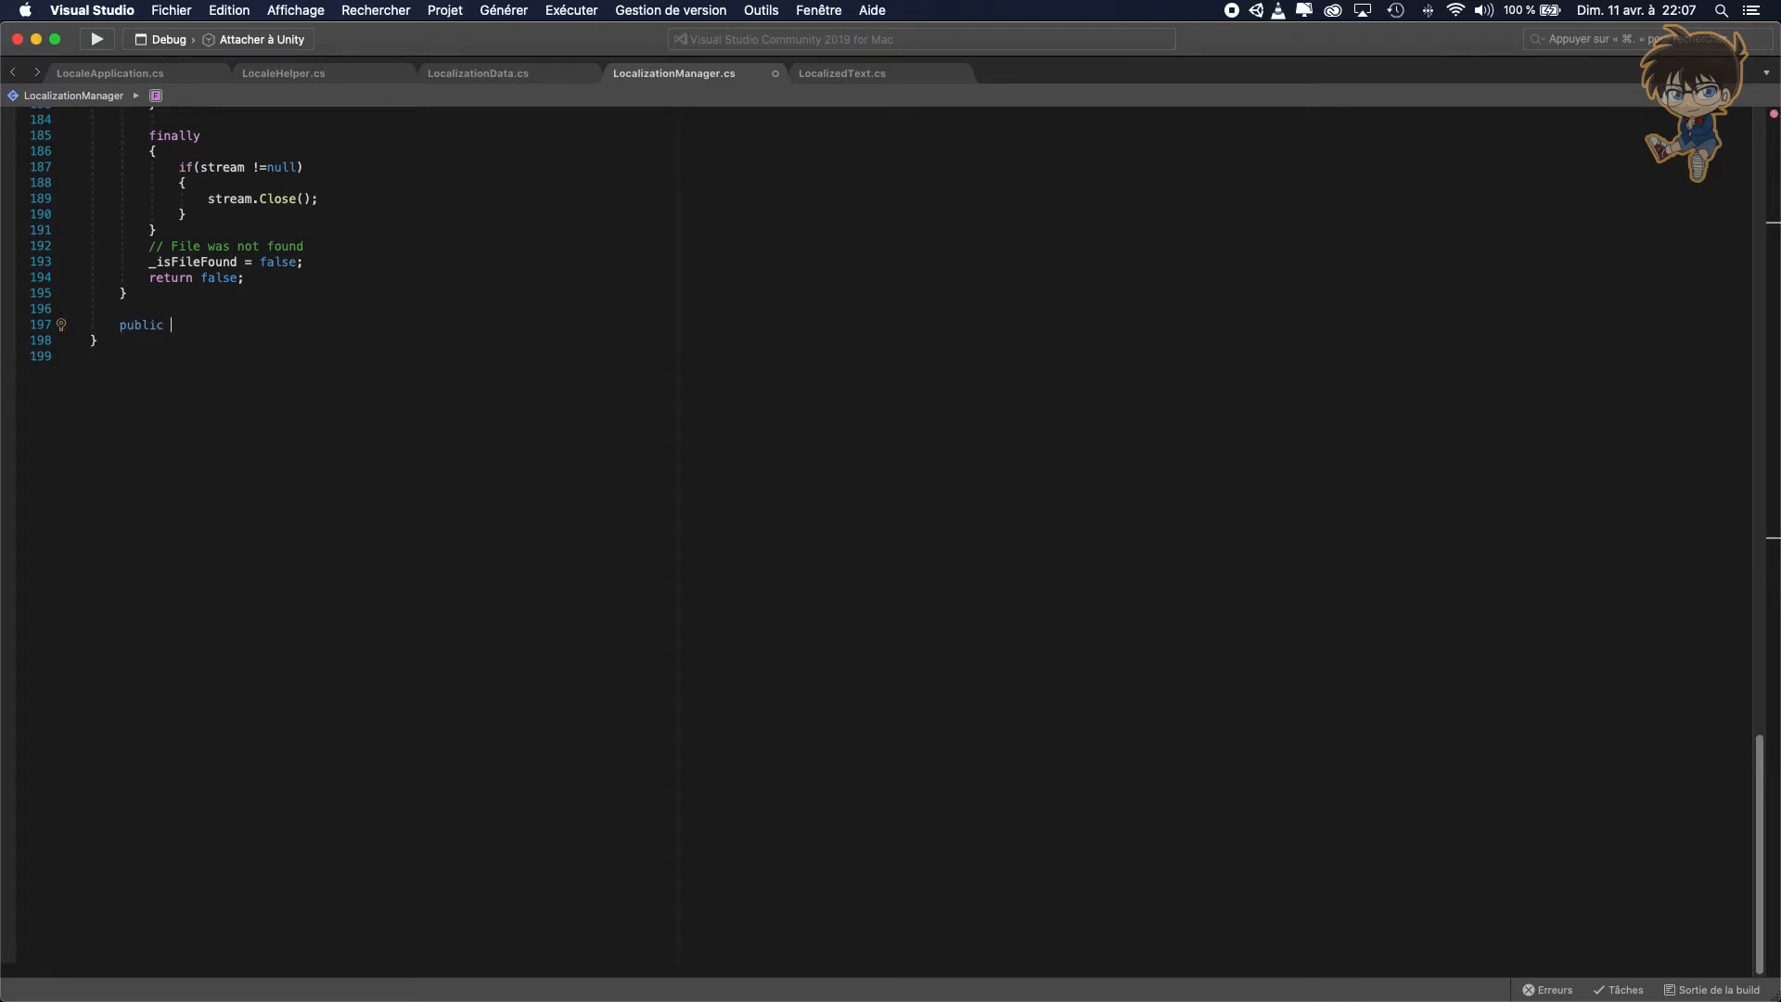
{"action": "type", "text": "string"}
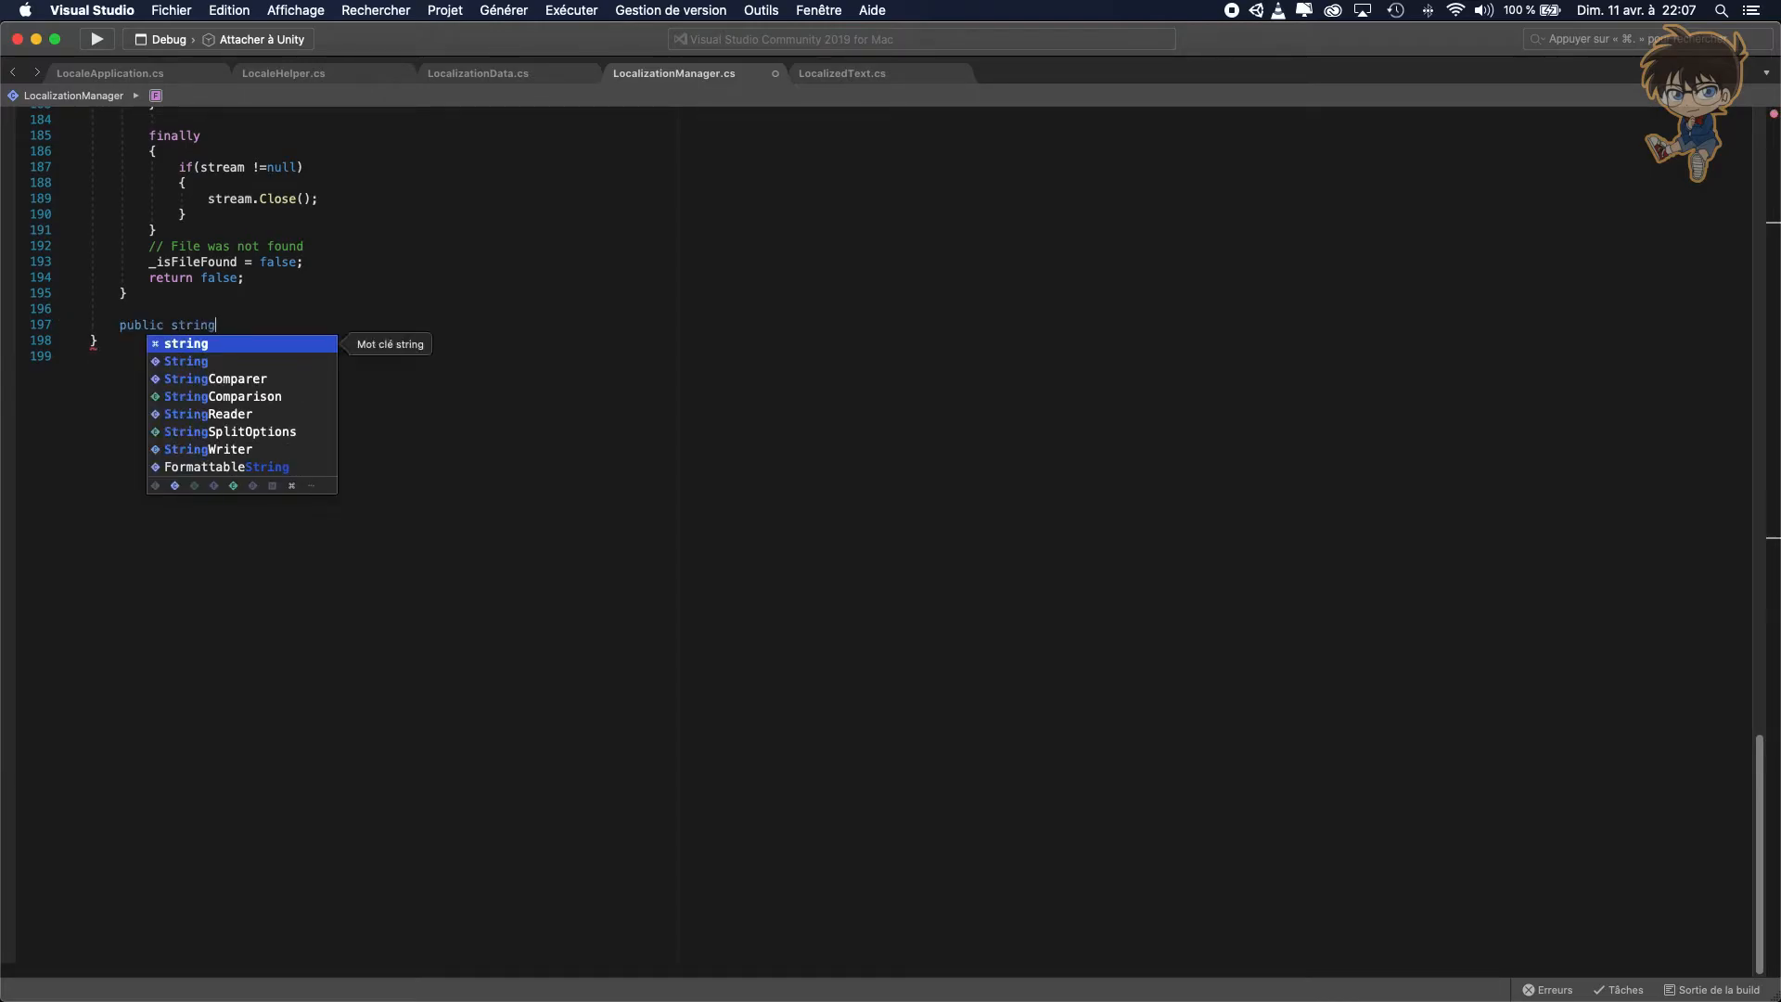
{"action": "type", "text": "Get"}
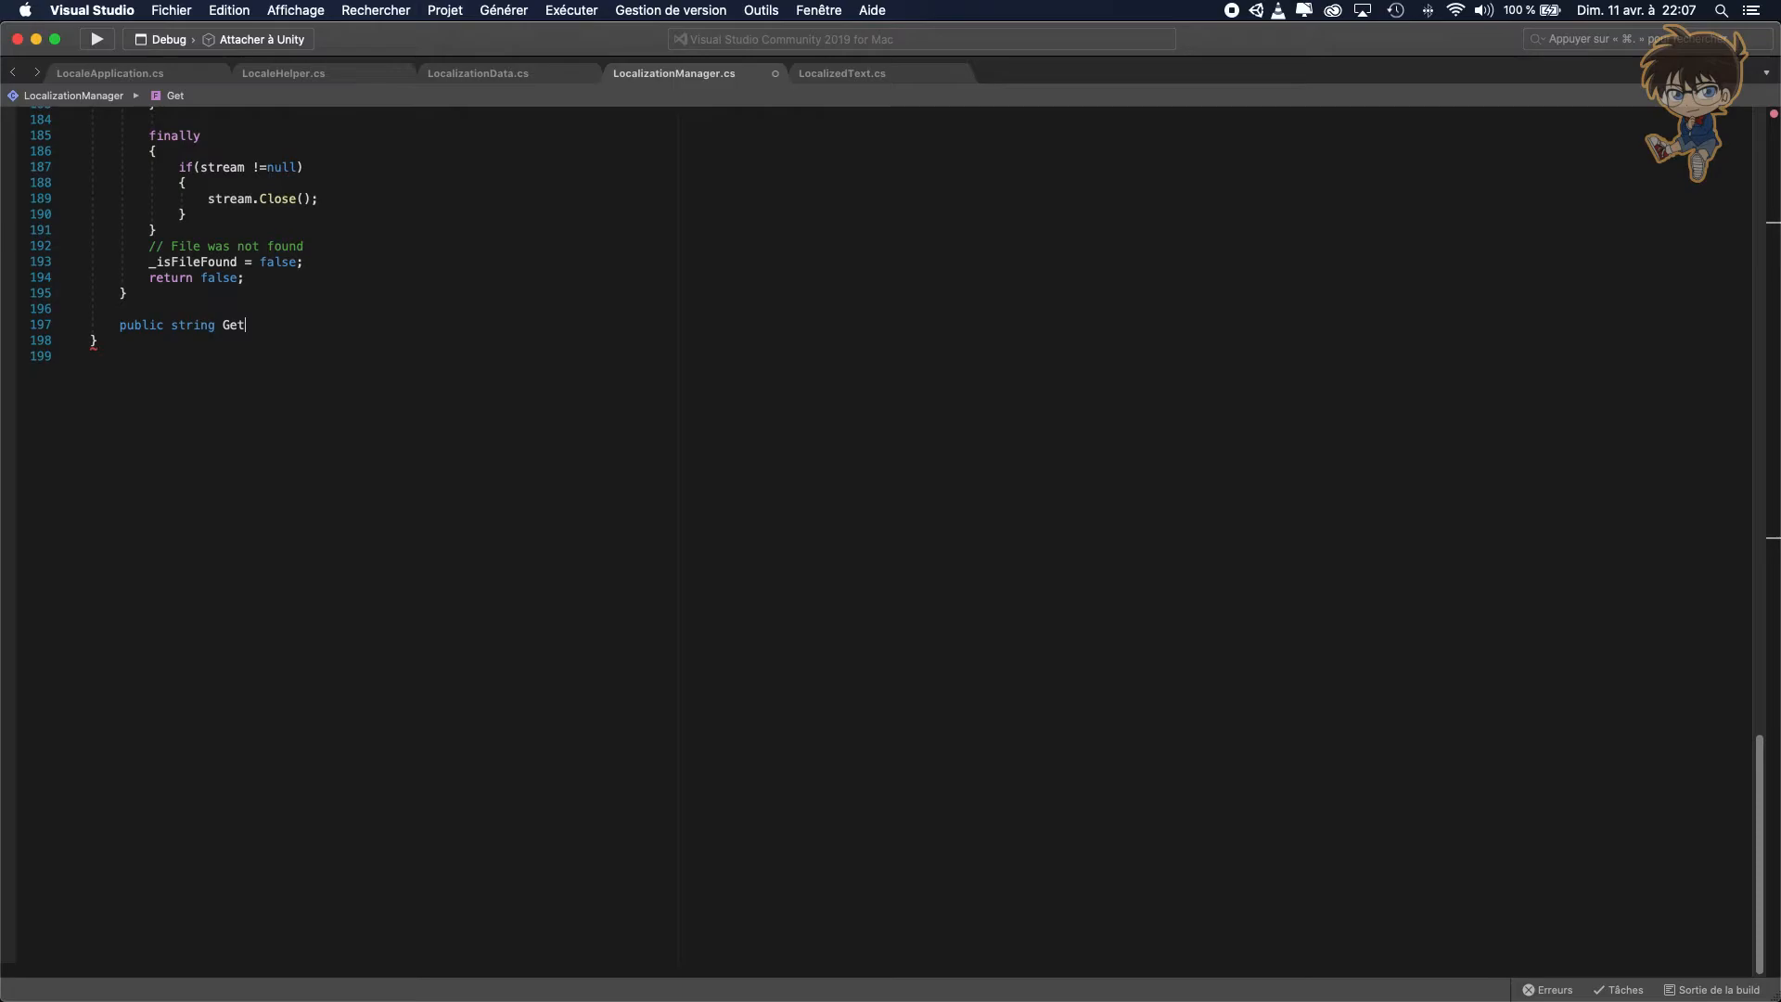
{"action": "type", "text": "TextFor"}
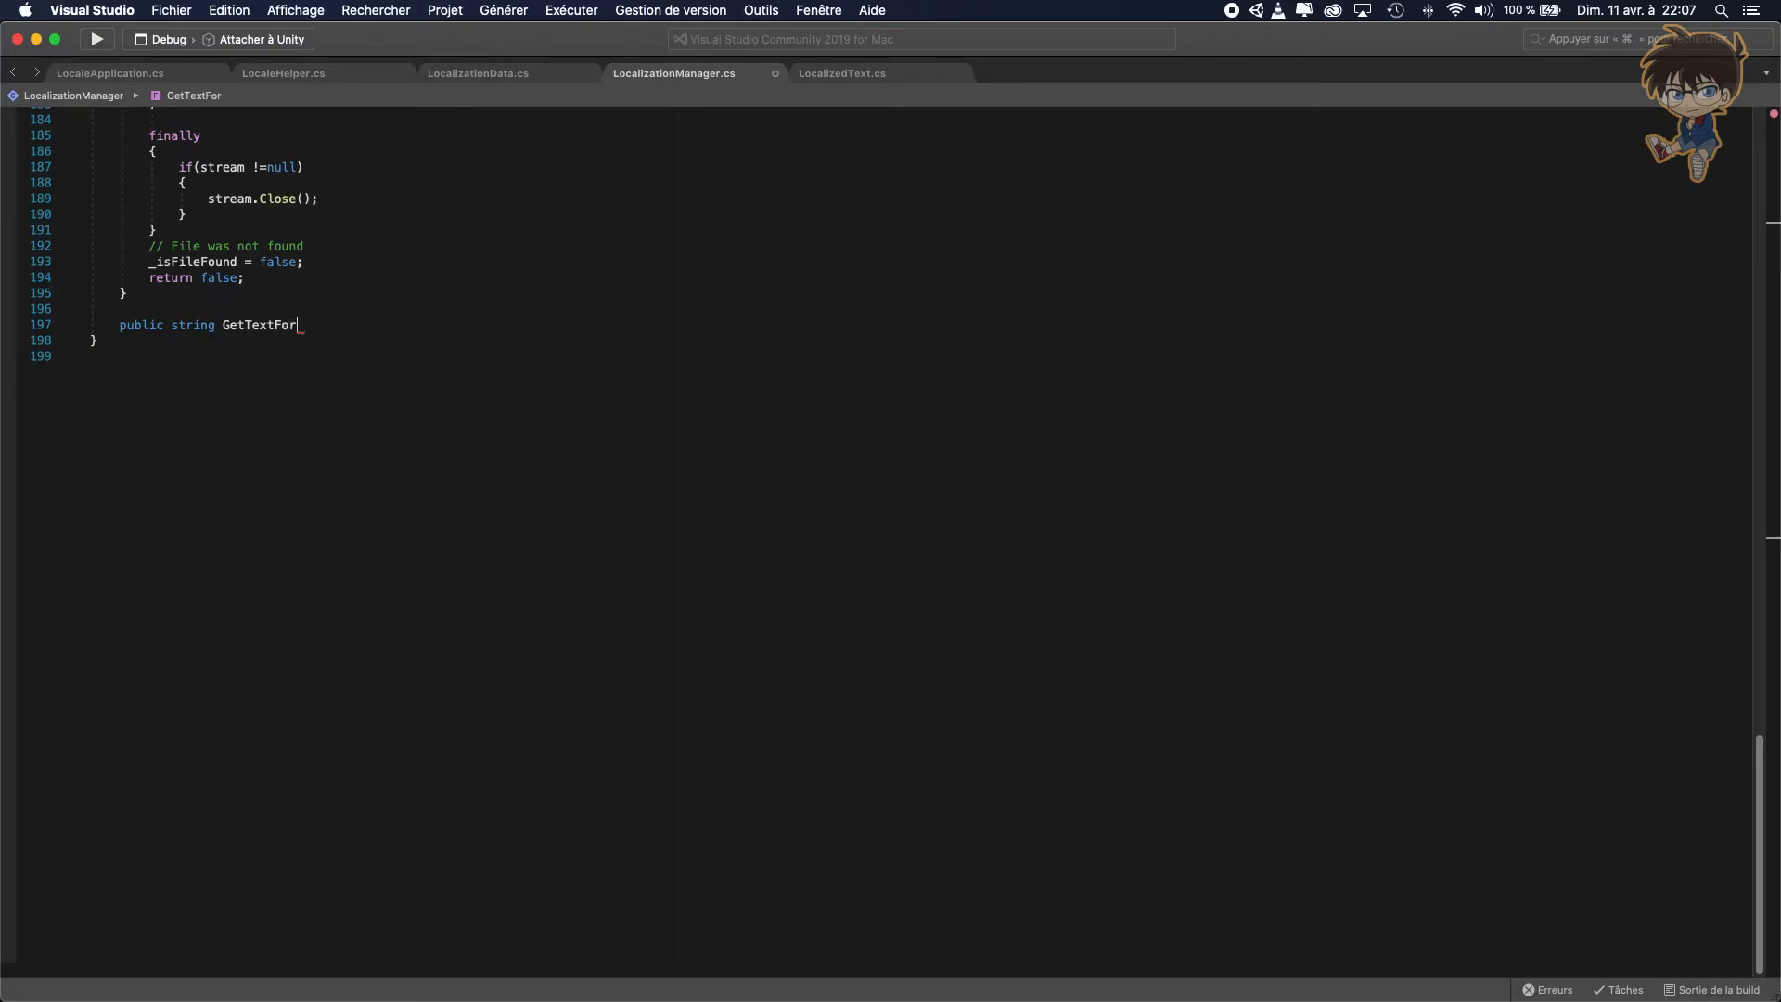
{"action": "type", "text": "Key"}
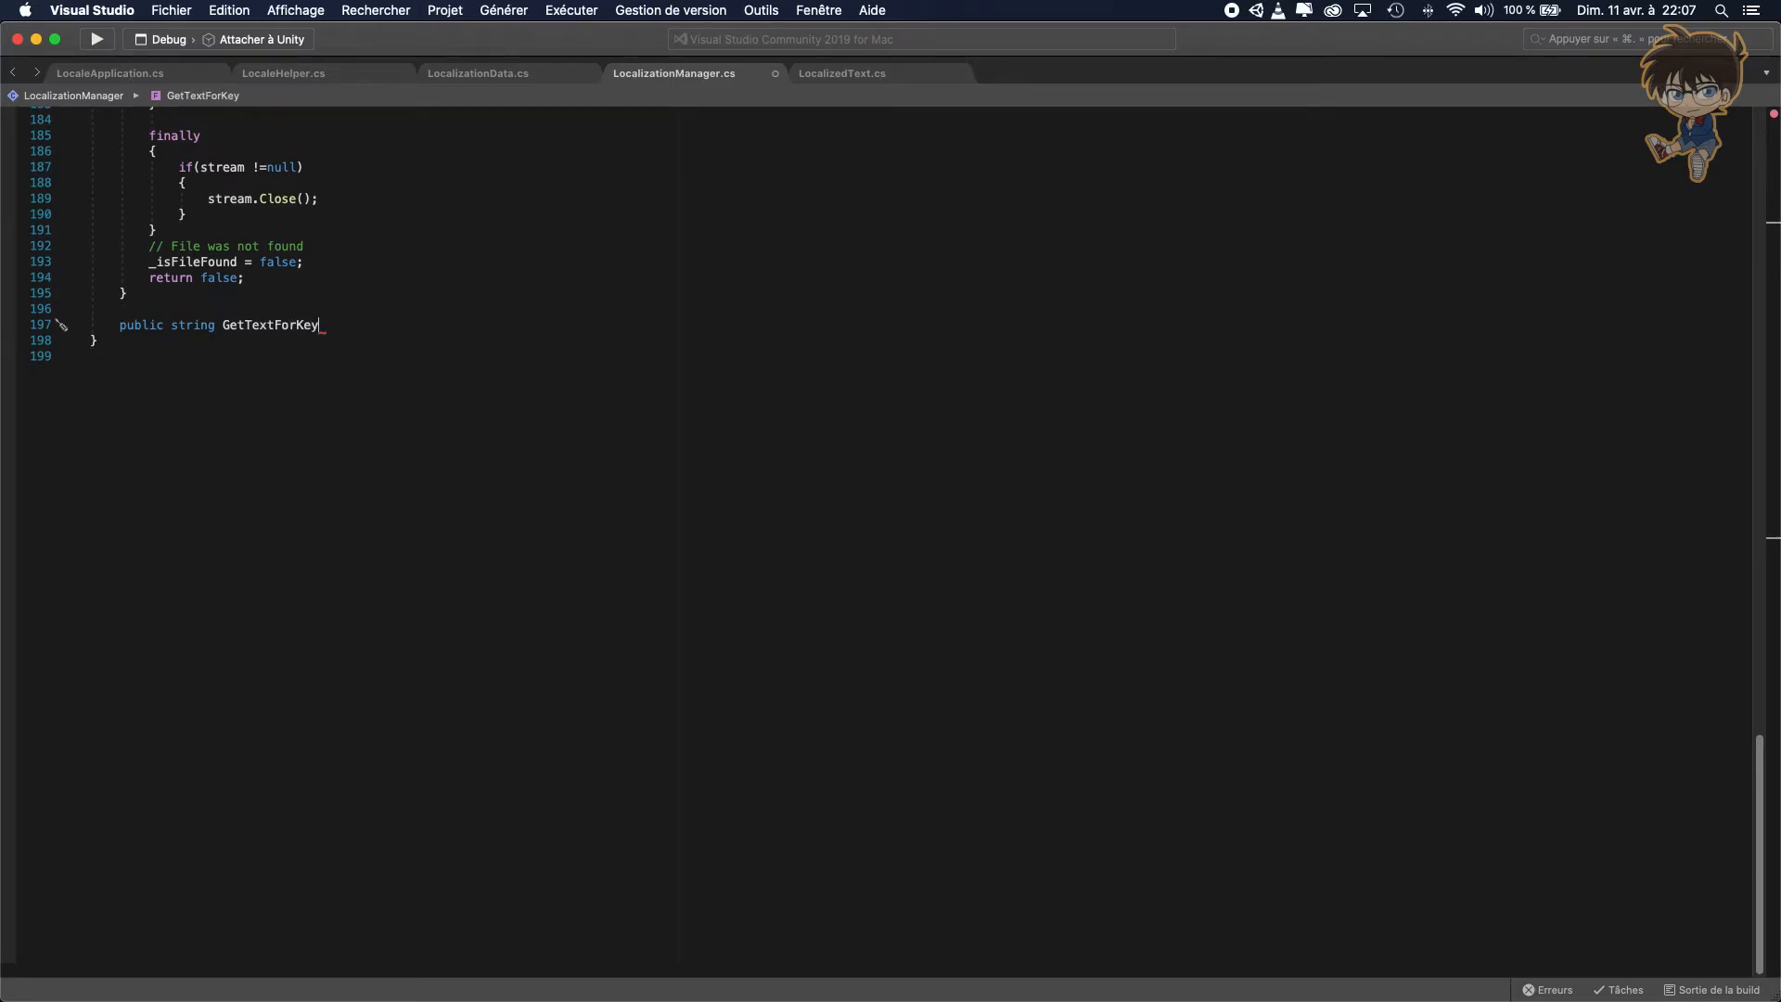
{"action": "type", "text": "(string"}
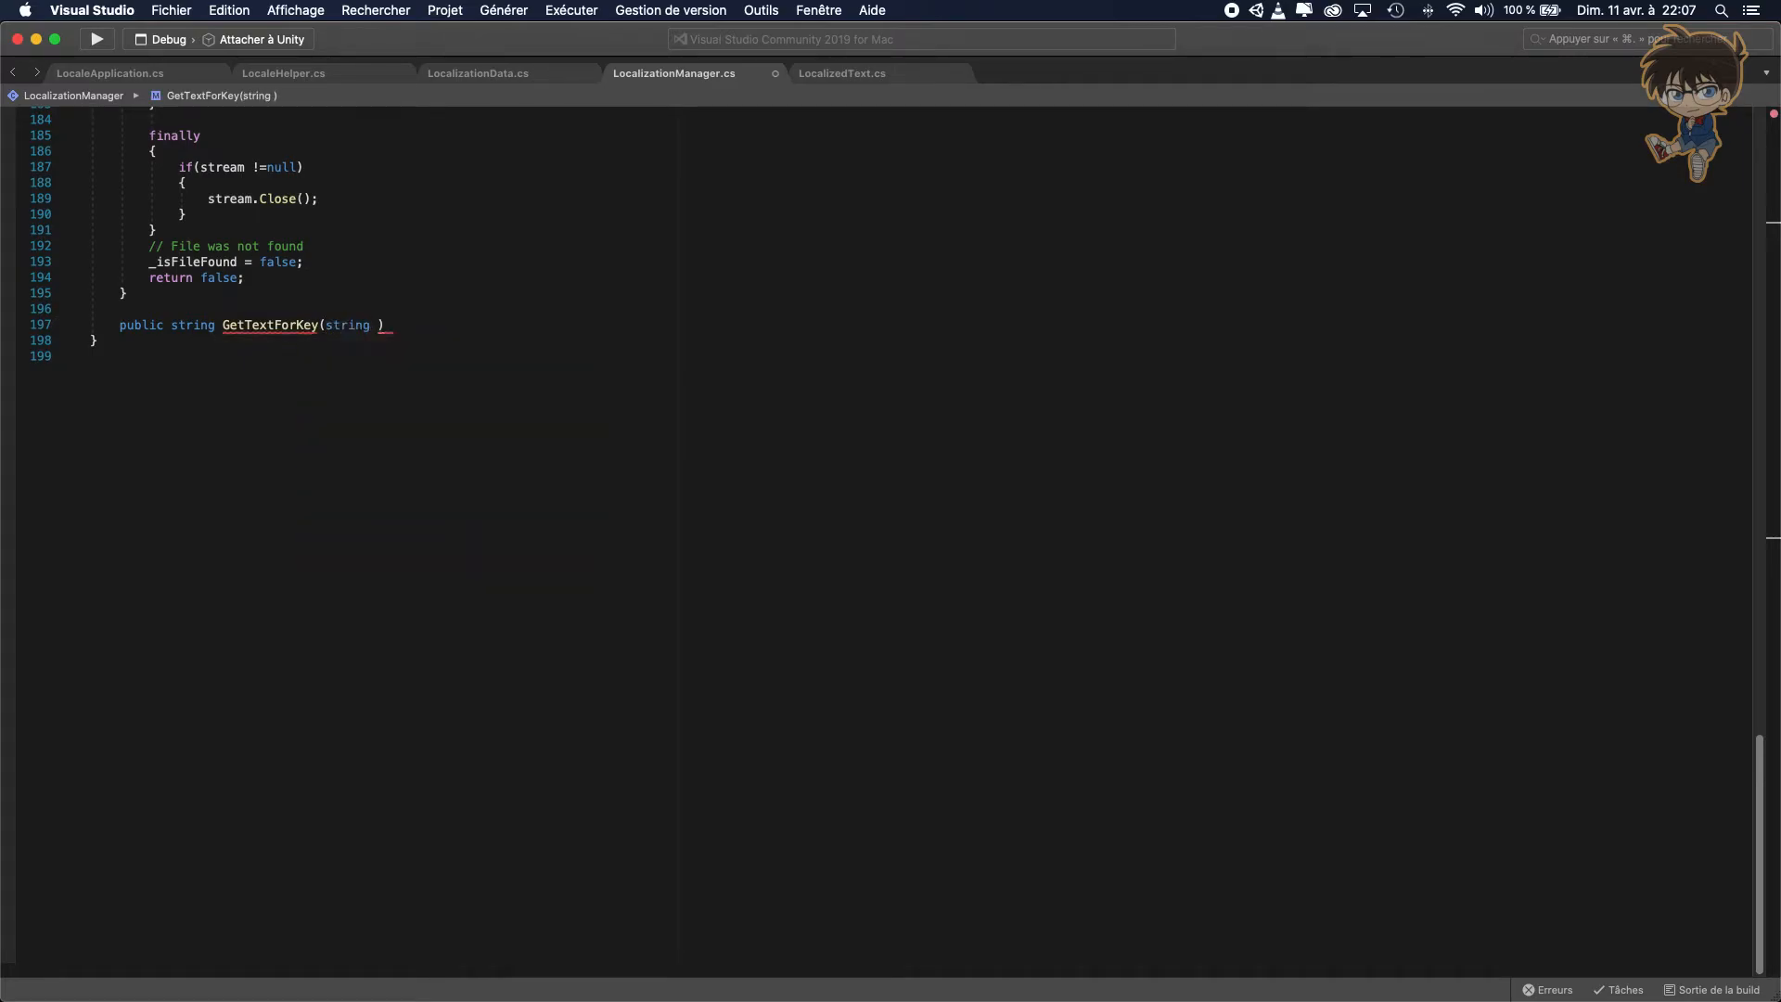
{"action": "type", "text": "localiza"}
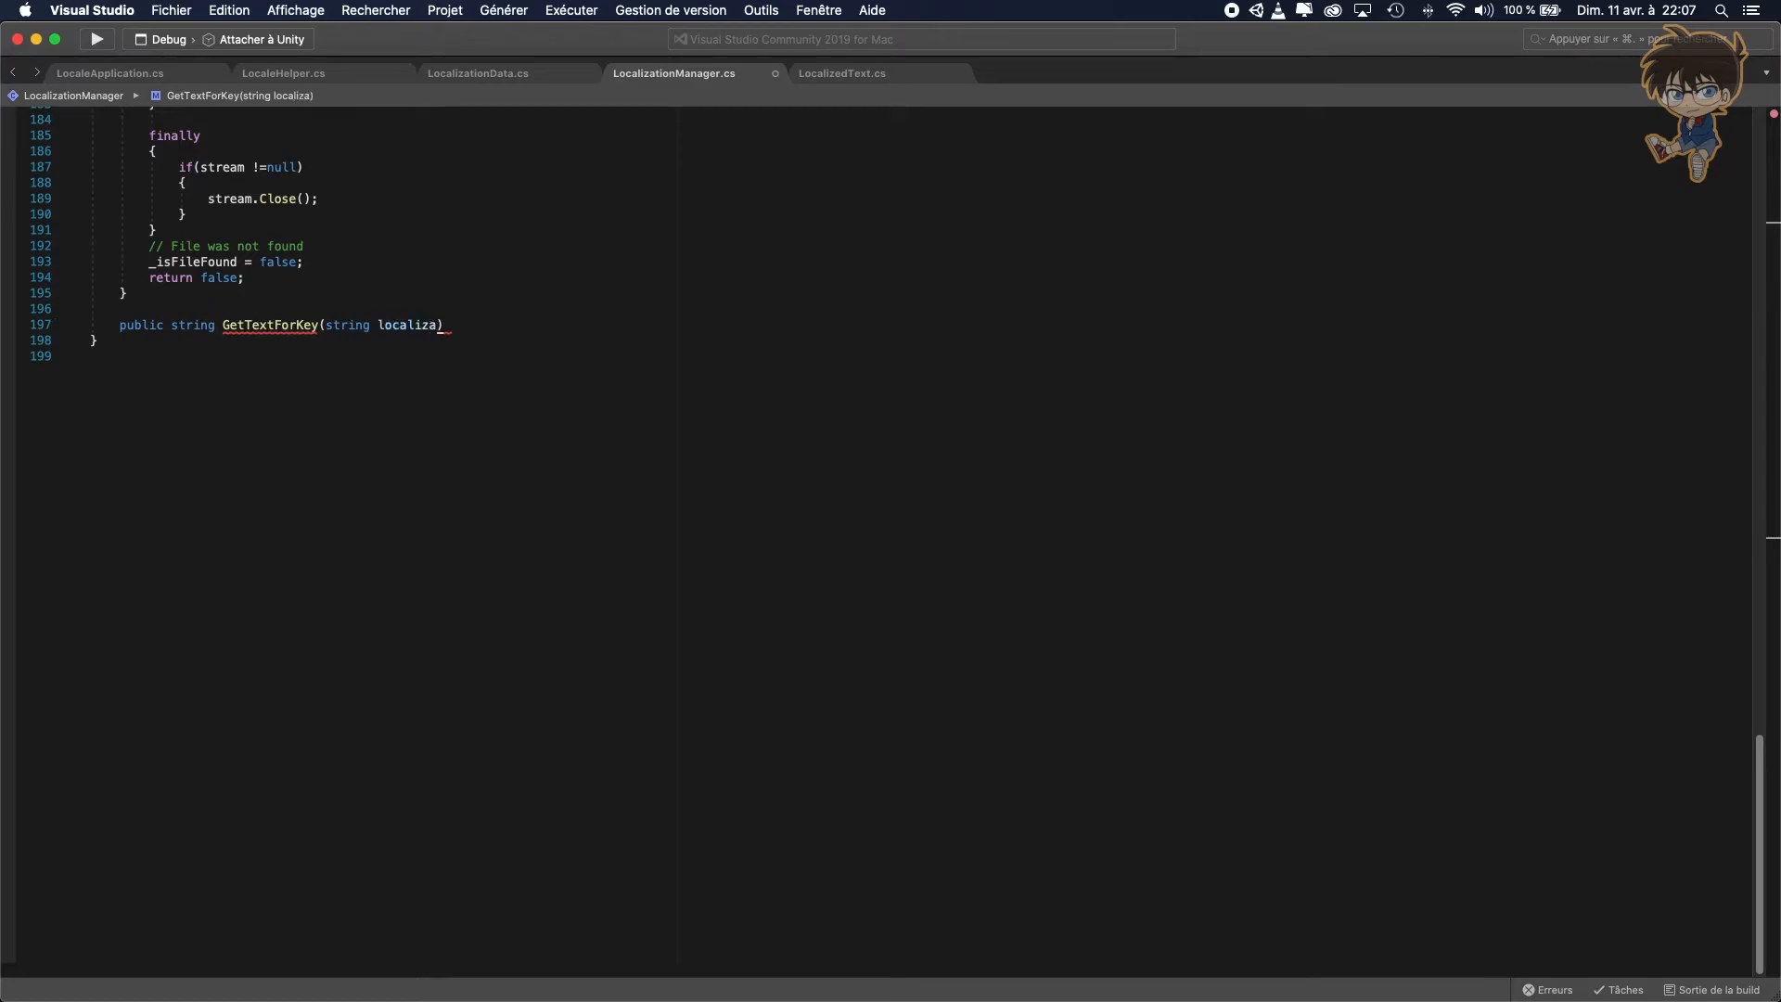
{"action": "type", "text": "ti"}
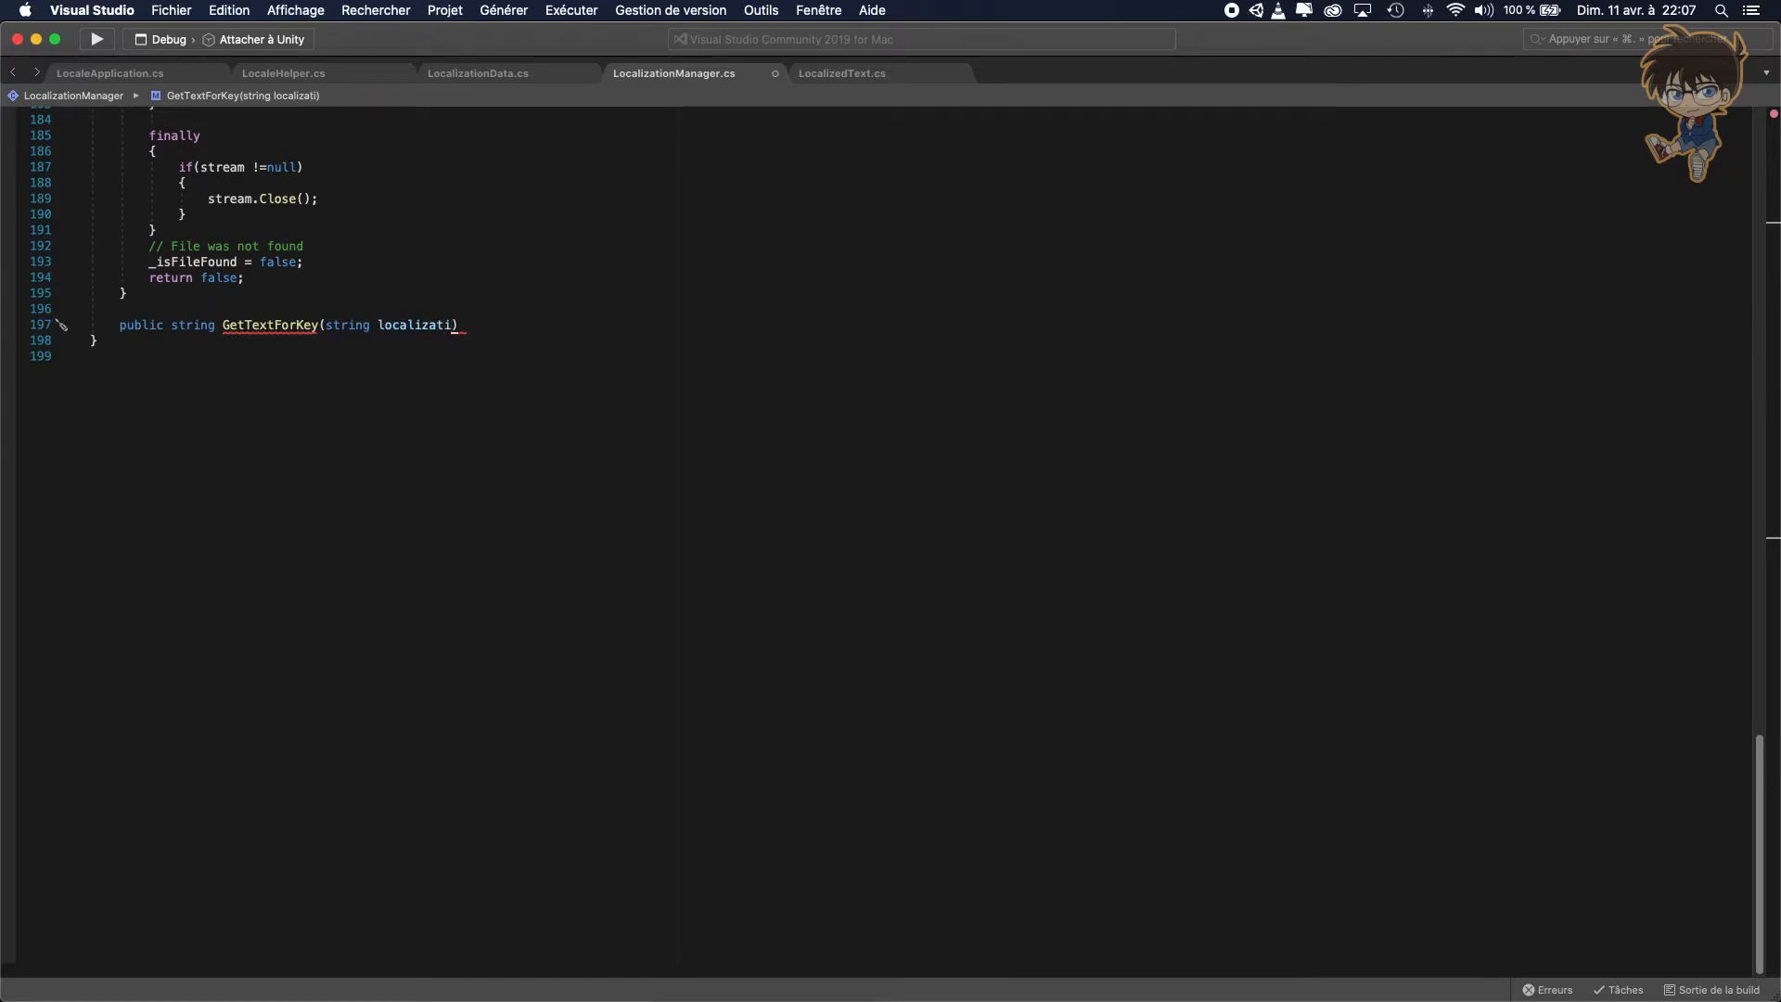
{"action": "type", "text": "onKey"}
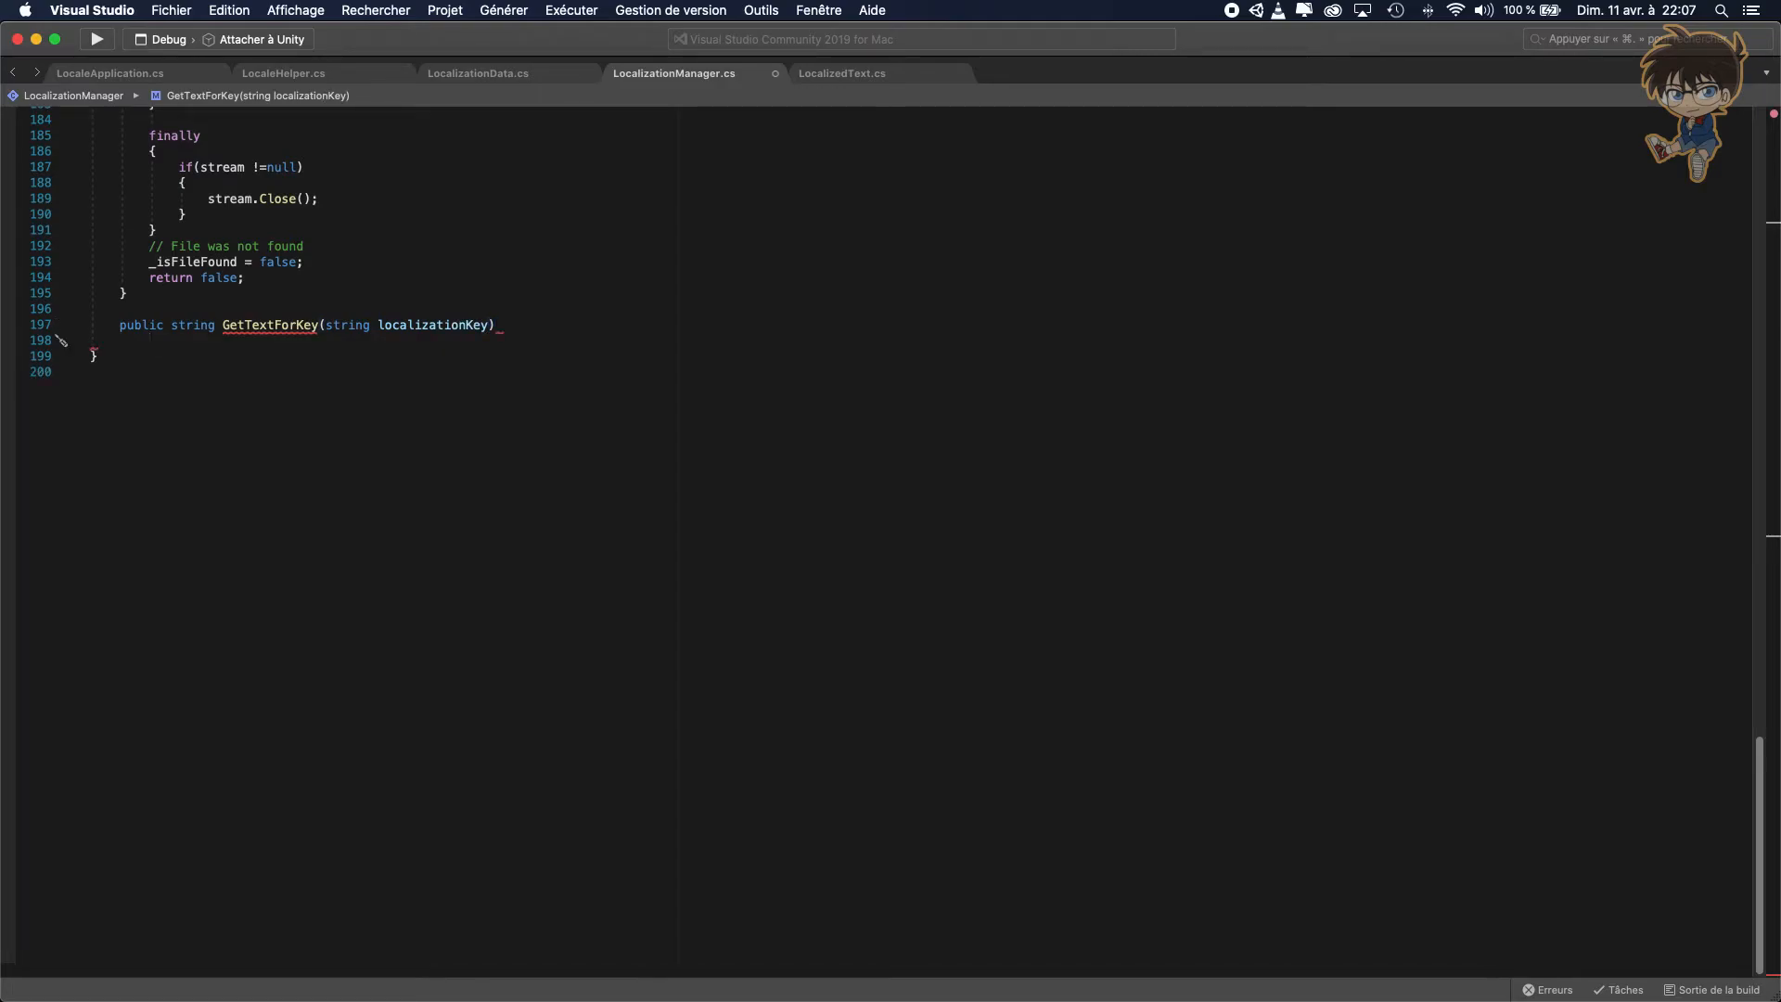
Write the if branch: when _localizedDictionary contains localizationKey, return its entry.
{"action": "key", "text": "Return"}
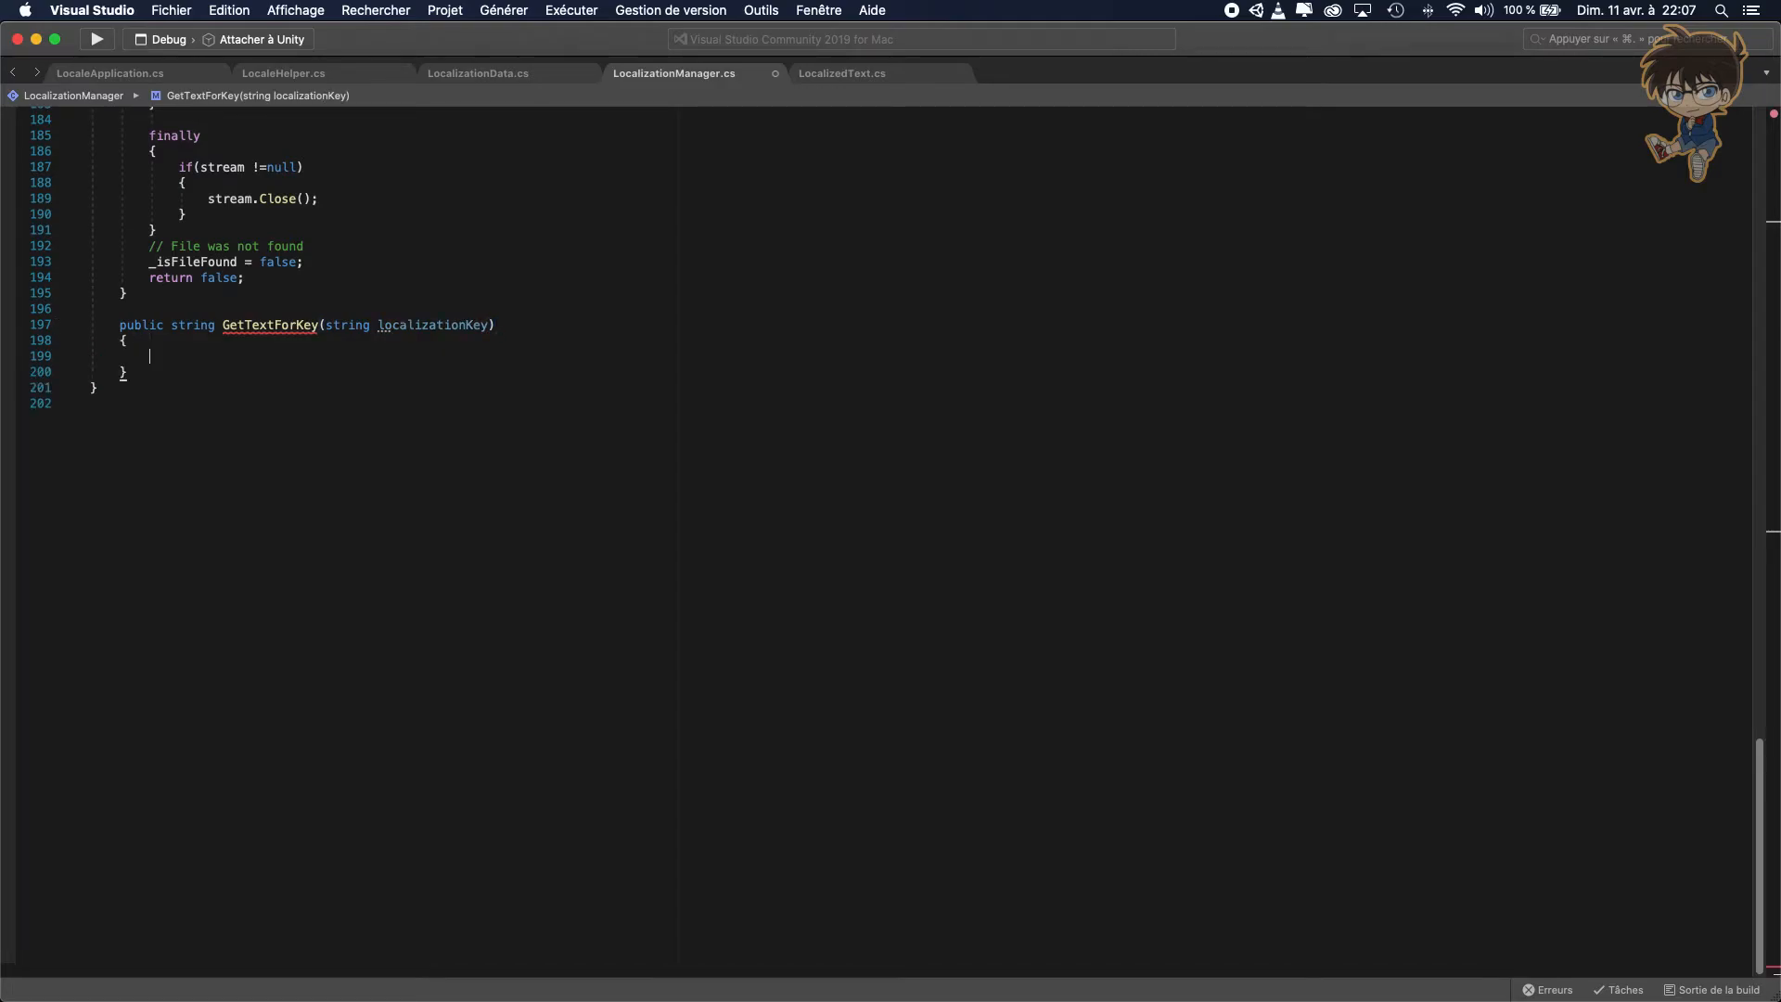
{"action": "type", "text": "if(_loc"}
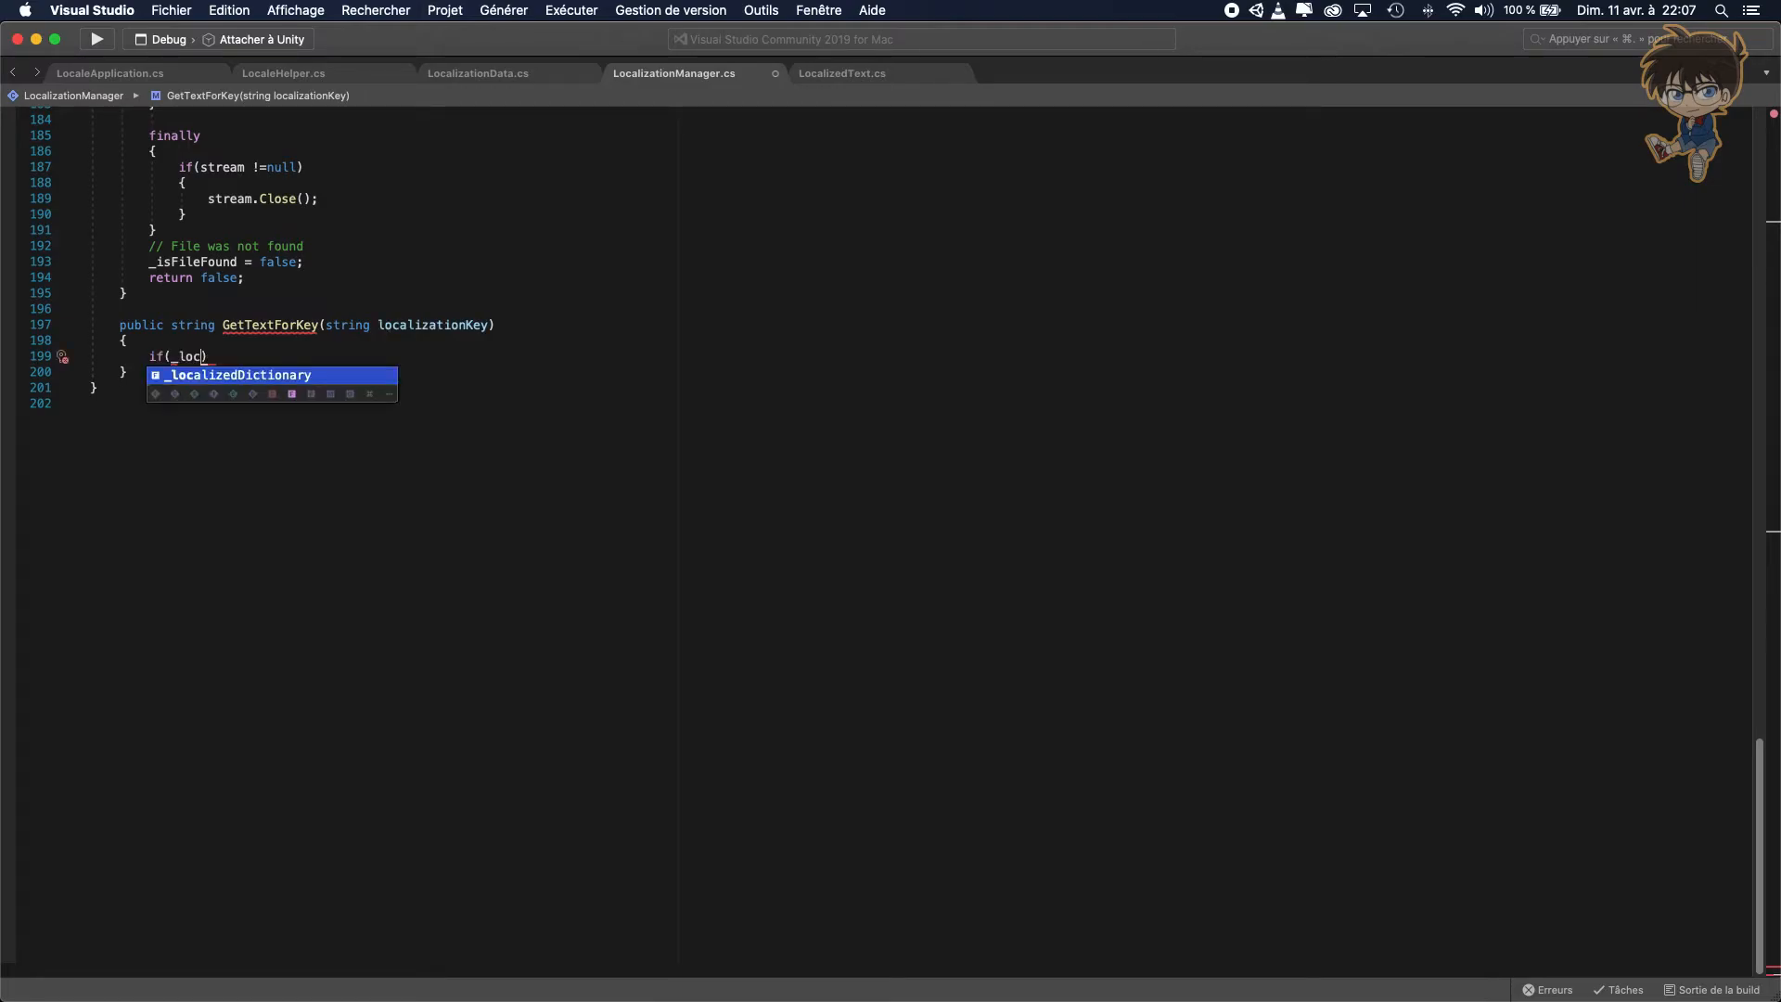
{"action": "key", "text": "Tab"}
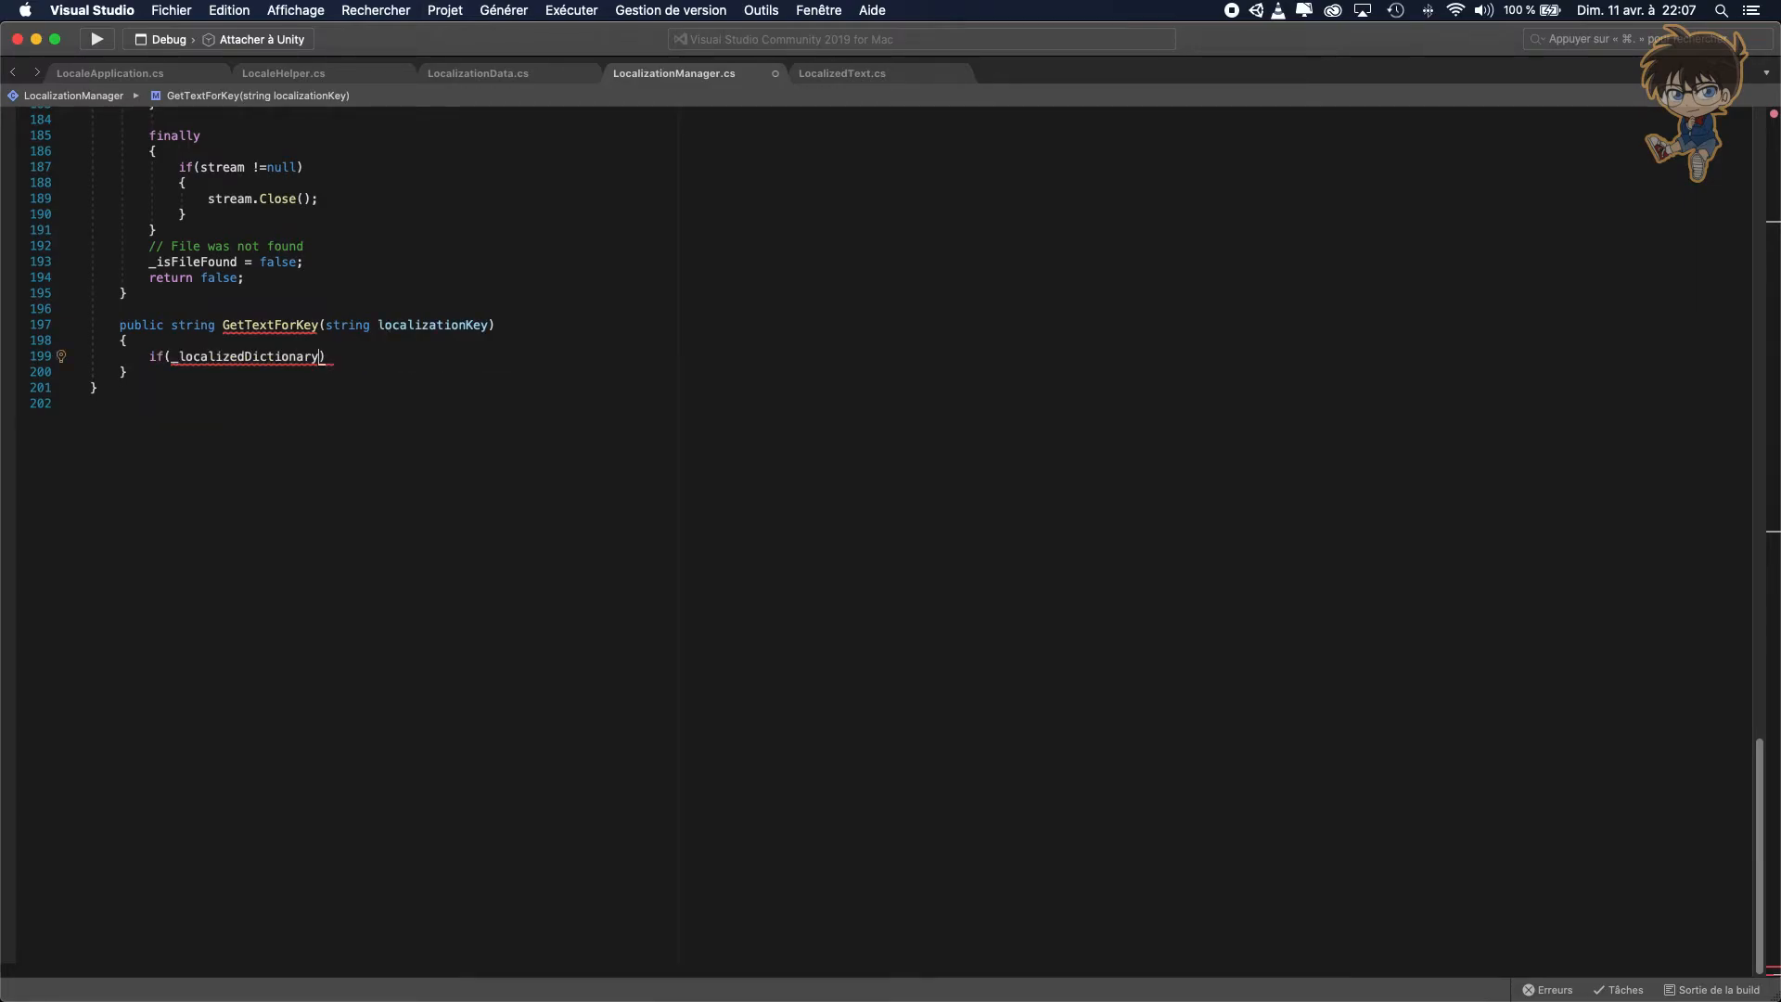
{"action": "double_click", "coordinate": [245, 356]}
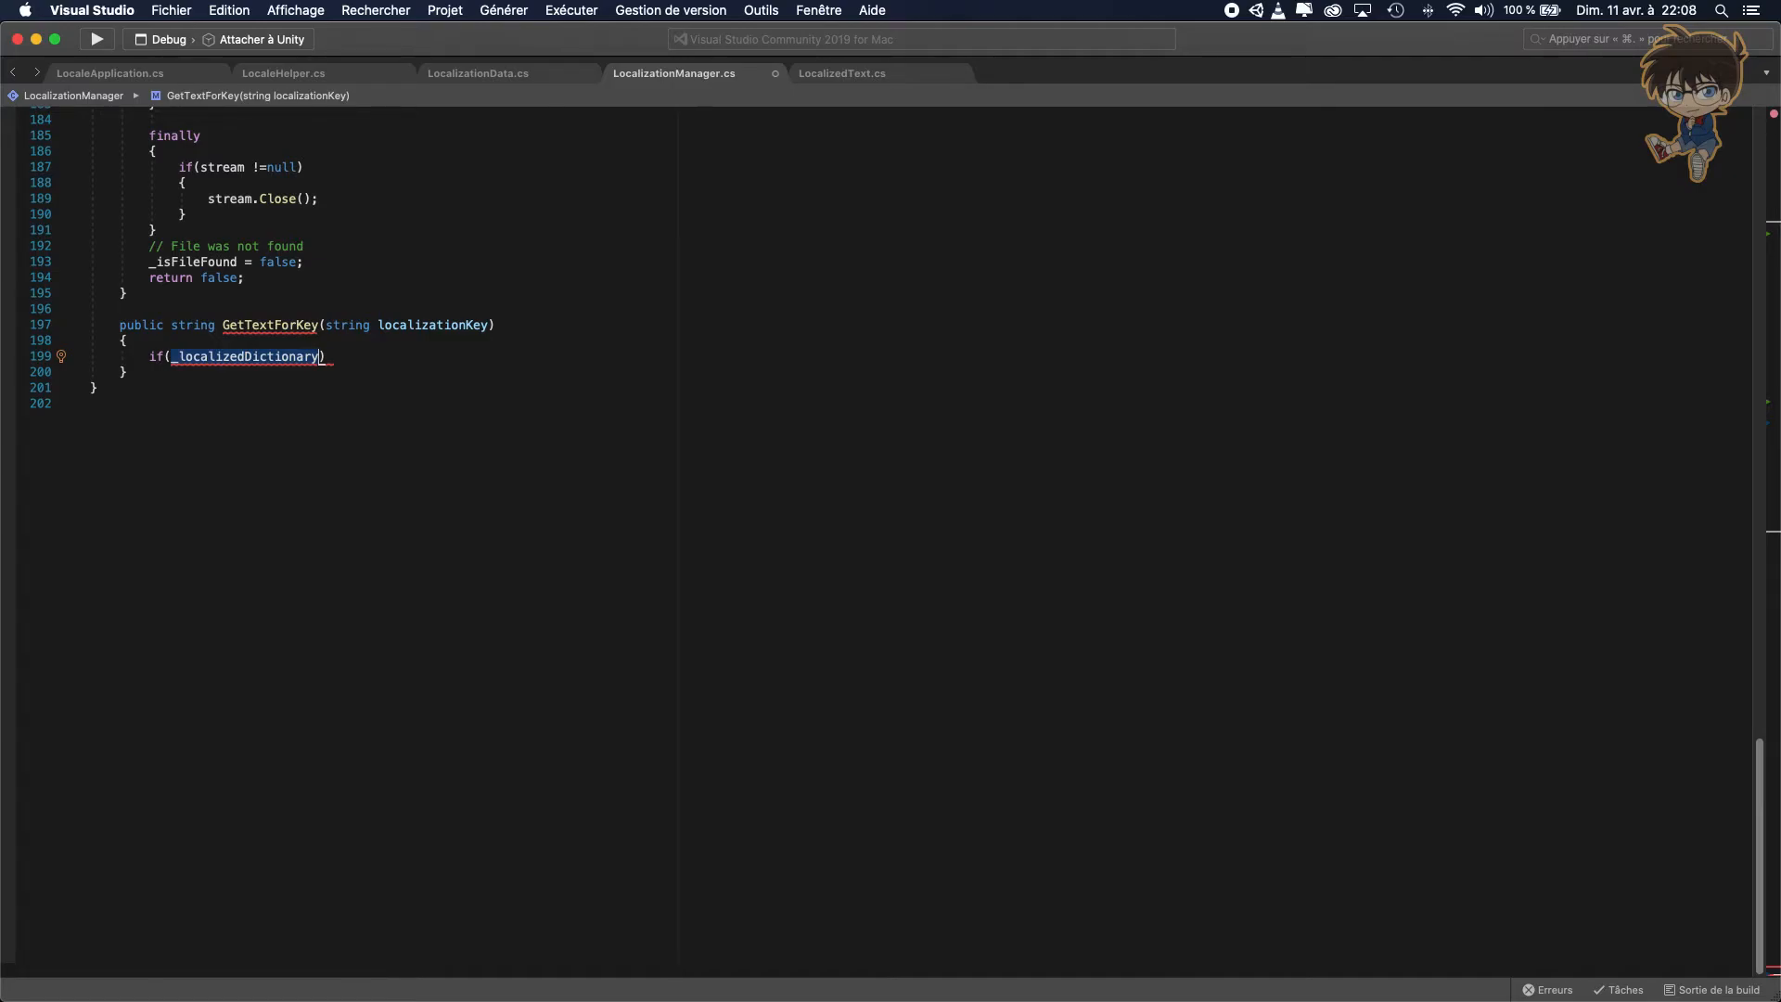
{"action": "type", "text": ".con"}
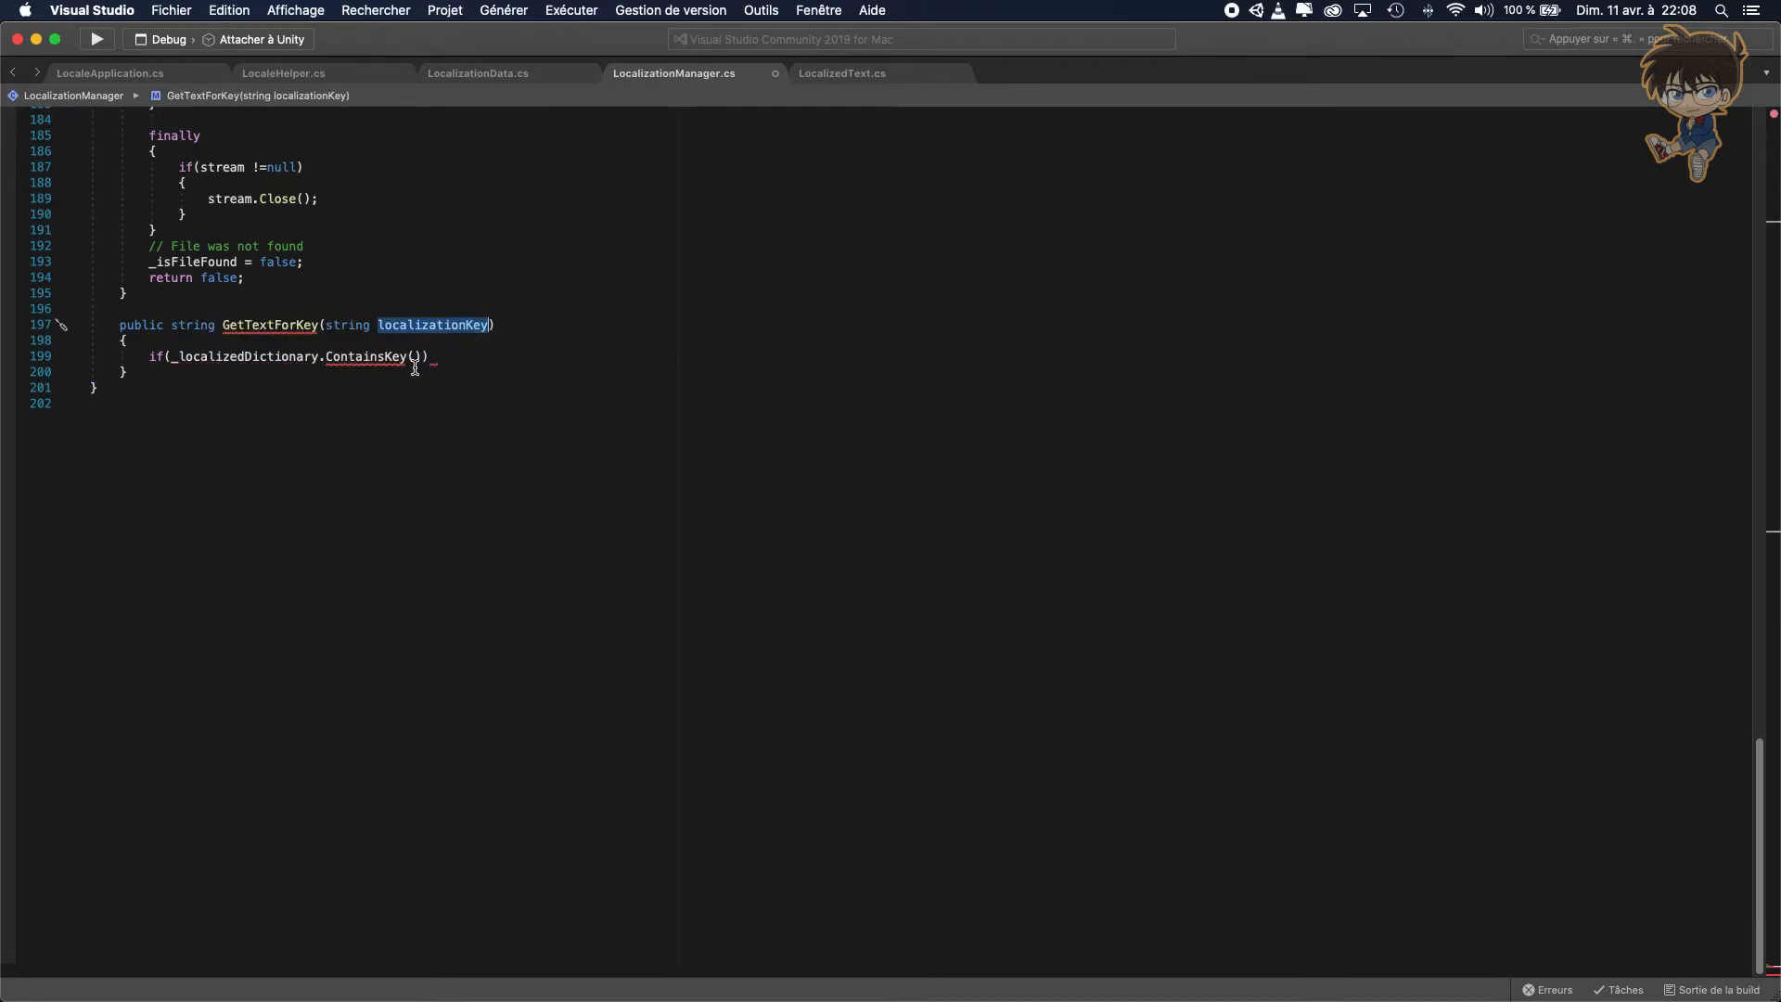
{"action": "type", "text": "localizationKey"}
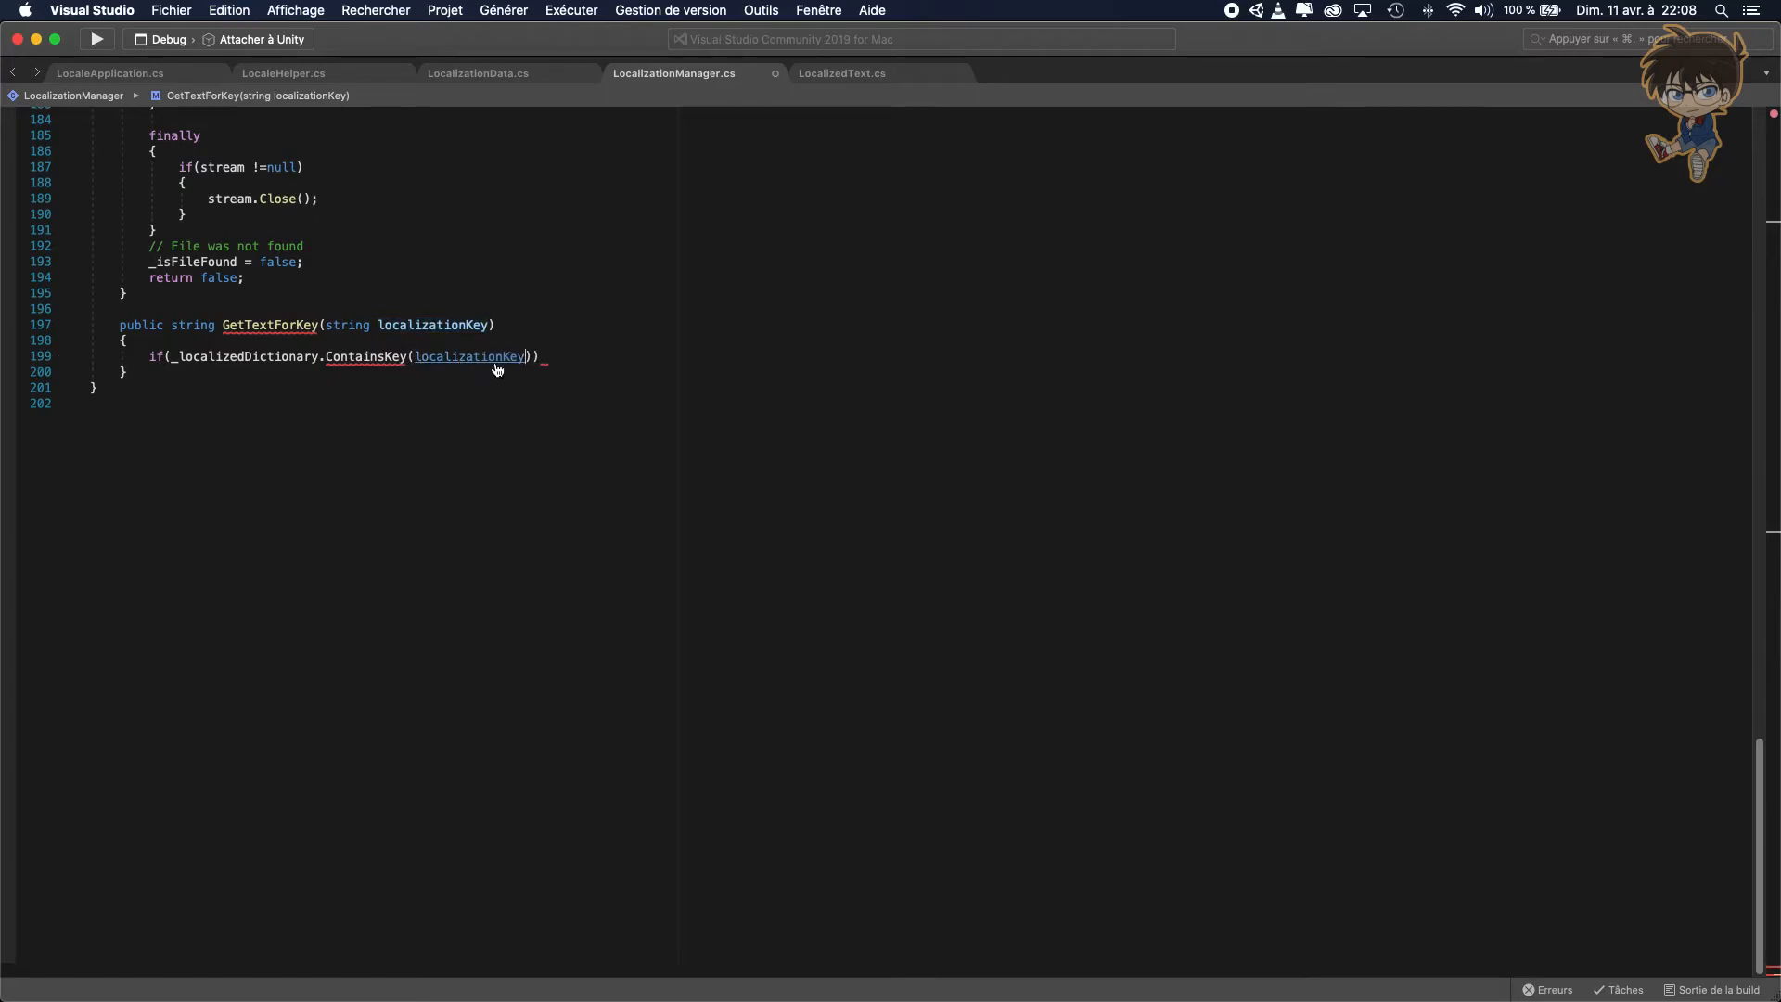
{"action": "key", "text": "enter"}
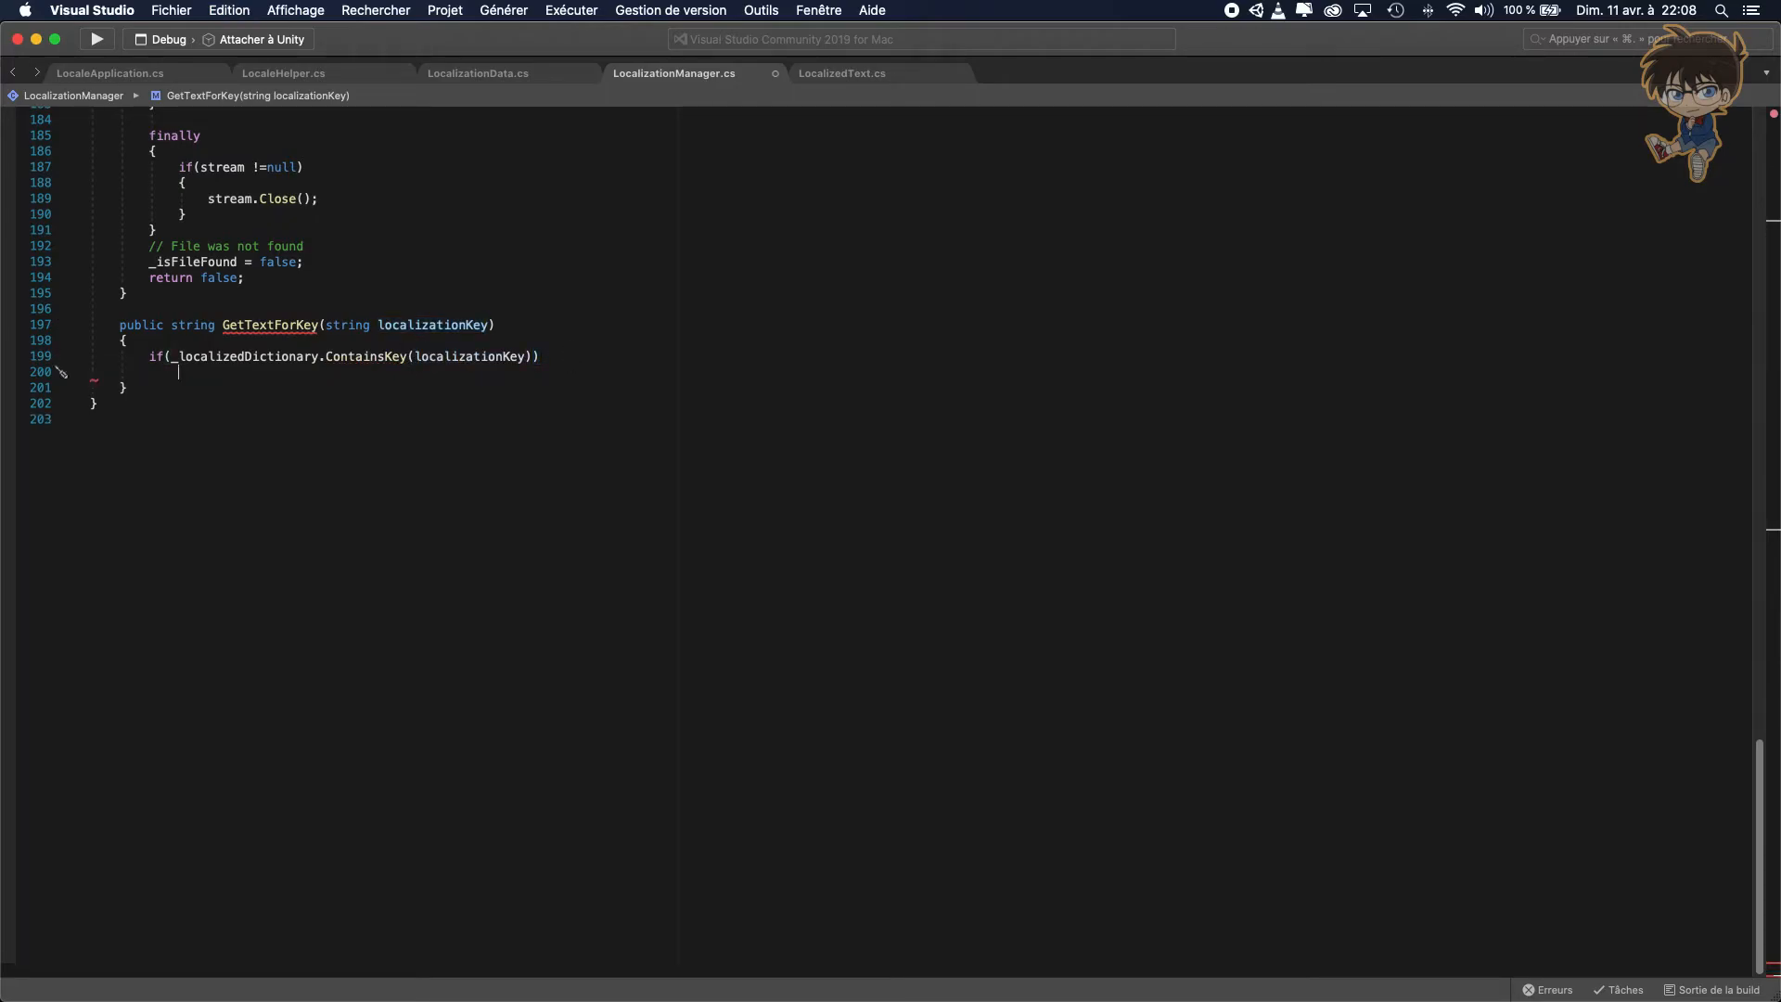
{"action": "type", "text": "return"}
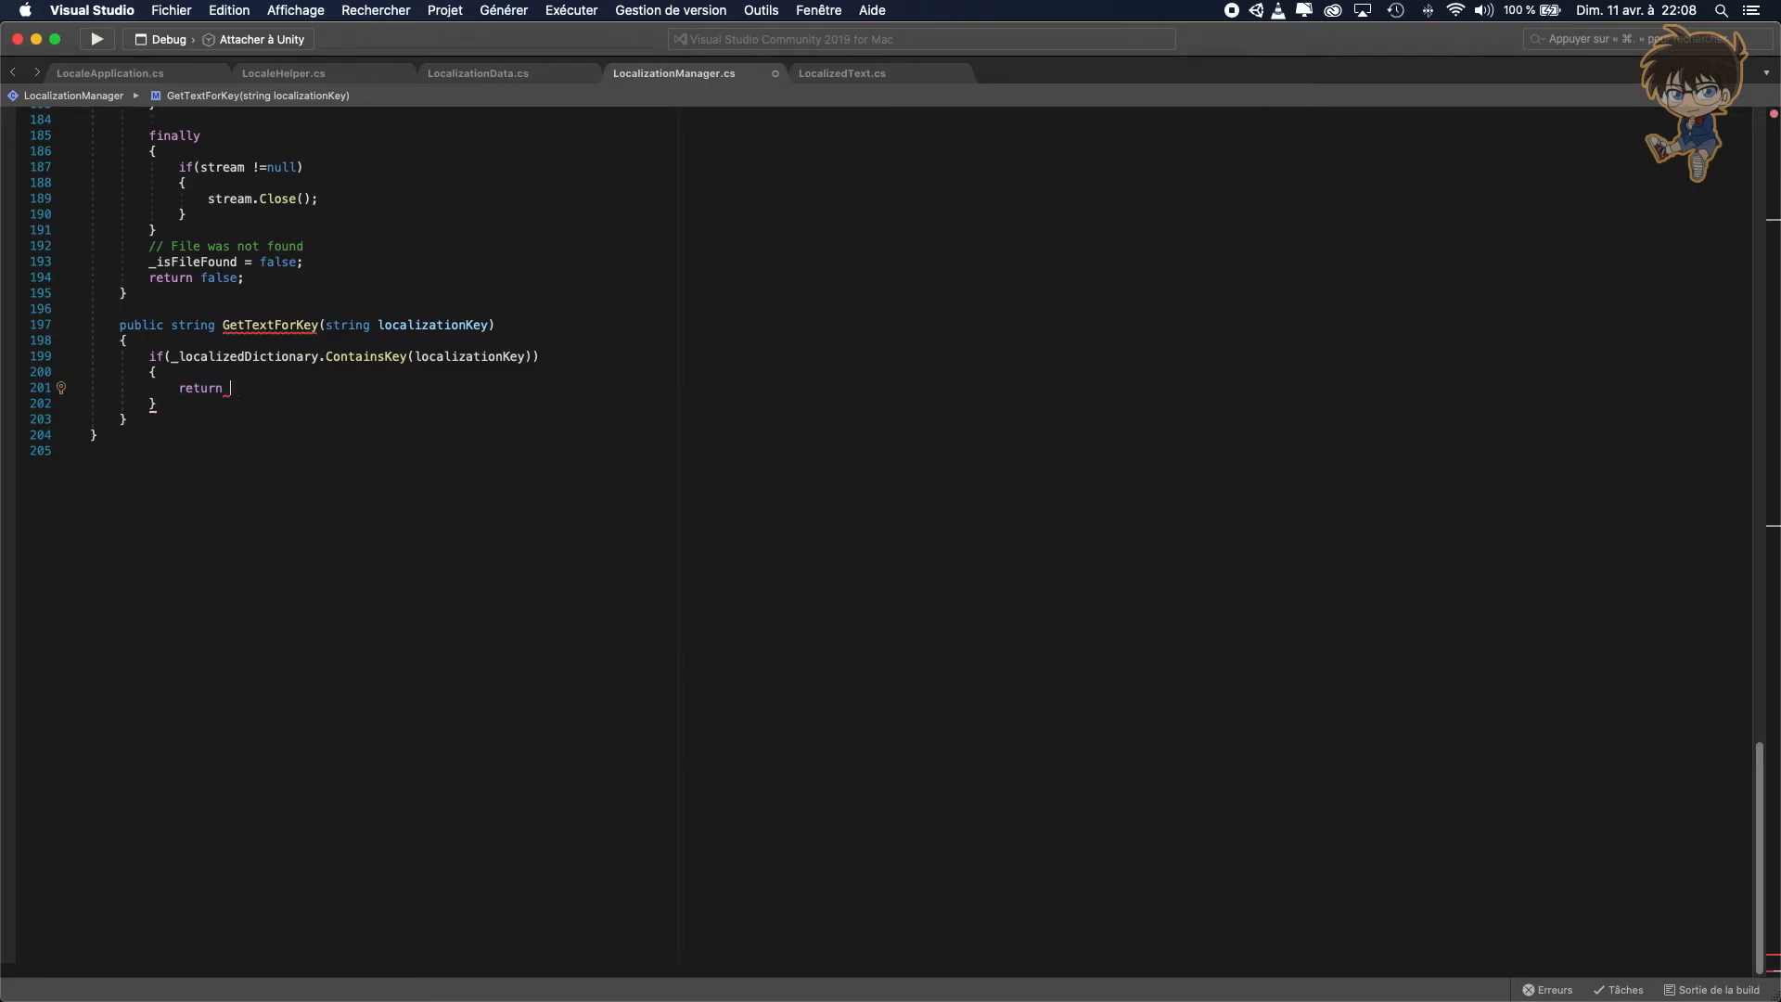
{"action": "type", "text": "_localizedDictionary"}
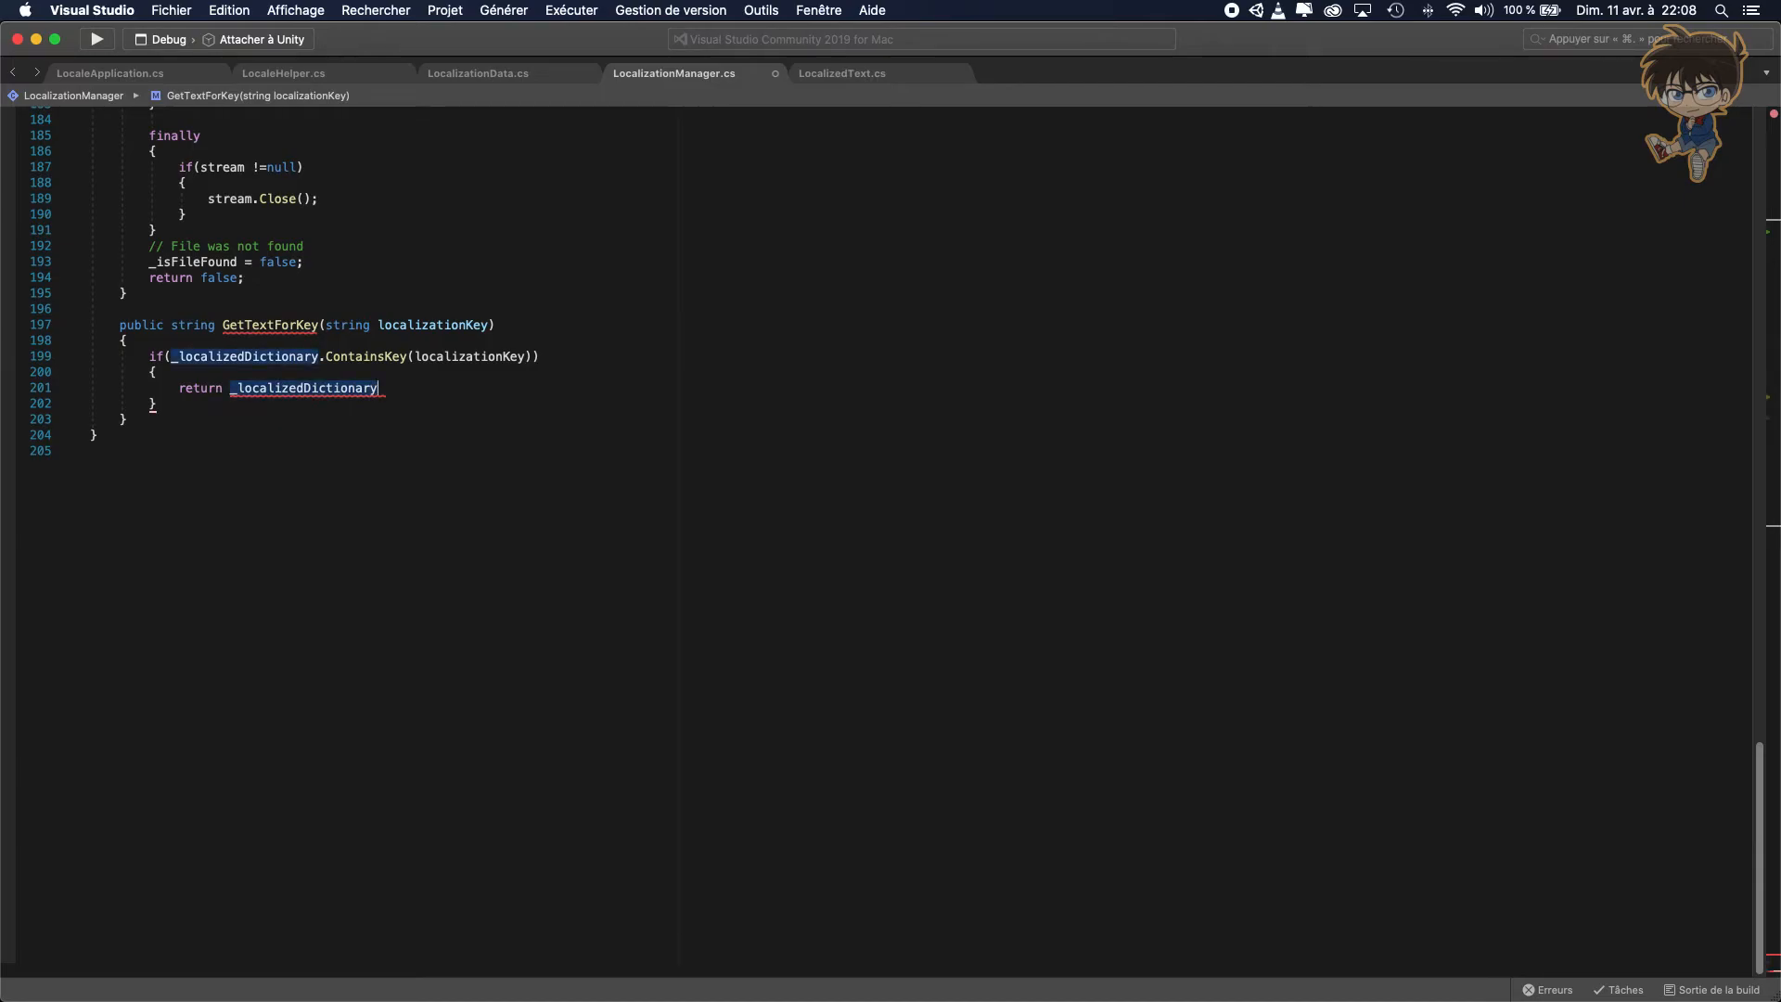
{"action": "type", "text": "[l"}
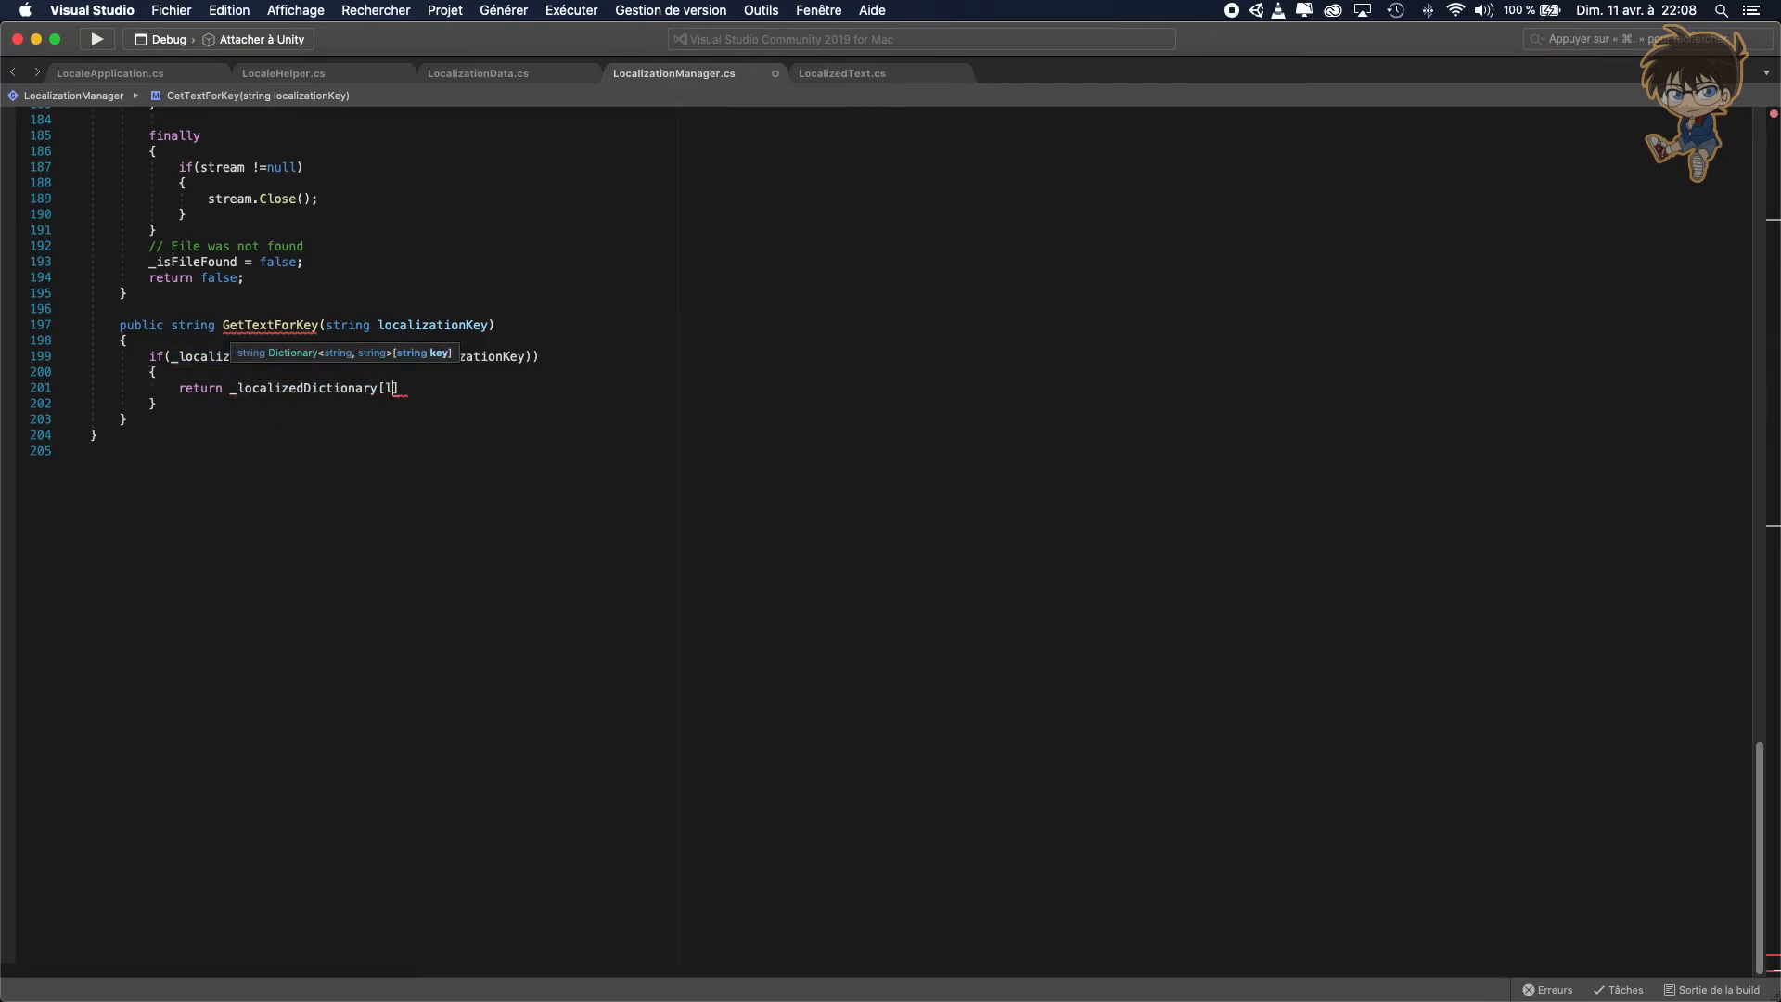
{"action": "type", "text": "localizationKey"}
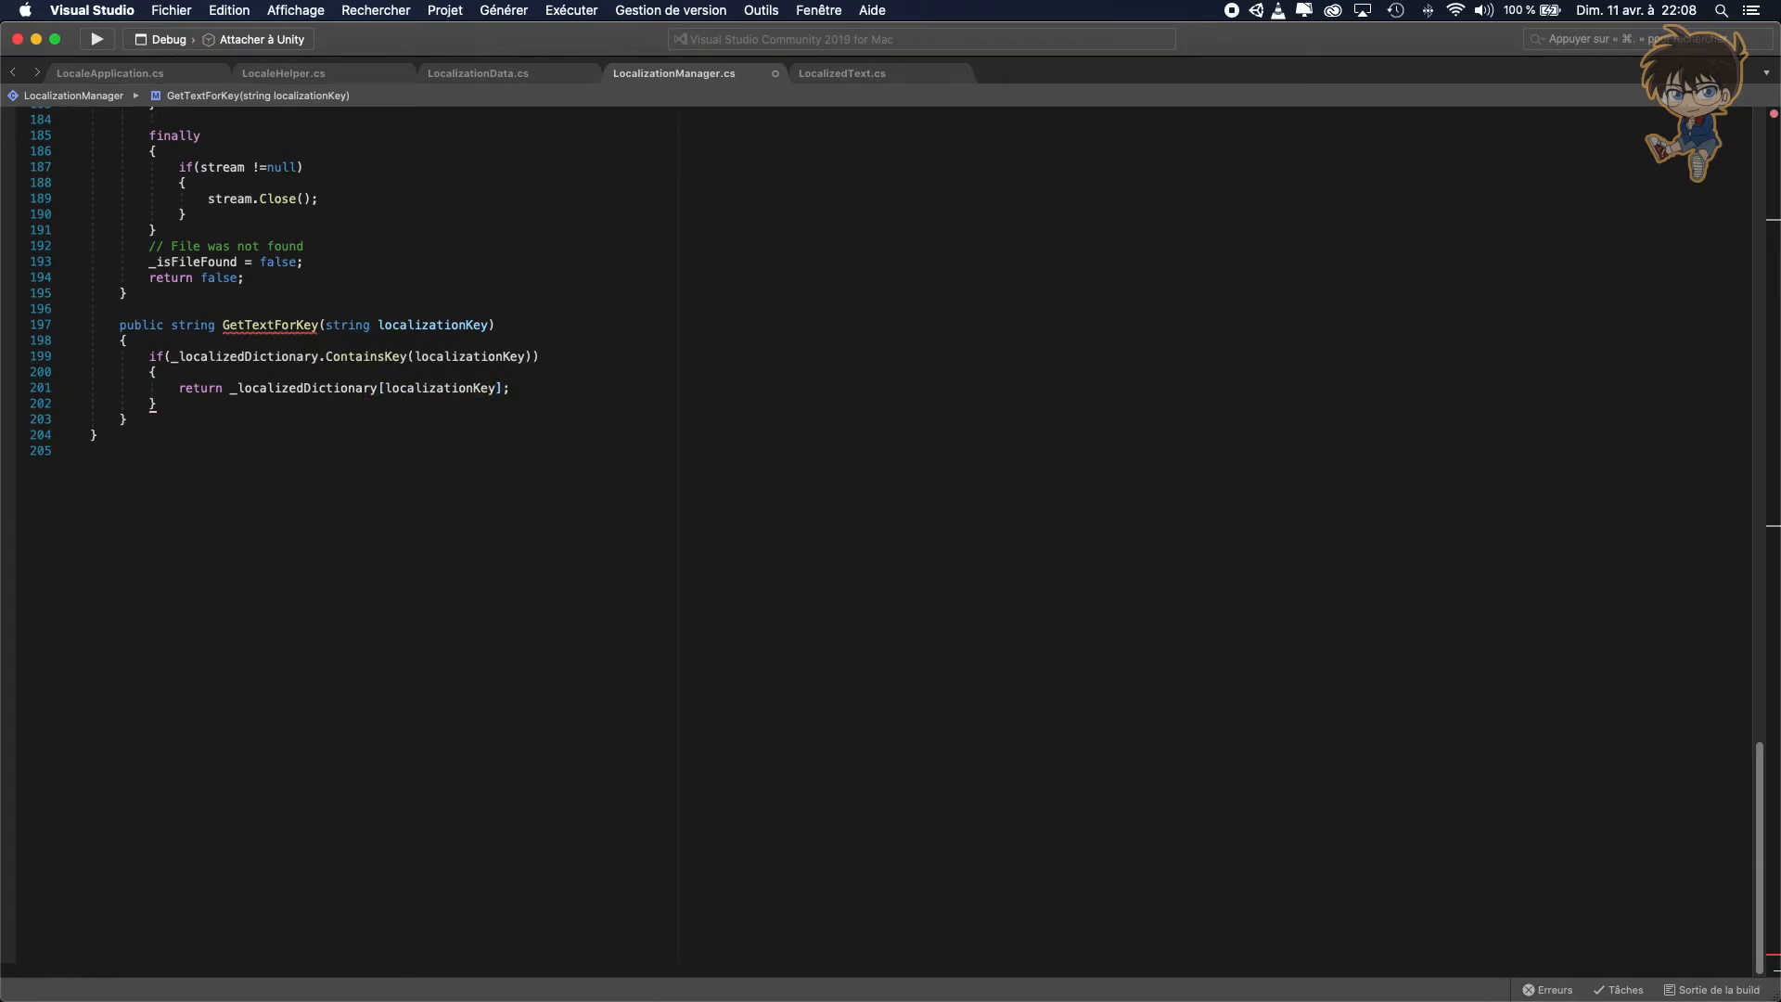
Write the else branch returning "Error No key matching with" + localizationKey.
{"action": "type", "text": "else"}
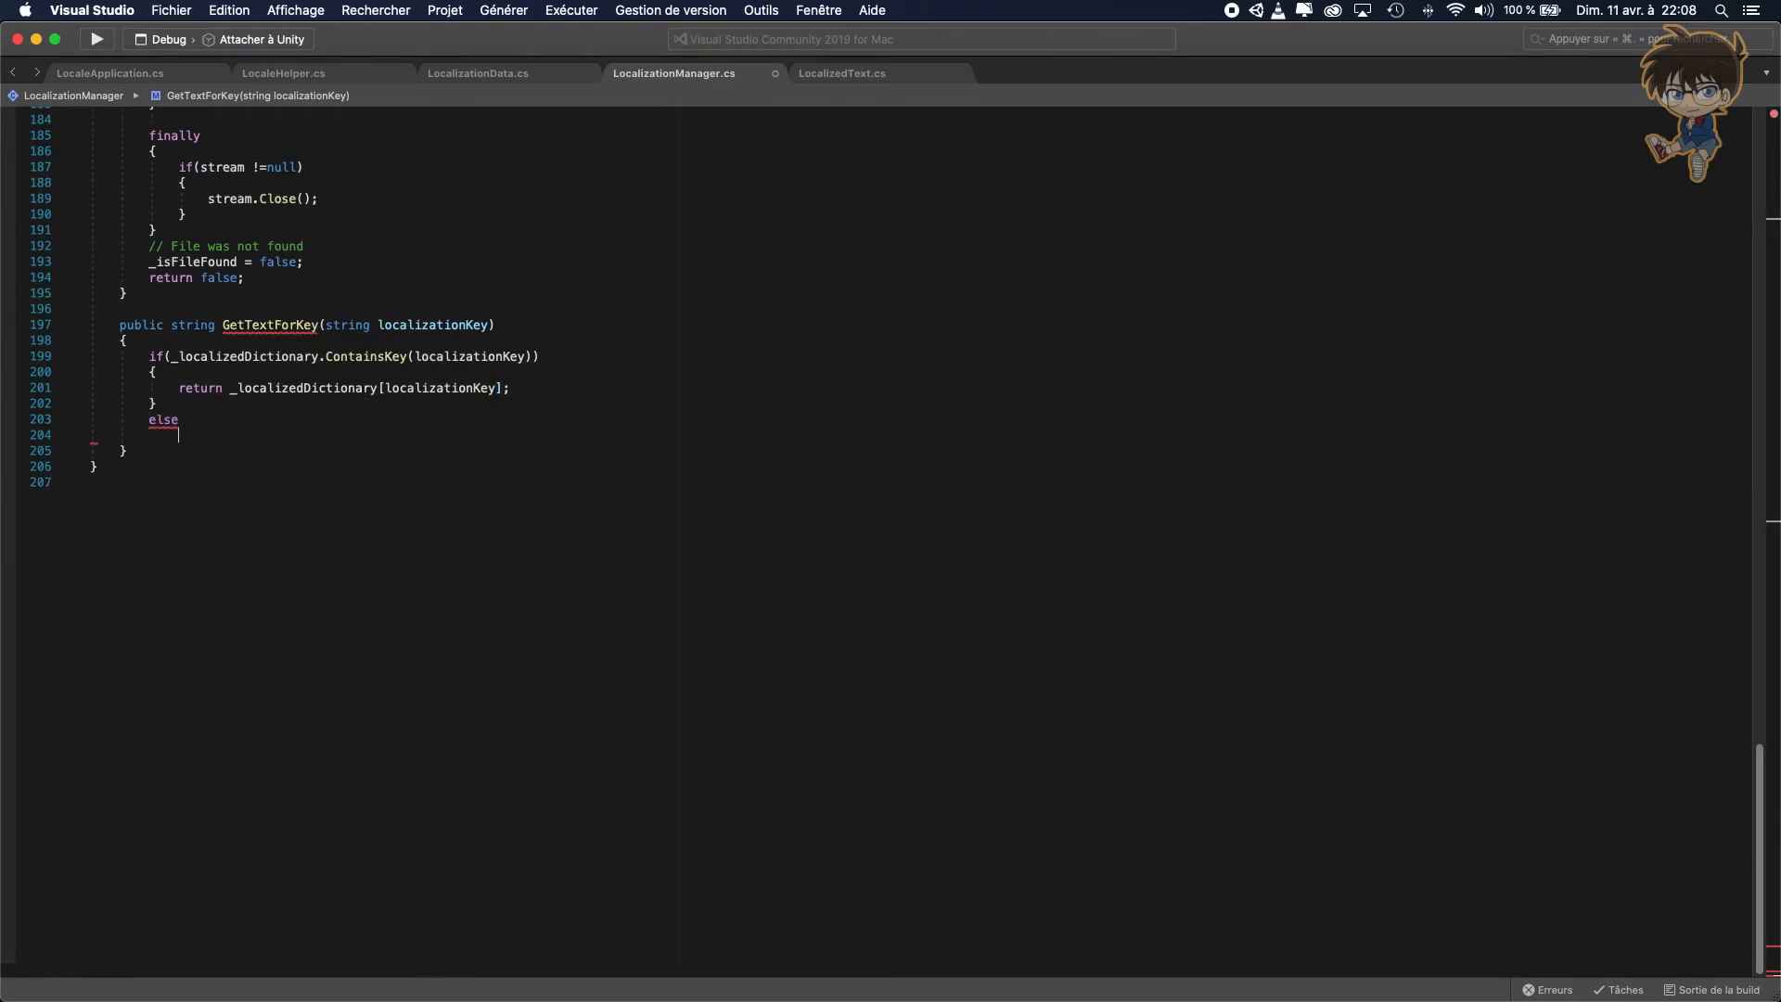
{"action": "type", "text": "{"}
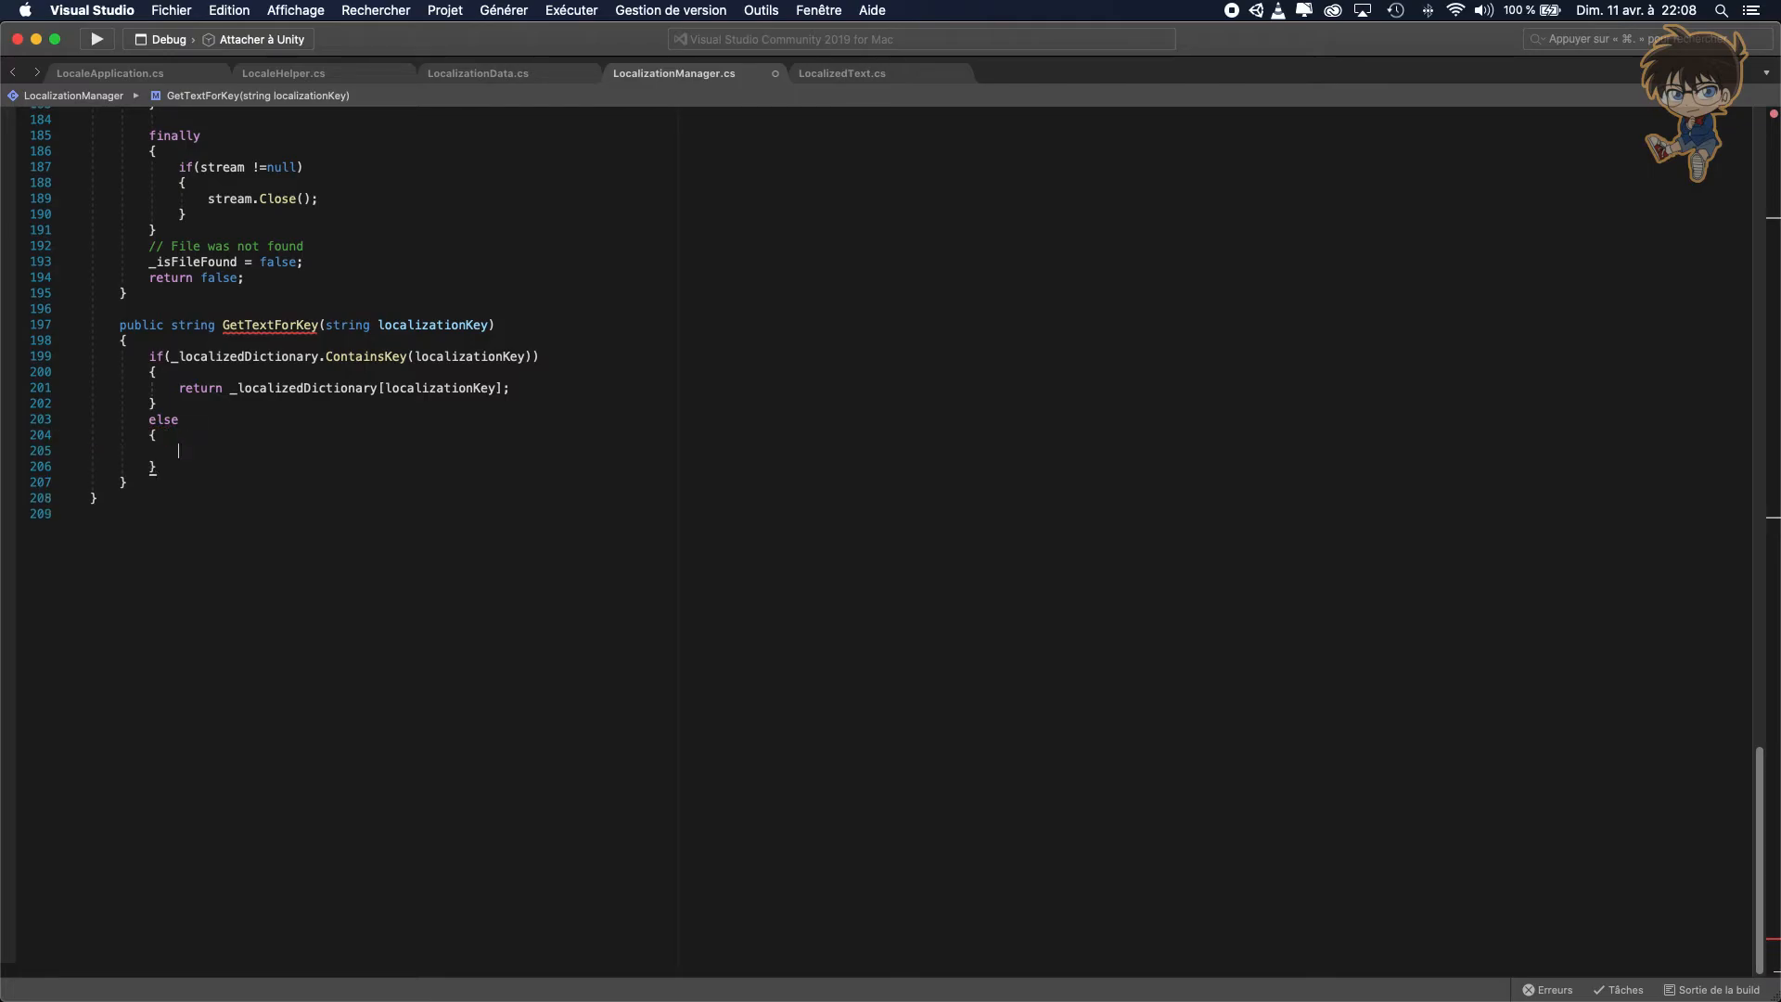
{"action": "type", "text": "return \"E\""}
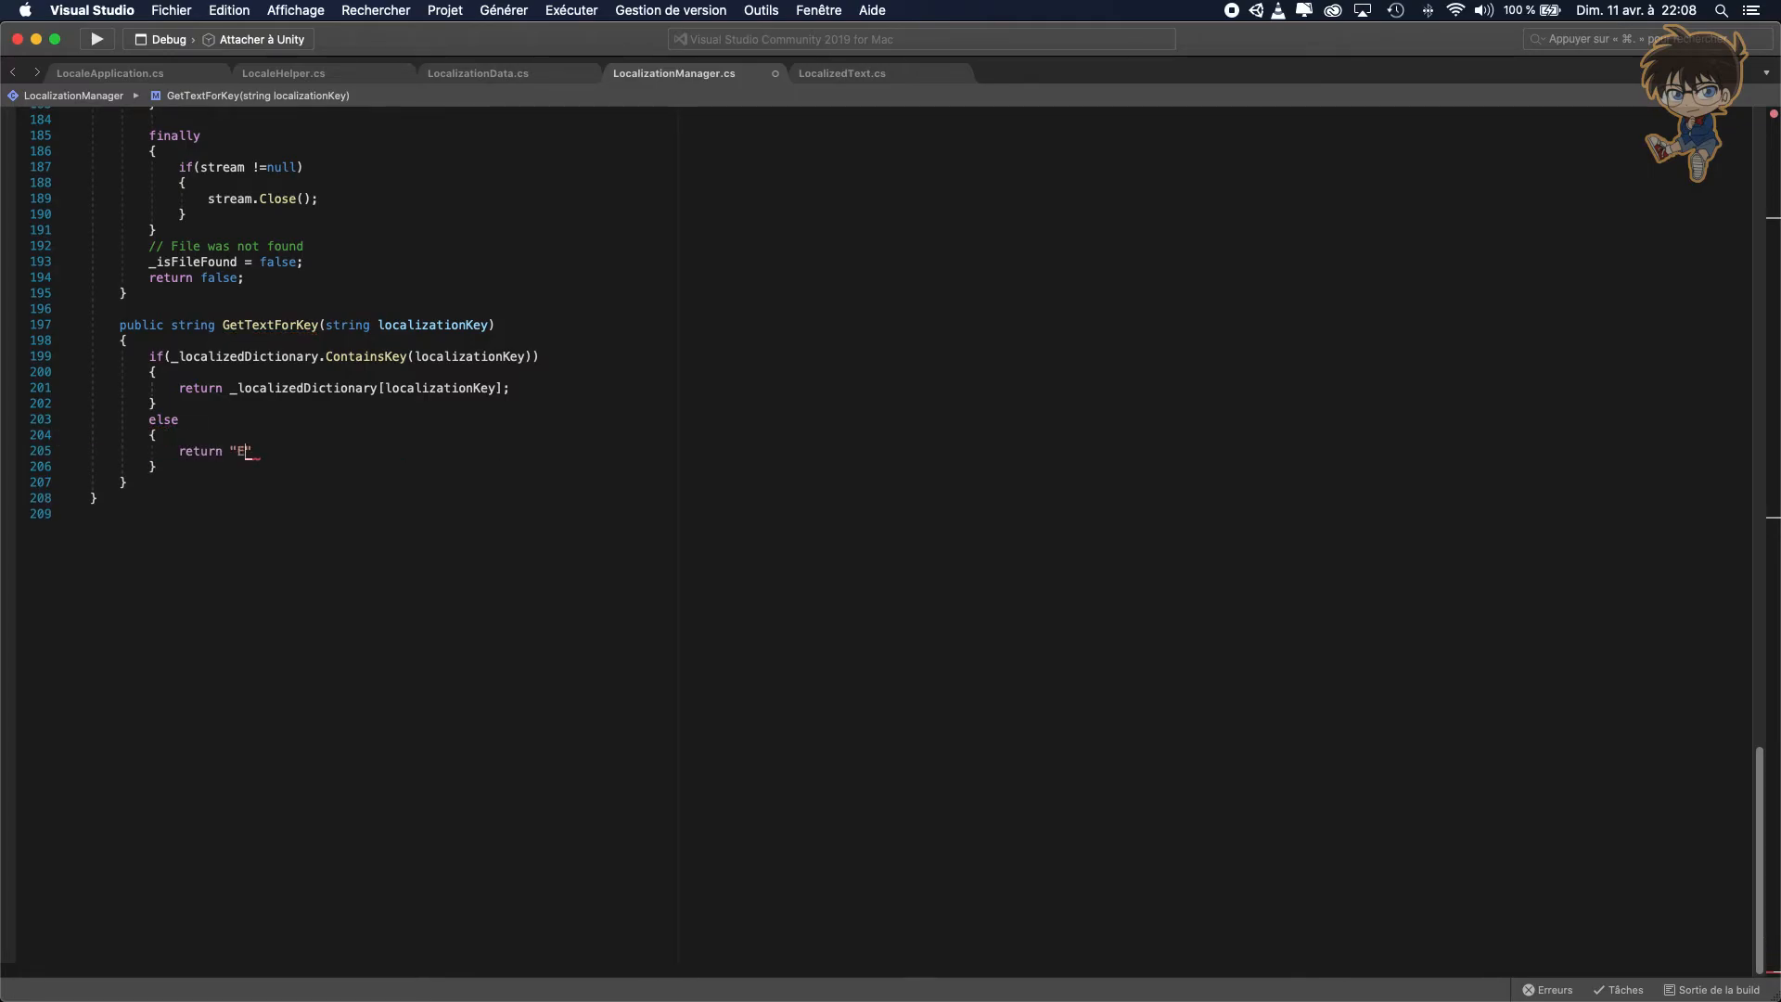
{"action": "type", "text": "rror n"}
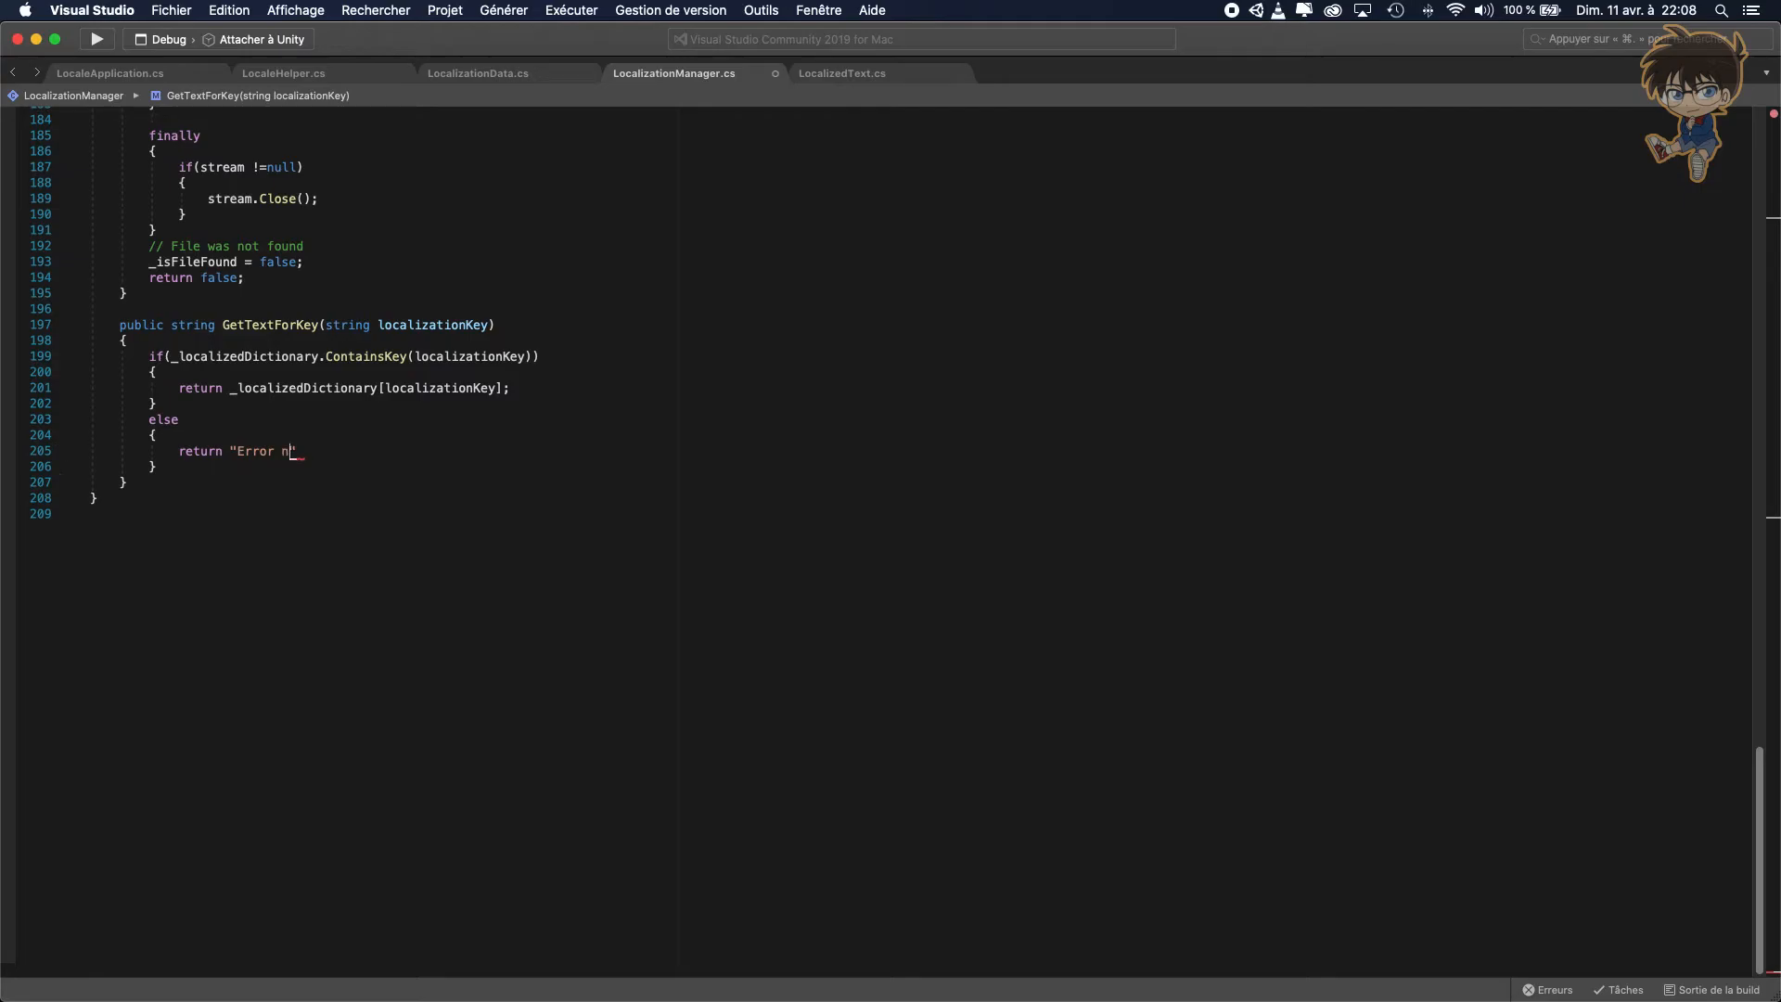
{"action": "type", "text": "N"}
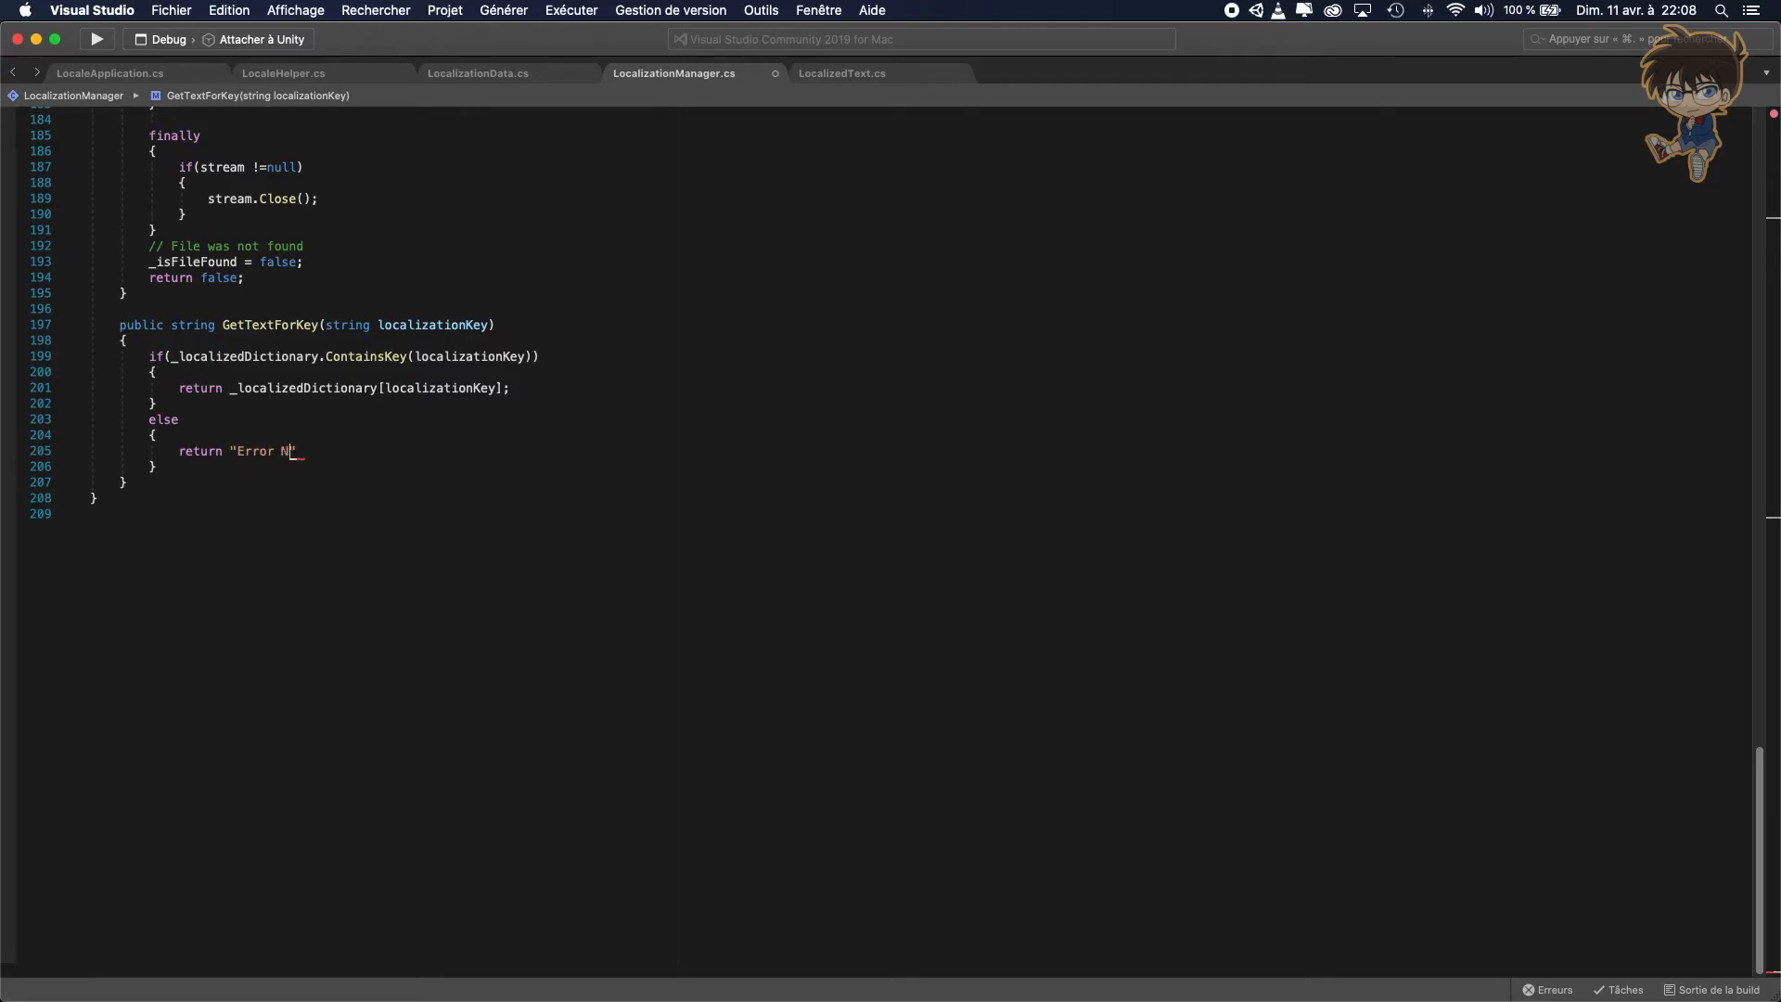
{"action": "type", "text": "o key ma"}
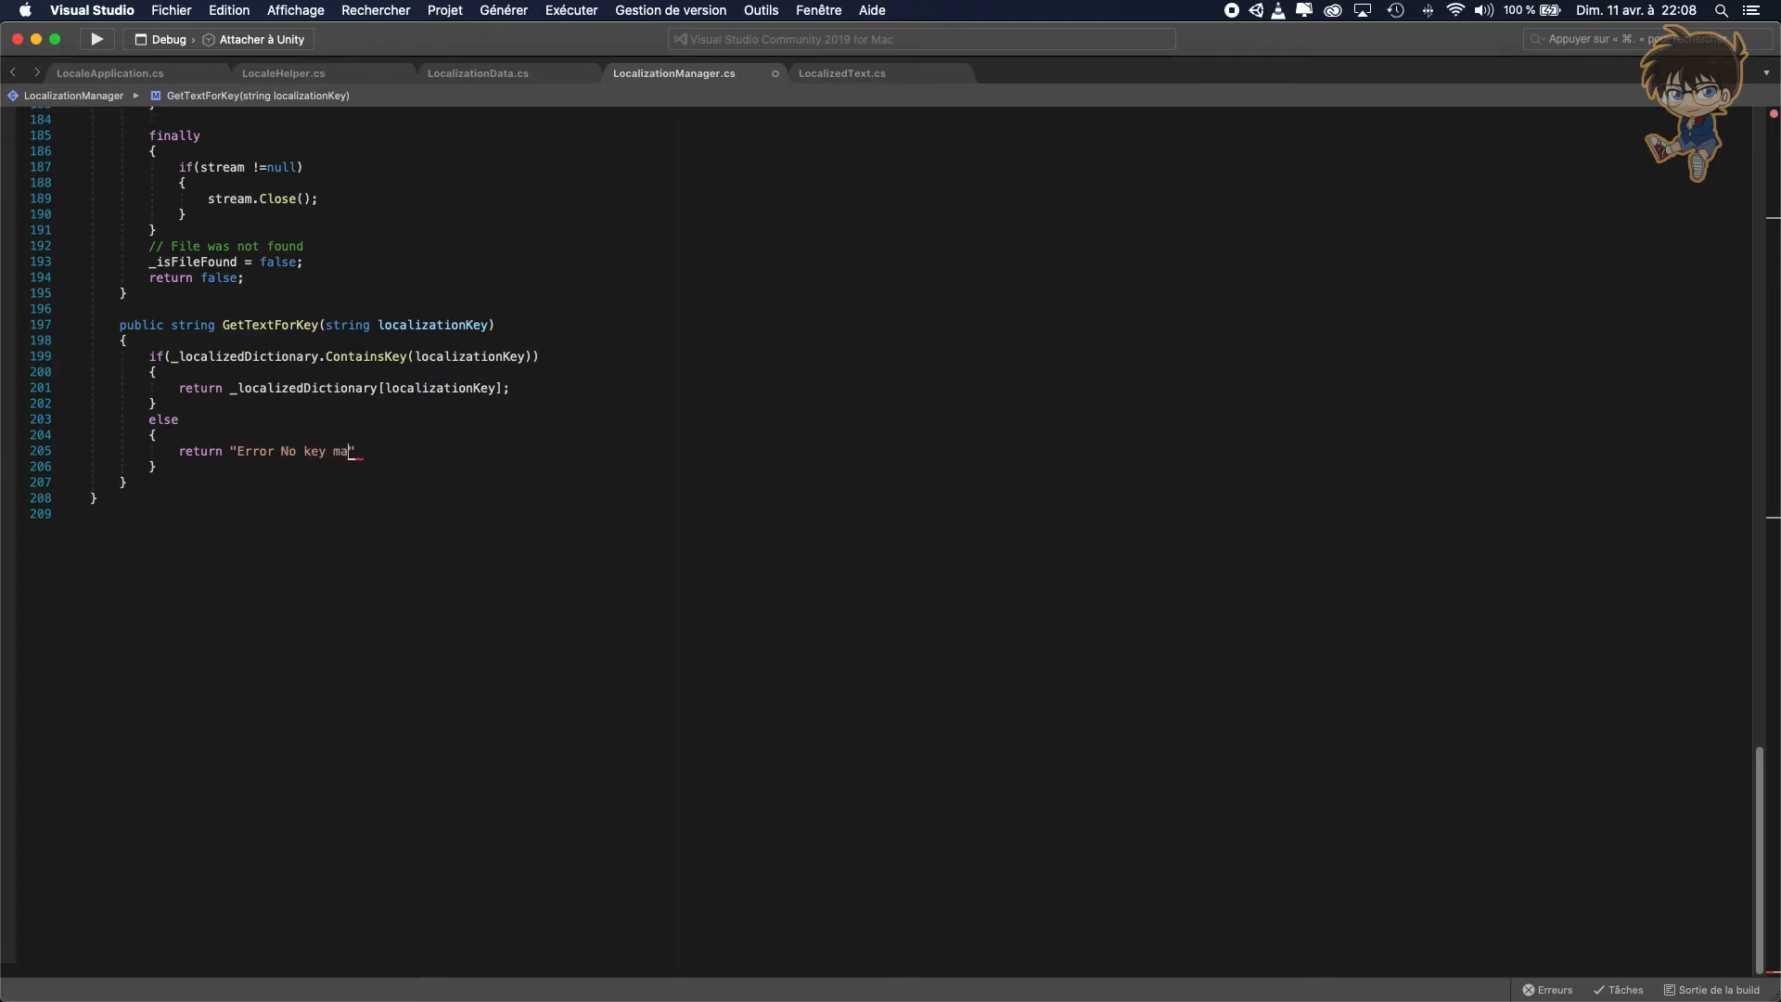
{"action": "type", "text": "tching wi"}
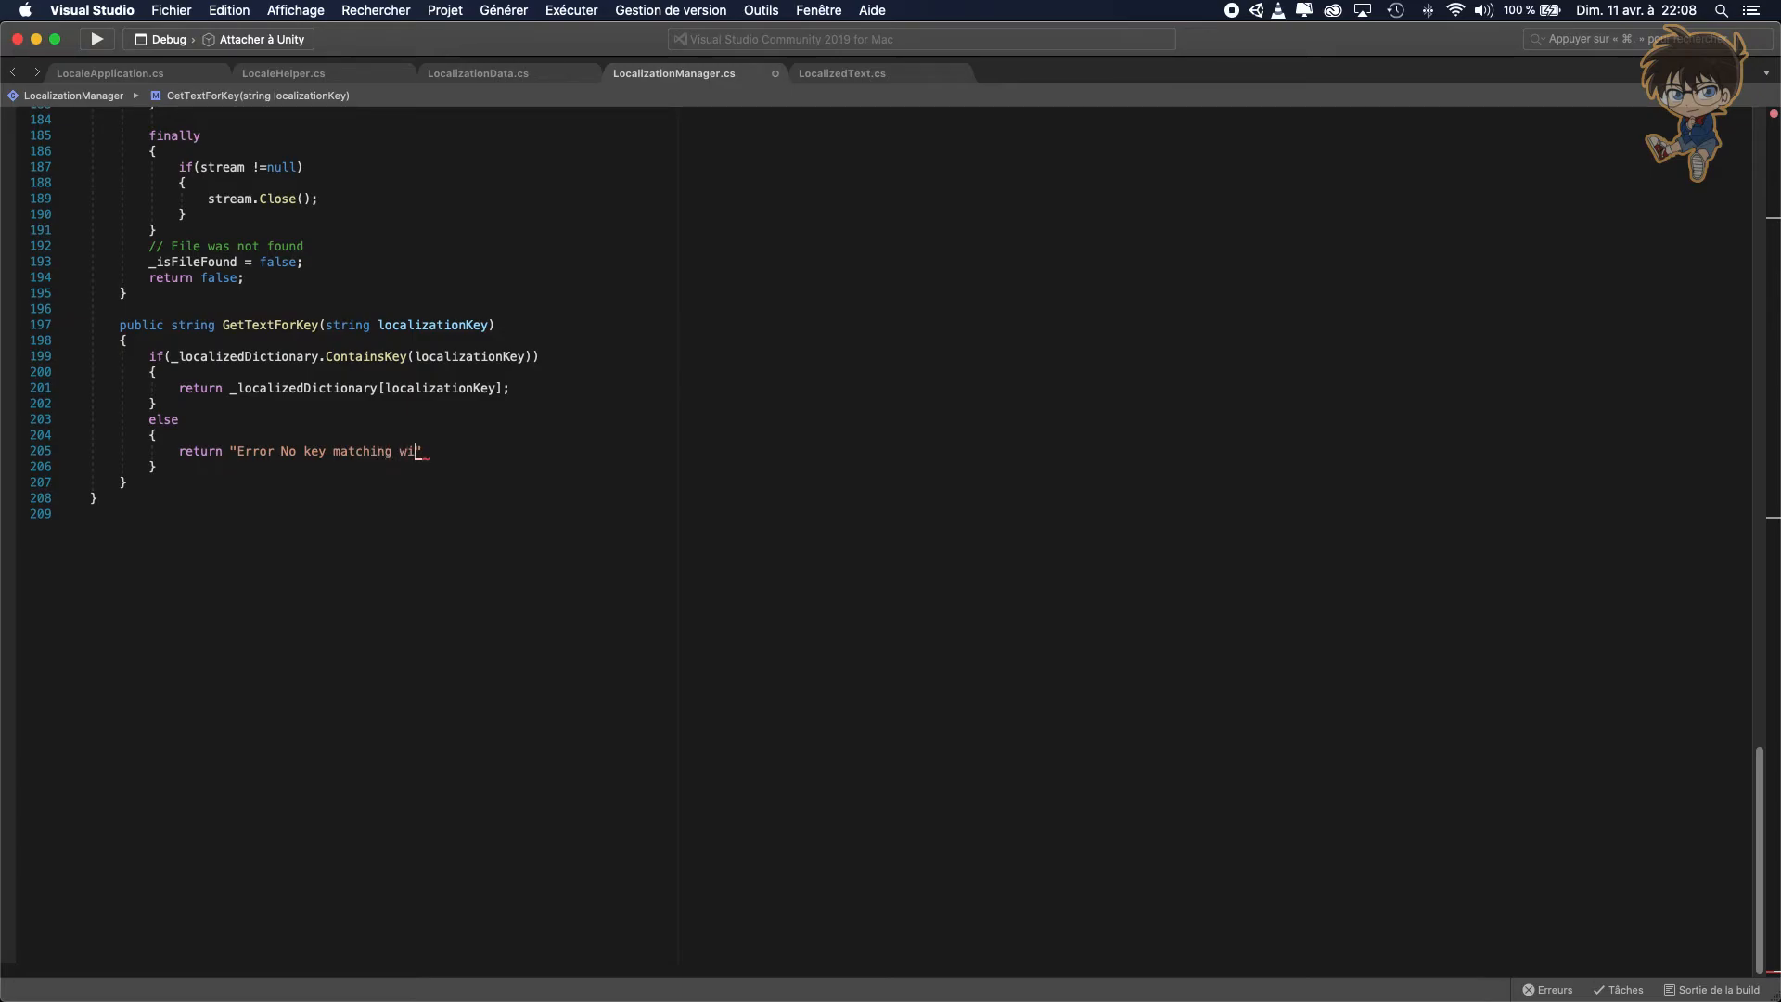
{"action": "type", "text": "th"}
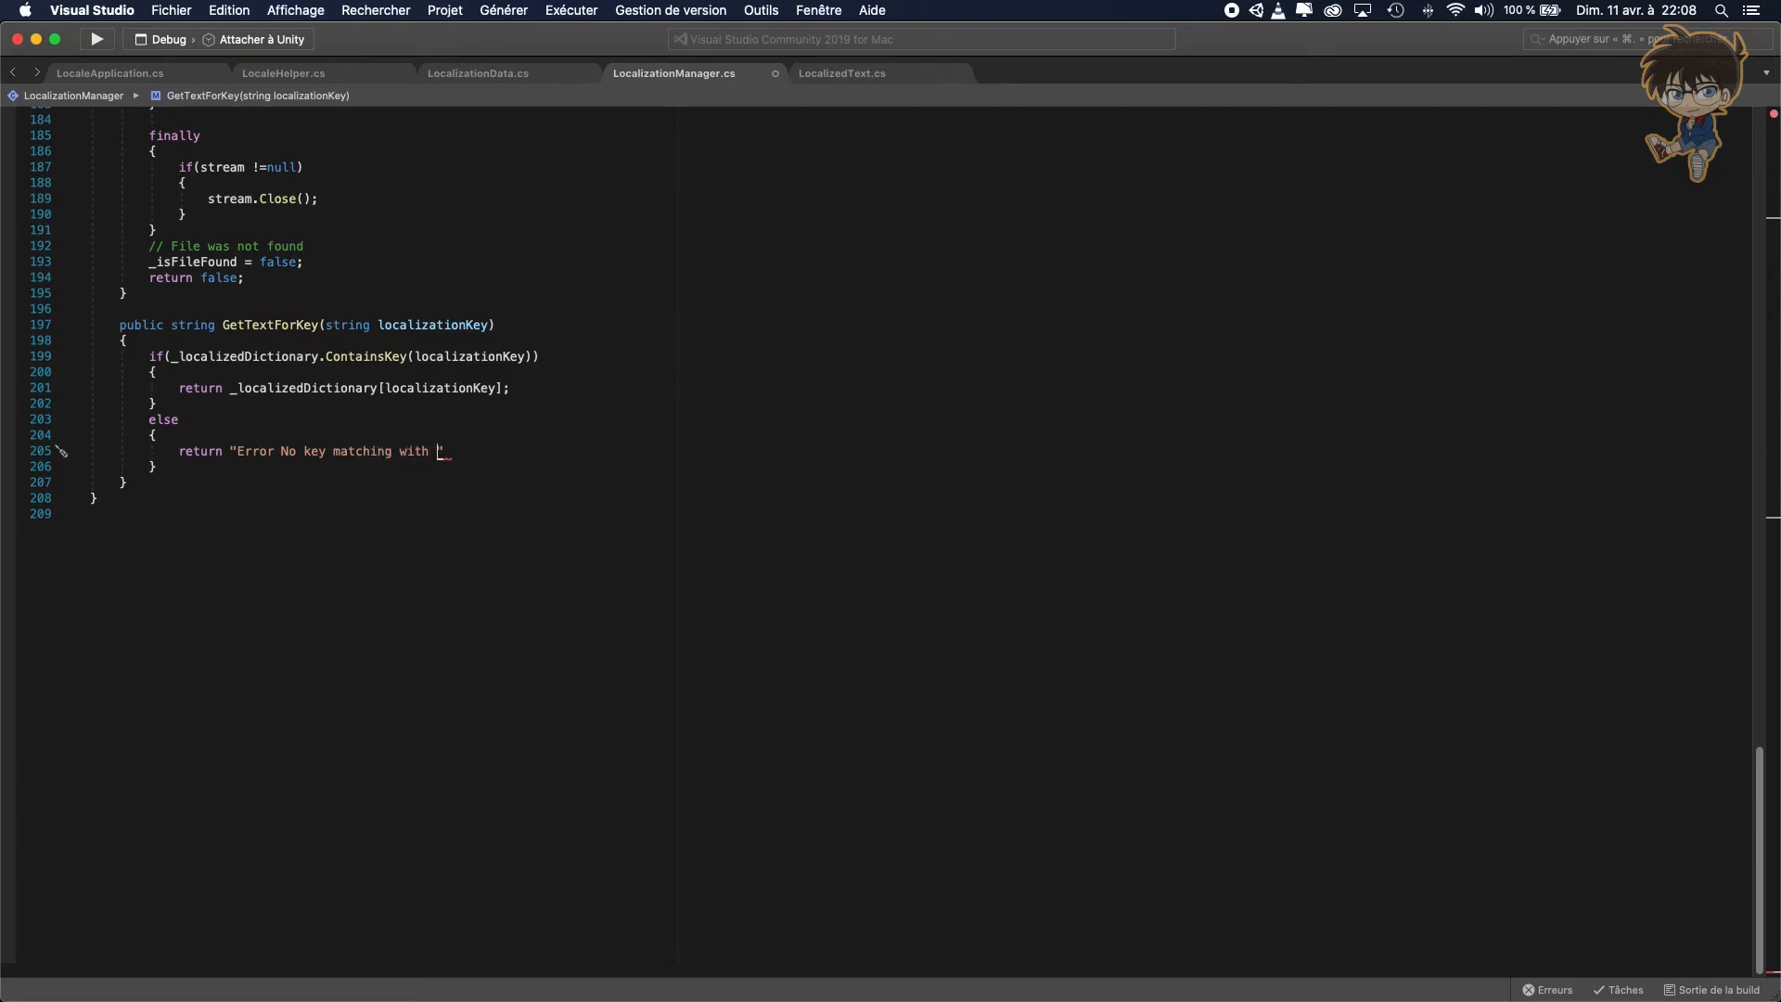
{"action": "type", "text": "+"}
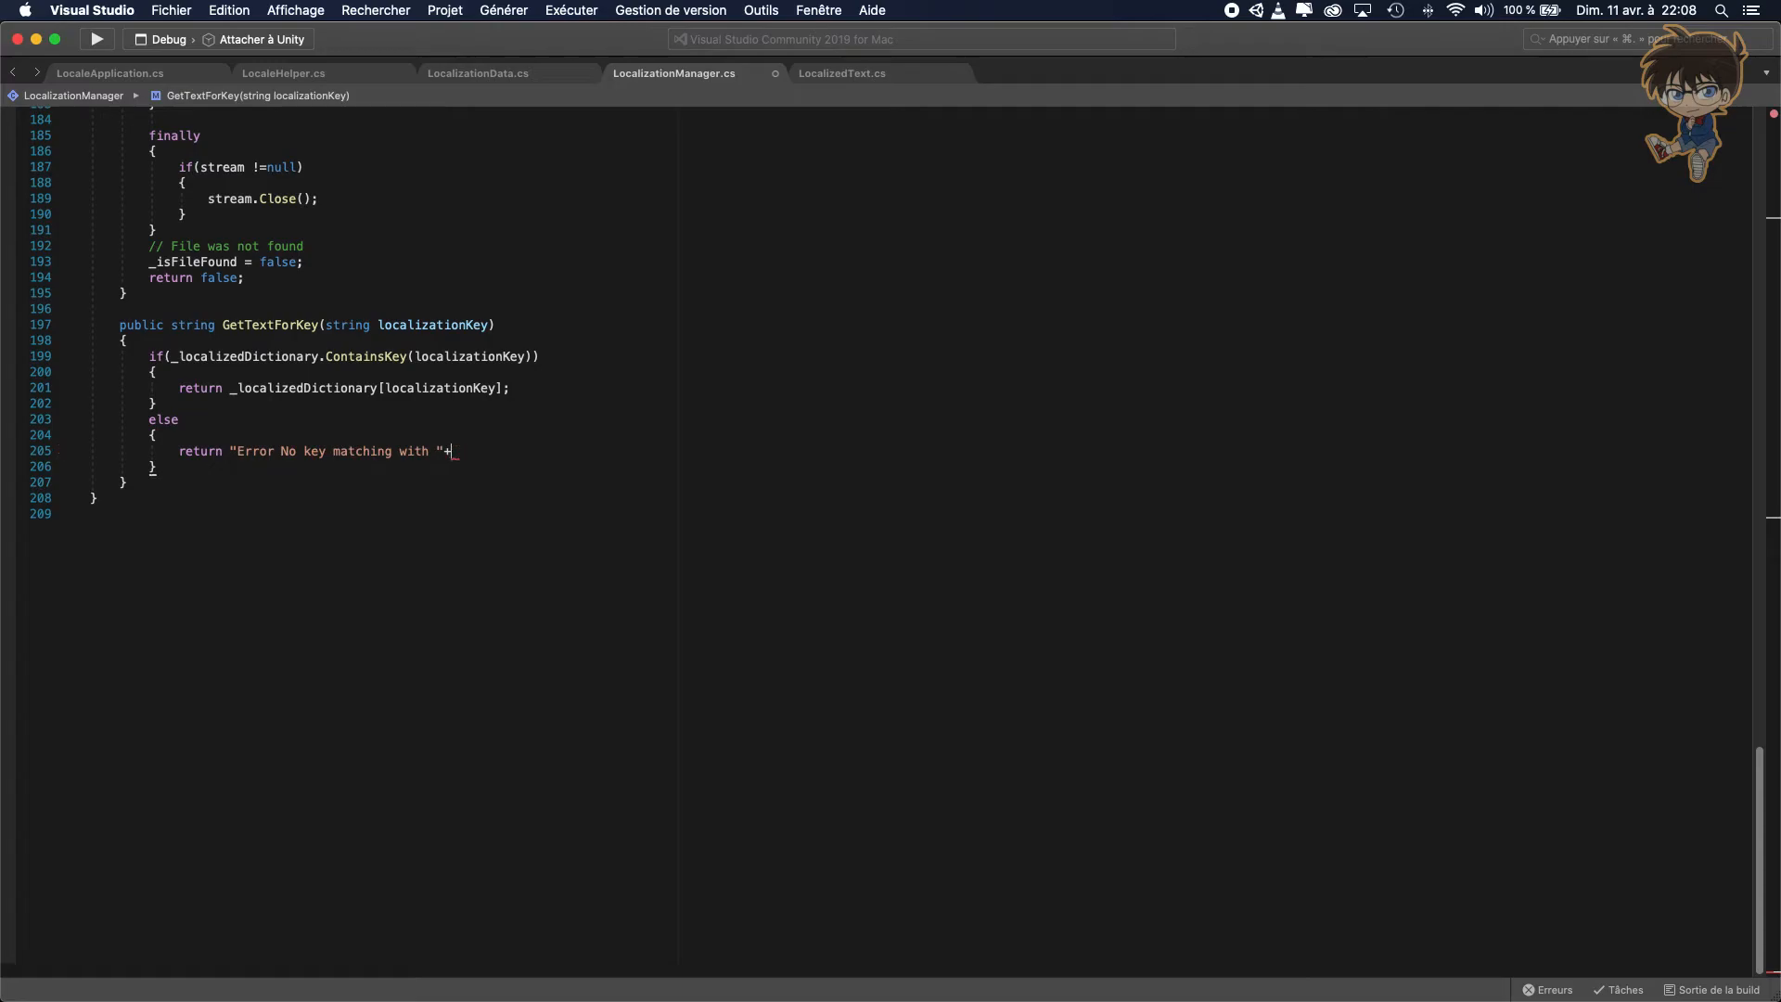
{"action": "type", "text": "loca"}
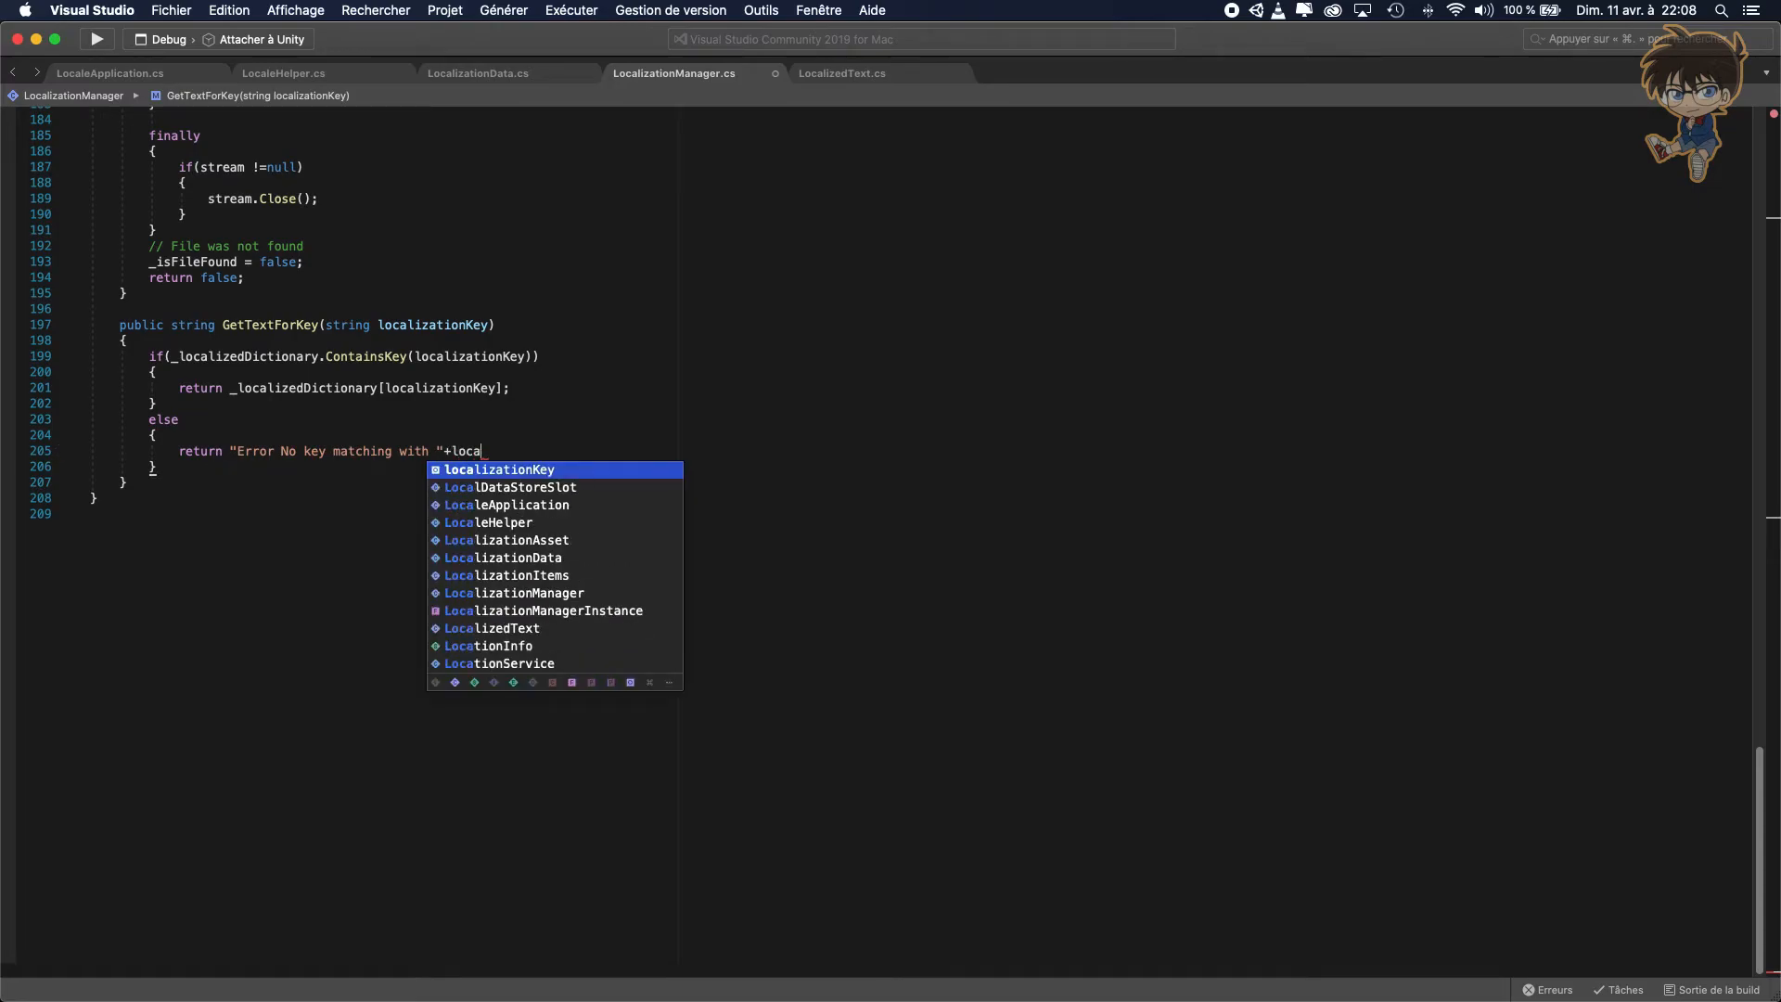
{"action": "key", "text": "Tab"}
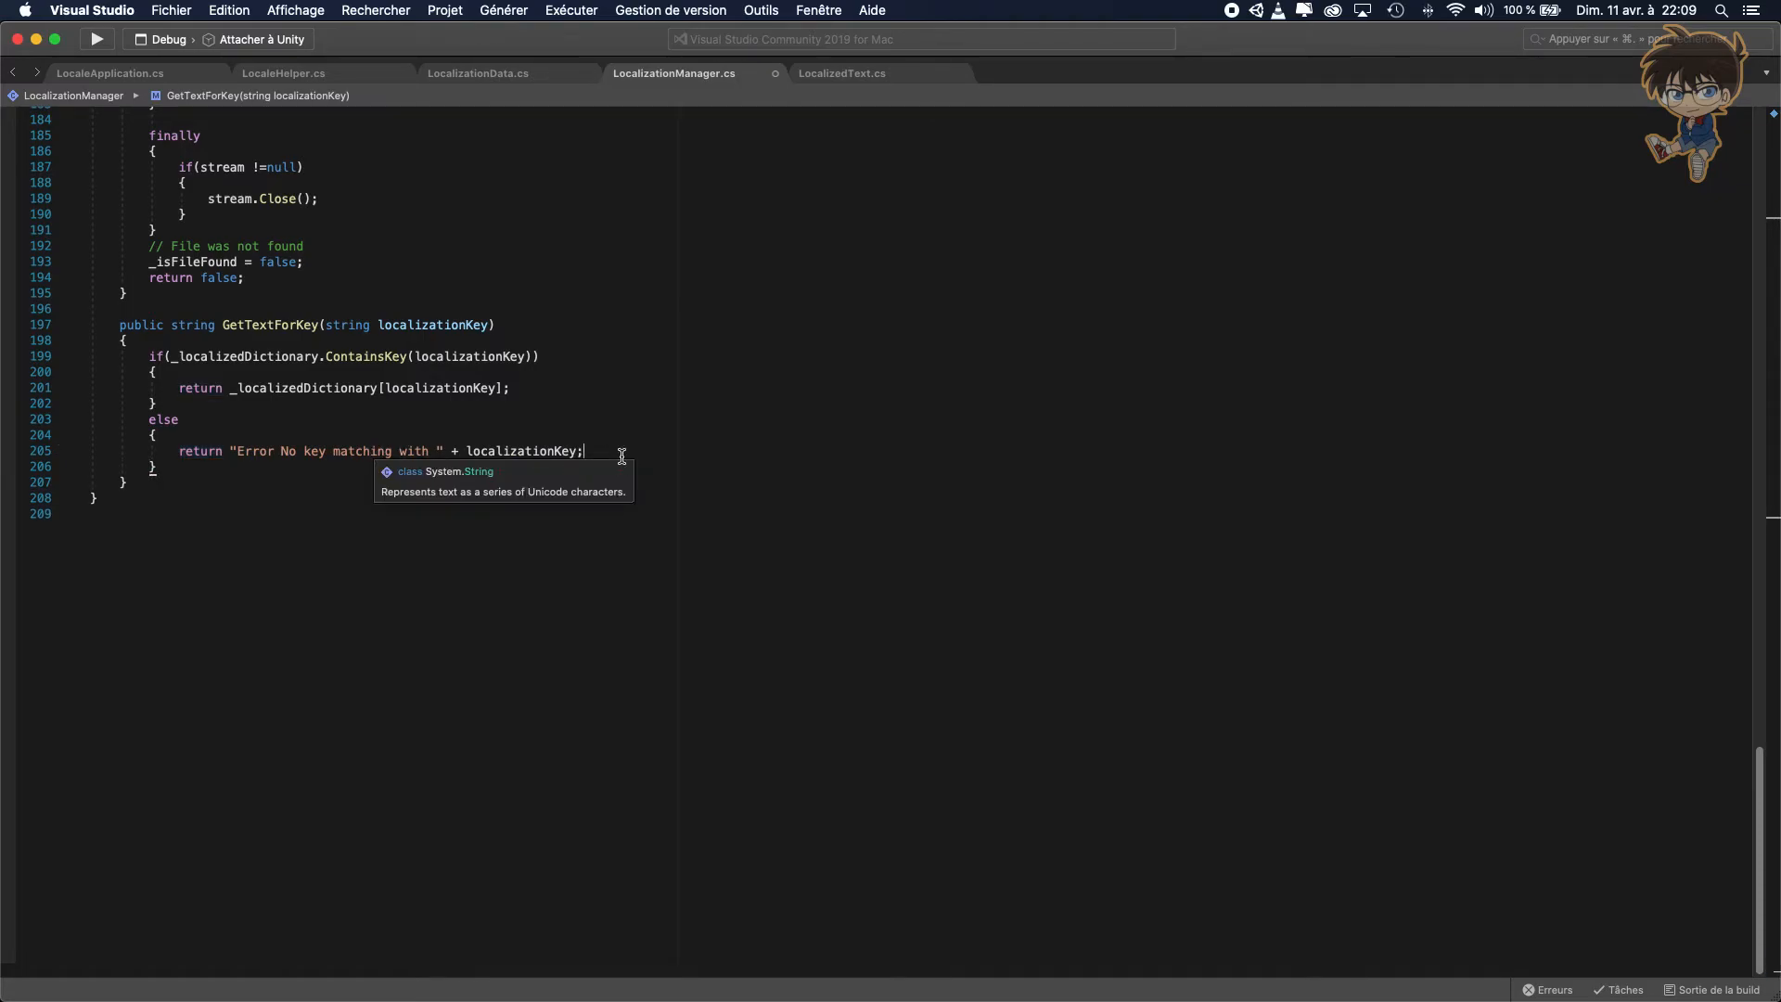
{"action": "mouse_move", "coordinate": [544, 410]}
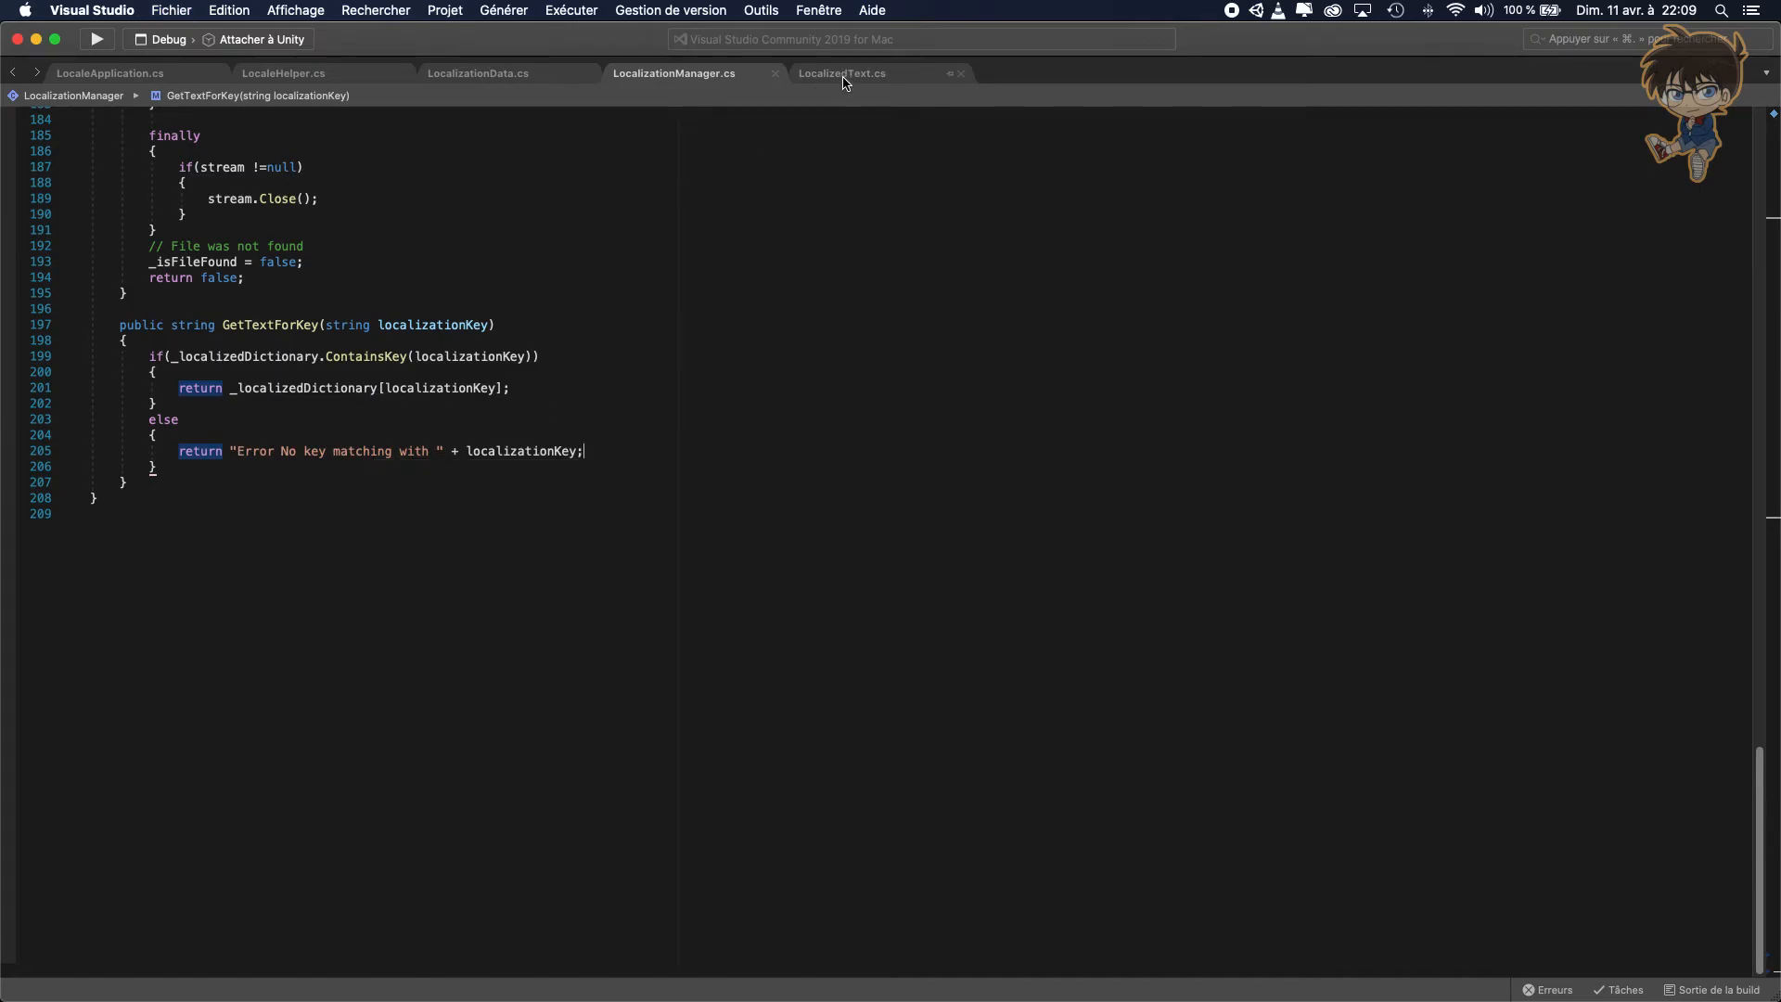
In LocalizedText.cs, assign _textMeshProComponent.text = LocalizationManager.Instance.GetTextForKey(_localizationKey);.
{"action": "left_click", "coordinate": [842, 72]}
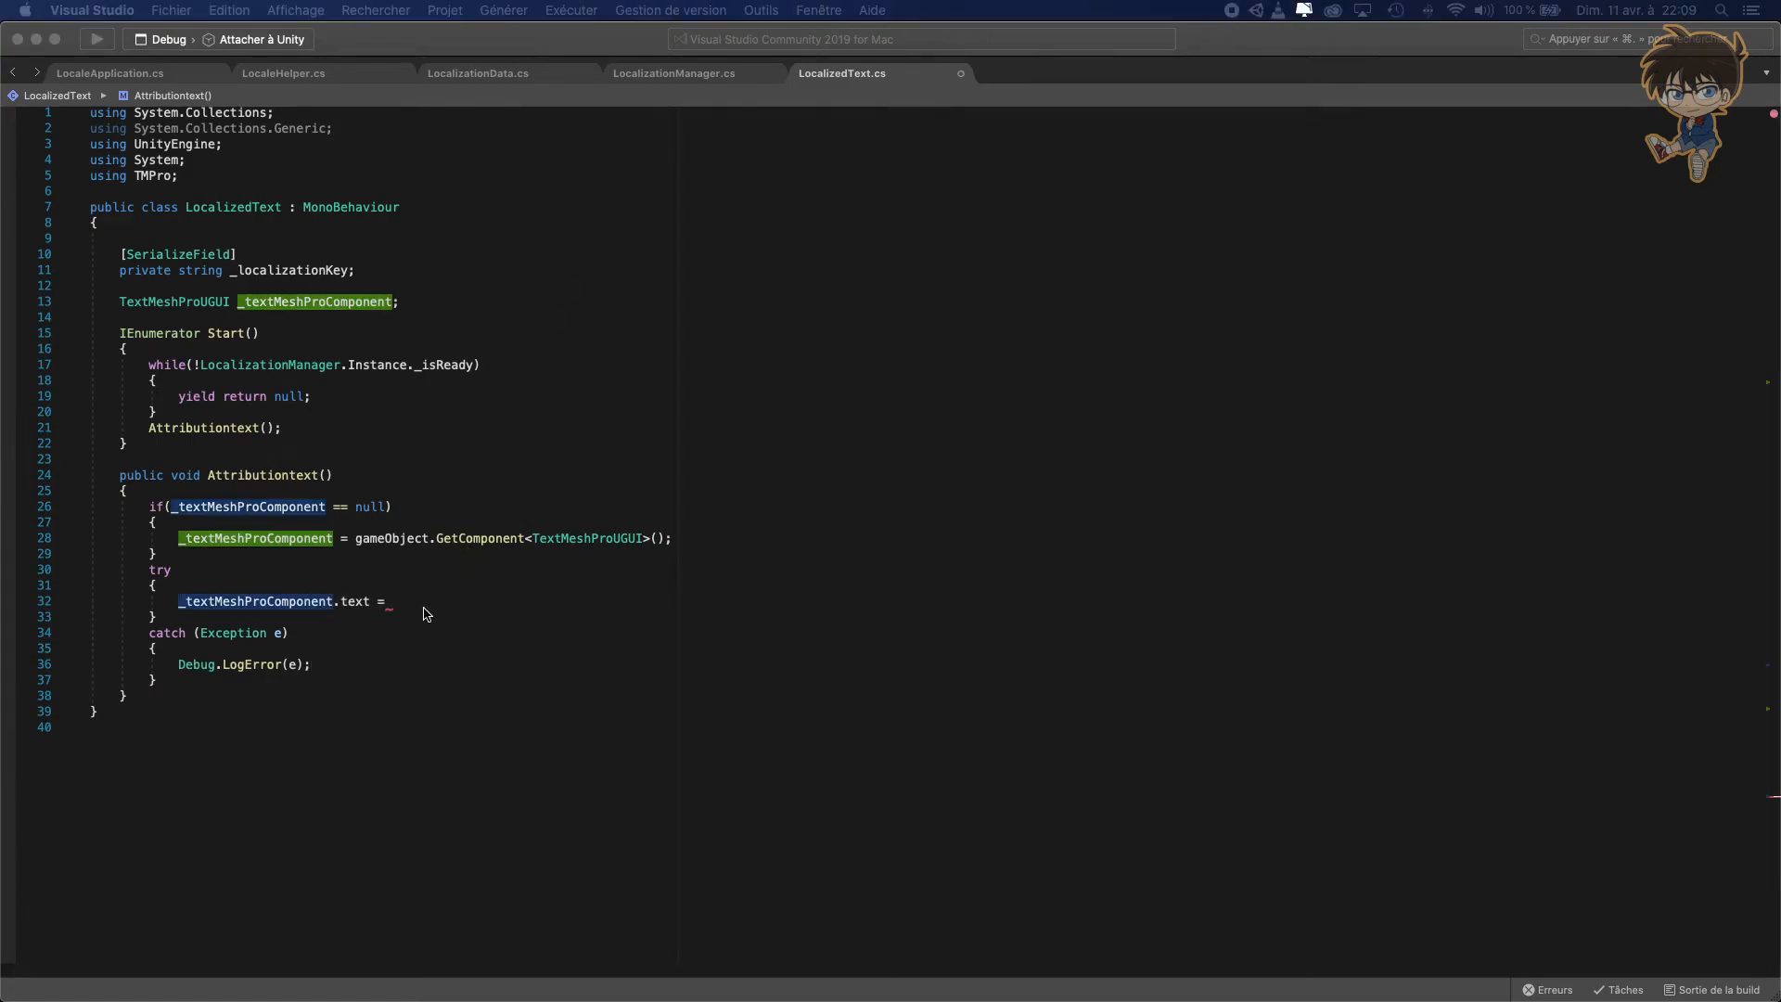
{"action": "type", "text": "l"}
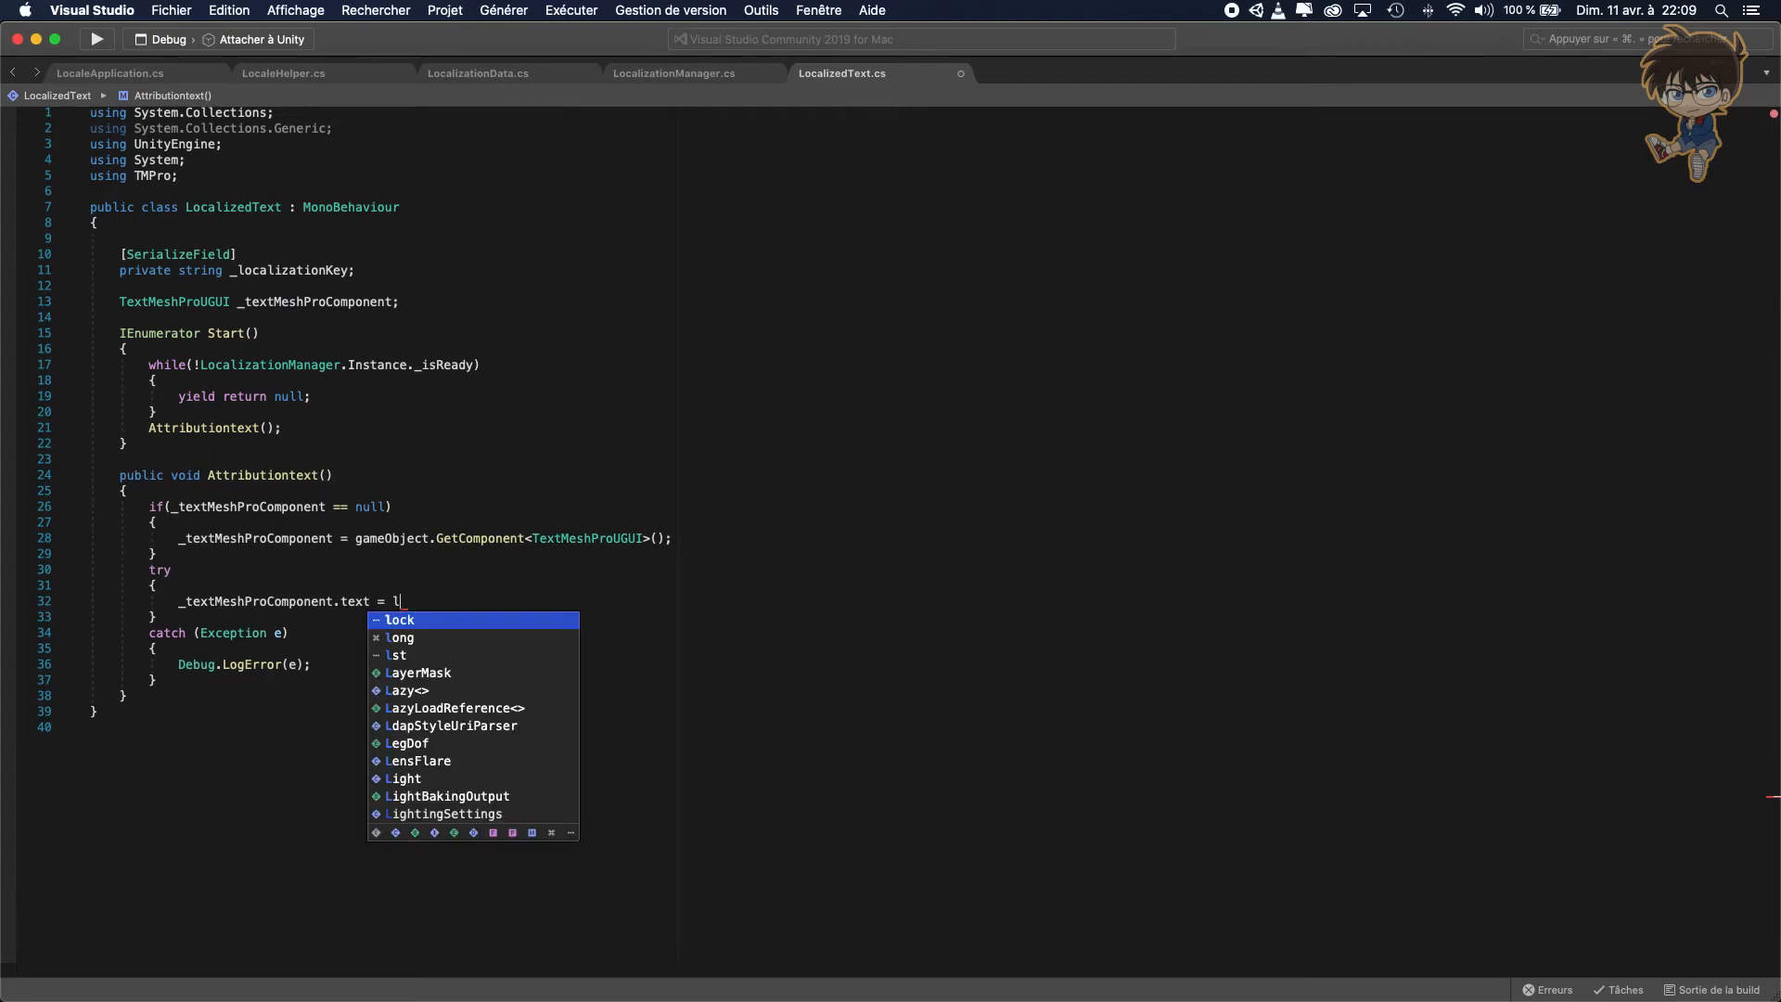
{"action": "type", "text": "ocalizationManager.Instance."}
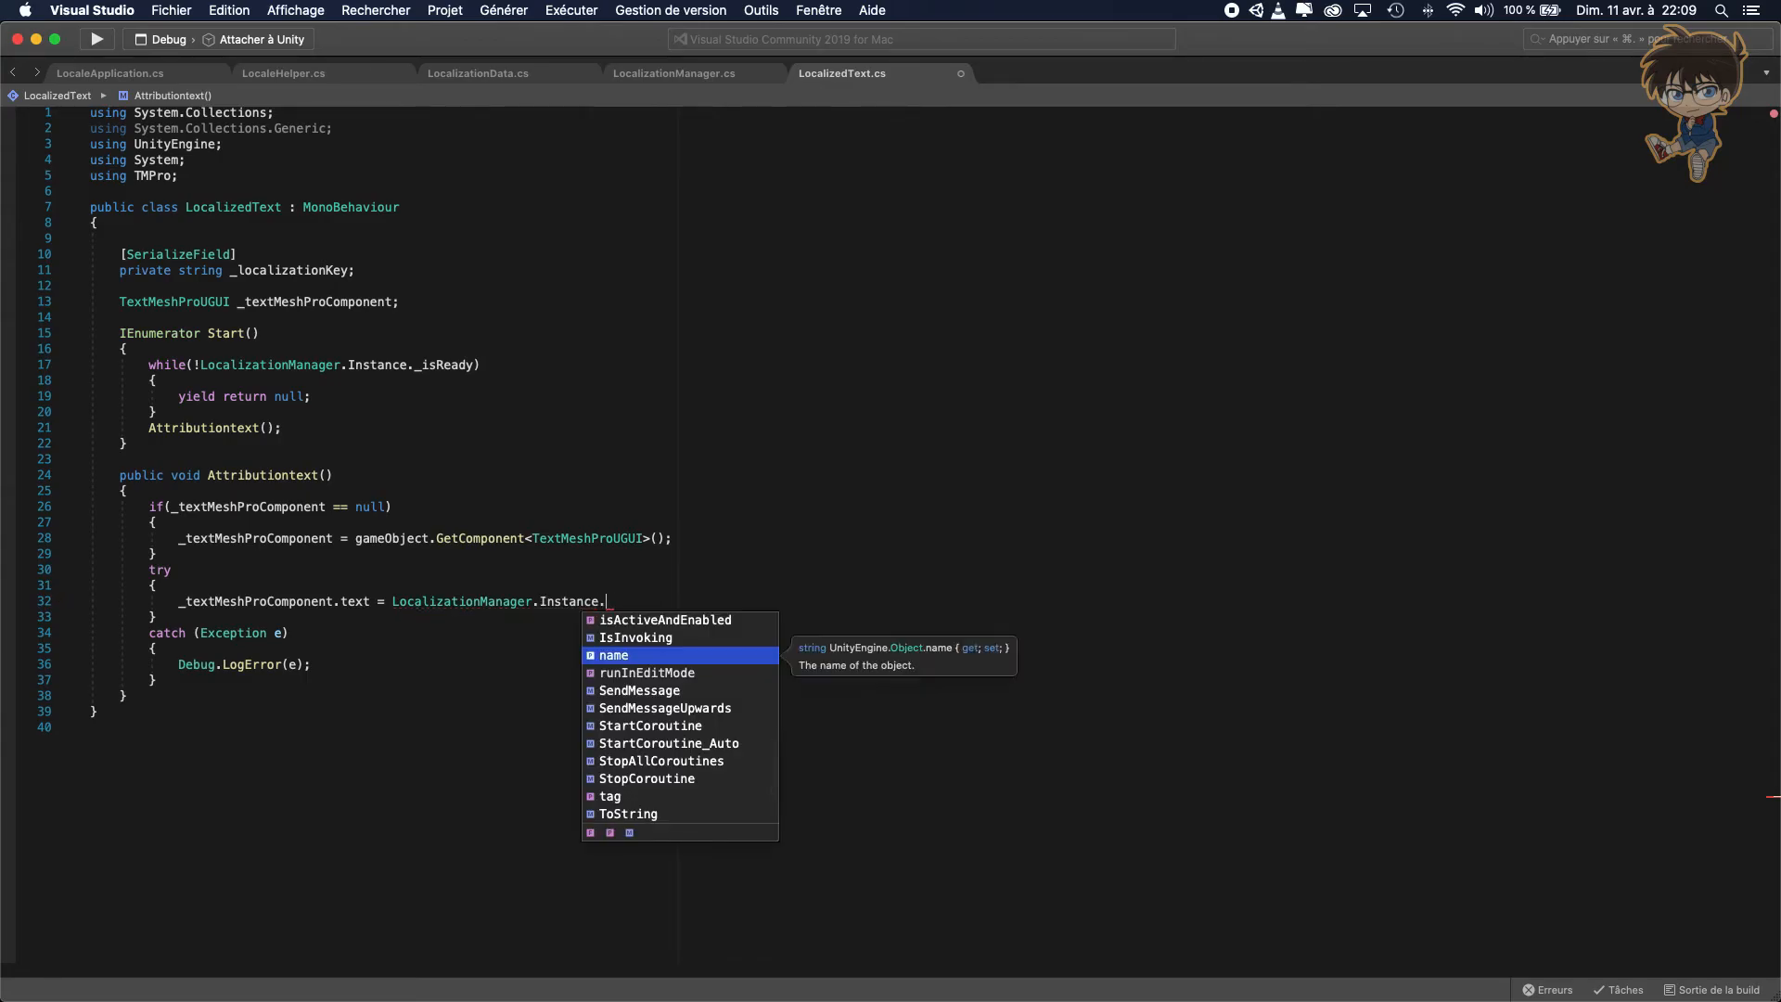
{"action": "type", "text": "get"}
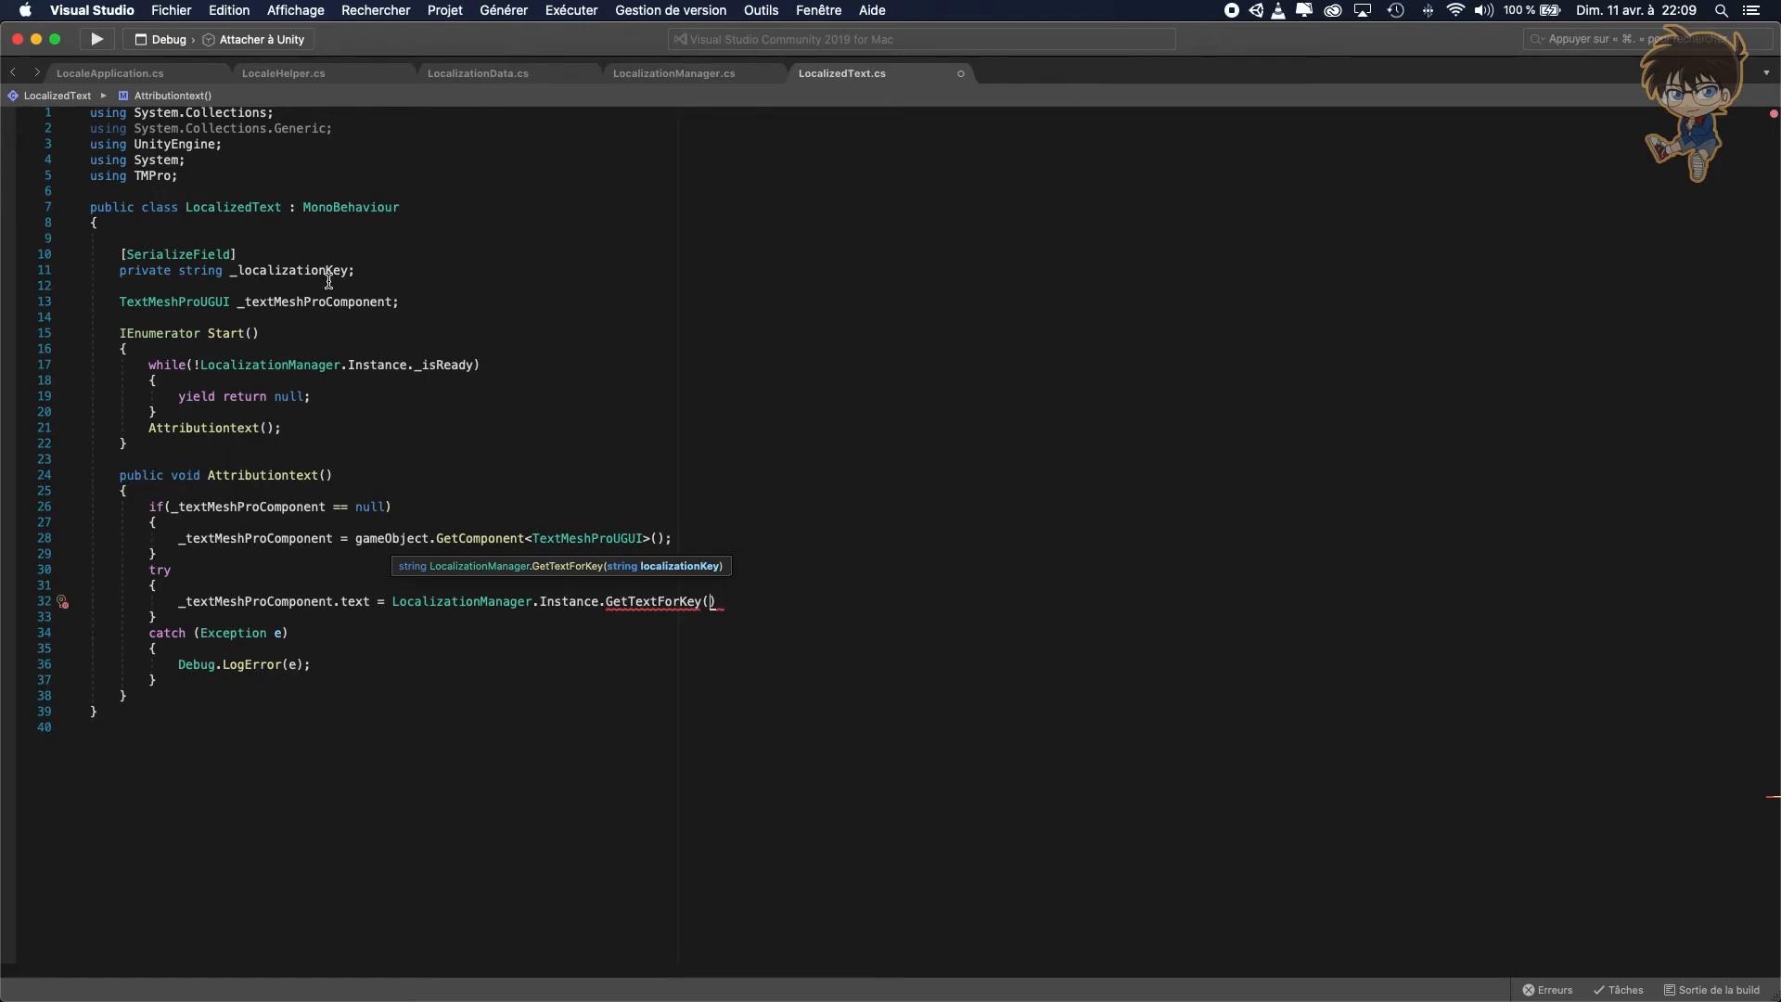
{"action": "double_click", "coordinate": [291, 271]}
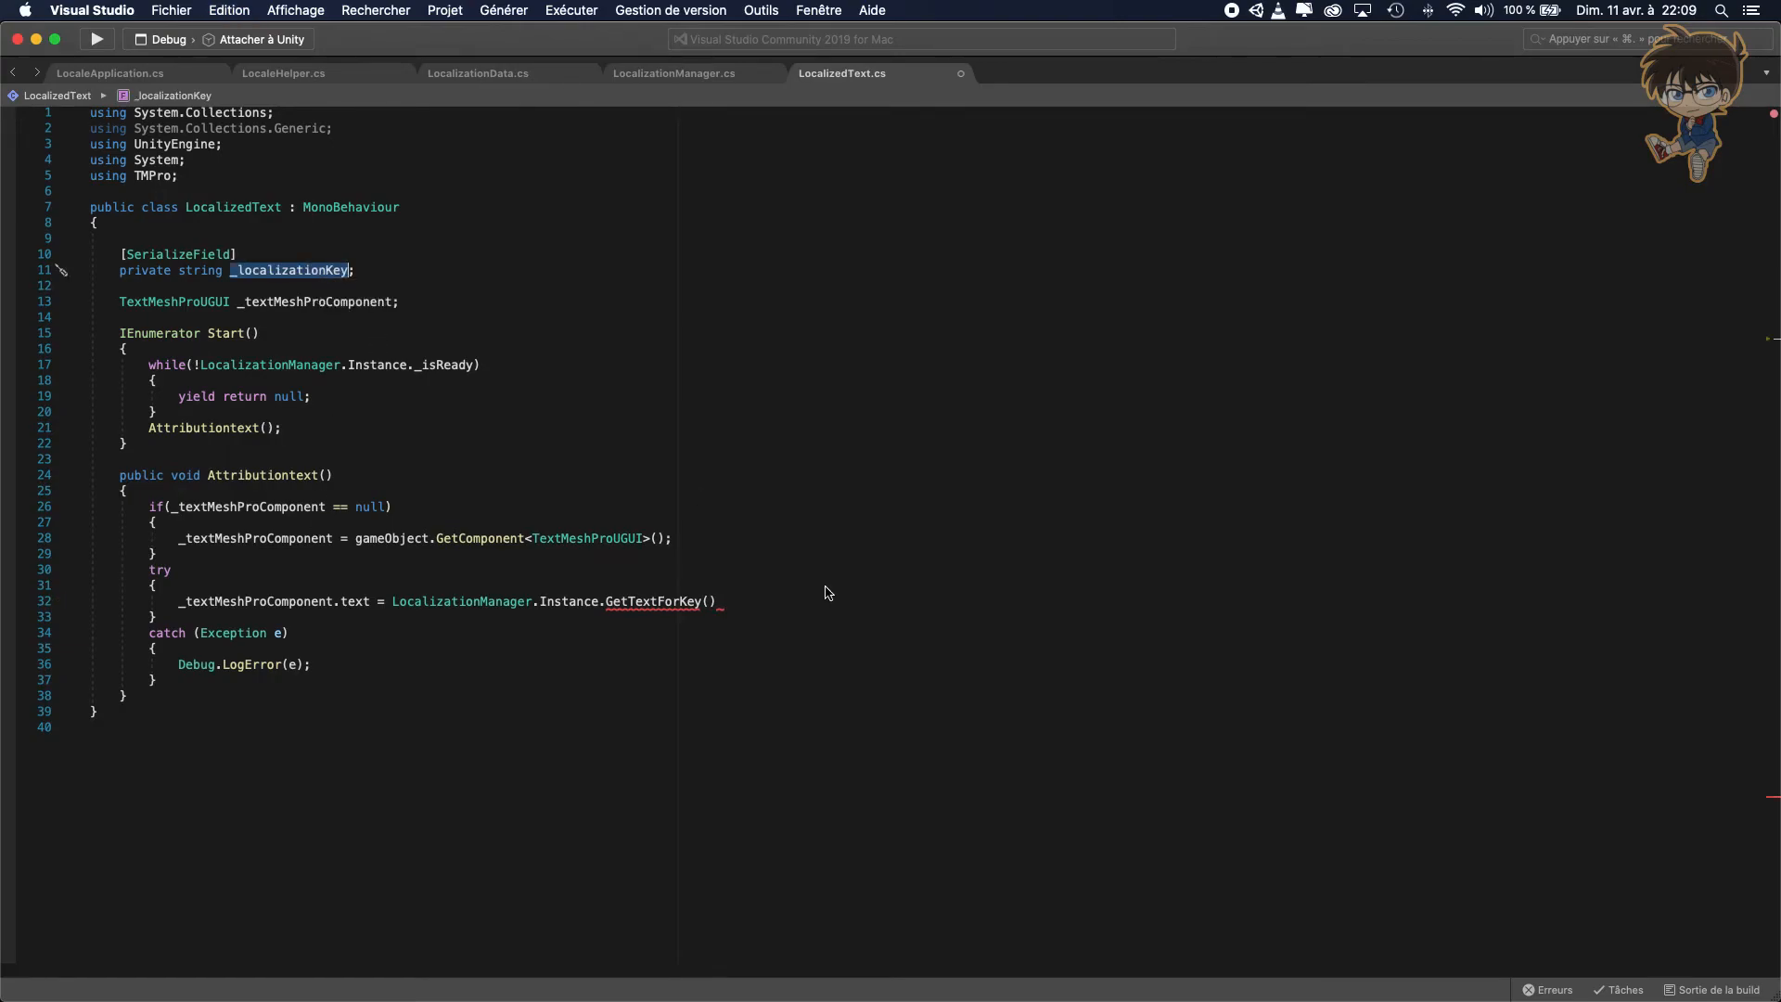
{"action": "type", "text": "_localizationKey"}
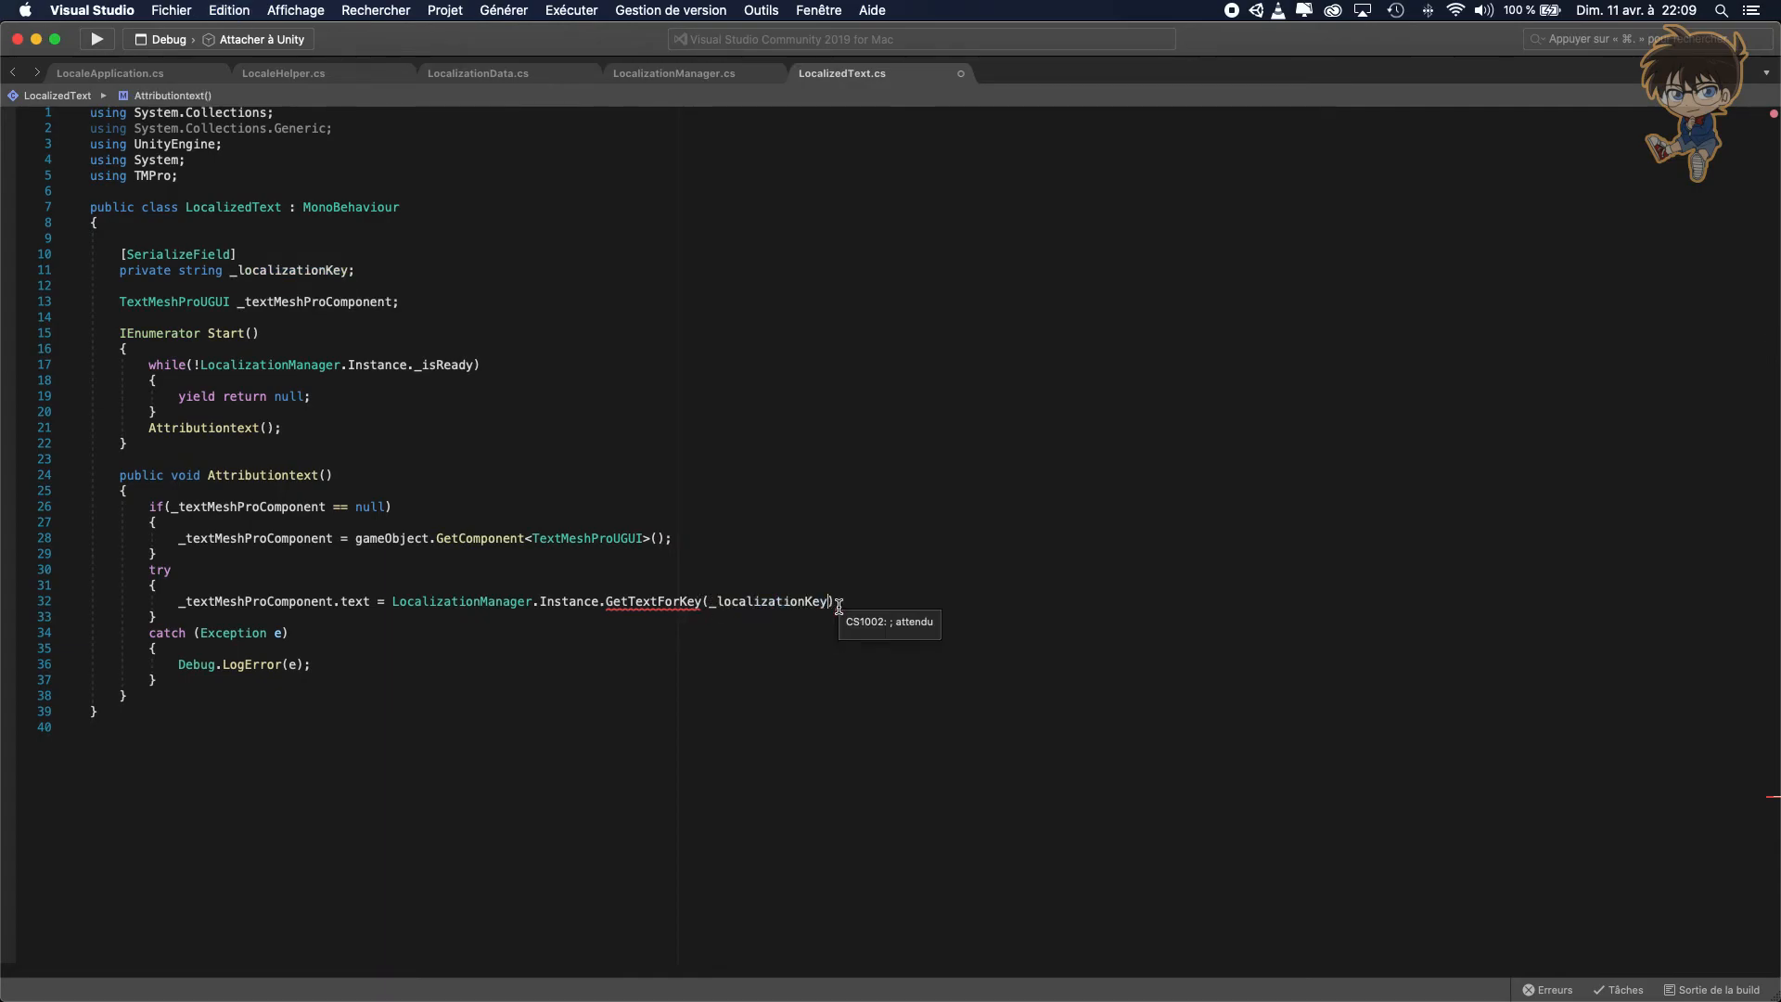
{"action": "type", "text": ";"}
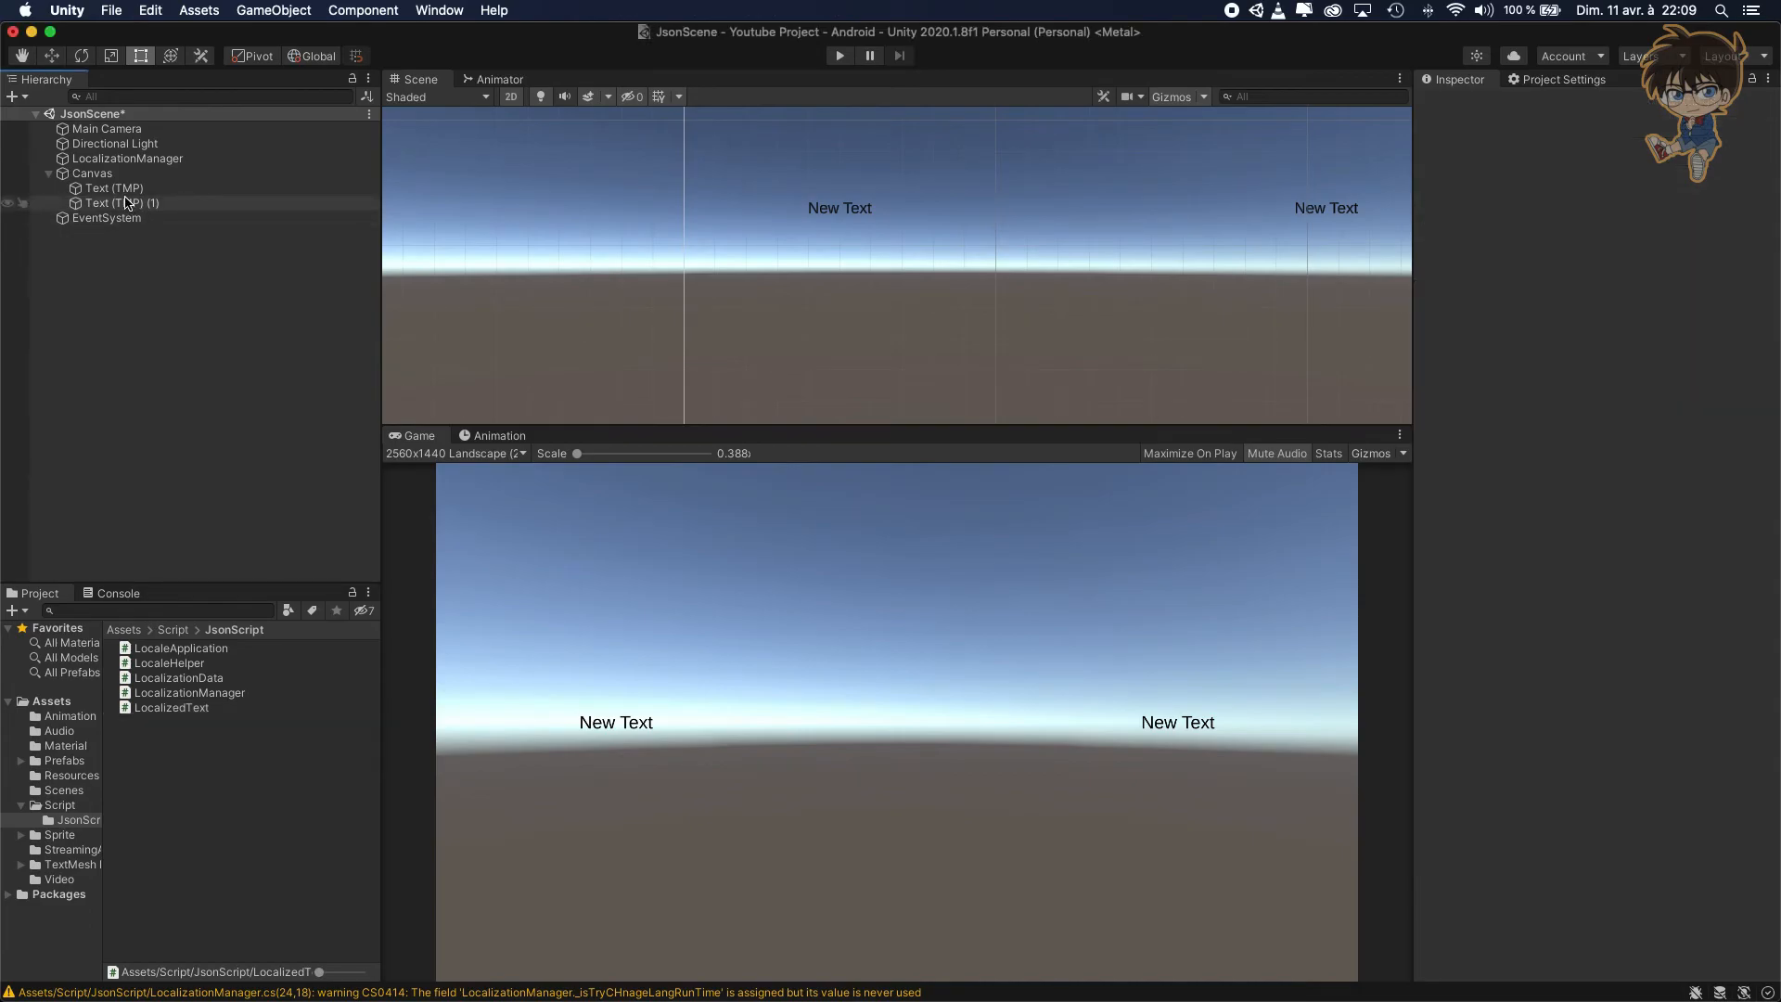
Enter test as Text (TMP) (1)'s Localization Key, then reselect Text (TMP).
{"action": "left_click", "coordinate": [121, 202]}
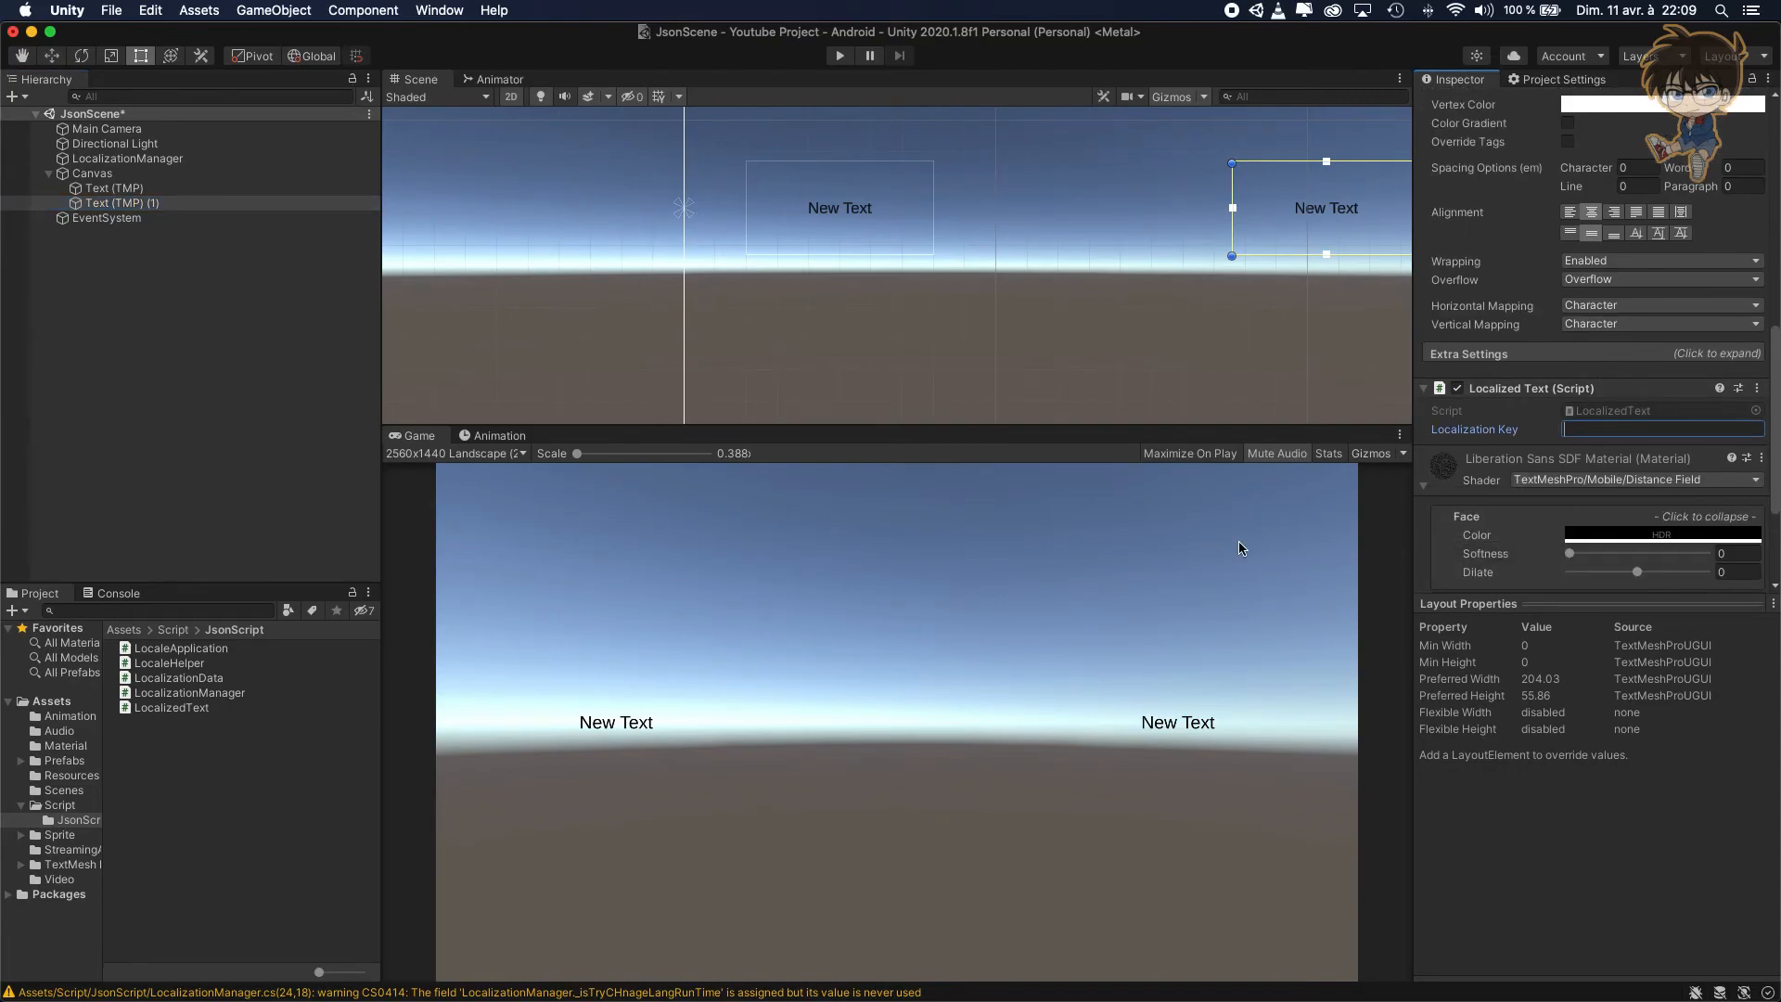
{"action": "type", "text": "test"}
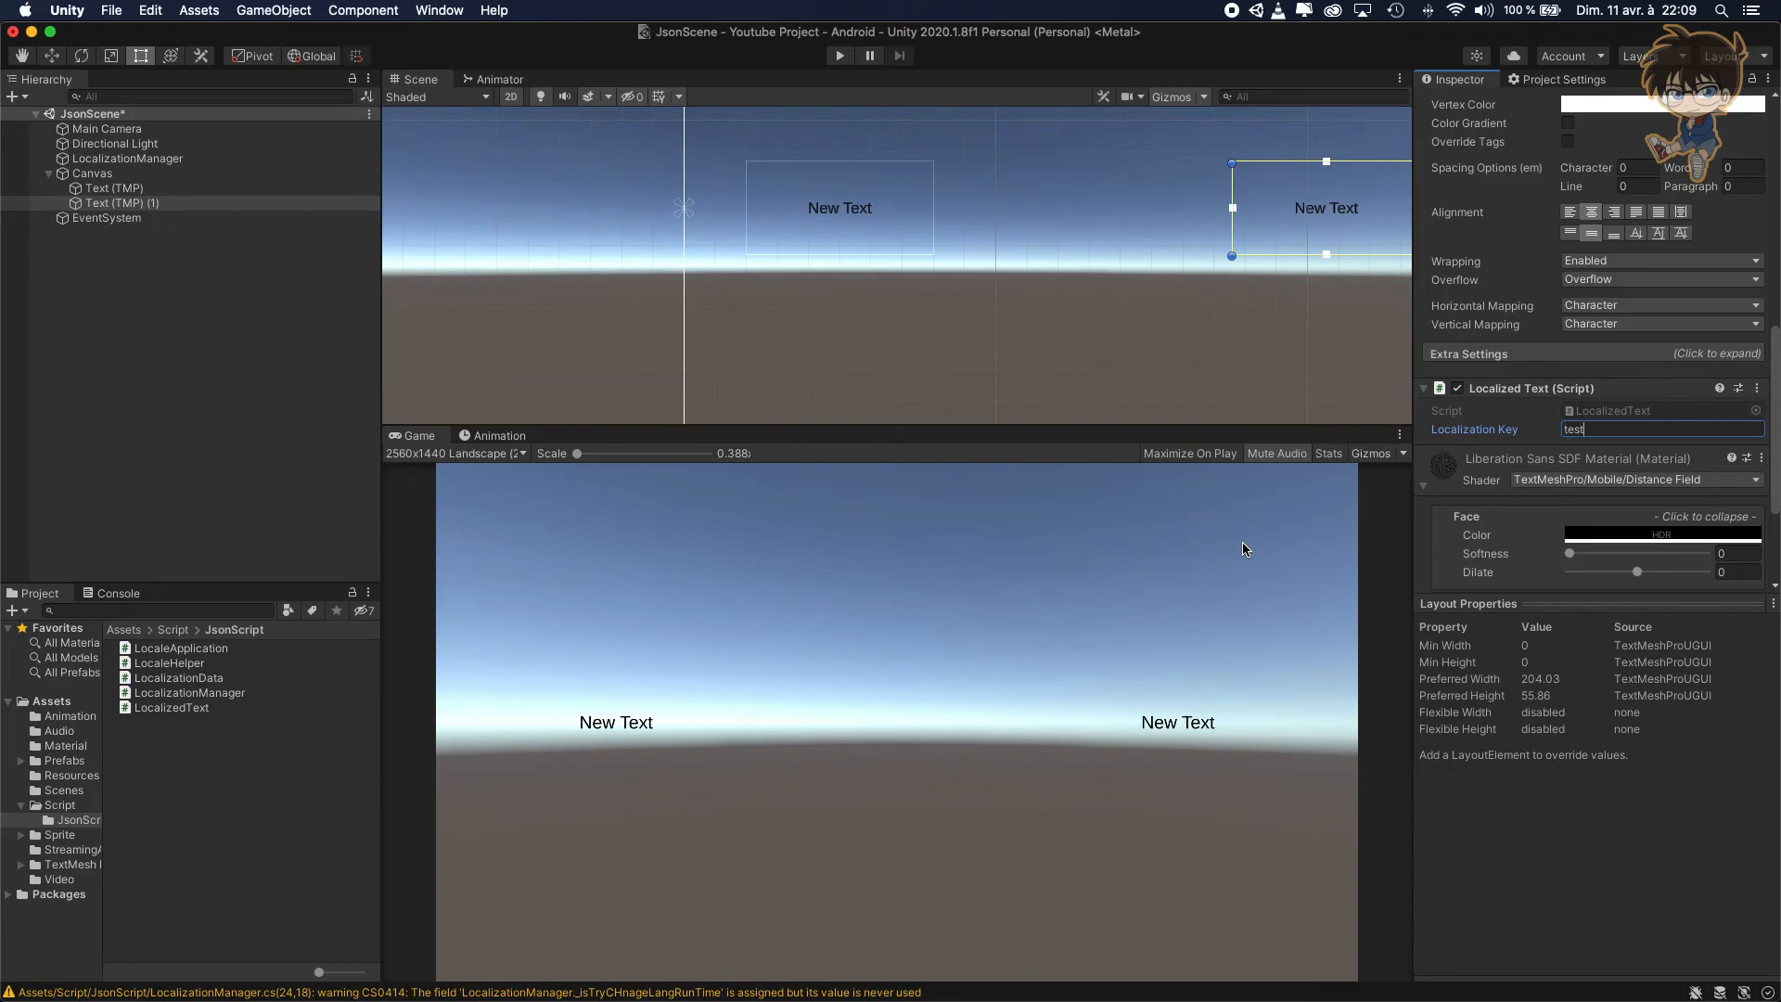
{"action": "left_click", "coordinate": [114, 187]}
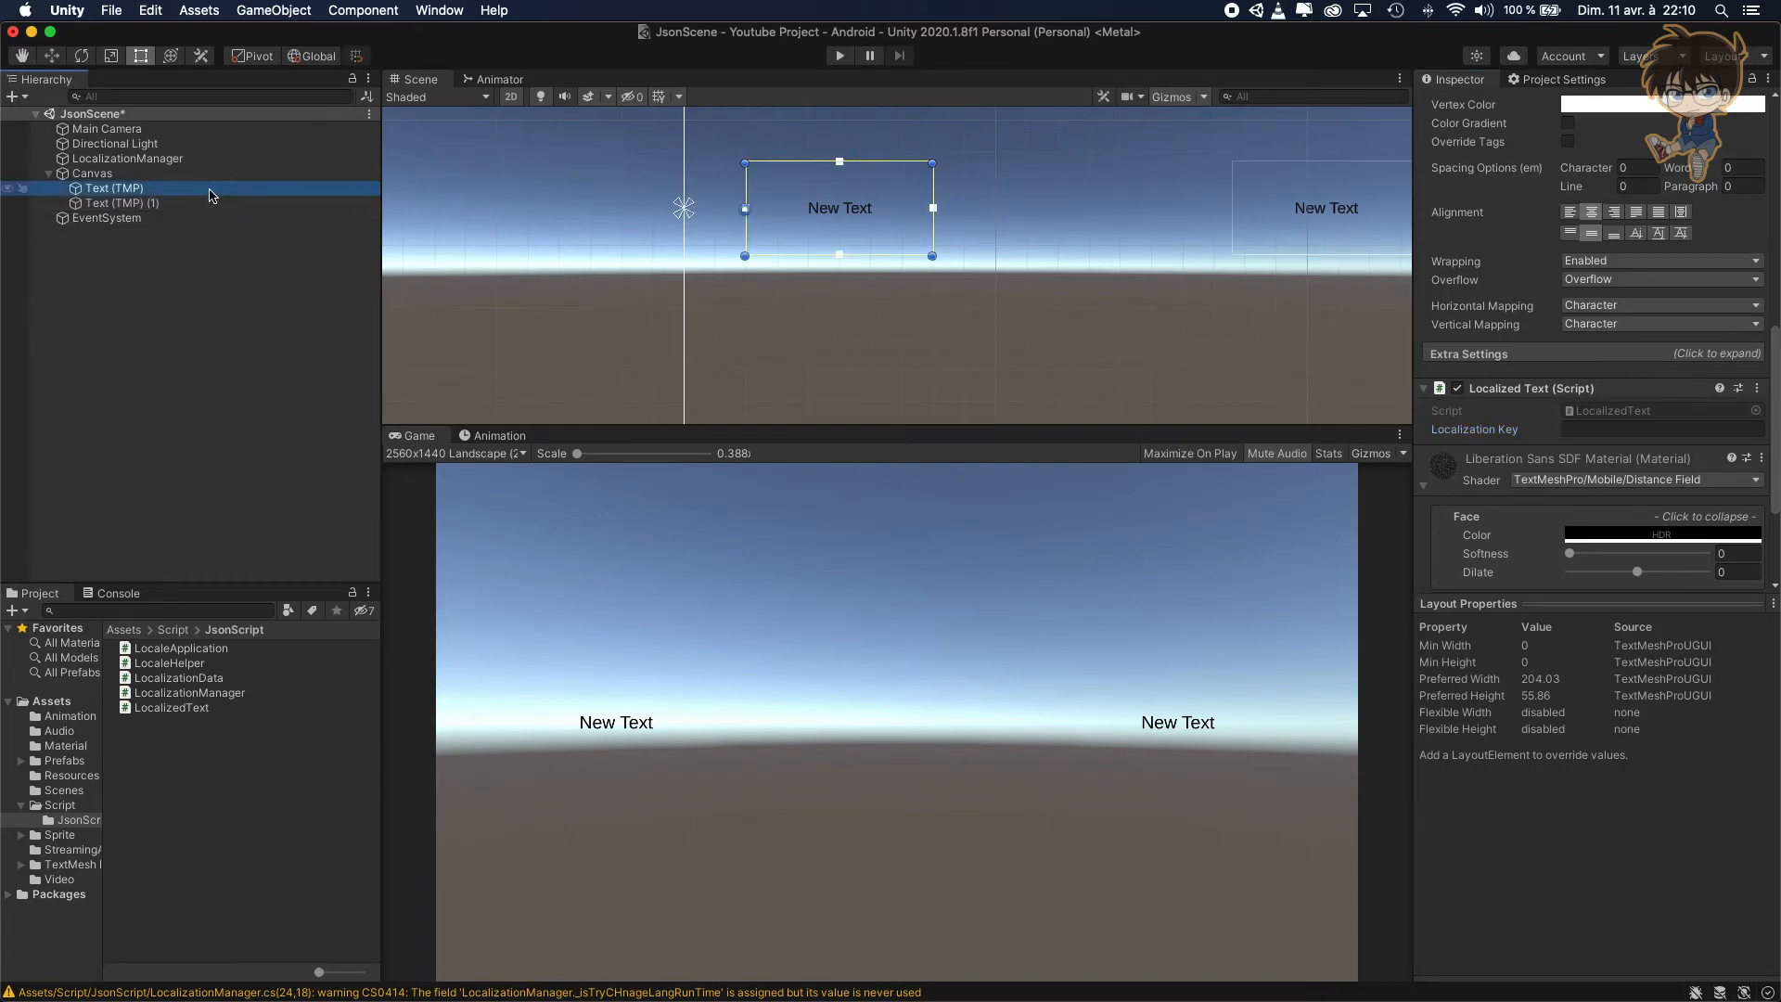
{"action": "left_click", "coordinate": [269, 394]}
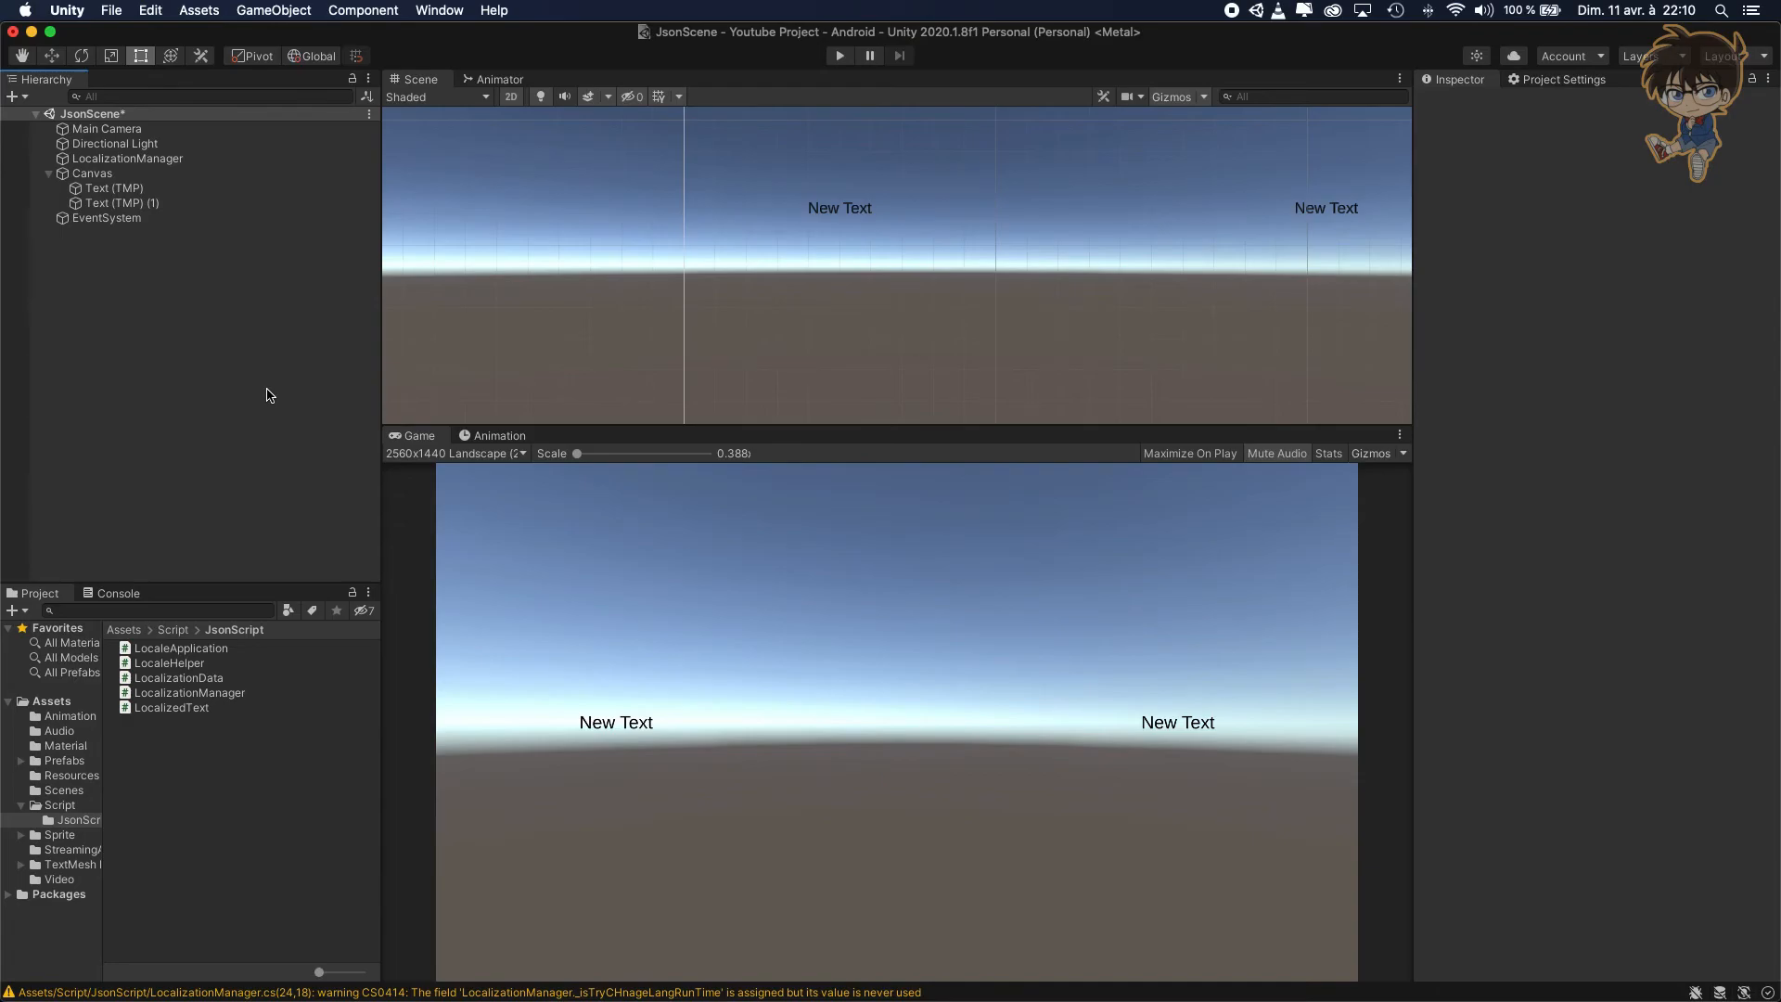
{"action": "left_click", "coordinate": [113, 187]}
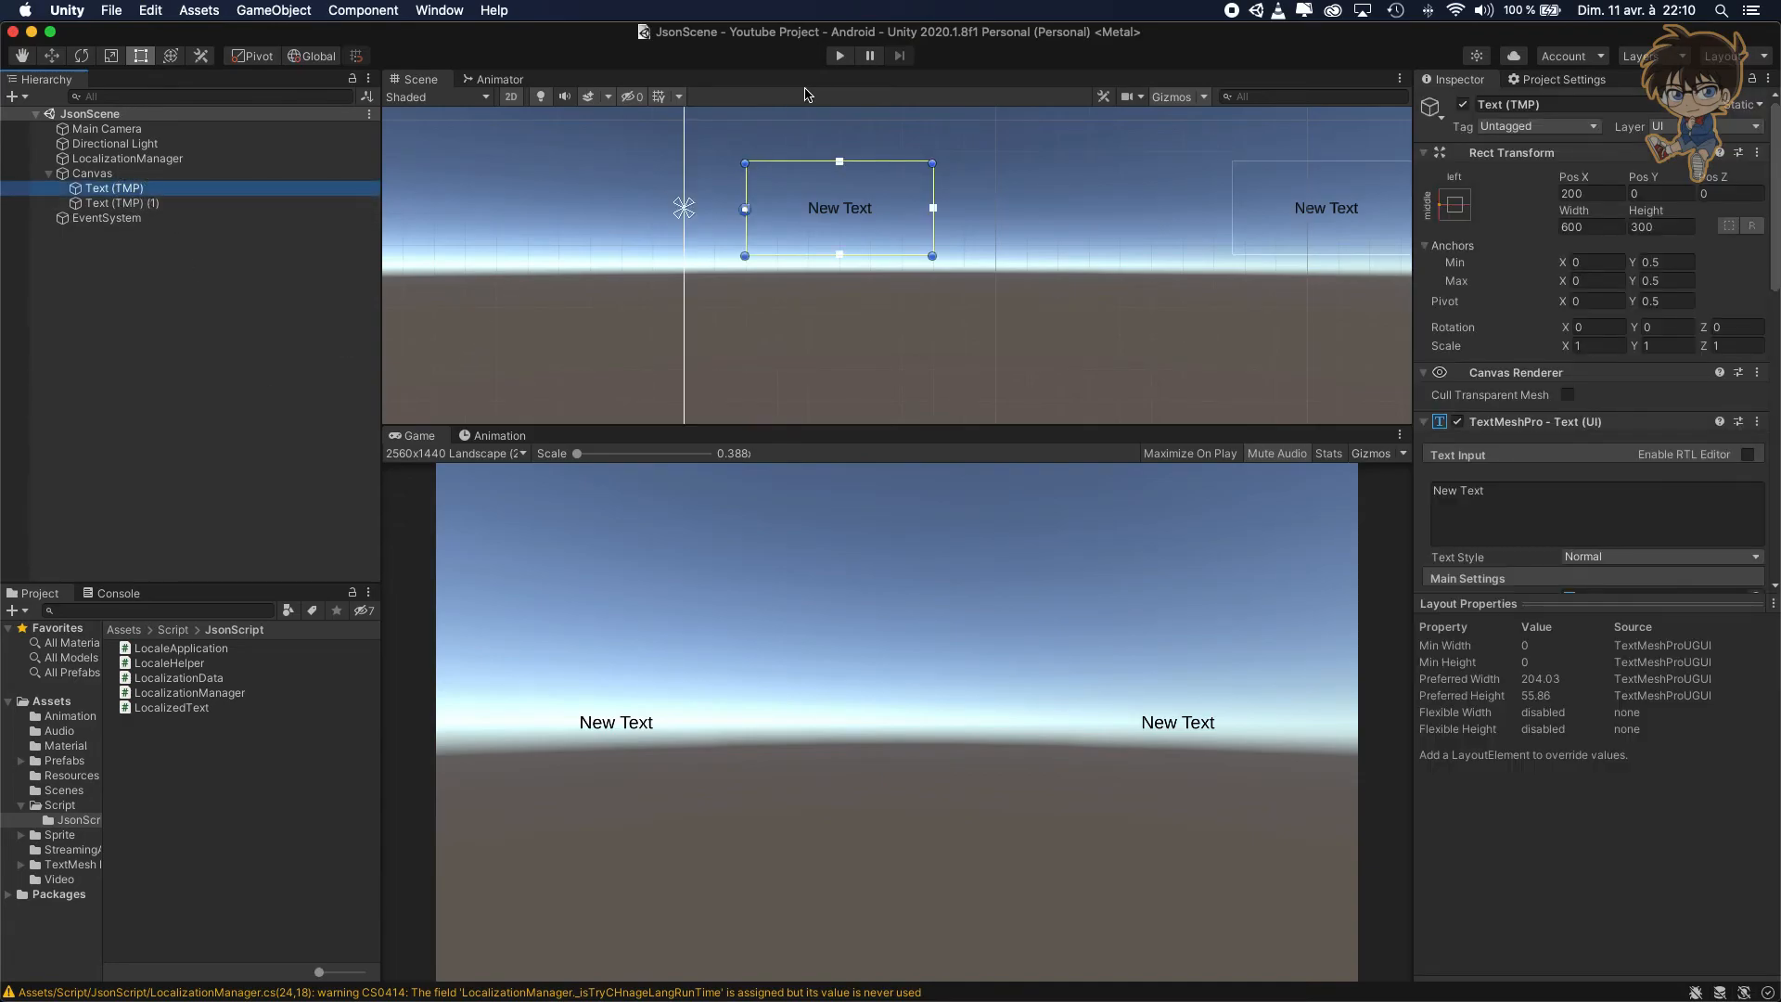
{"action": "left_click", "coordinate": [839, 54]}
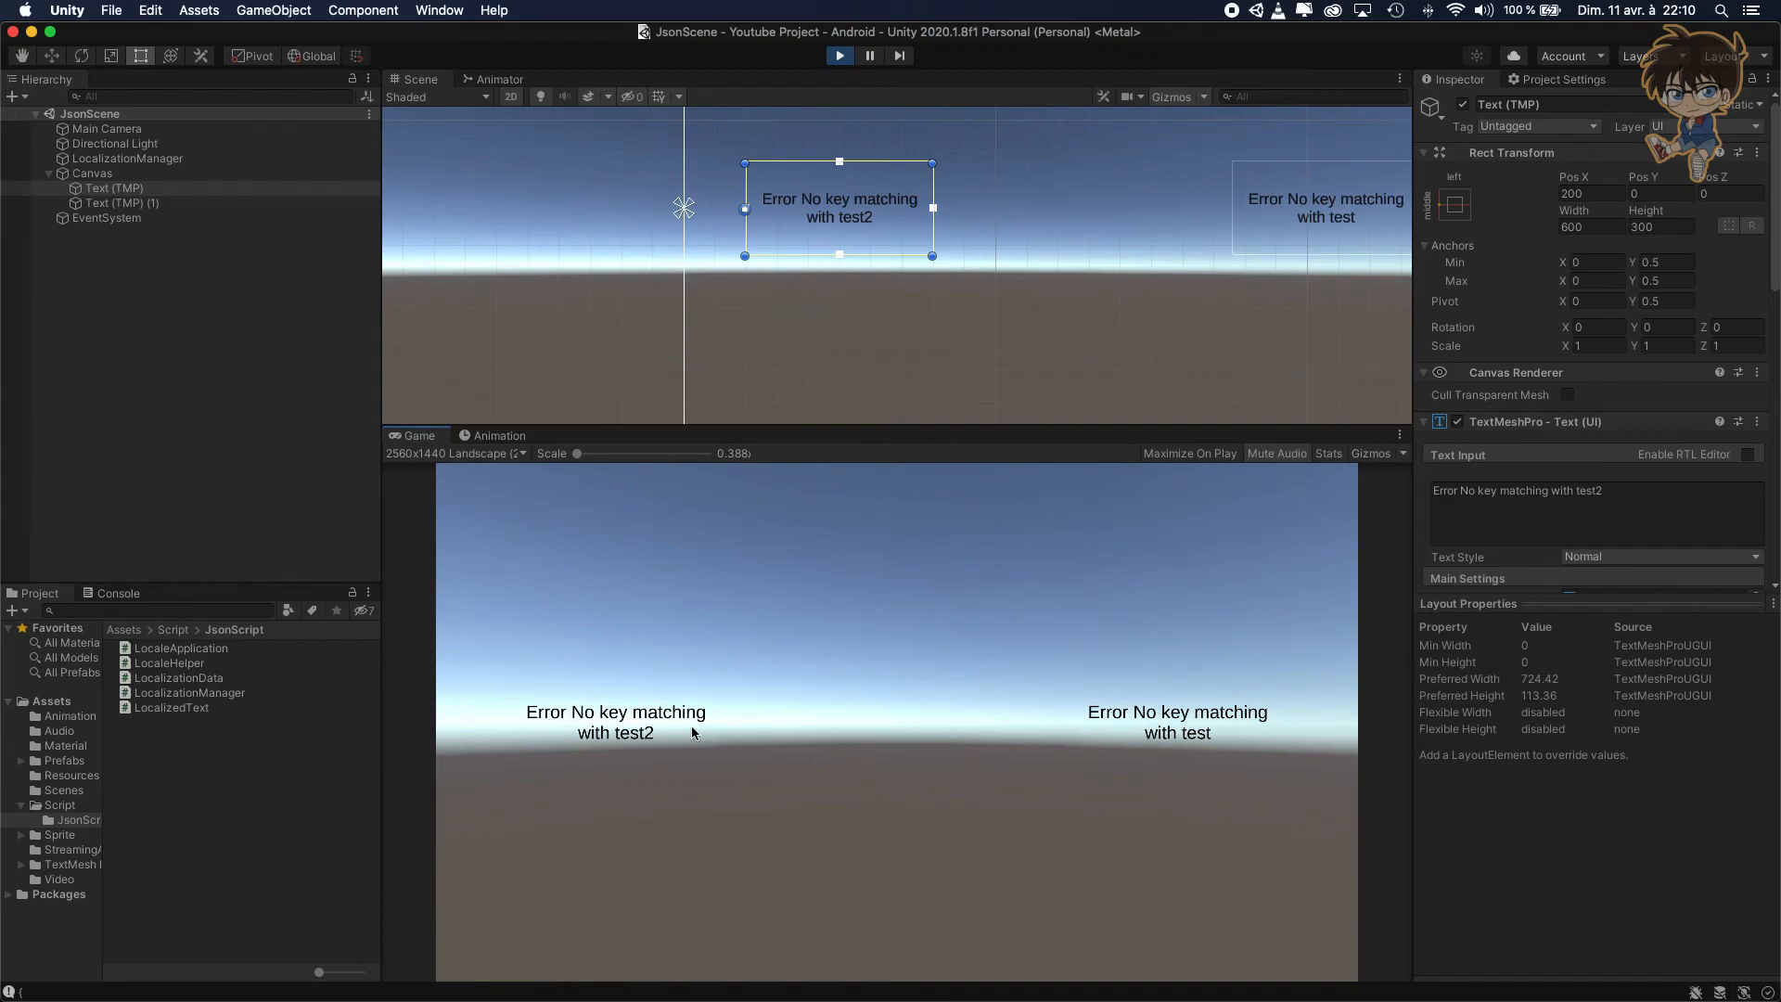
{"action": "mouse_move", "coordinate": [1148, 738]}
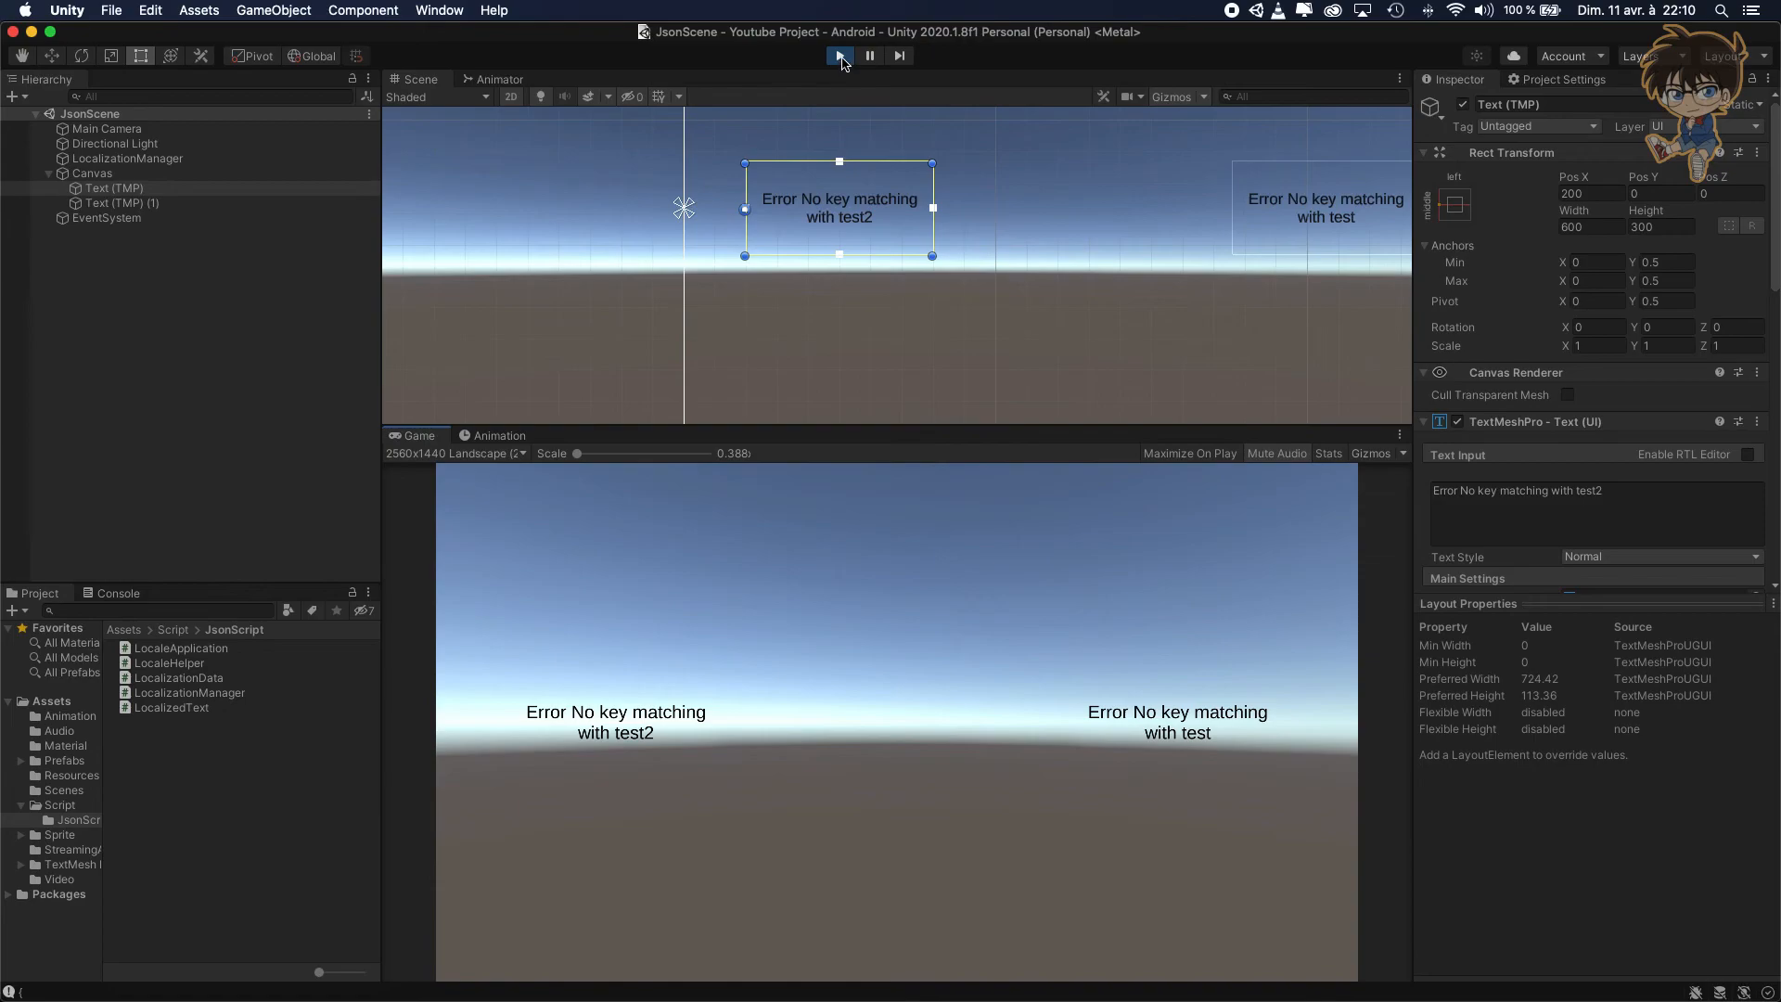
{"action": "left_click", "coordinate": [839, 54]}
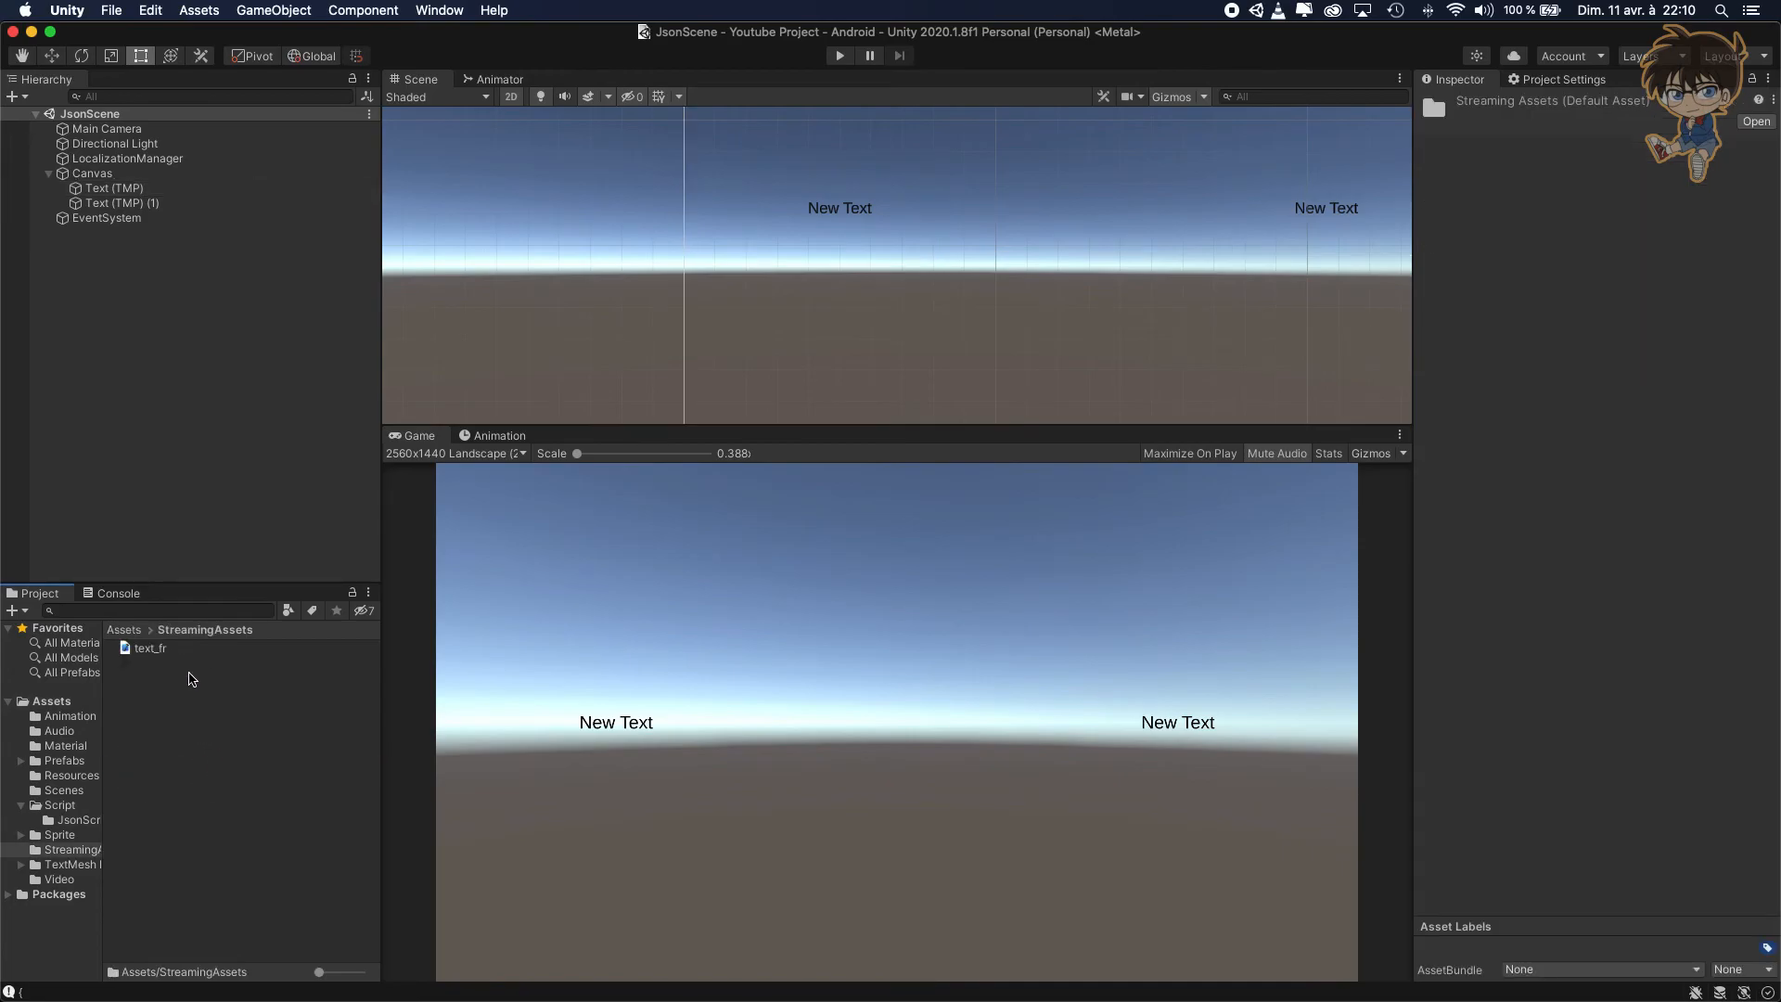
From text_fr.json, set Text (TMP)'s localization key to THIS_IS_MY_FIRT_KEY.
{"action": "double_click", "coordinate": [149, 647]}
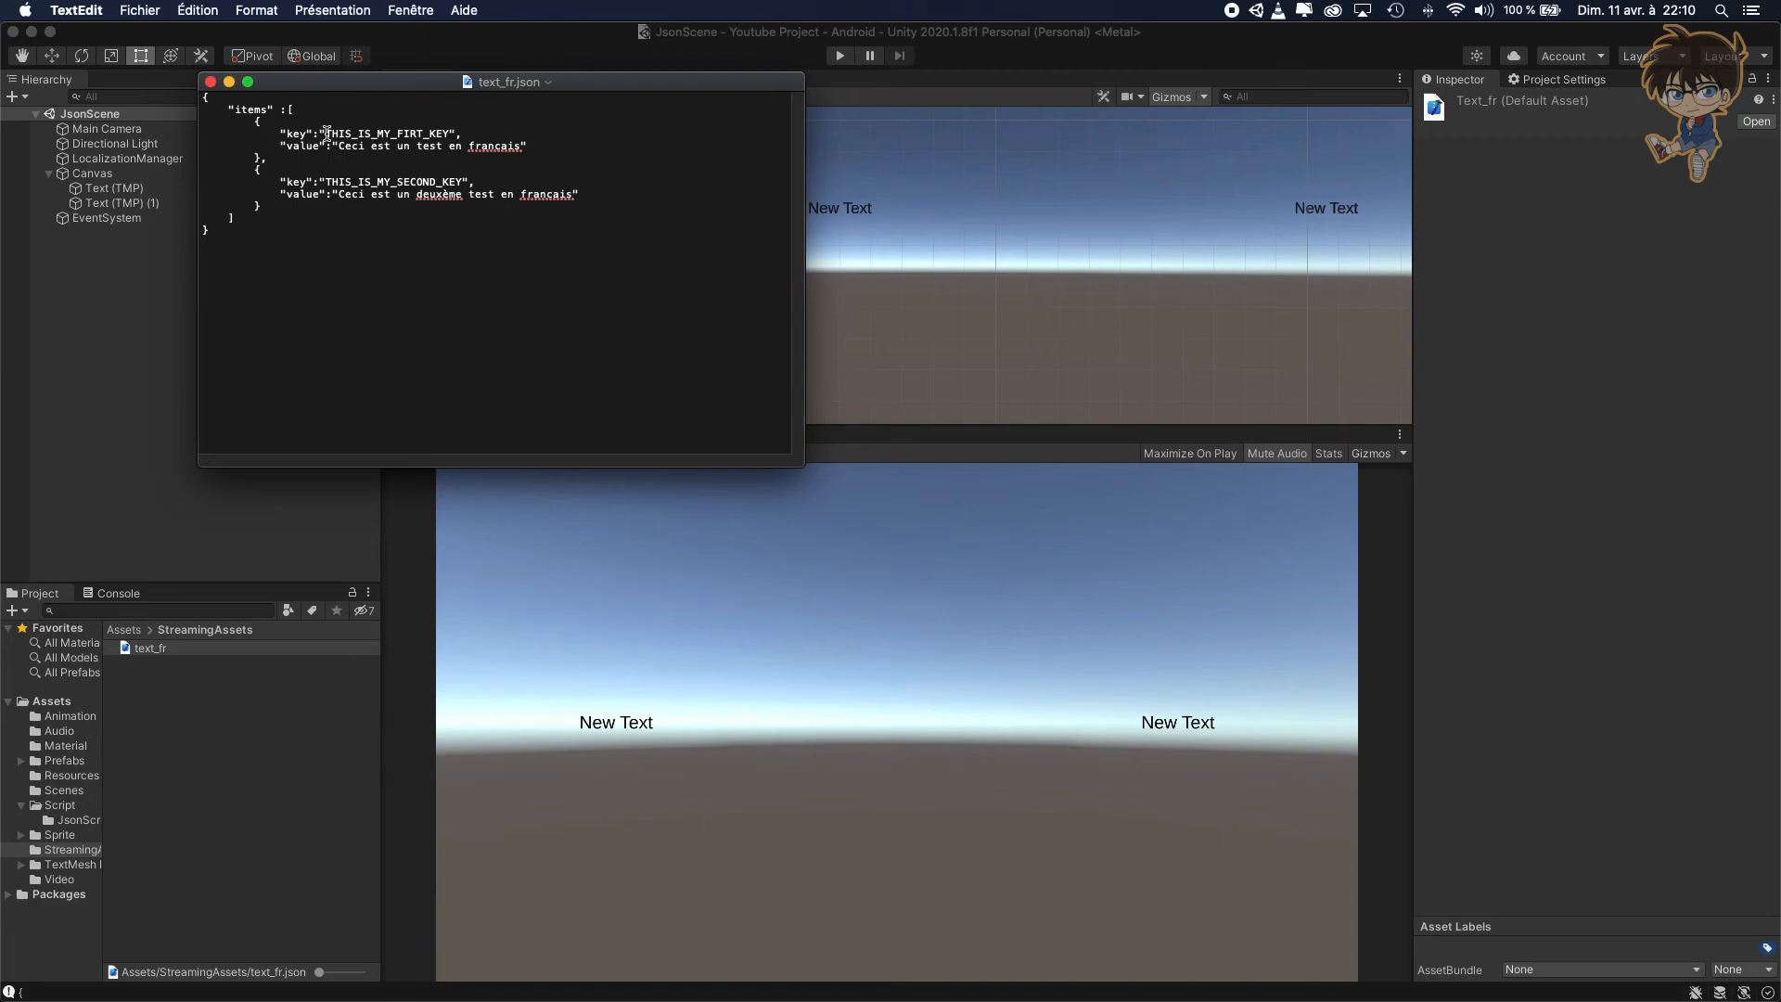
{"action": "double_click", "coordinate": [388, 133]}
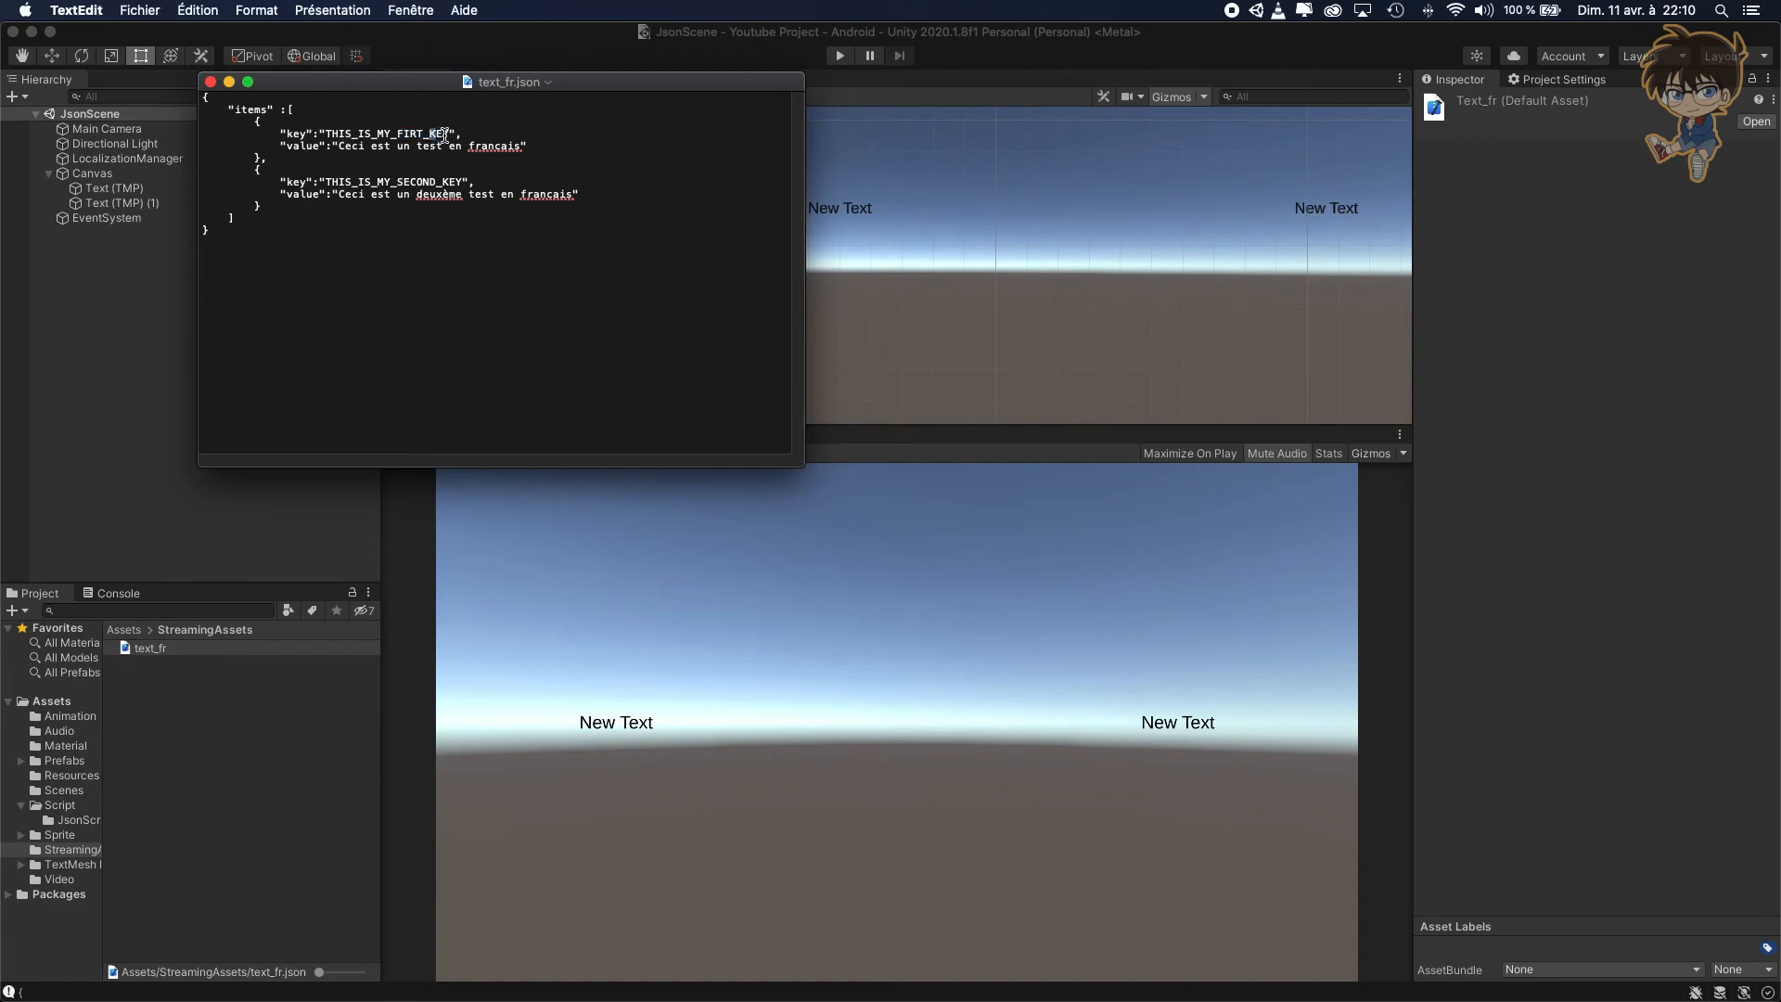
{"action": "double_click", "coordinate": [386, 134]}
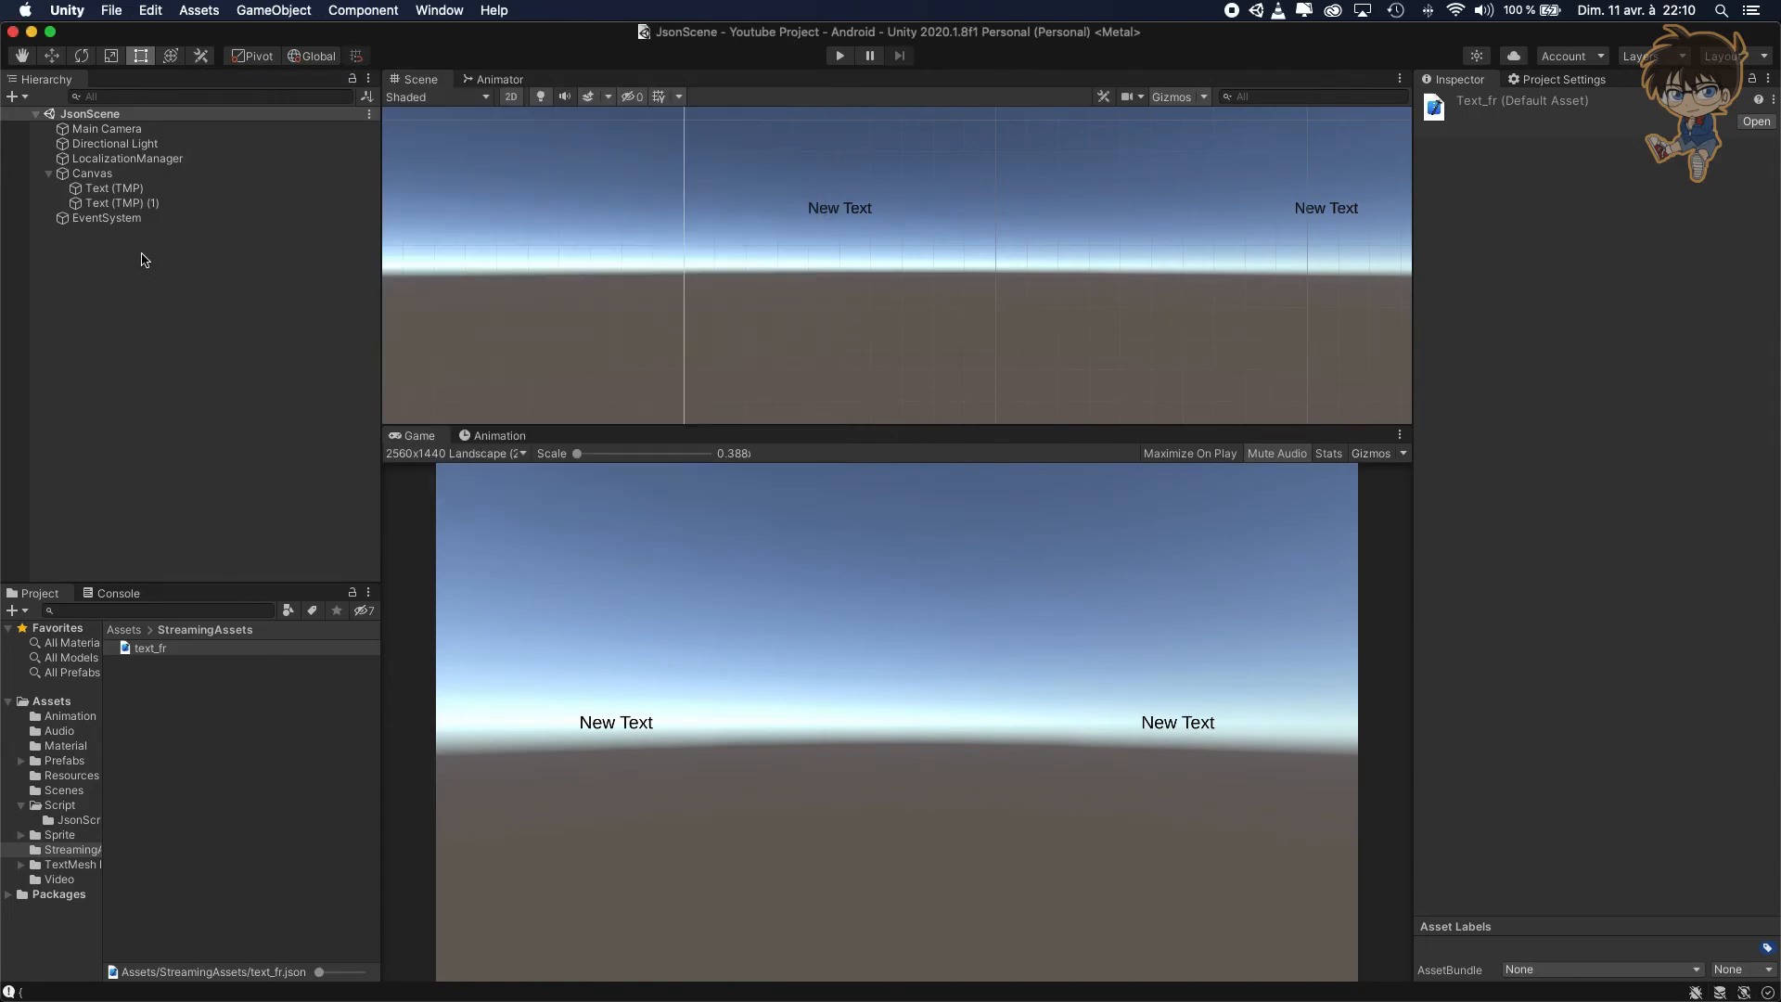
{"action": "left_click", "coordinate": [115, 187]}
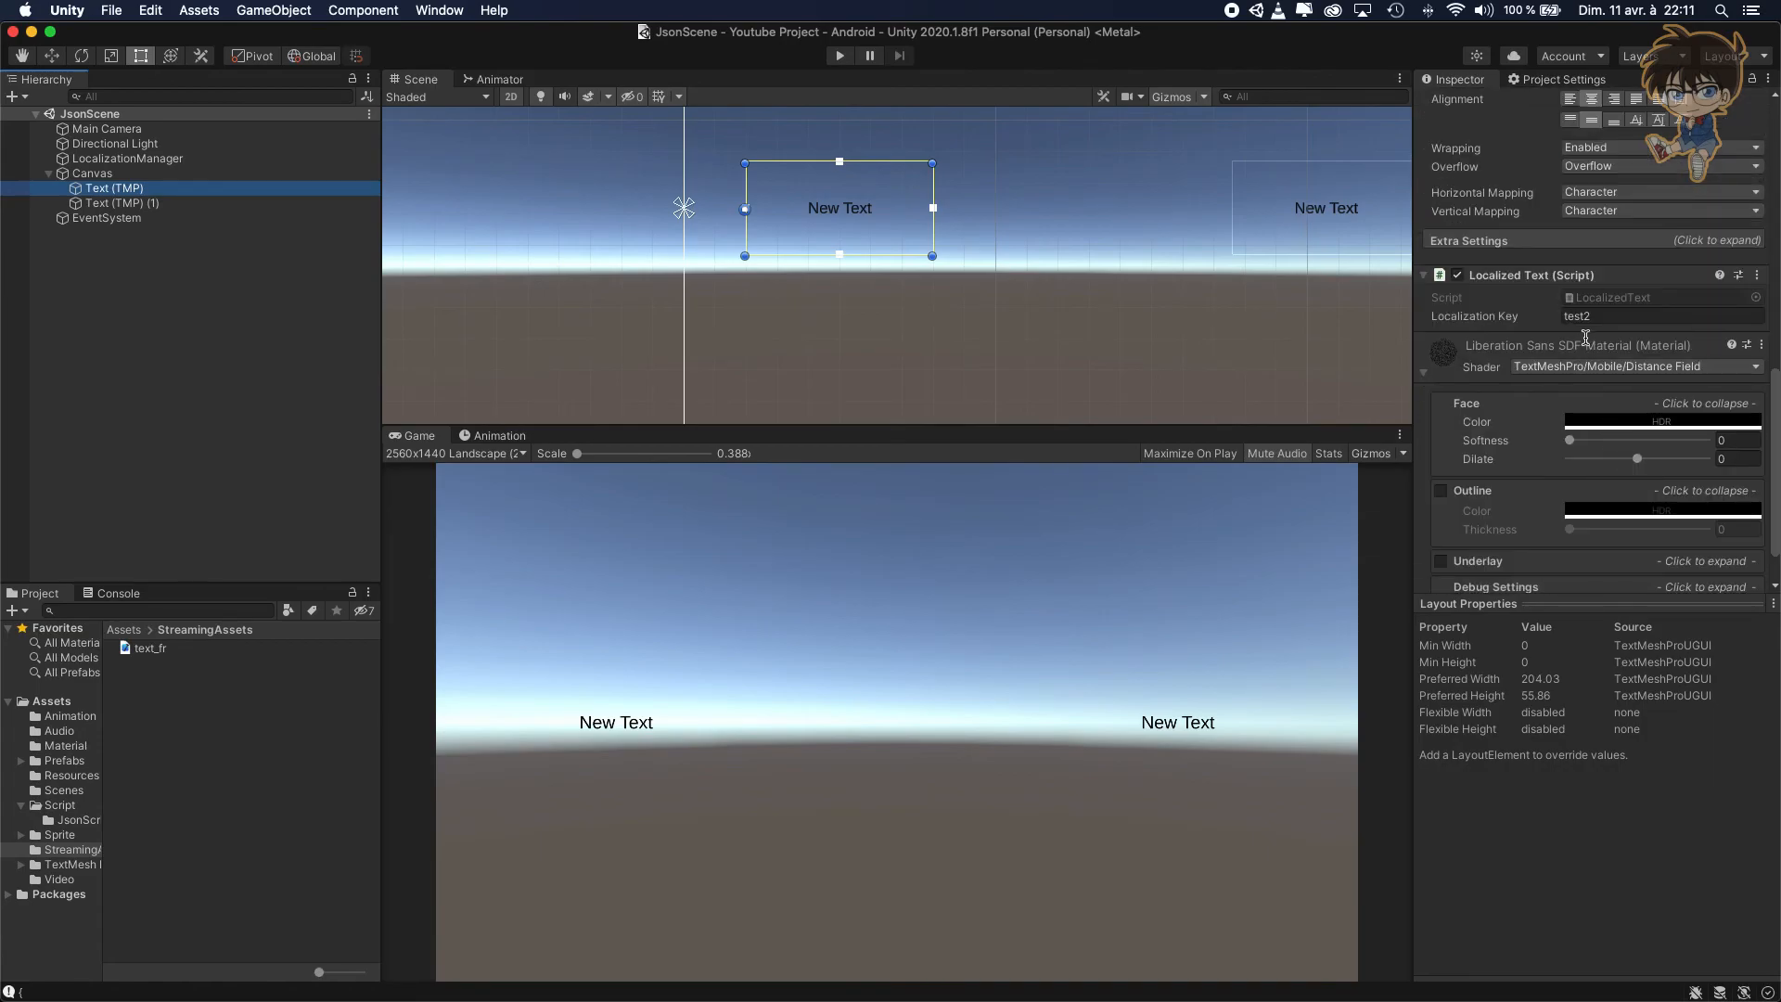
{"action": "type", "text": "THIS_IS_MY_FIRT_KEY"}
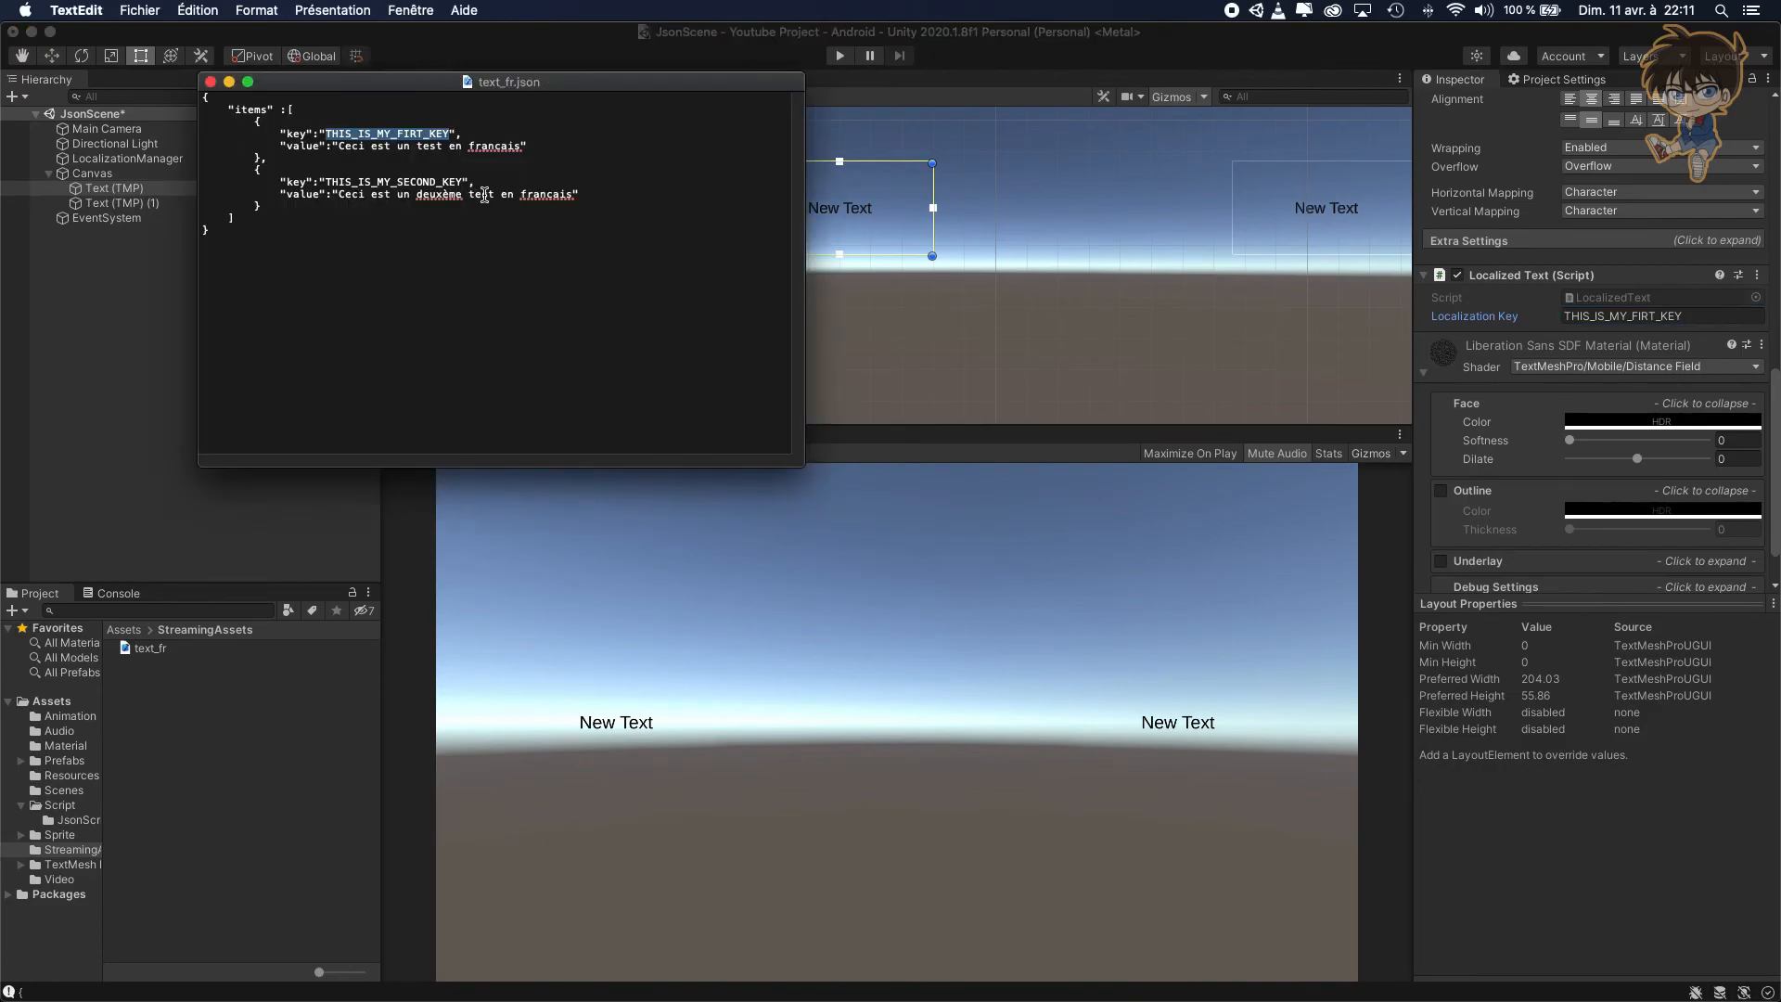
Set Text (TMP) (1)'s localization key to THIS_IS_MY_SECOND_KEY from the JSON.
{"action": "double_click", "coordinate": [392, 182]}
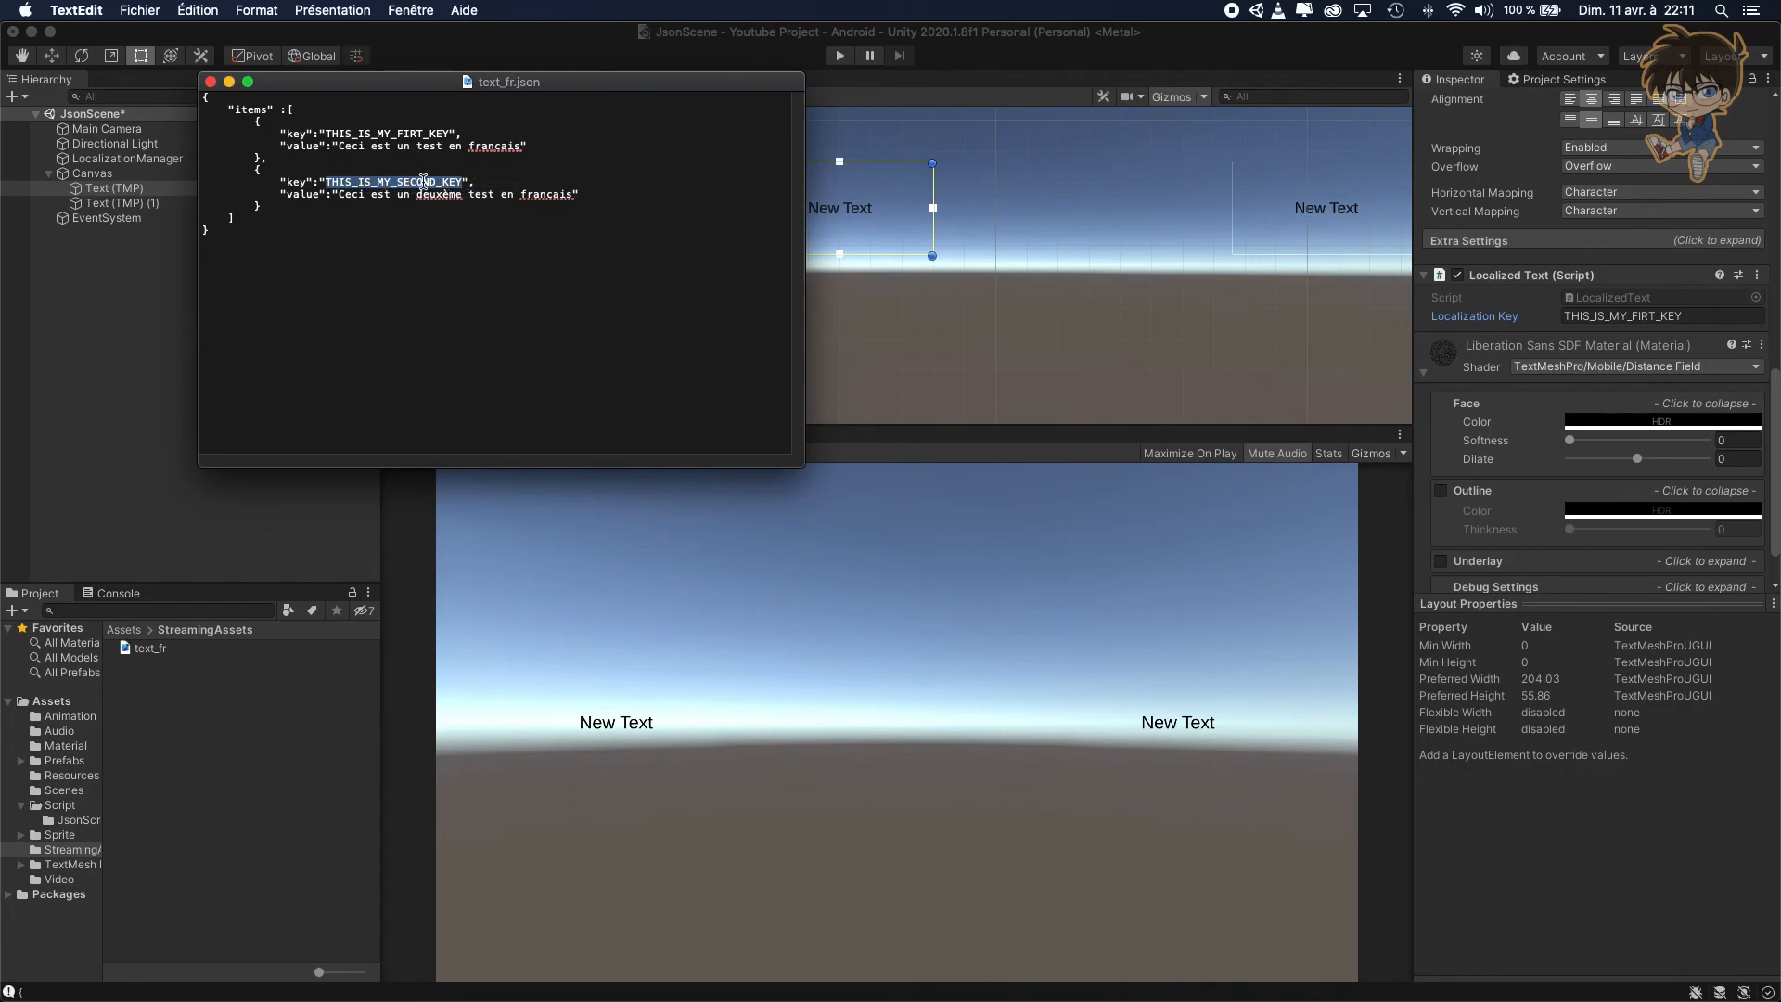
{"action": "left_click", "coordinate": [119, 202]}
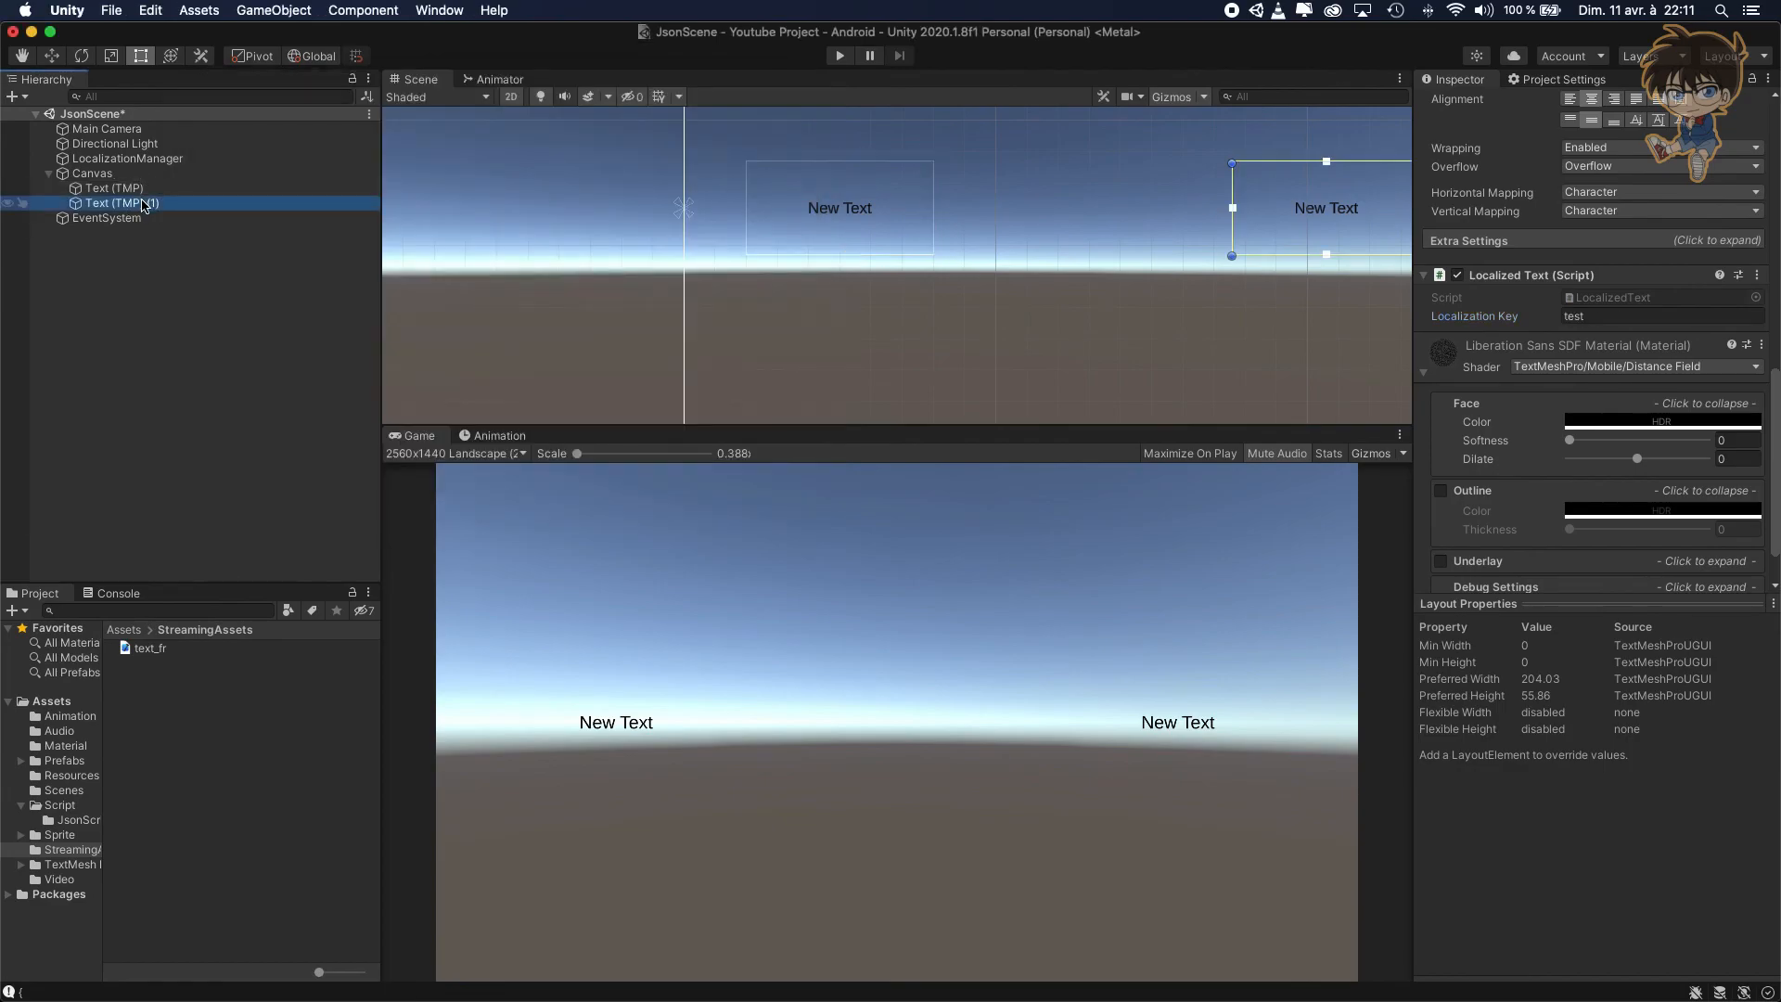
{"action": "left_click", "coordinate": [1613, 261]}
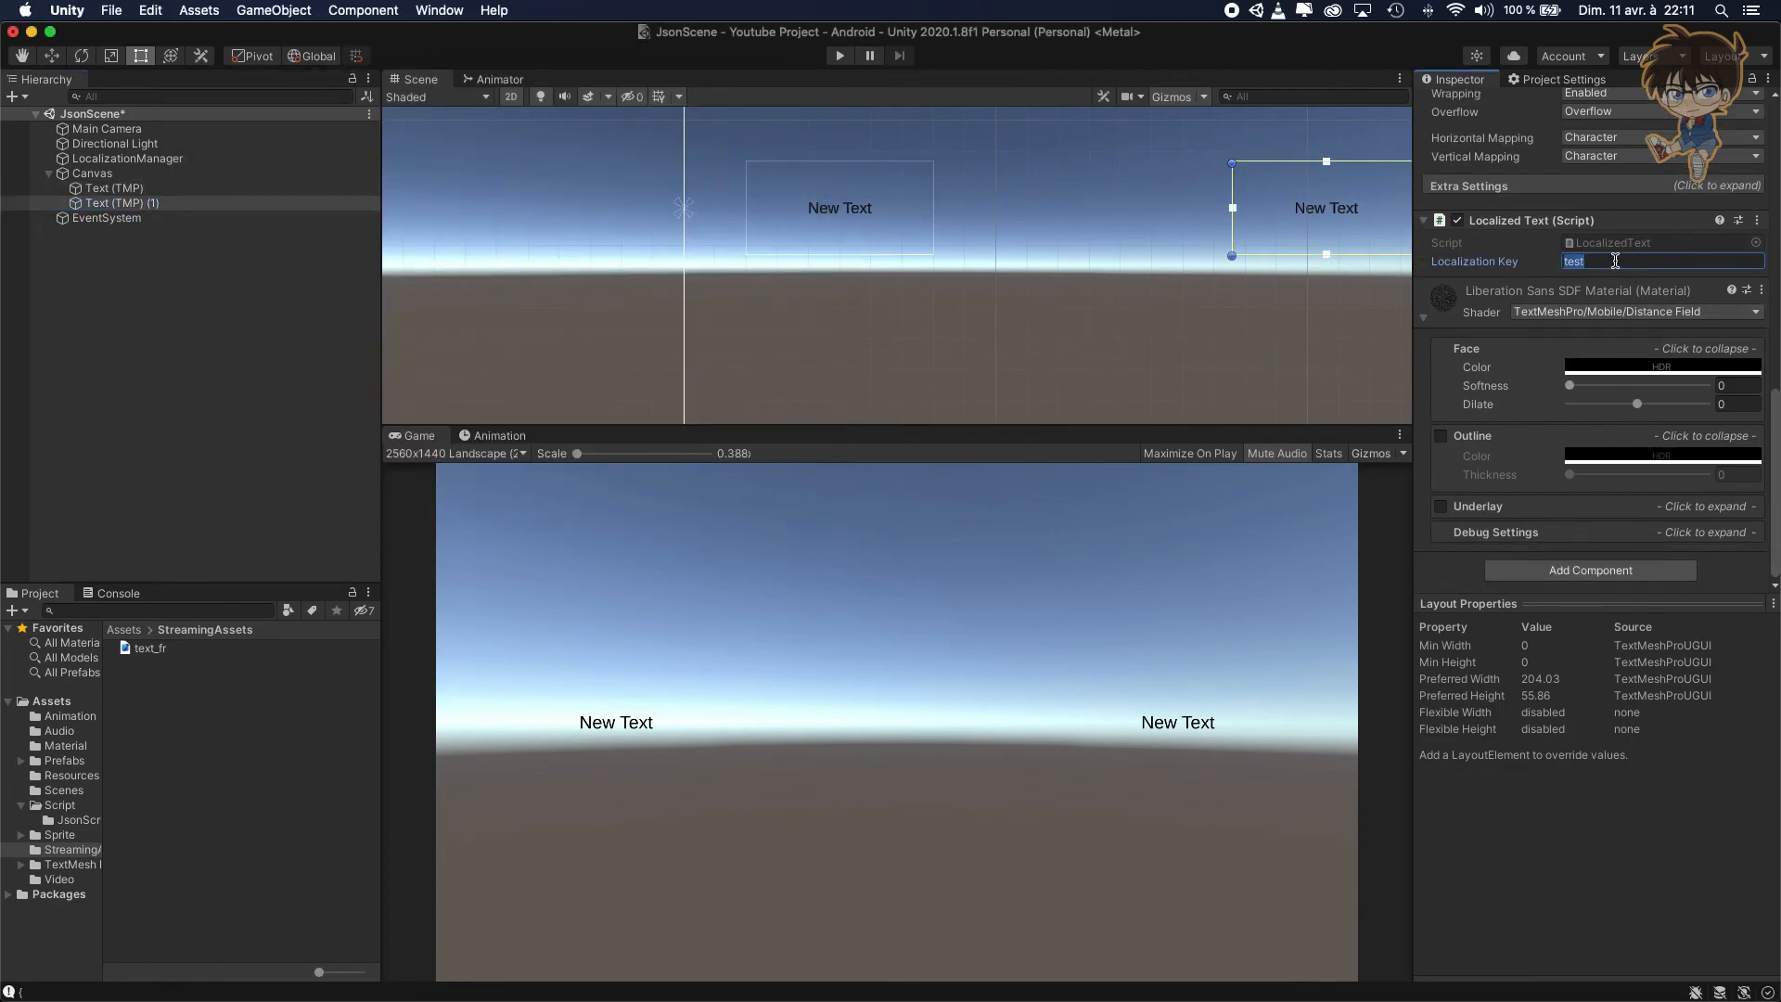
{"action": "type", "text": "THIS_IS_MY_SECOND_KEY"}
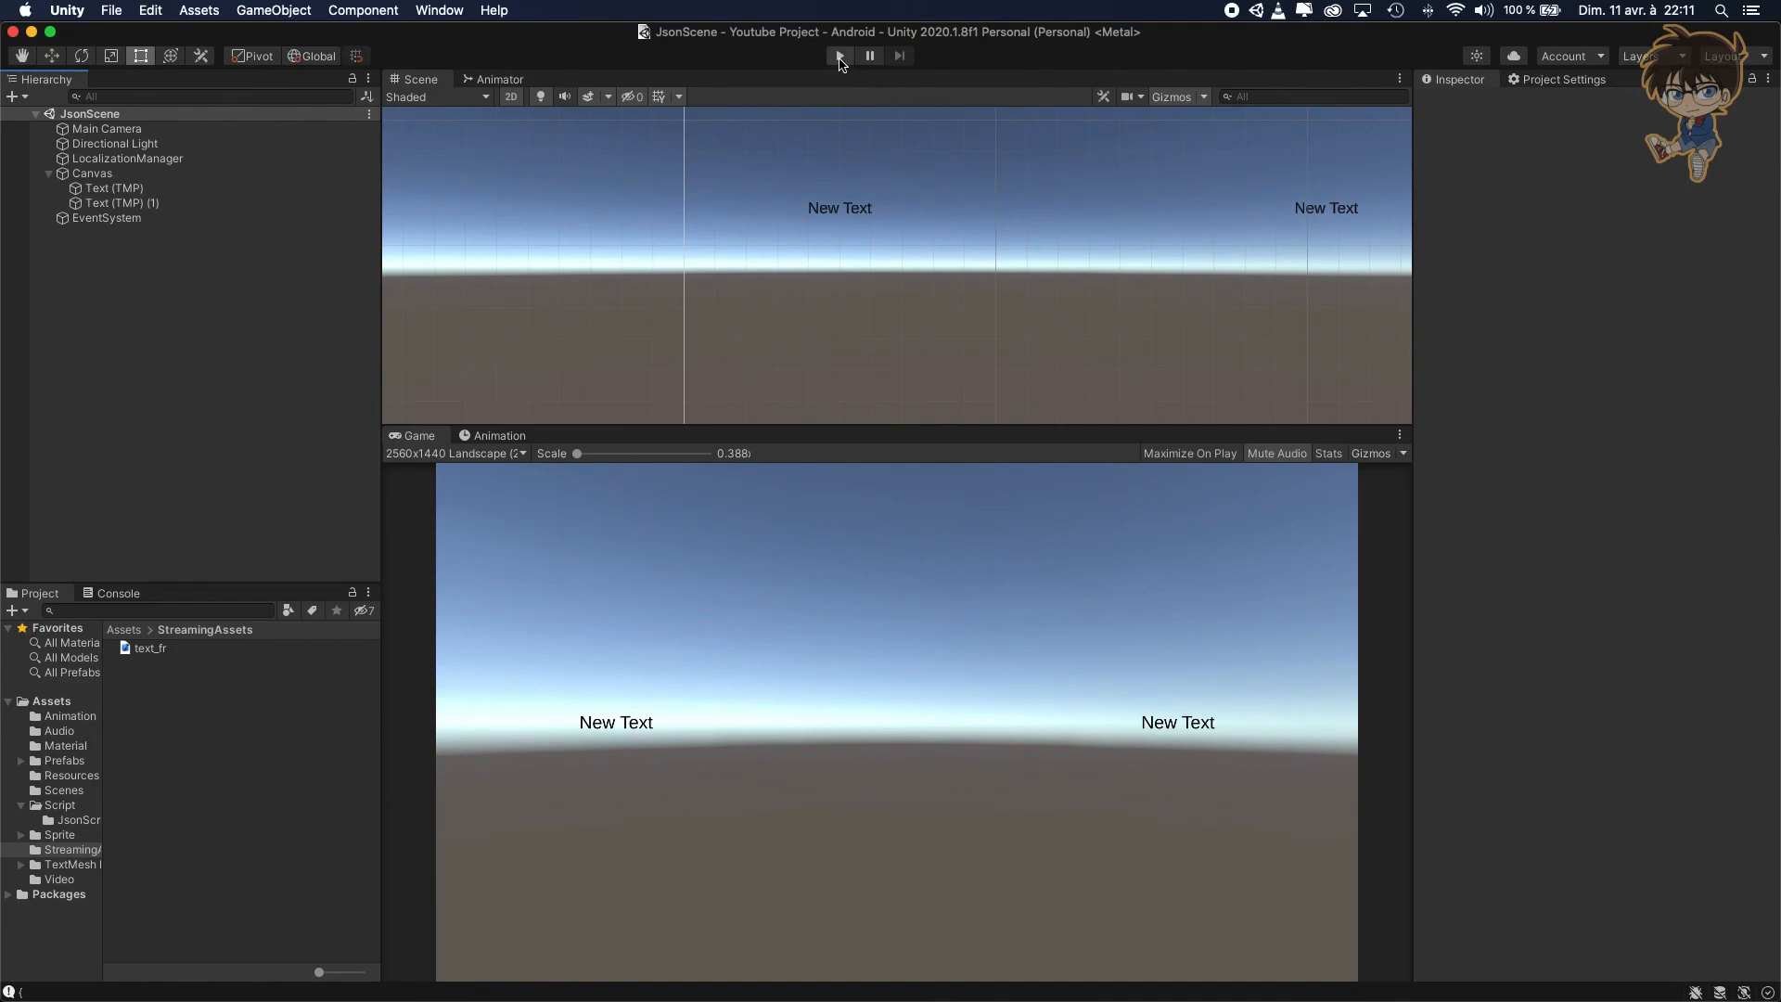
Play the scene to confirm both texts show their French sentences, then select Text (TMP).
{"action": "left_click", "coordinate": [838, 54]}
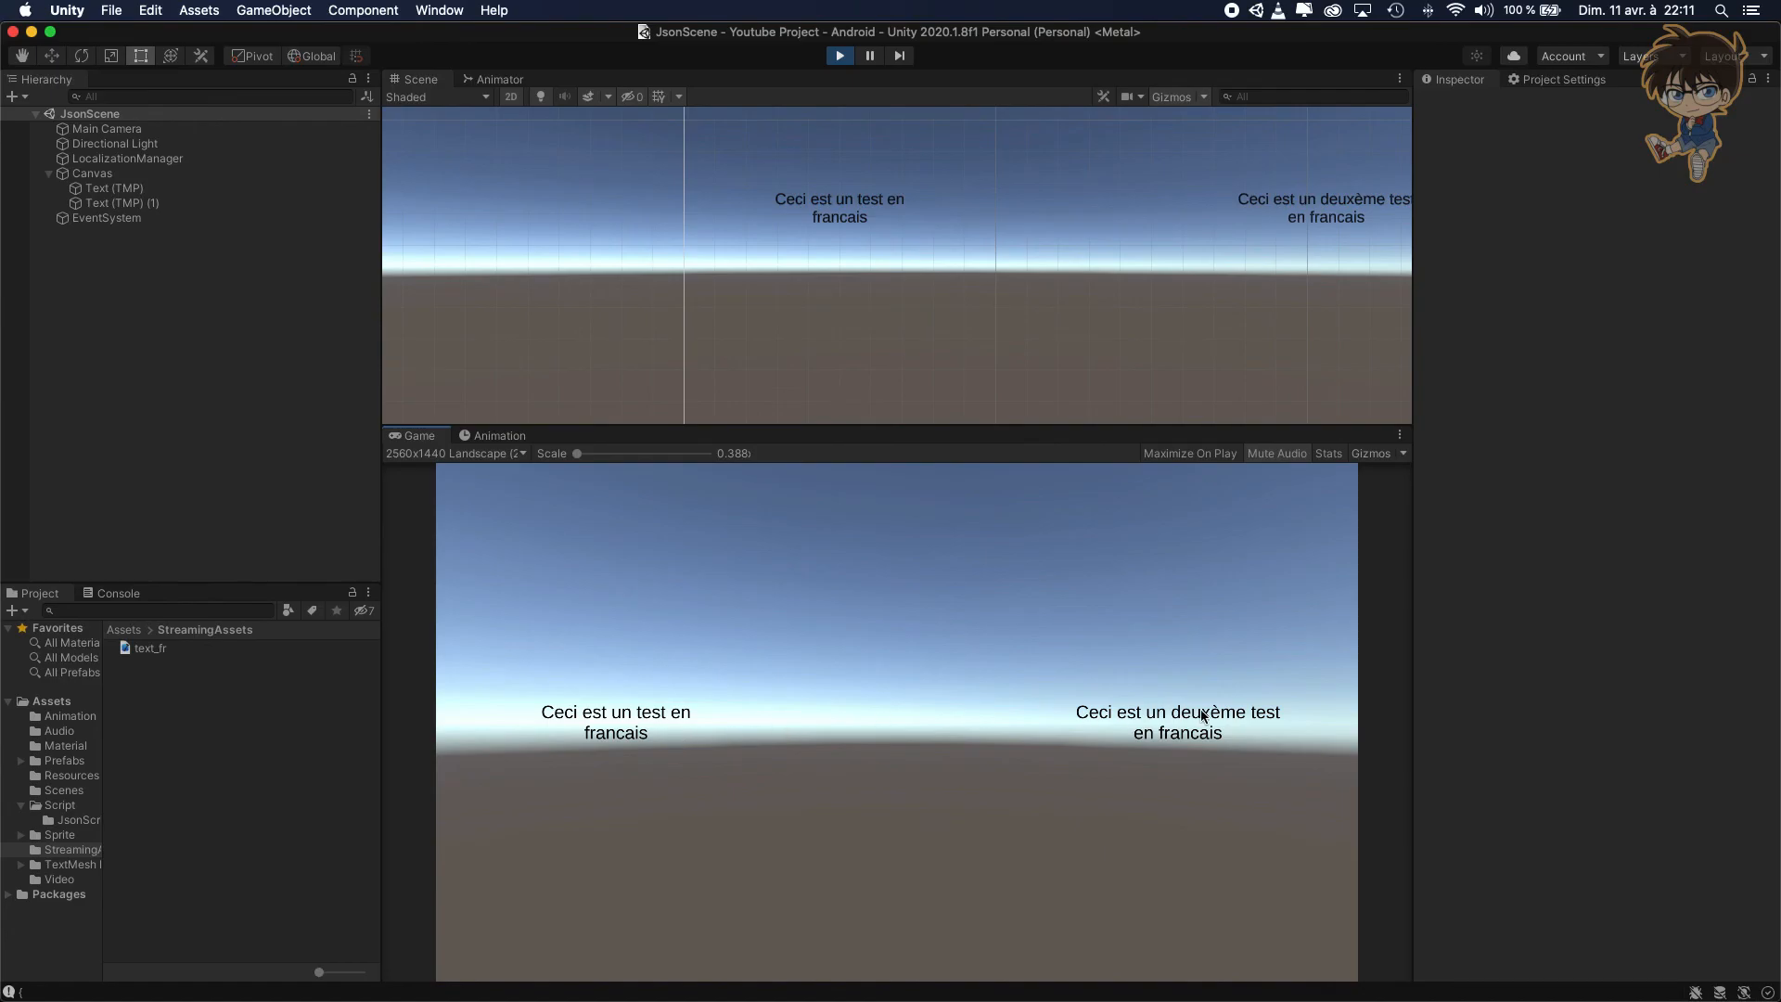
{"action": "left_click", "coordinate": [114, 188]}
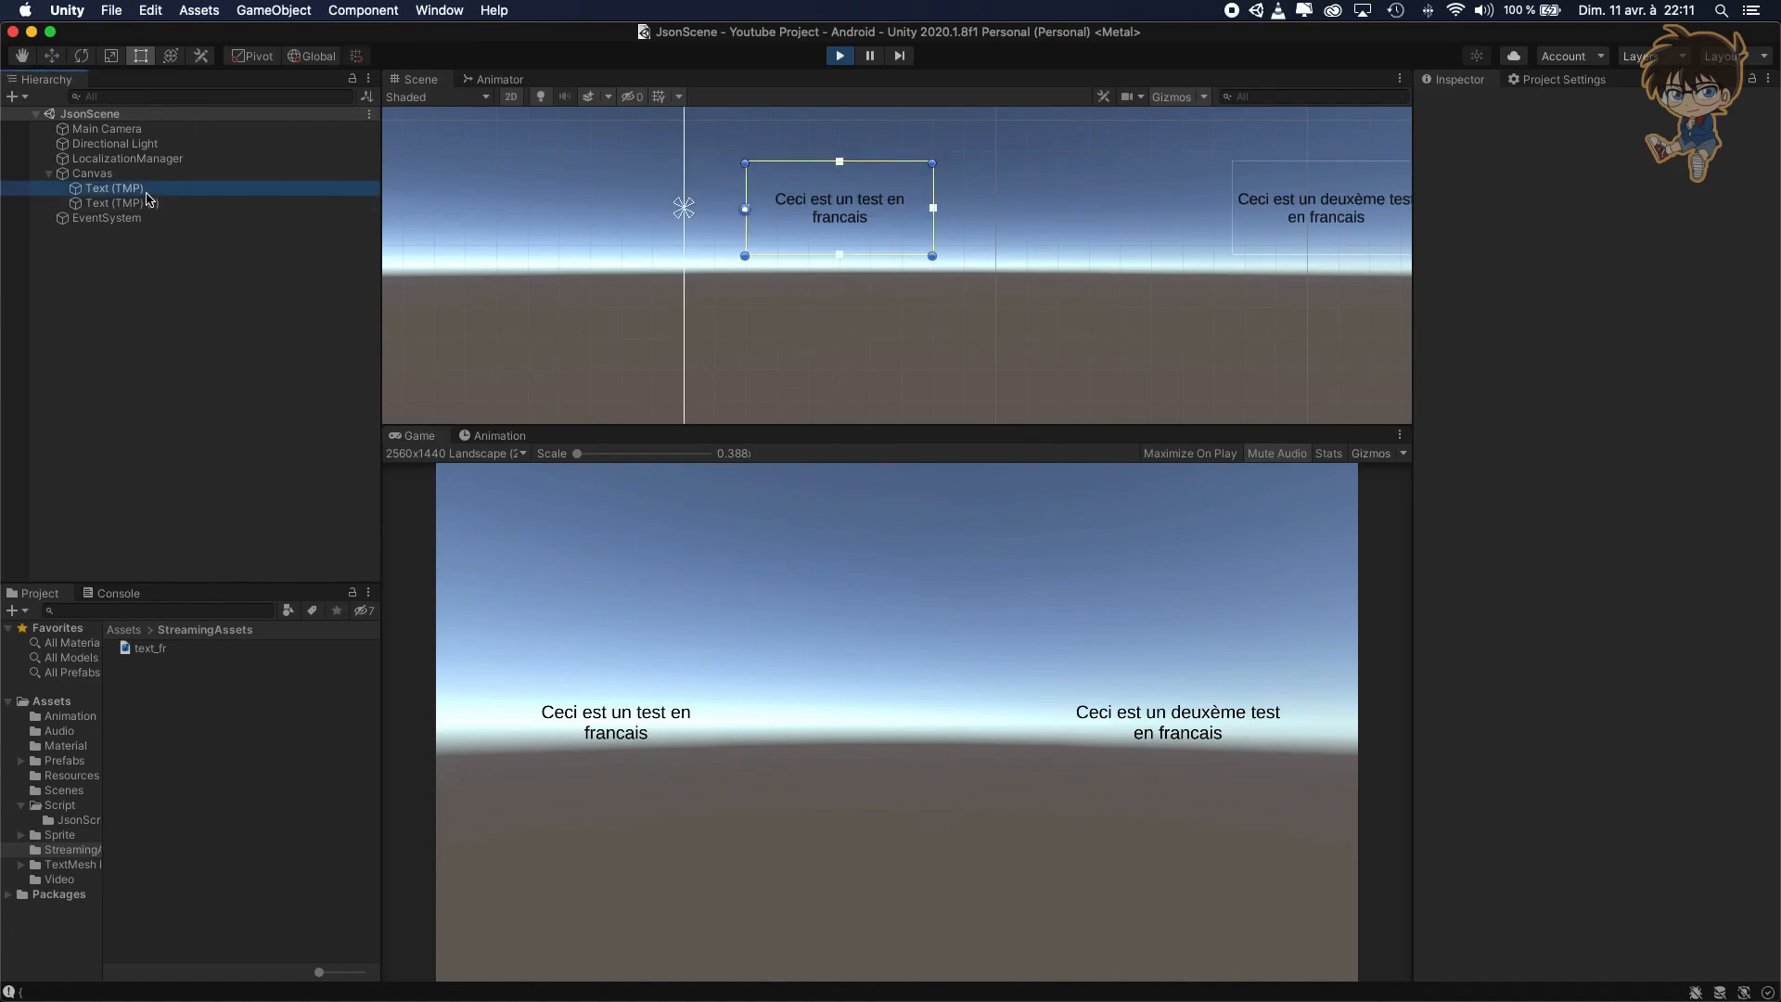